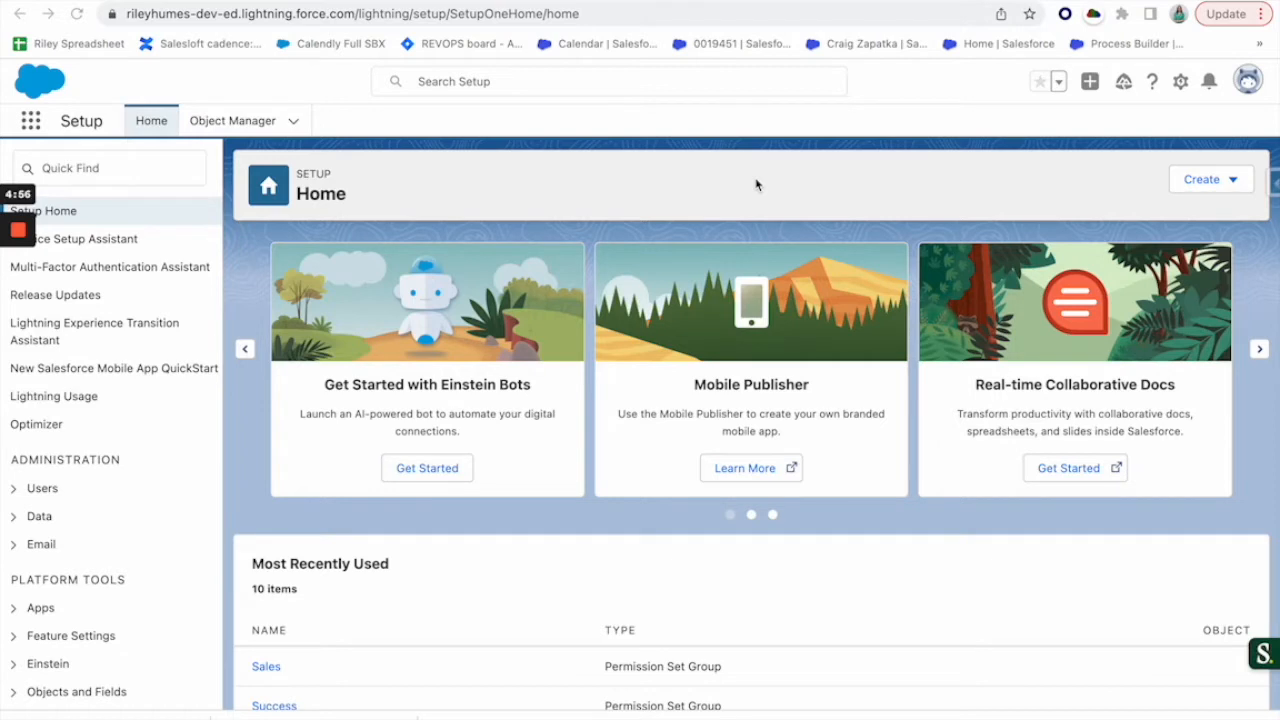
{"action": "mouse_move", "coordinate": [257, 199]}
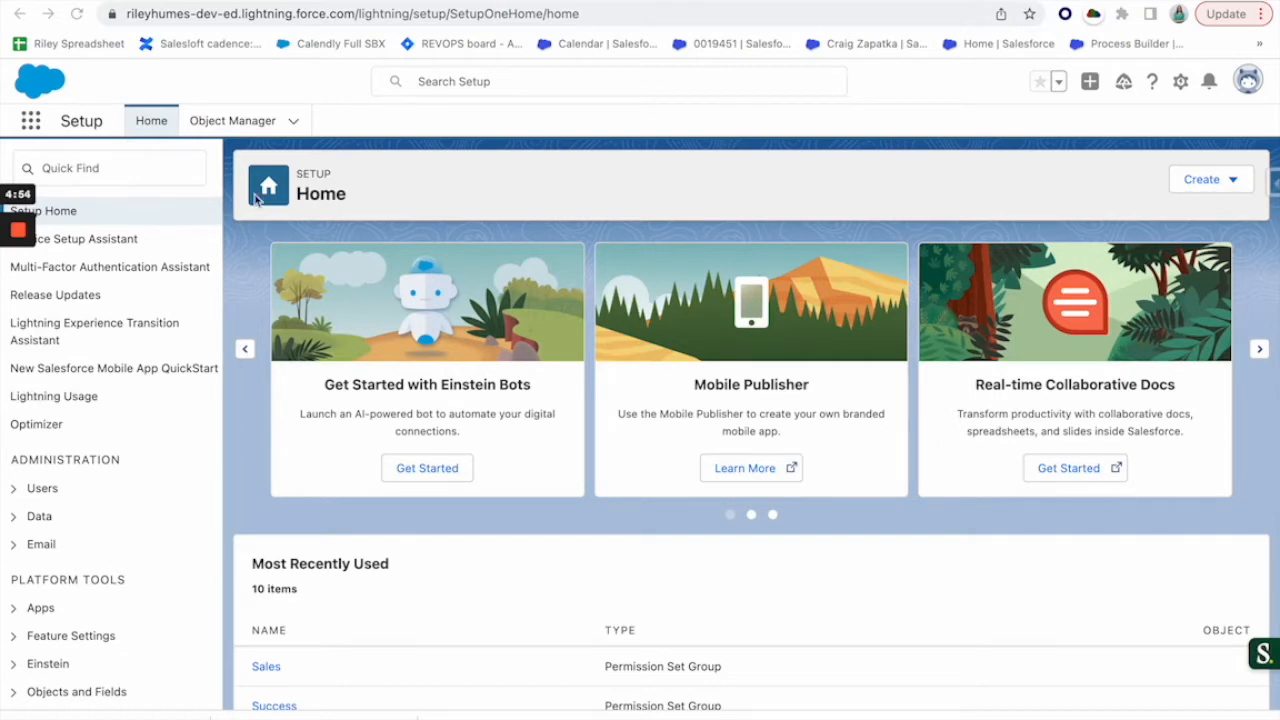
Search Quick Find for 'permission s' and open the Permission Set Groups setup page.
{"action": "type", "text": "oe"}
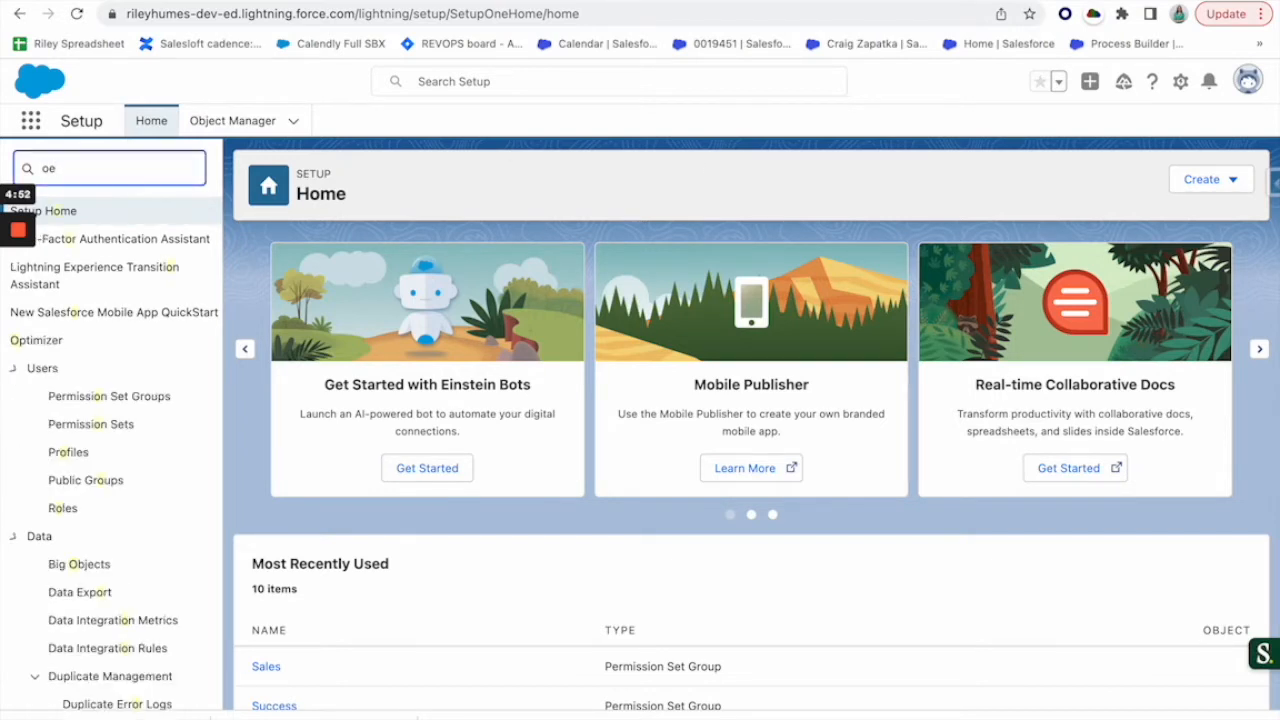
{"action": "type", "text": "permission s"}
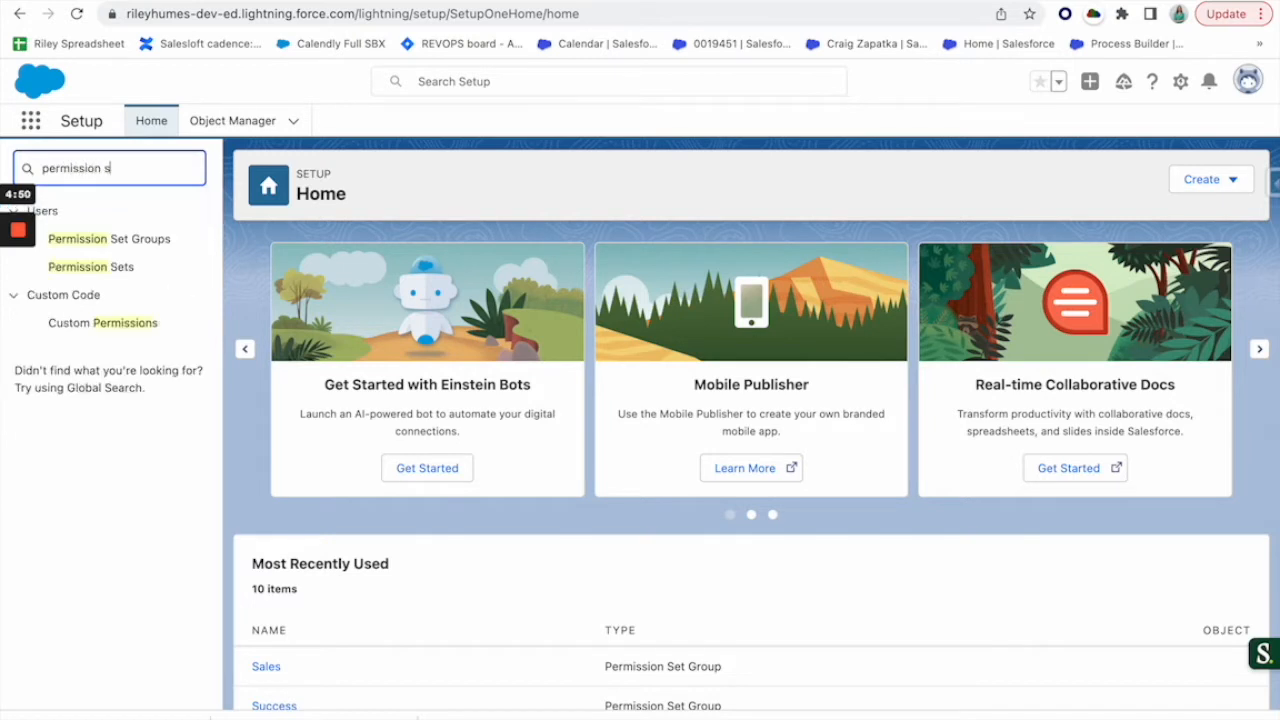
{"action": "left_click", "coordinate": [108, 238]}
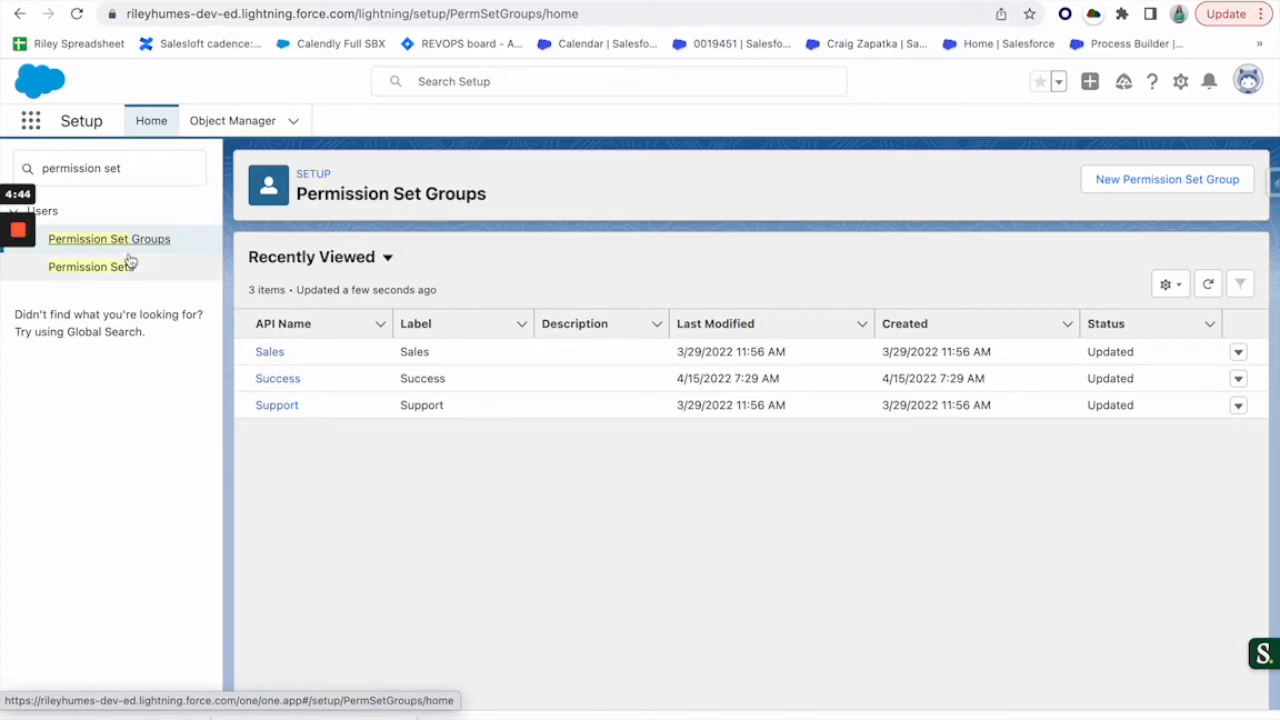
{"action": "left_click", "coordinate": [1166, 179]}
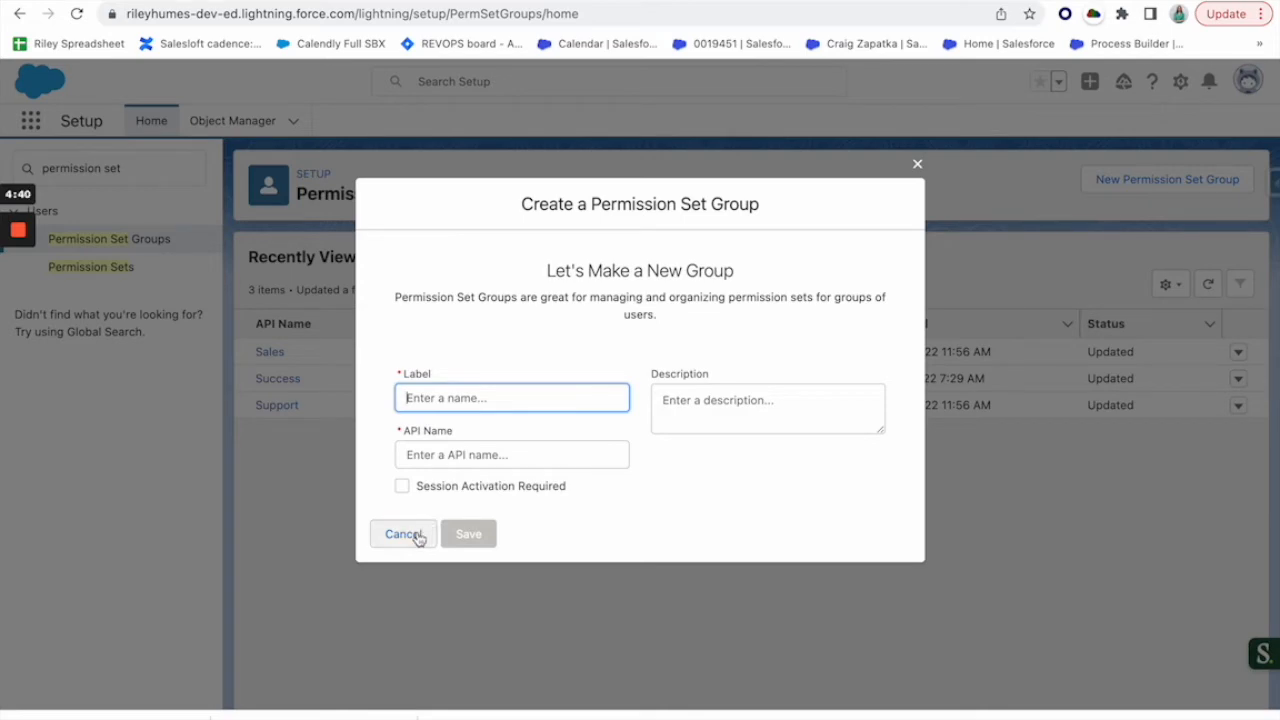
{"action": "left_click", "coordinate": [403, 533]}
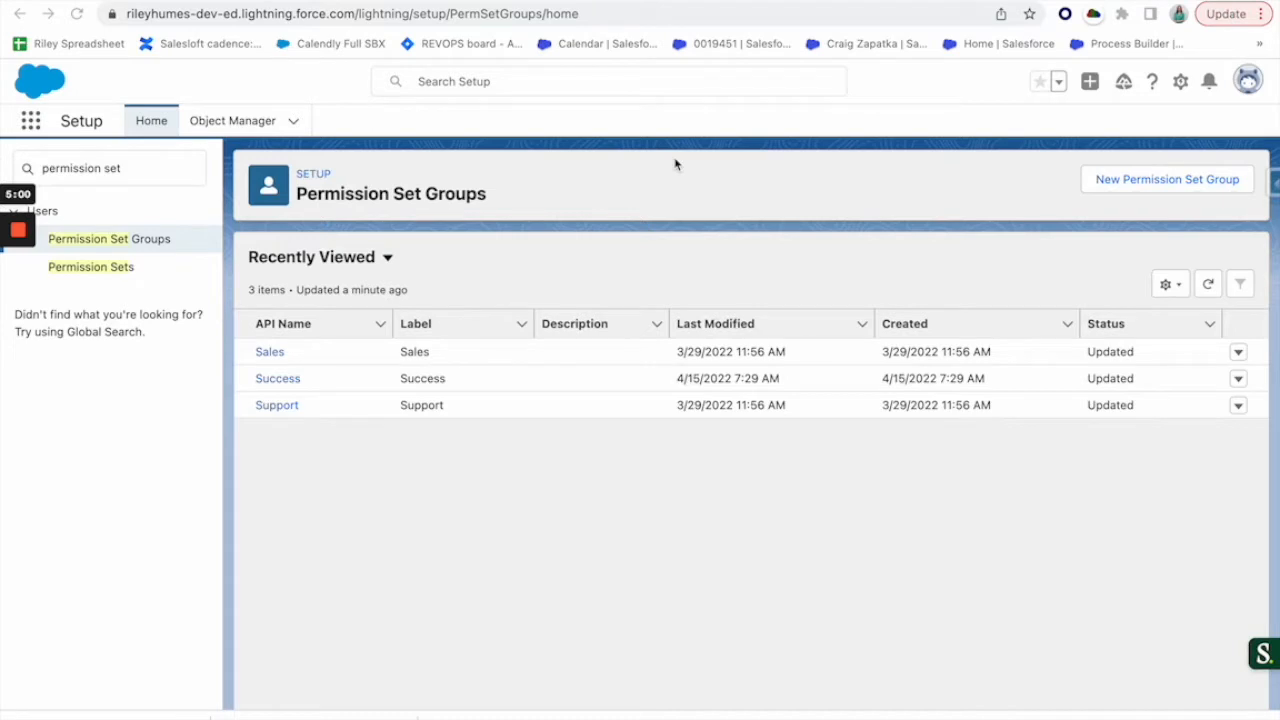
{"action": "mouse_move", "coordinate": [131, 168]}
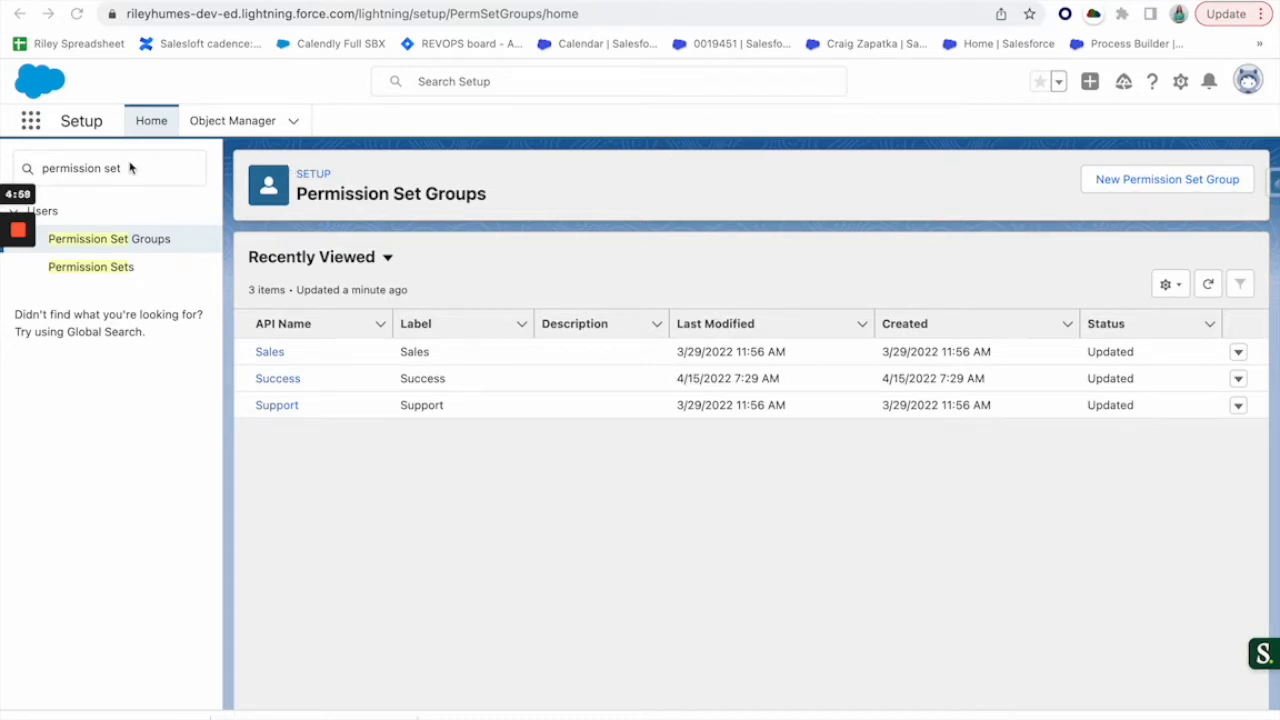
Search Quick Find for 'flow', open Flows and start a new flow.
{"action": "left_click", "coordinate": [108, 168]}
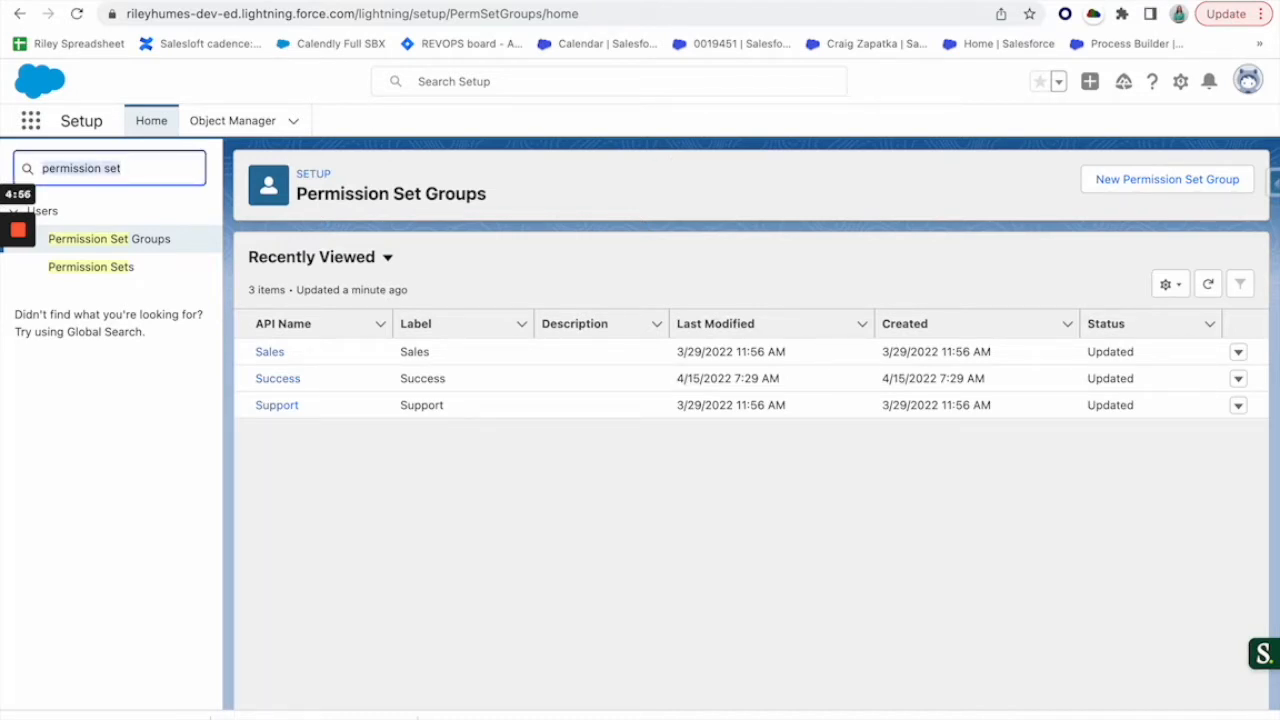
{"action": "type", "text": "flow"}
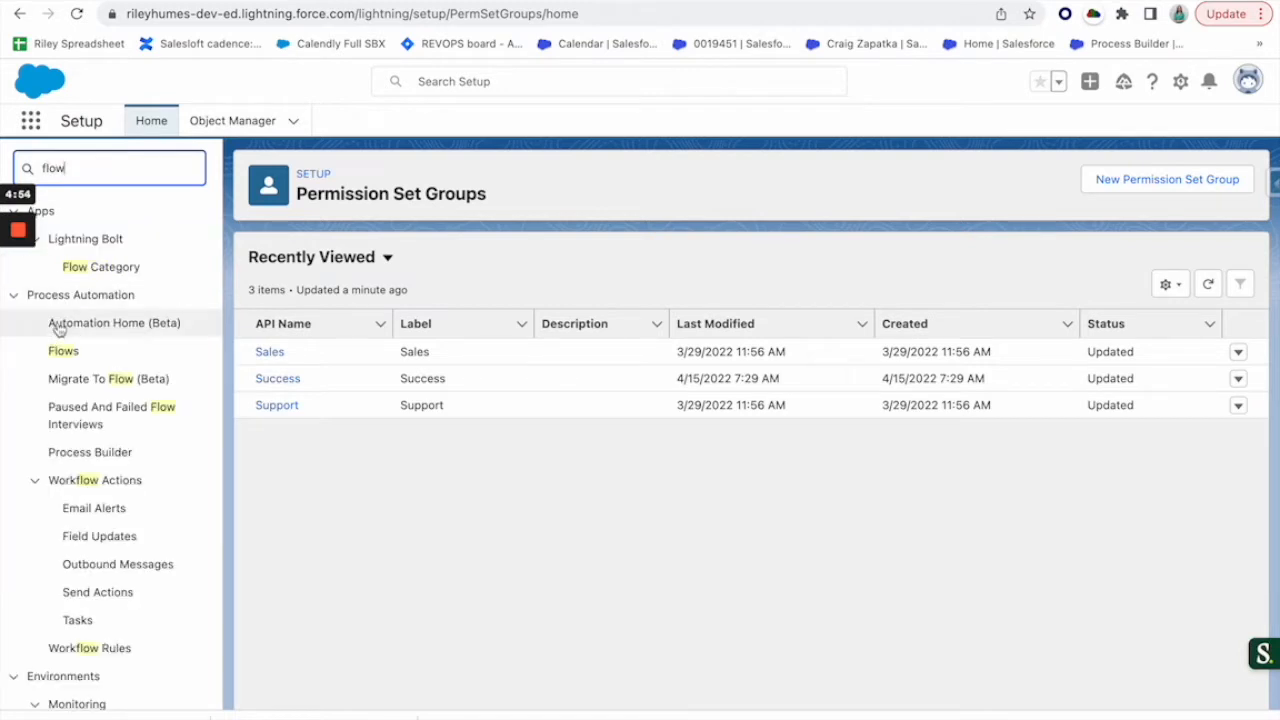
{"action": "left_click", "coordinate": [63, 350]}
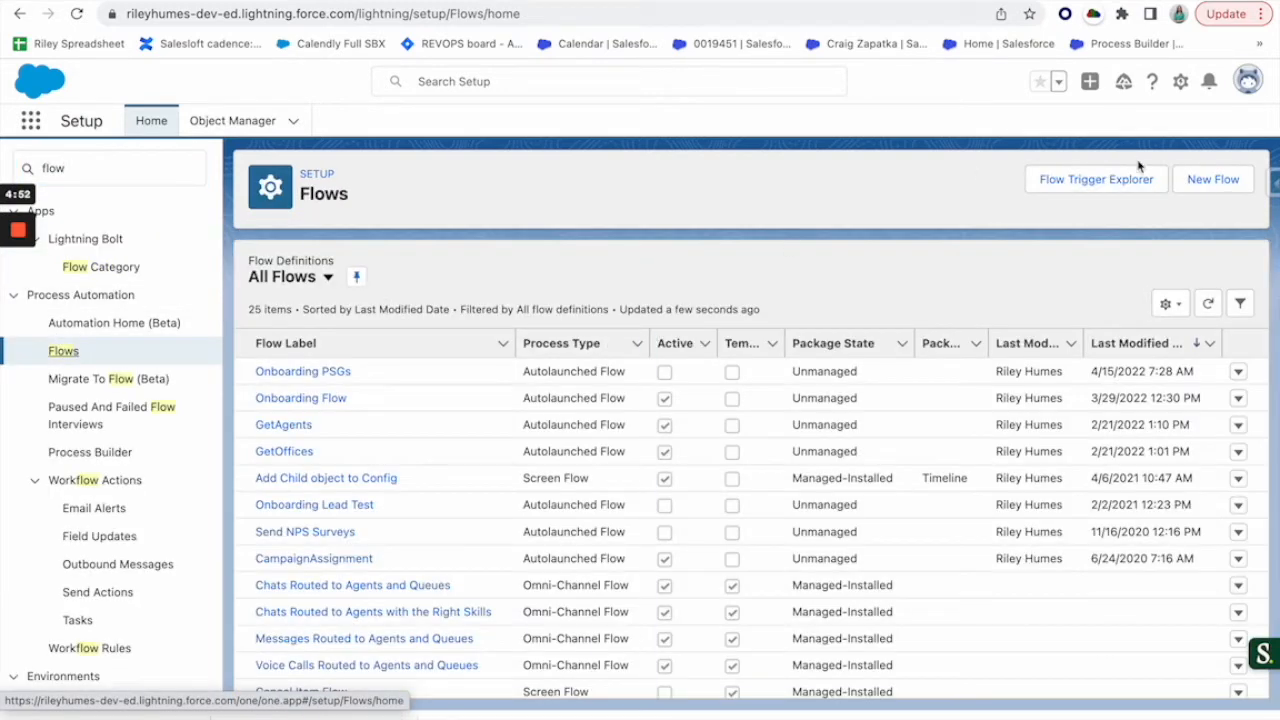
{"action": "left_click", "coordinate": [1212, 179]}
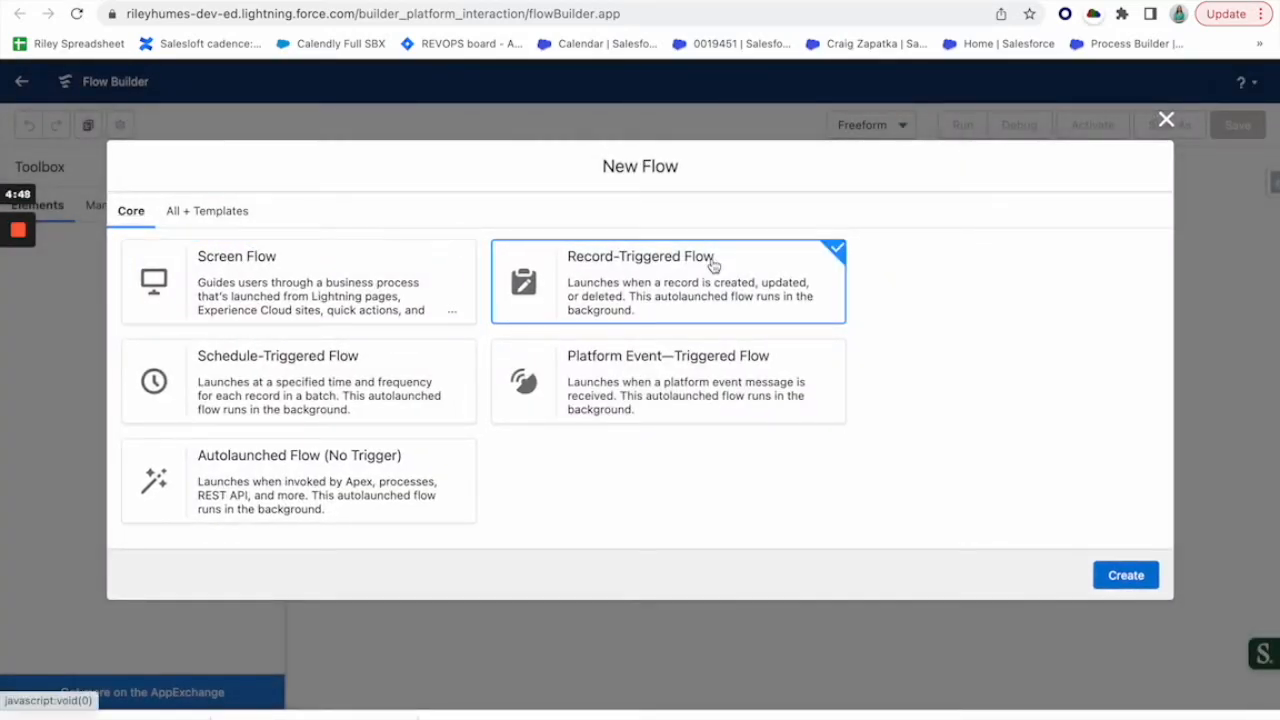
Trigger the flow on User created or updated, IsActive equals True, optimized for actions and related records.
{"action": "left_click", "coordinate": [1125, 574]}
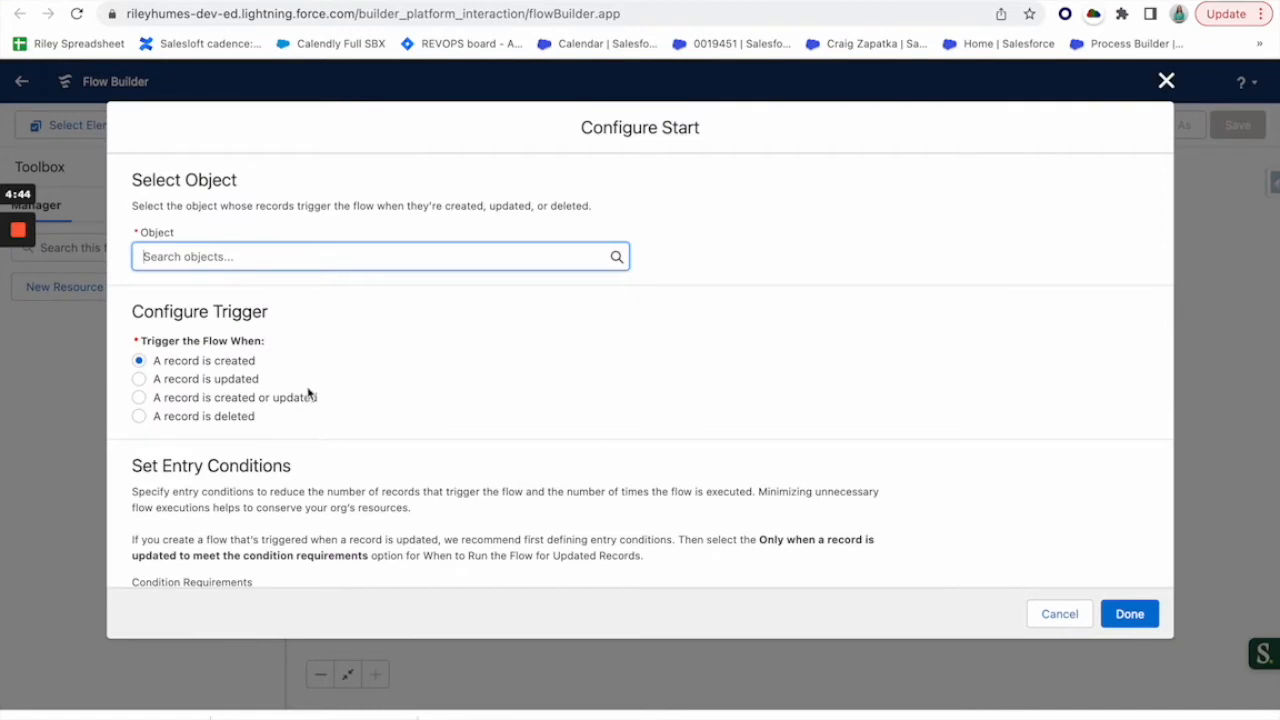
{"action": "left_click", "coordinate": [139, 415]}
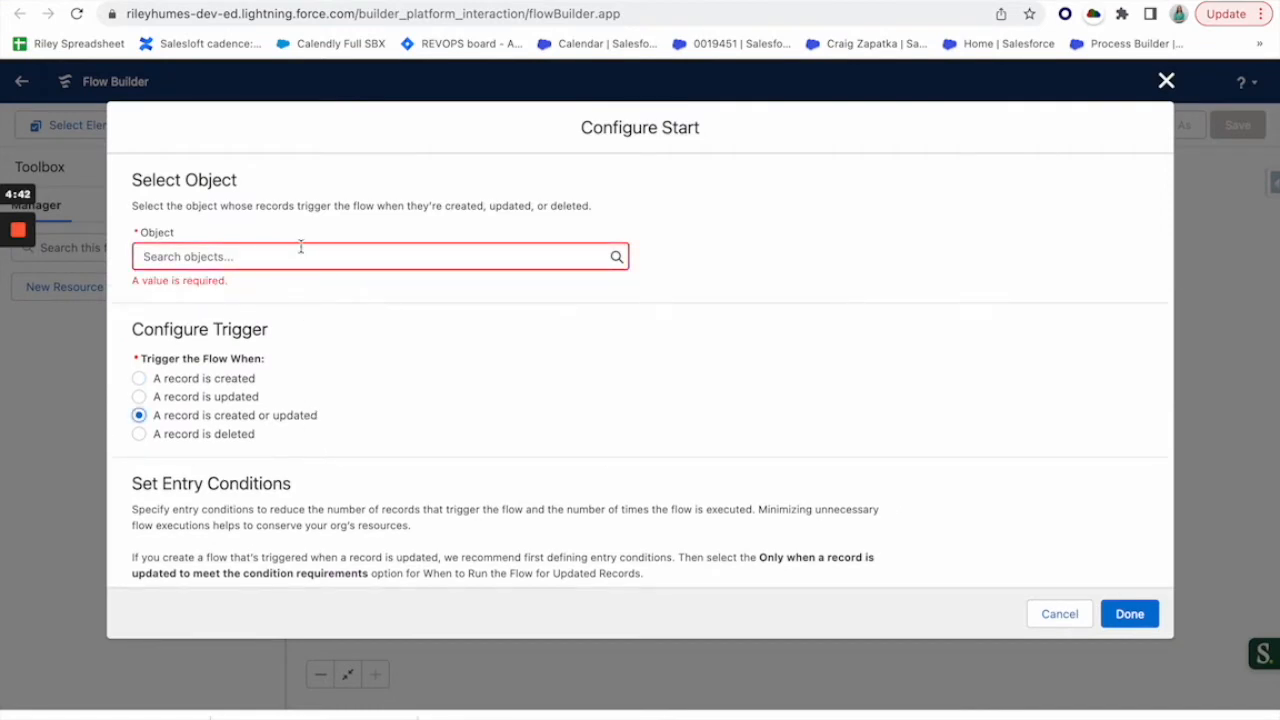
{"action": "type", "text": "user"}
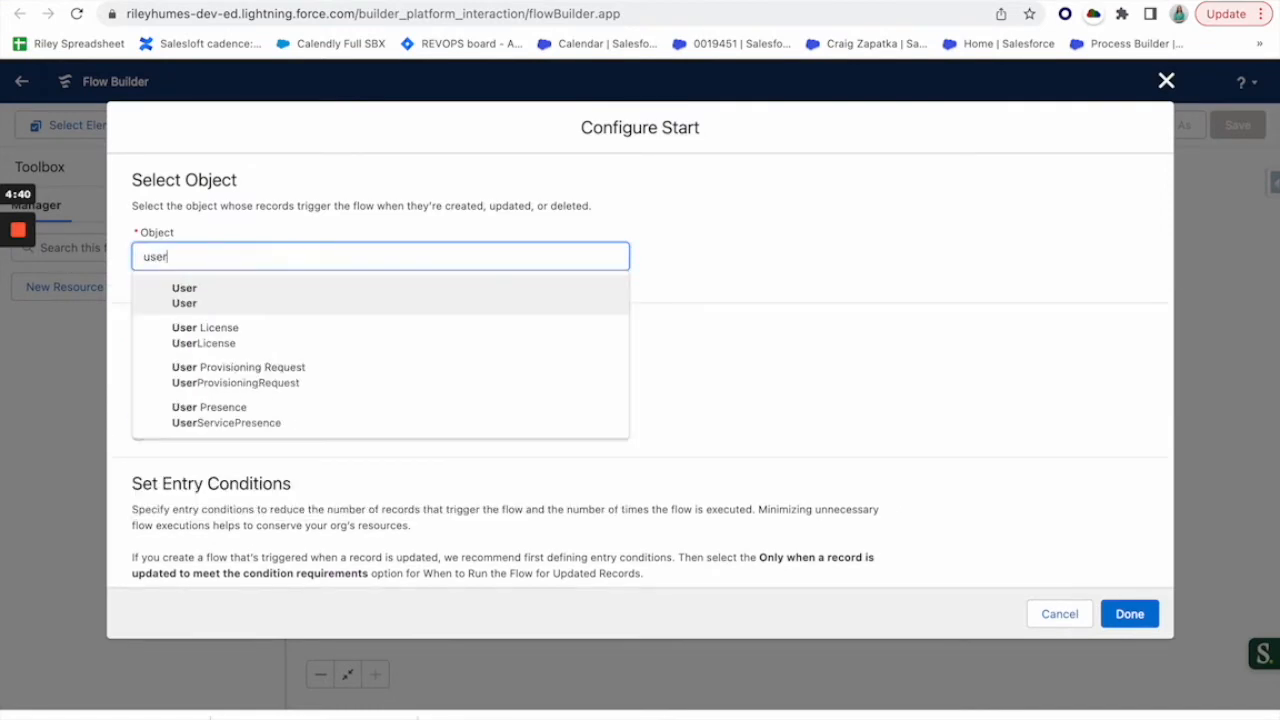
{"action": "left_click", "coordinate": [184, 295]}
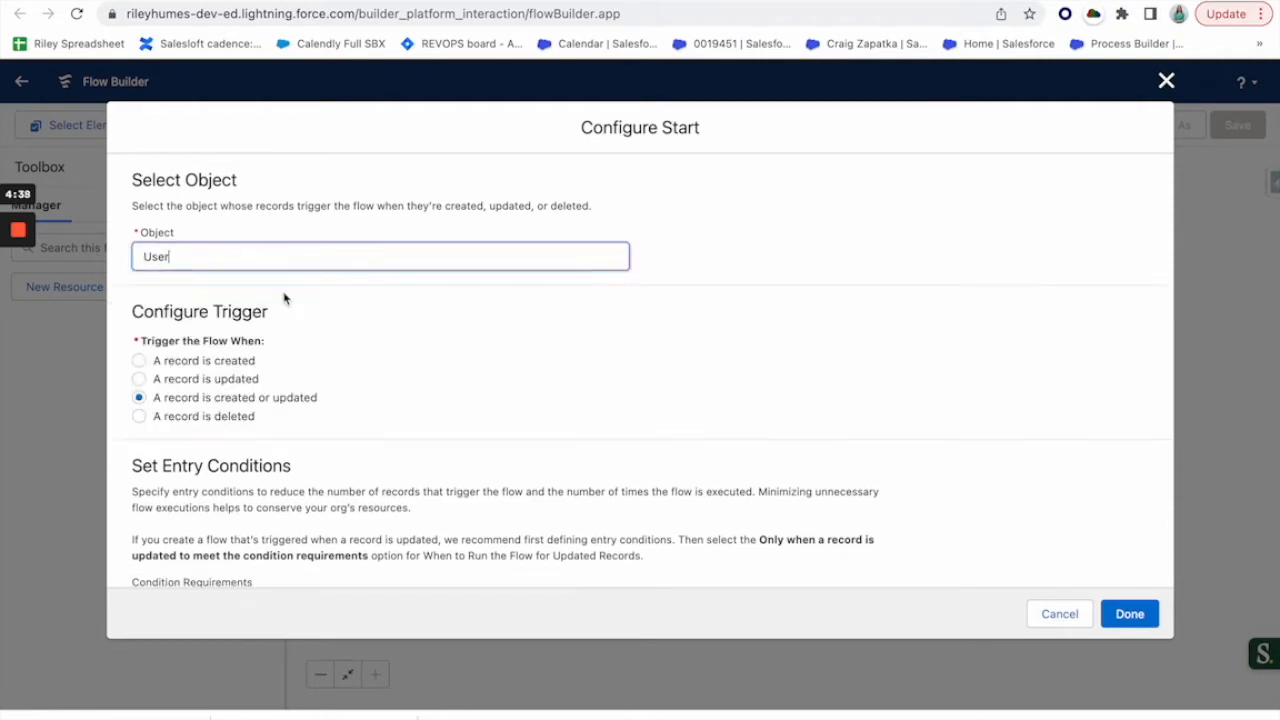
{"action": "scroll", "scroll_direction": "down", "scroll_amount": 3}
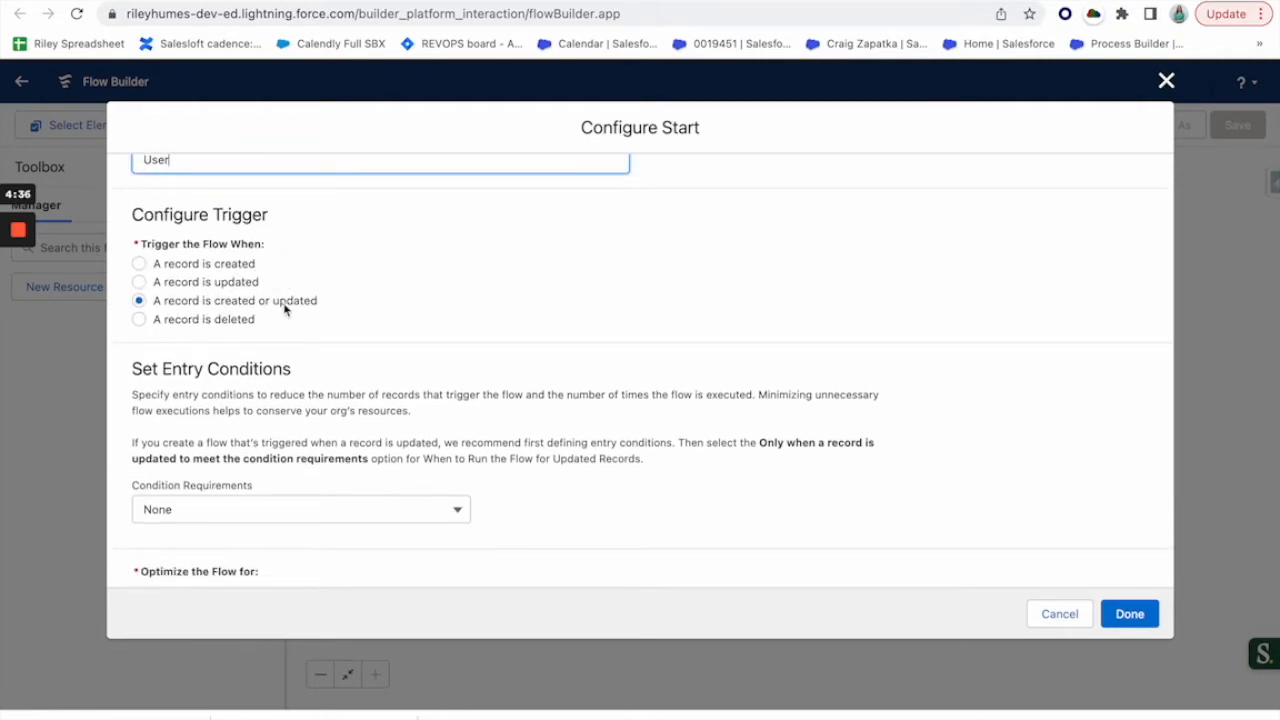
{"action": "mouse_move", "coordinate": [385, 322]}
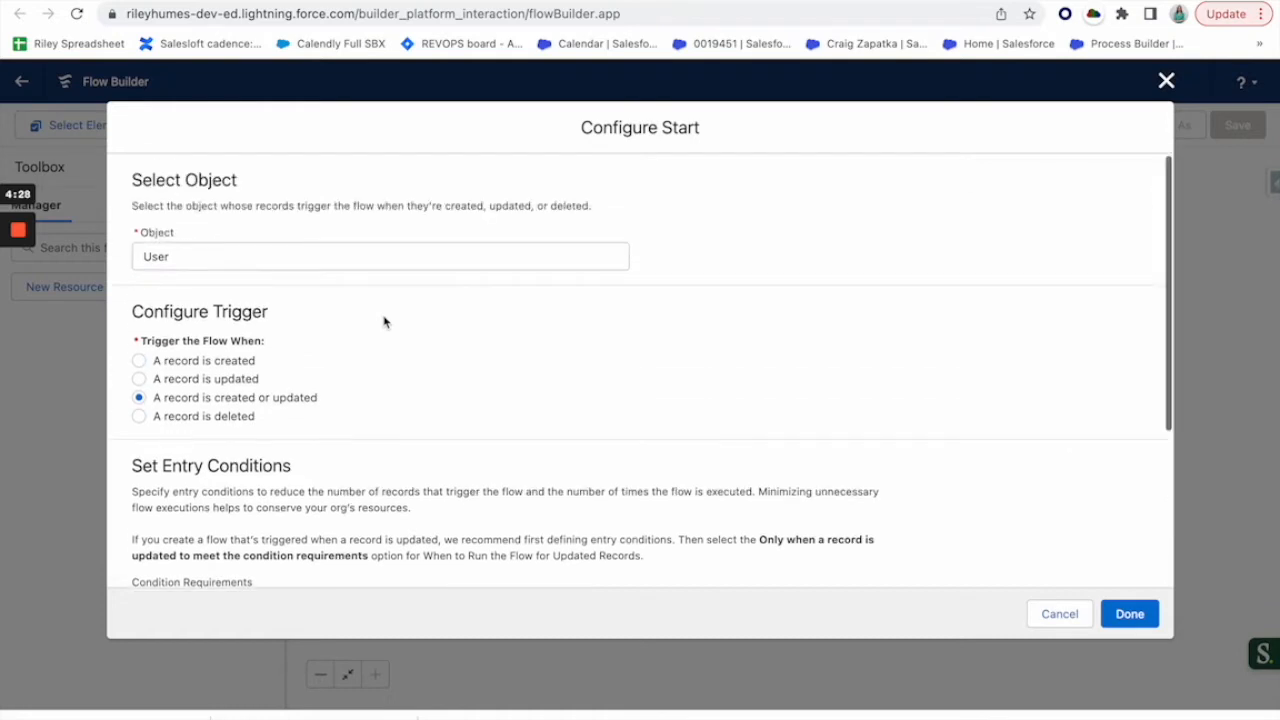
{"action": "scroll", "scroll_direction": "down", "scroll_amount": 3}
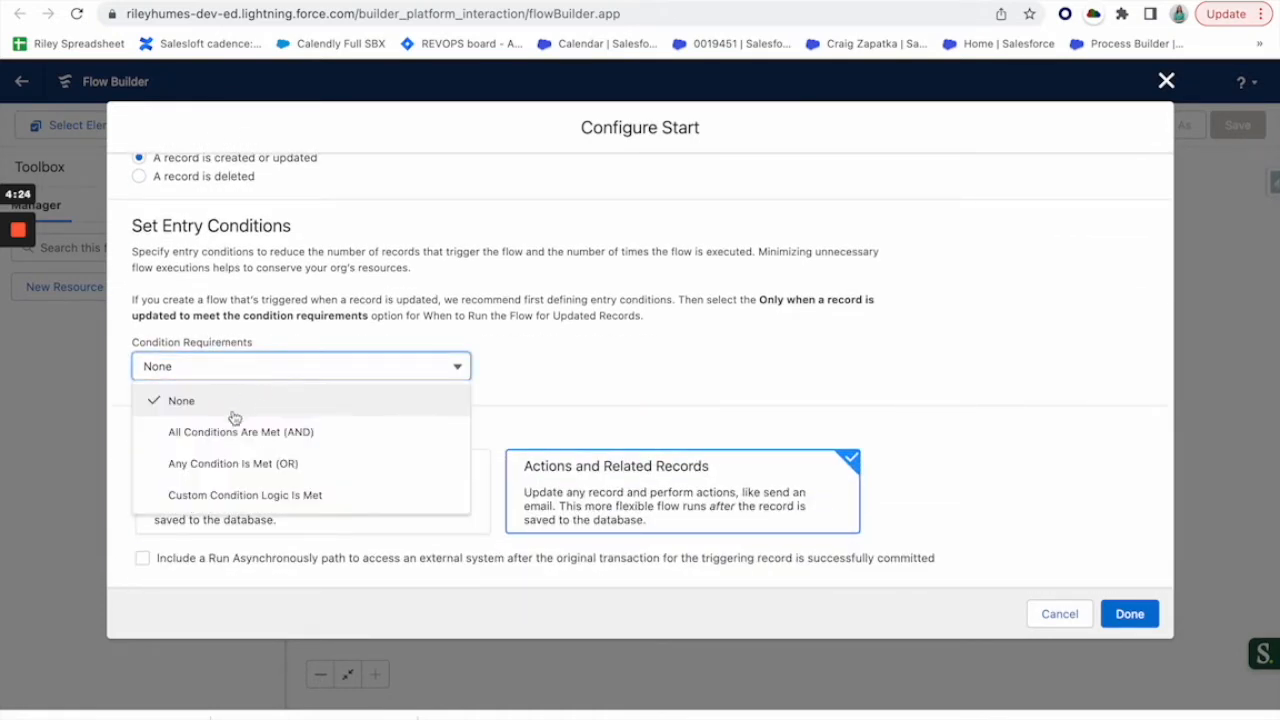
{"action": "type", "text": "acti"}
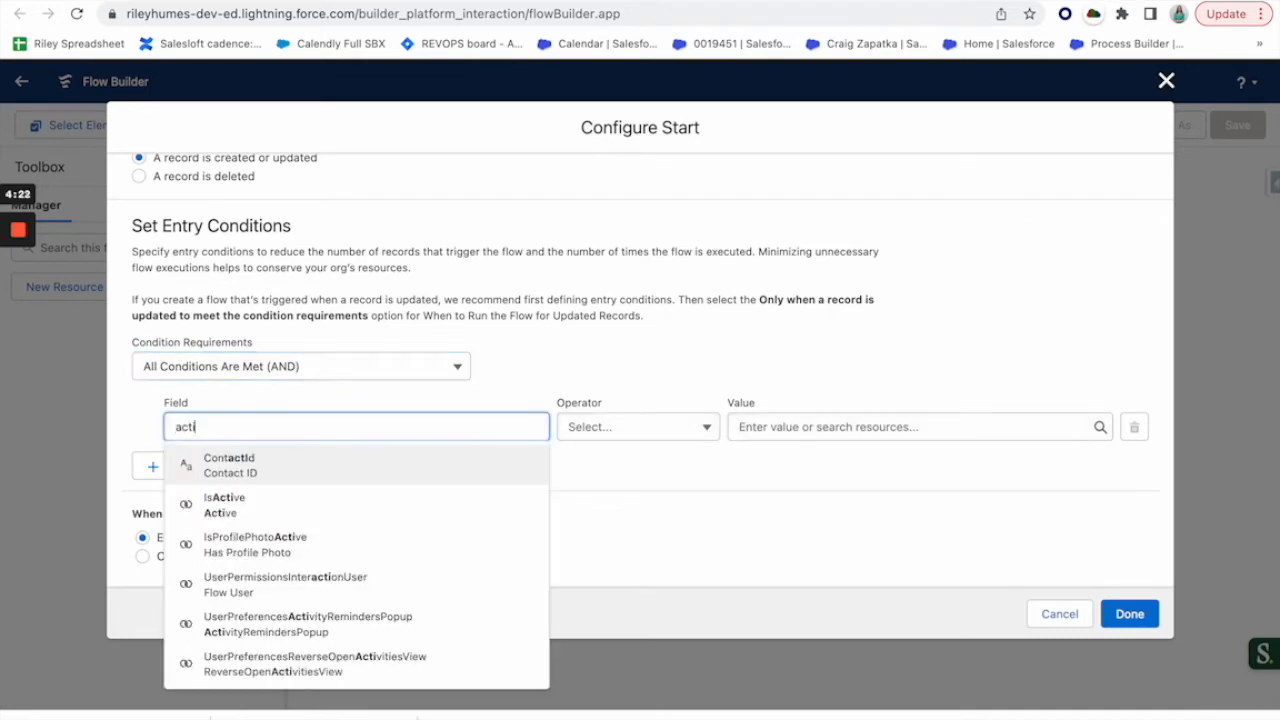
{"action": "left_click", "coordinate": [224, 504]}
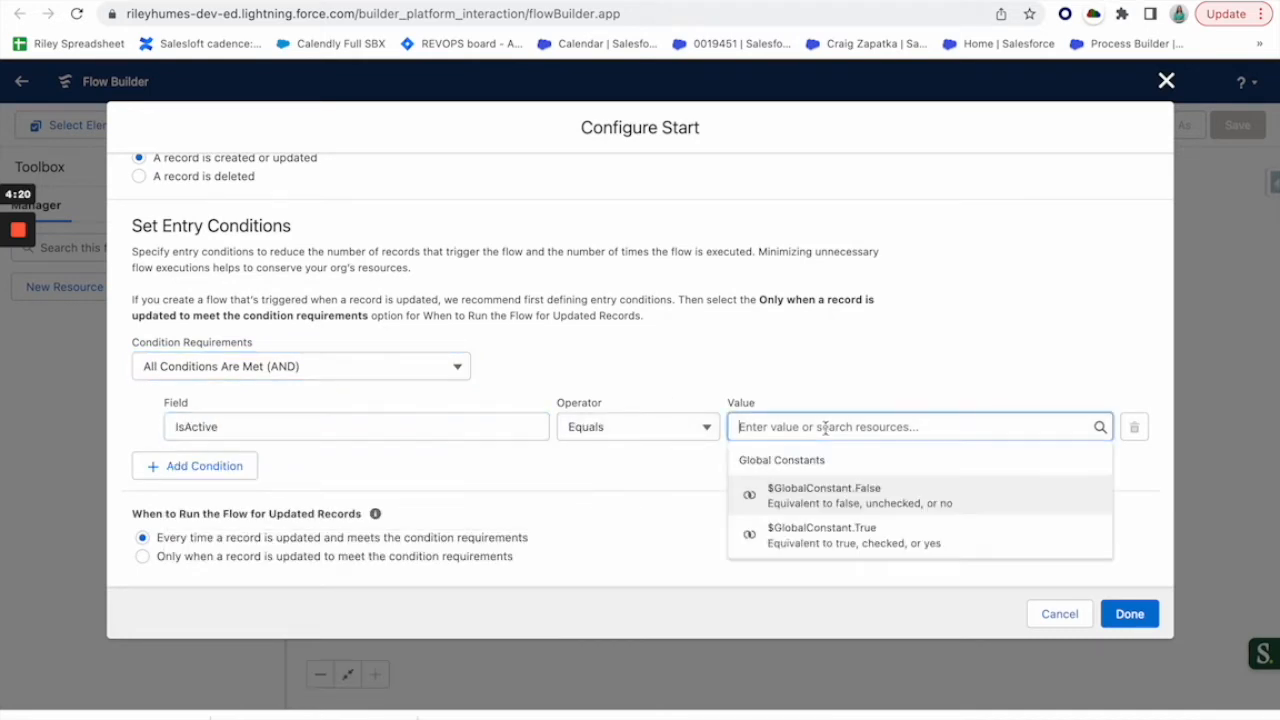
{"action": "left_click", "coordinate": [821, 535]}
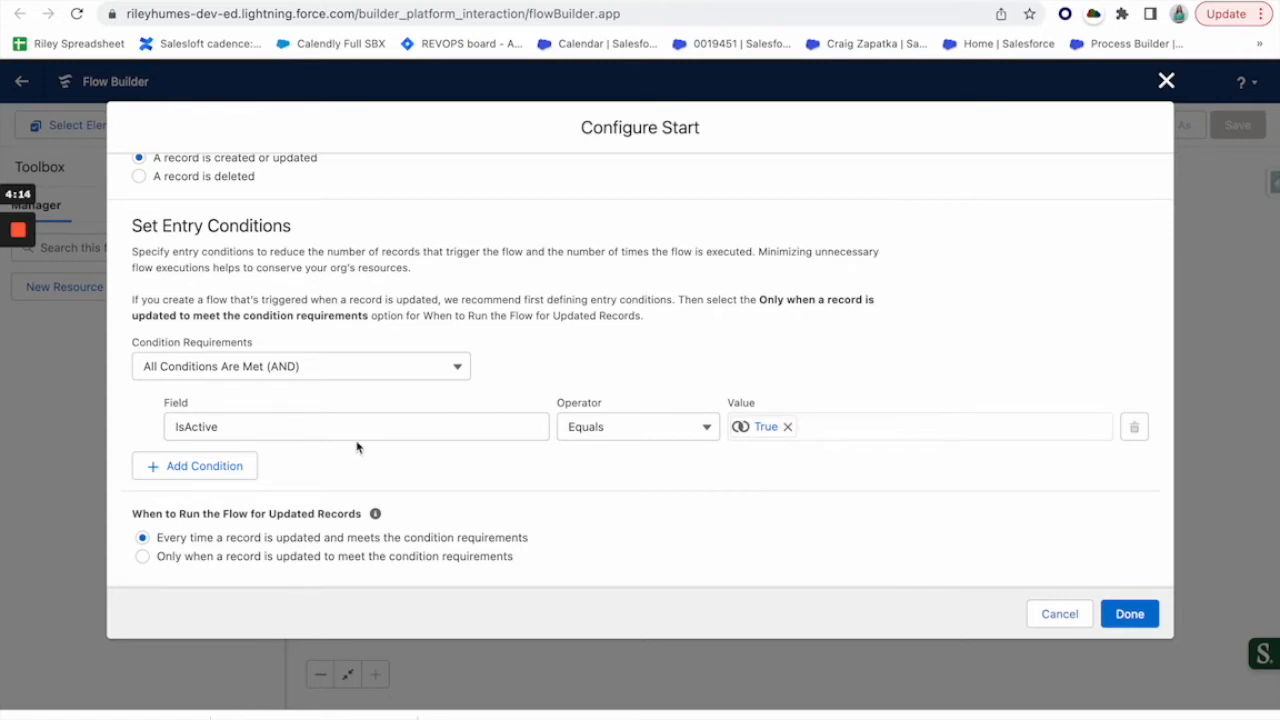
{"action": "mouse_move", "coordinate": [280, 513]}
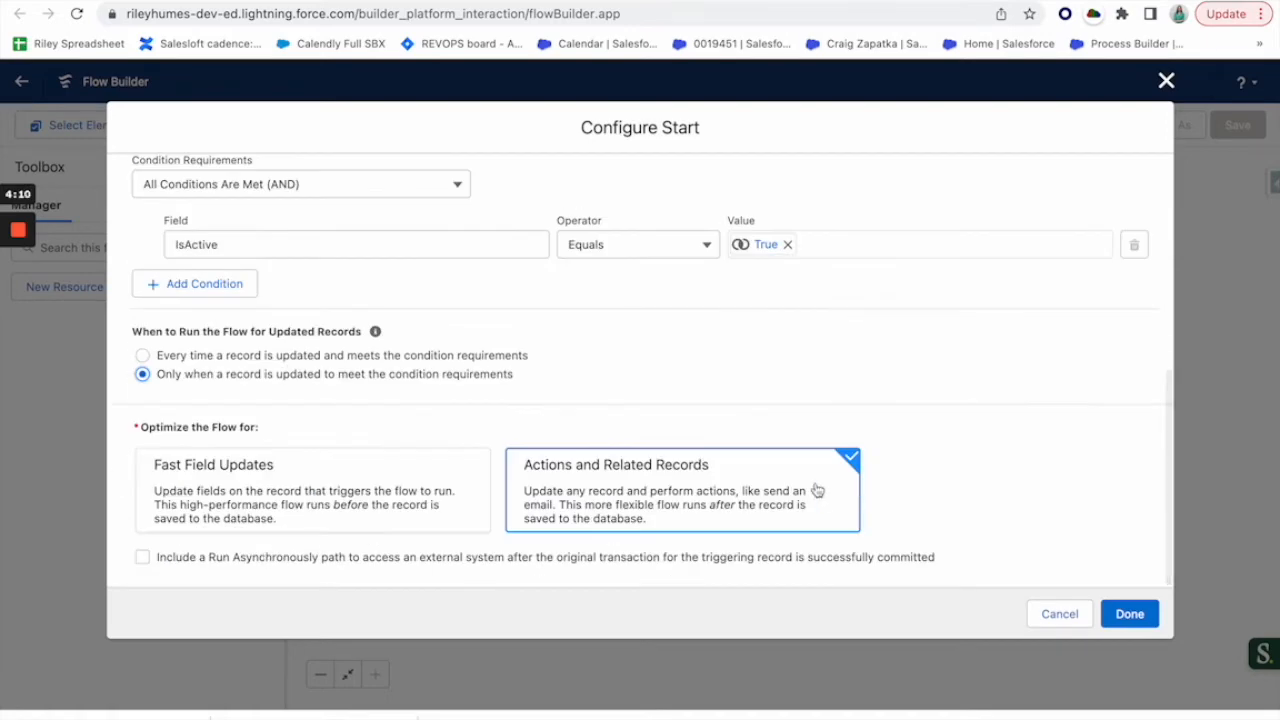
{"action": "left_click", "coordinate": [1128, 613]}
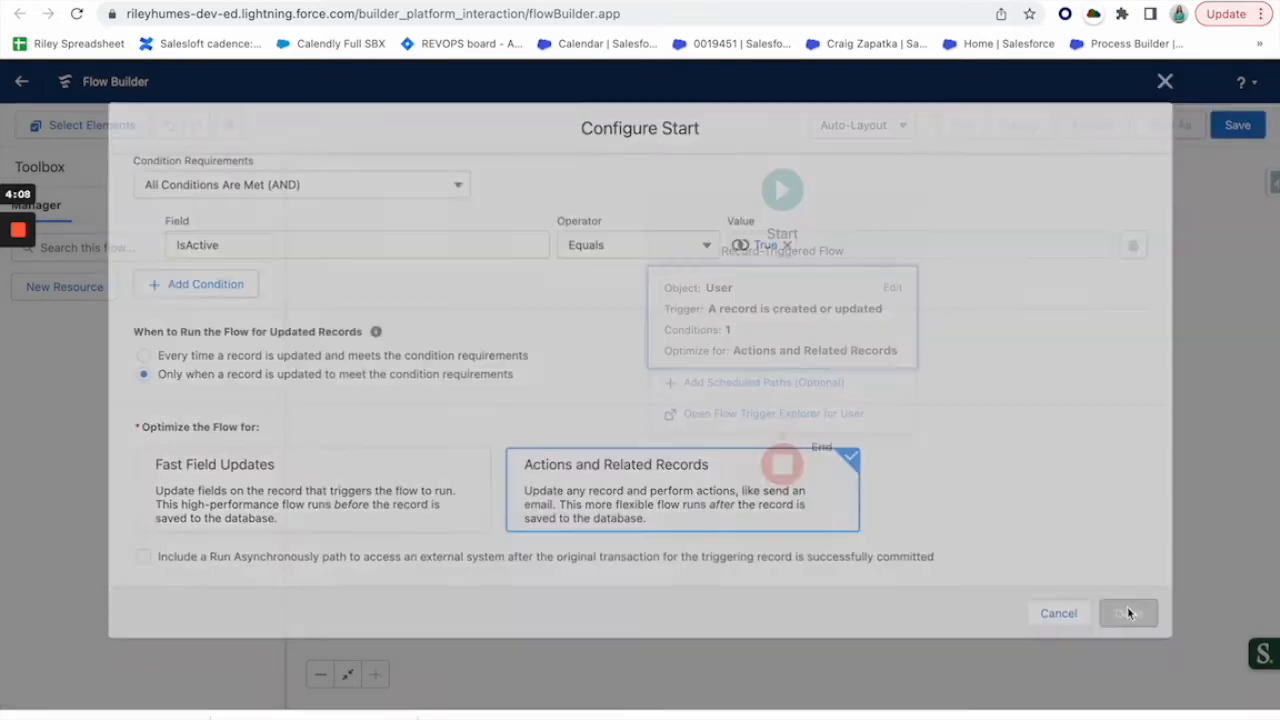
{"action": "left_click", "coordinate": [1127, 612]}
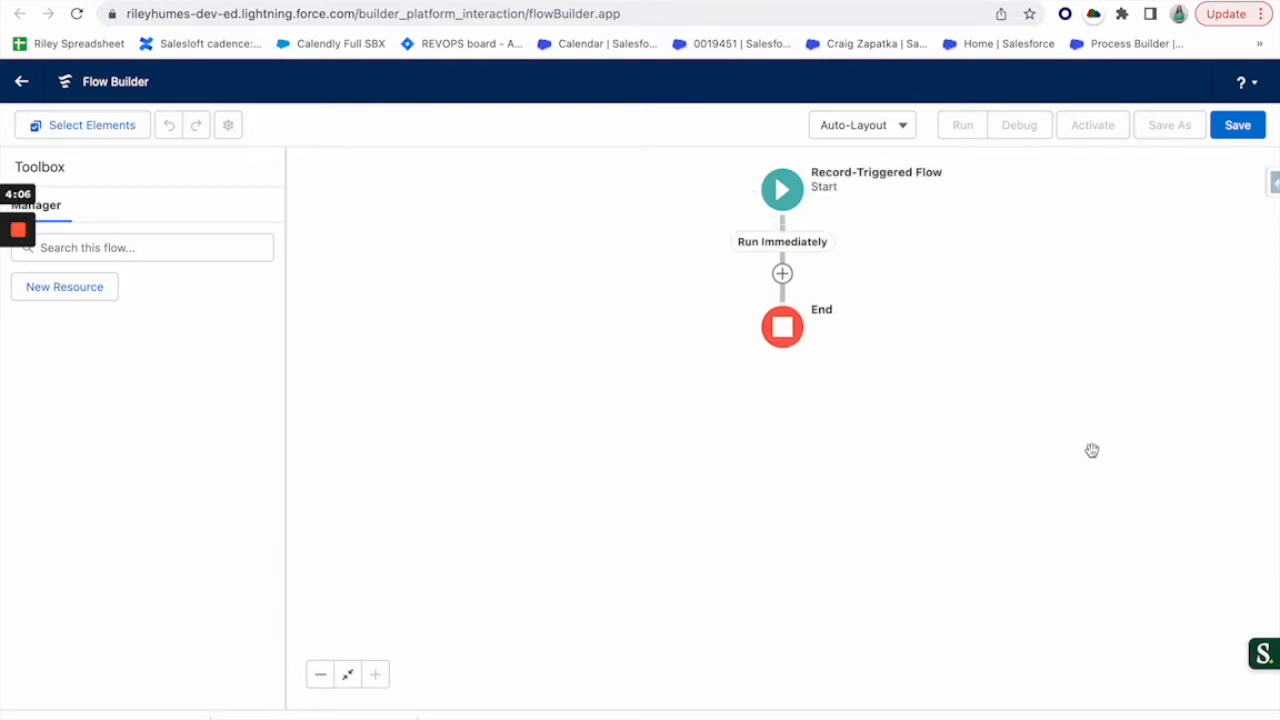
Open the element picker from the connector between Start and End.
{"action": "left_click", "coordinate": [782, 273]}
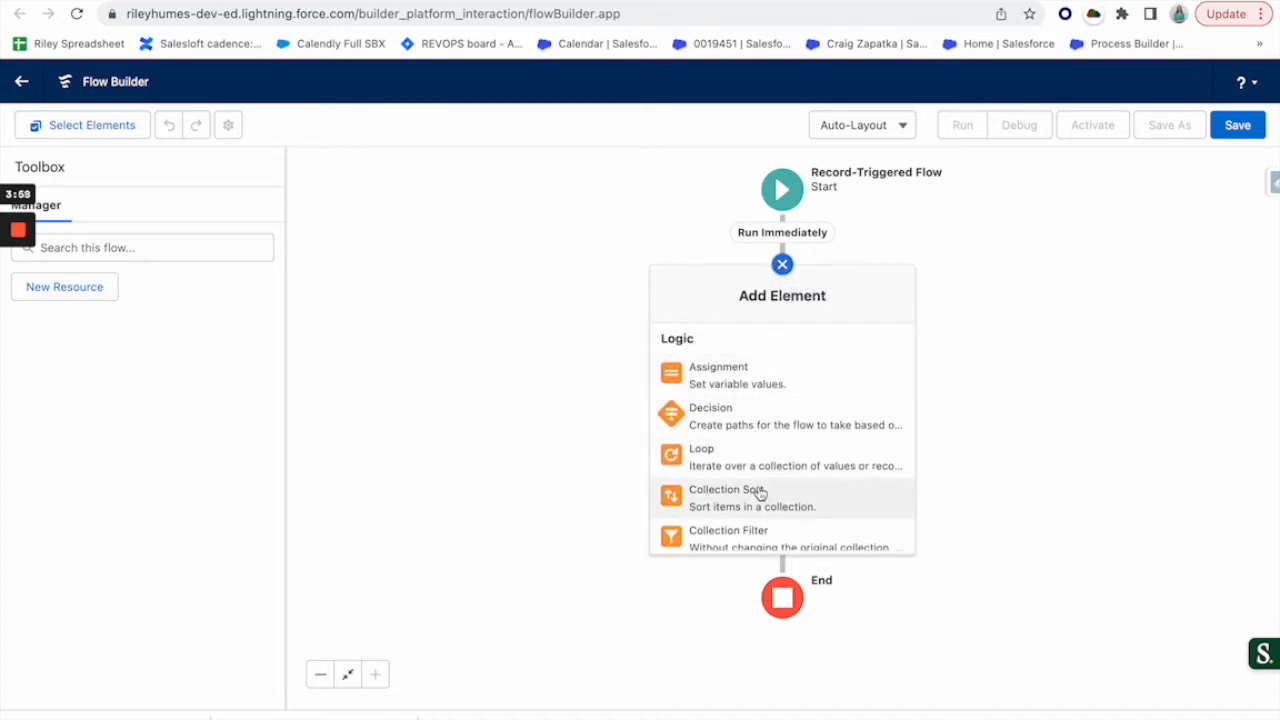
Add a Decision labelled 'Profile Decision' described 'Determines which path this user should…'.
{"action": "left_click", "coordinate": [710, 415]}
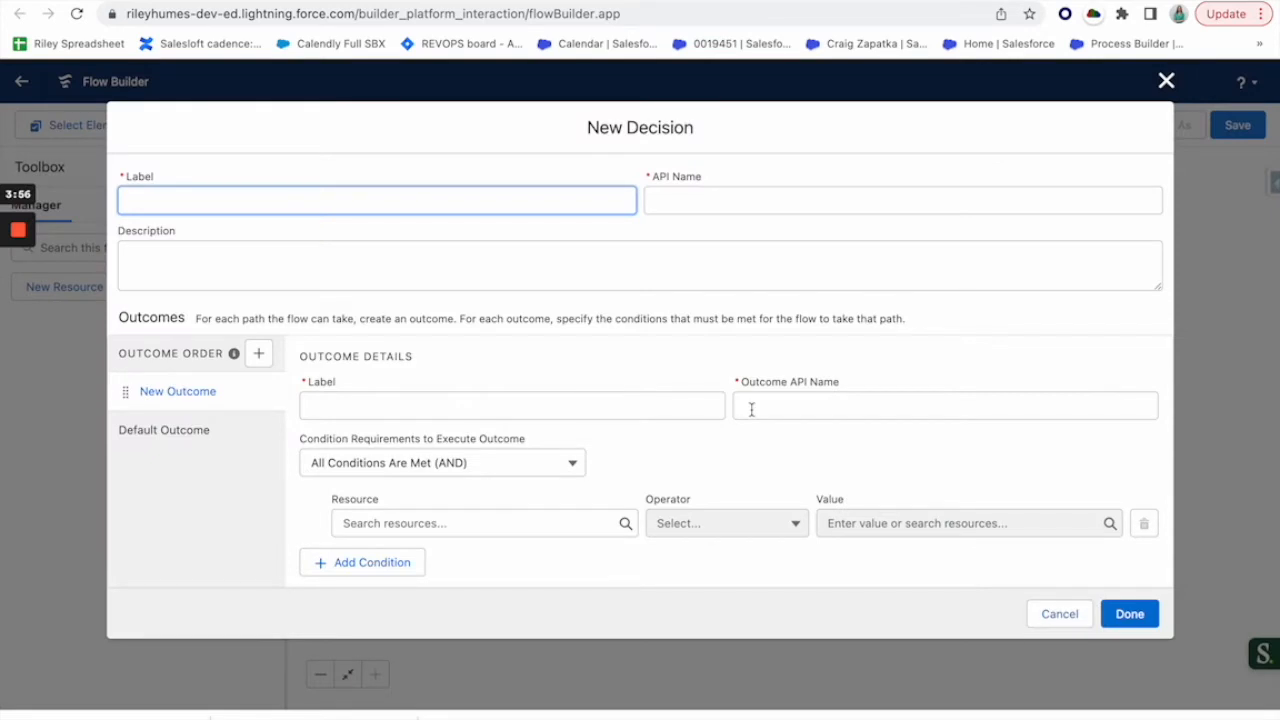
{"action": "type", "text": "Profile Decision"}
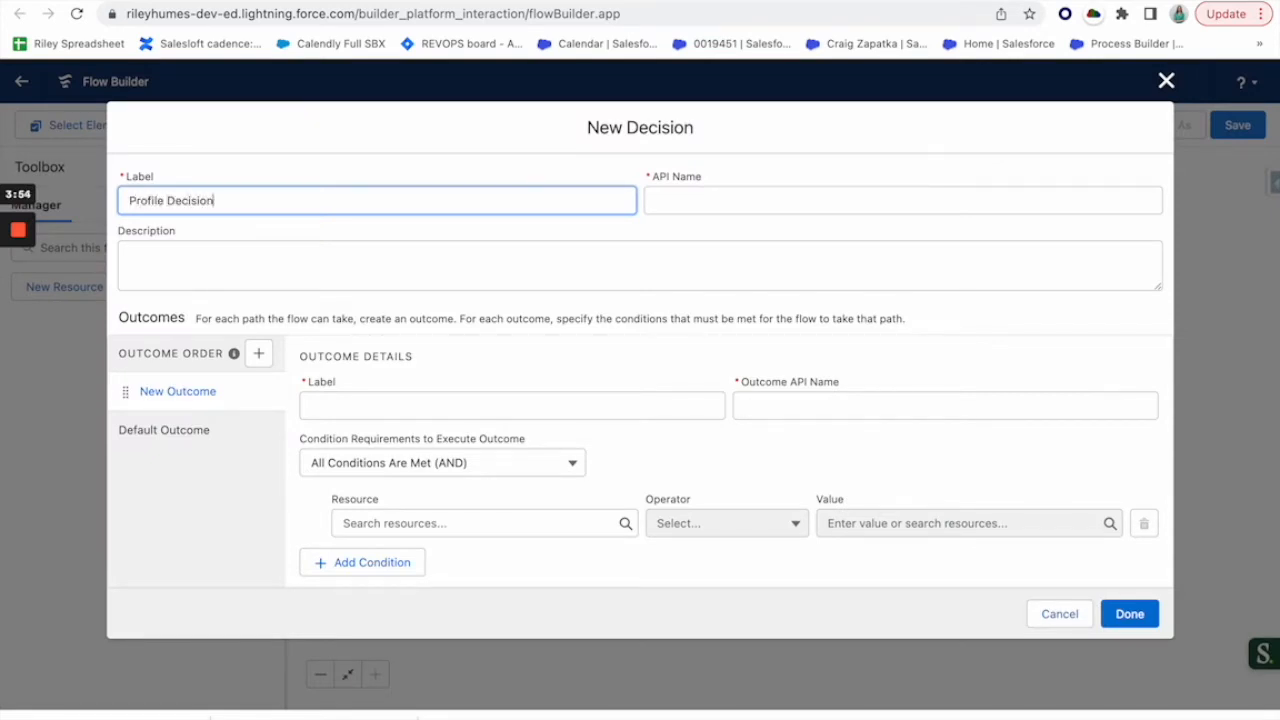
{"action": "type", "text": "d"}
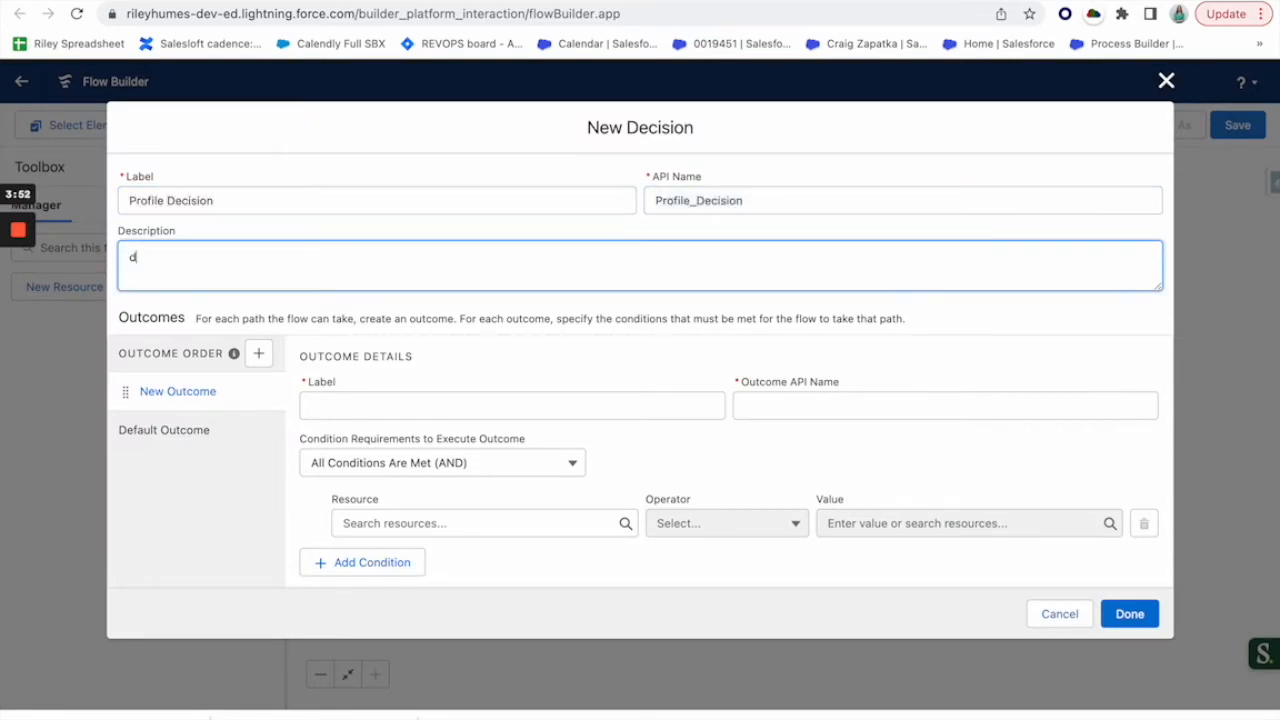
{"action": "type", "text": "Determines whi"}
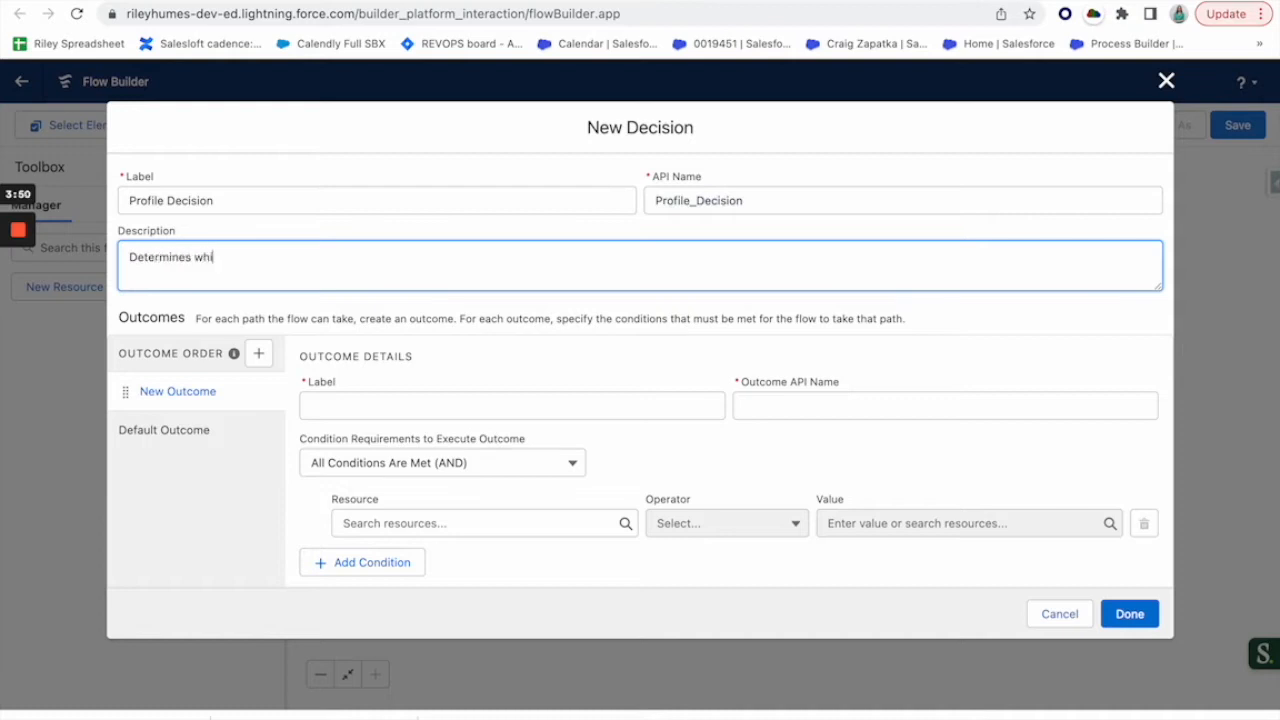
{"action": "type", "text": "ch path"}
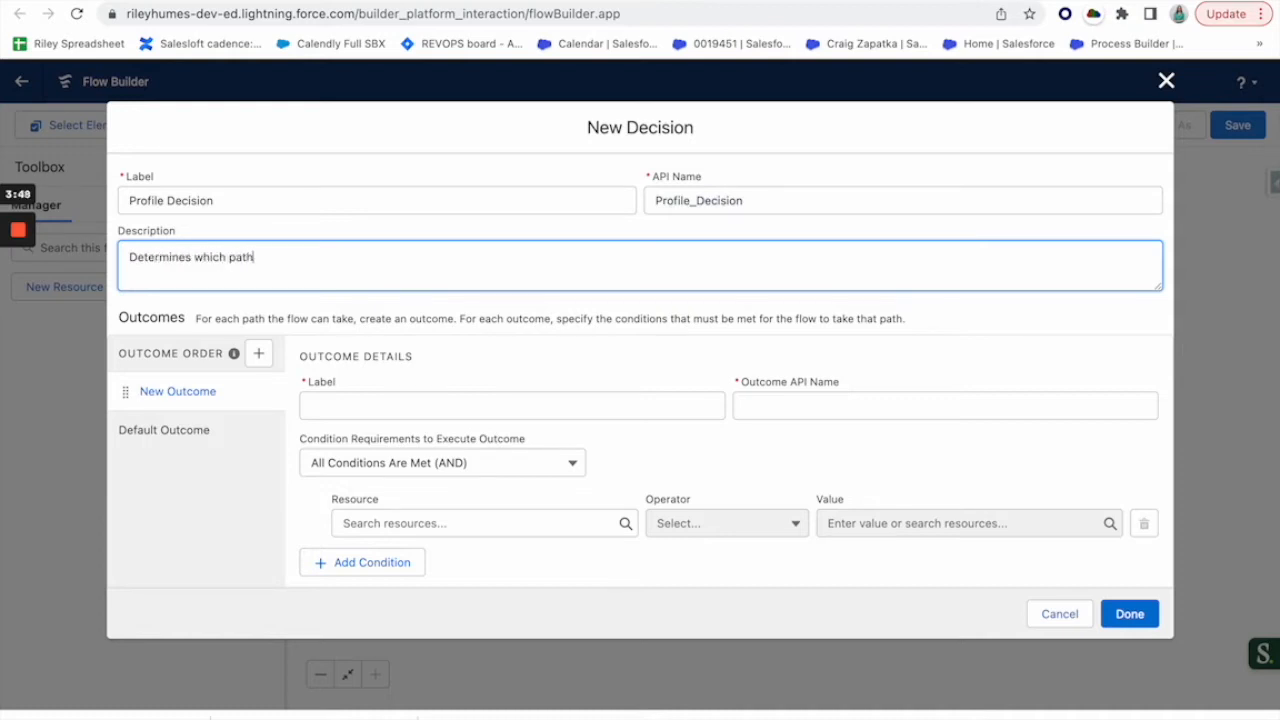
{"action": "type", "text": "this user should take."}
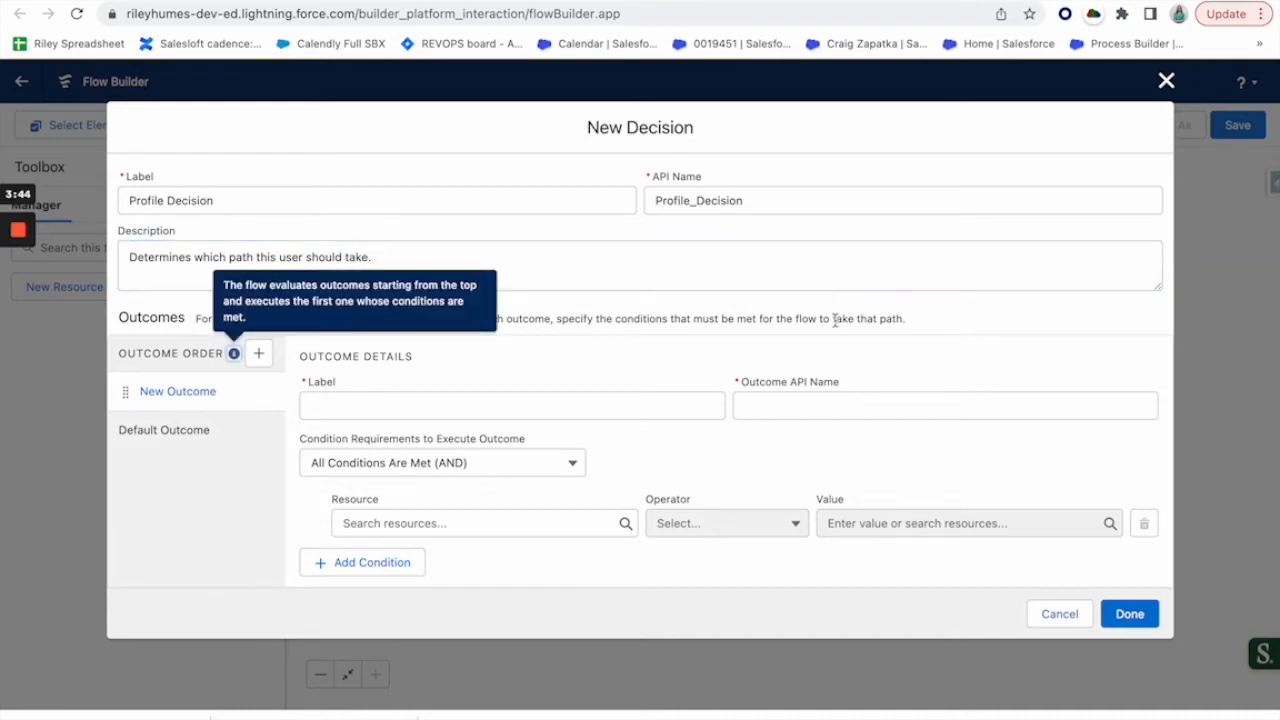
{"action": "mouse_move", "coordinate": [484, 396]}
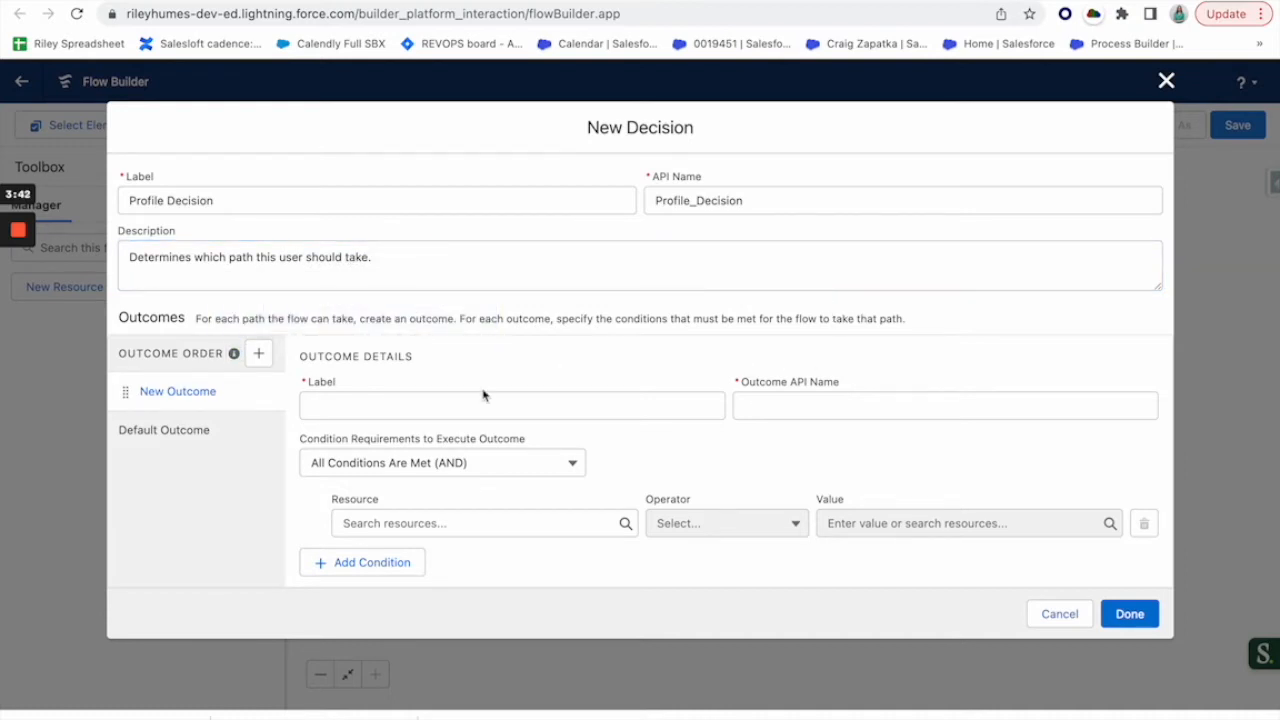
Create the decision outcomes Sales, Support and Success.
{"action": "left_click", "coordinate": [511, 405]}
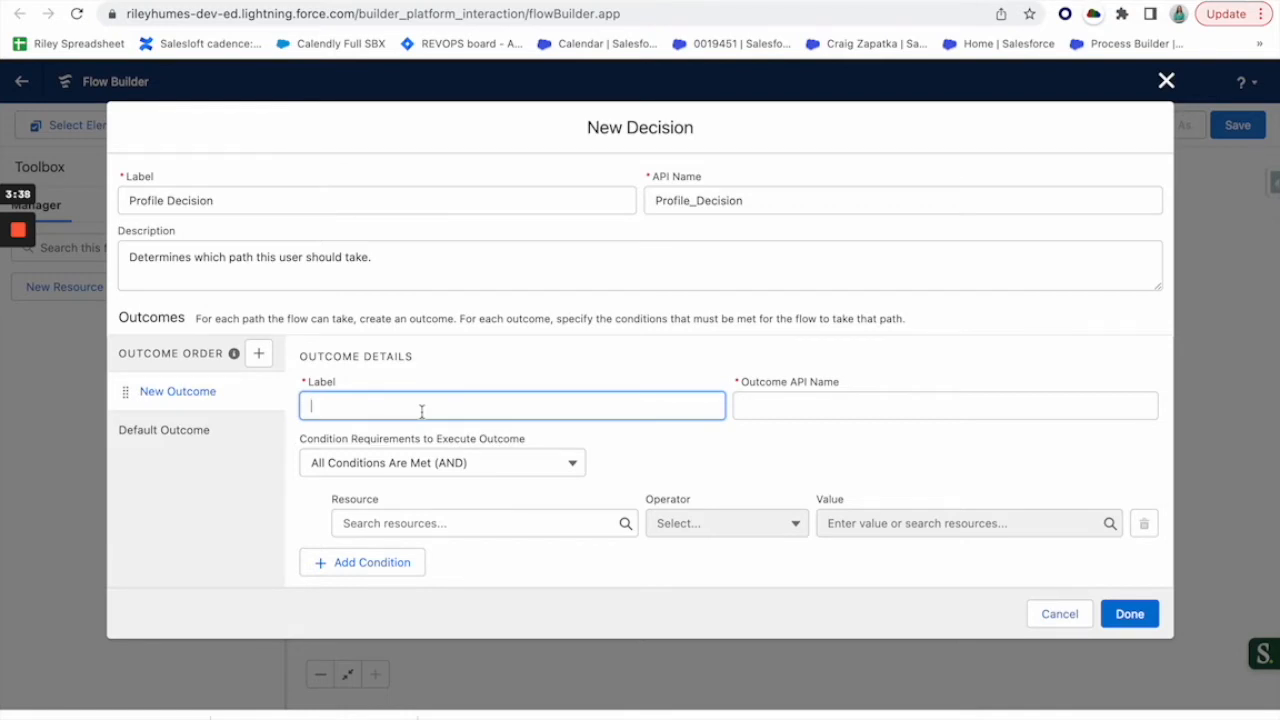
{"action": "type", "text": "Sales"}
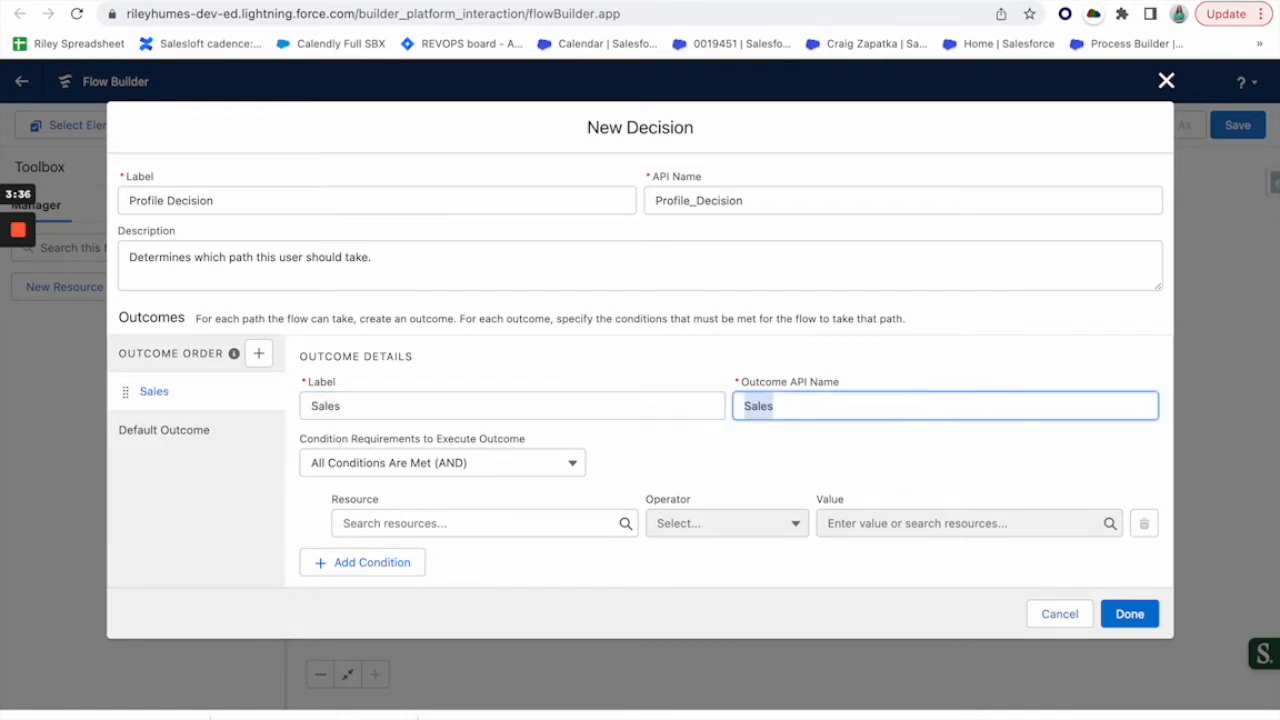
{"action": "left_click", "coordinate": [258, 353]}
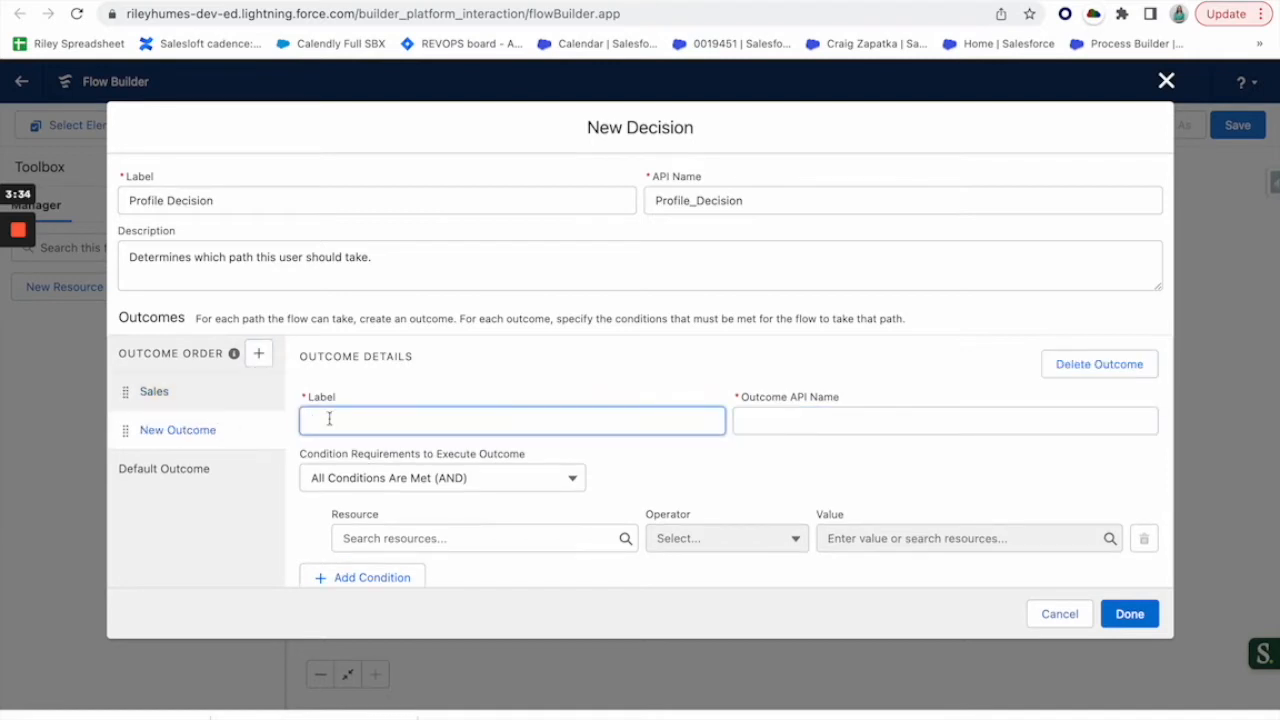
{"action": "type", "text": "Support"}
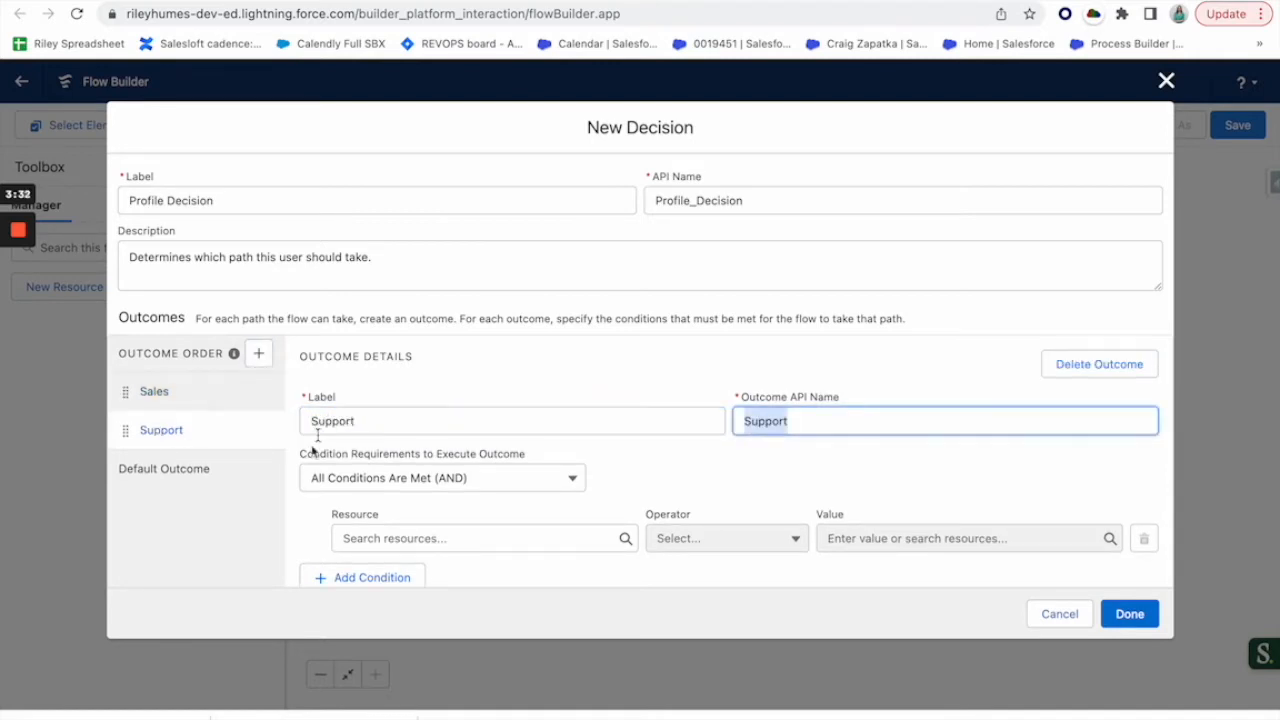
{"action": "type", "text": "Succ"}
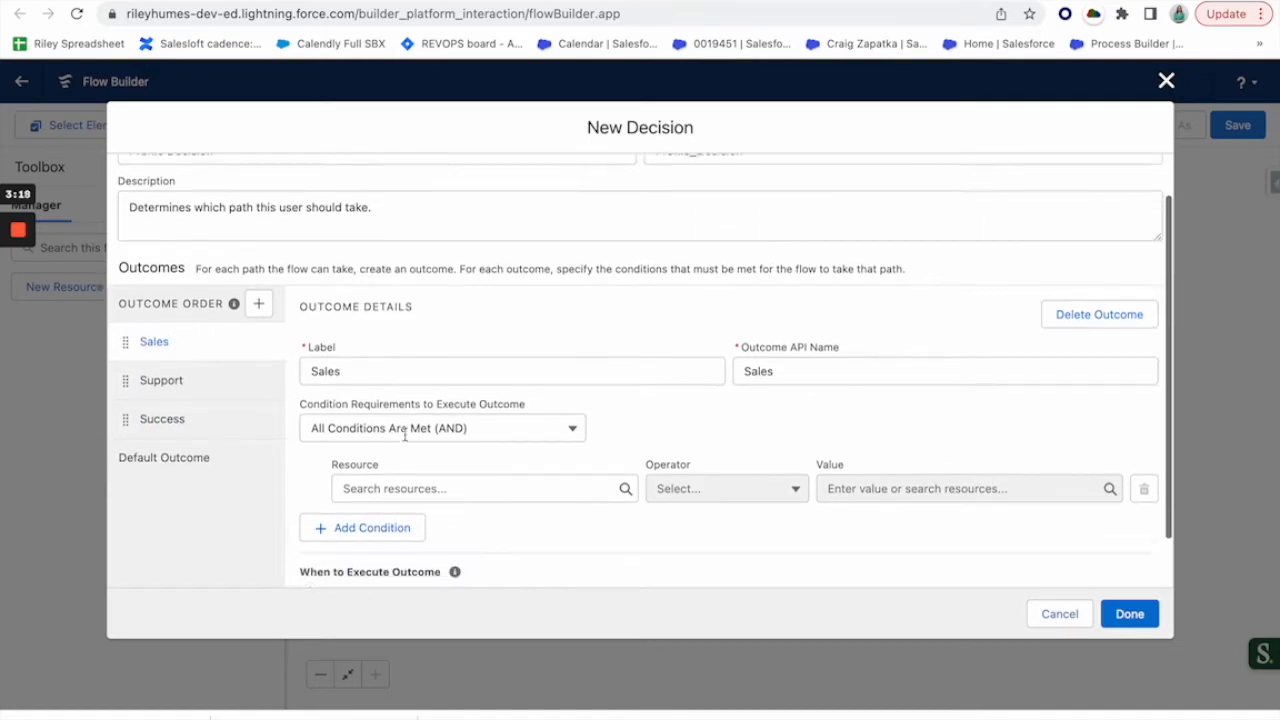
Set the Sales and Support conditions to the record's Profile Name with operator Contains.
{"action": "left_click", "coordinate": [480, 488]}
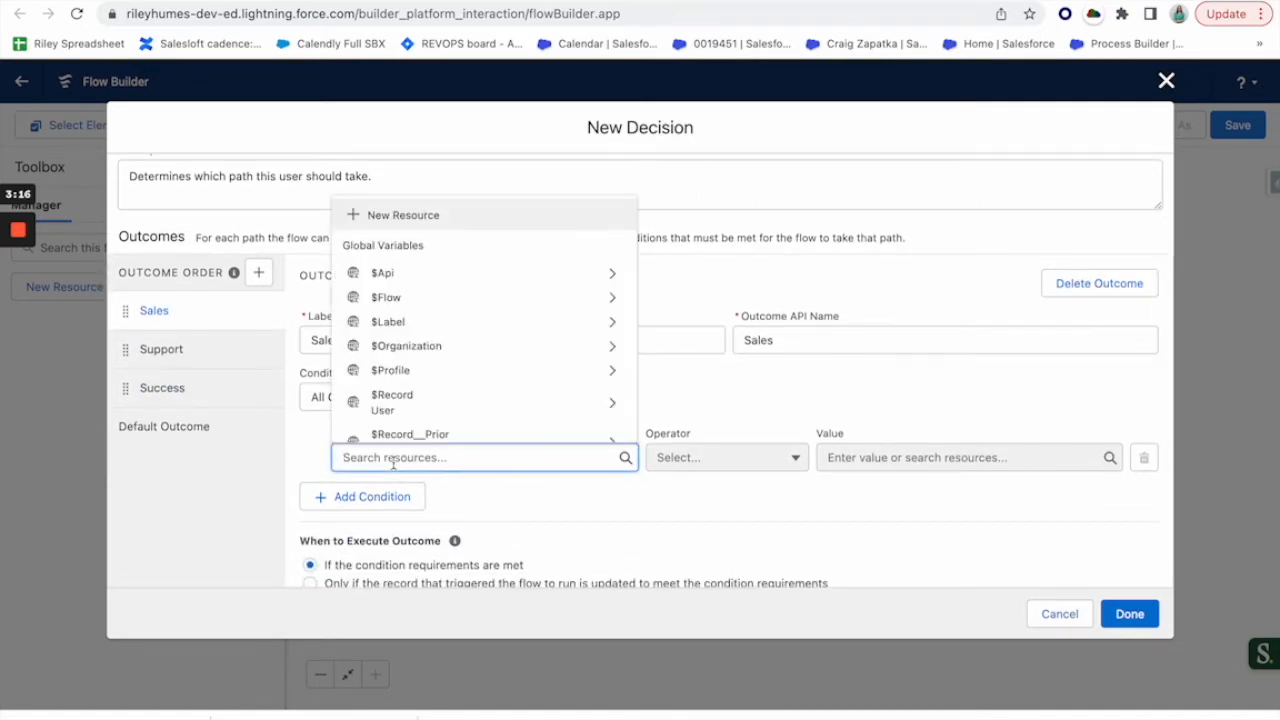
{"action": "type", "text": "user"}
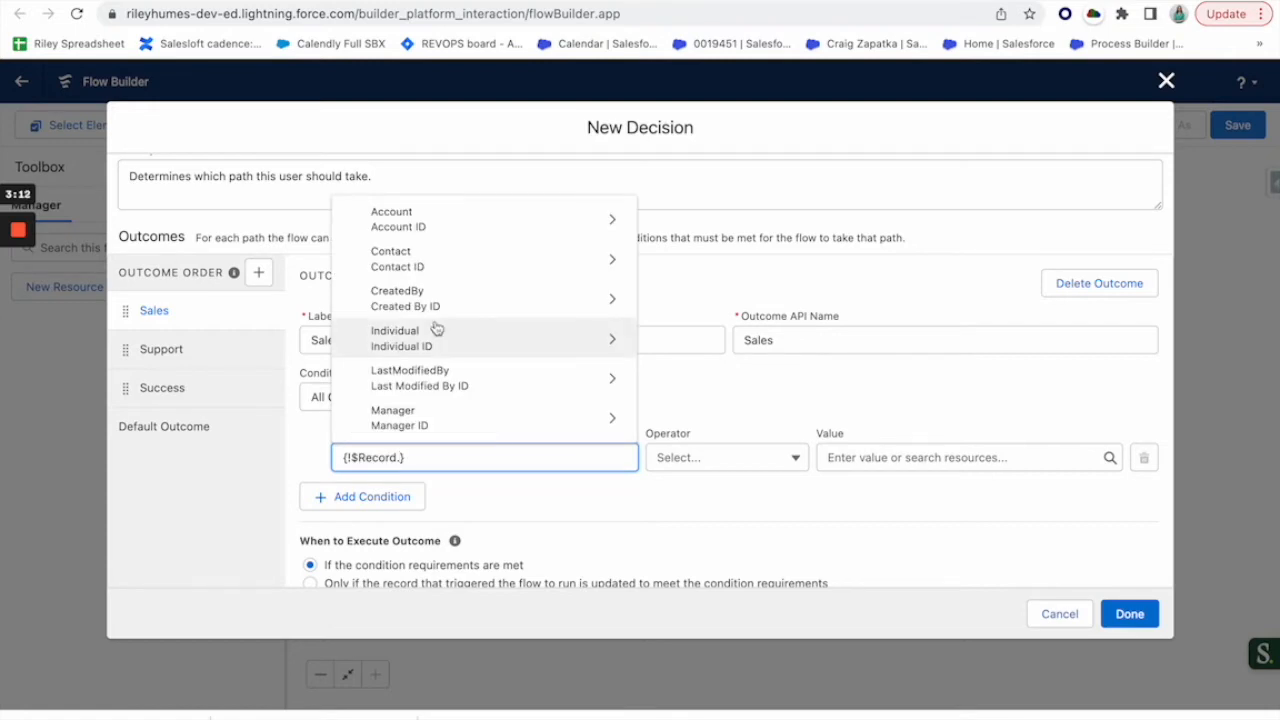
{"action": "type", "text": "prof"}
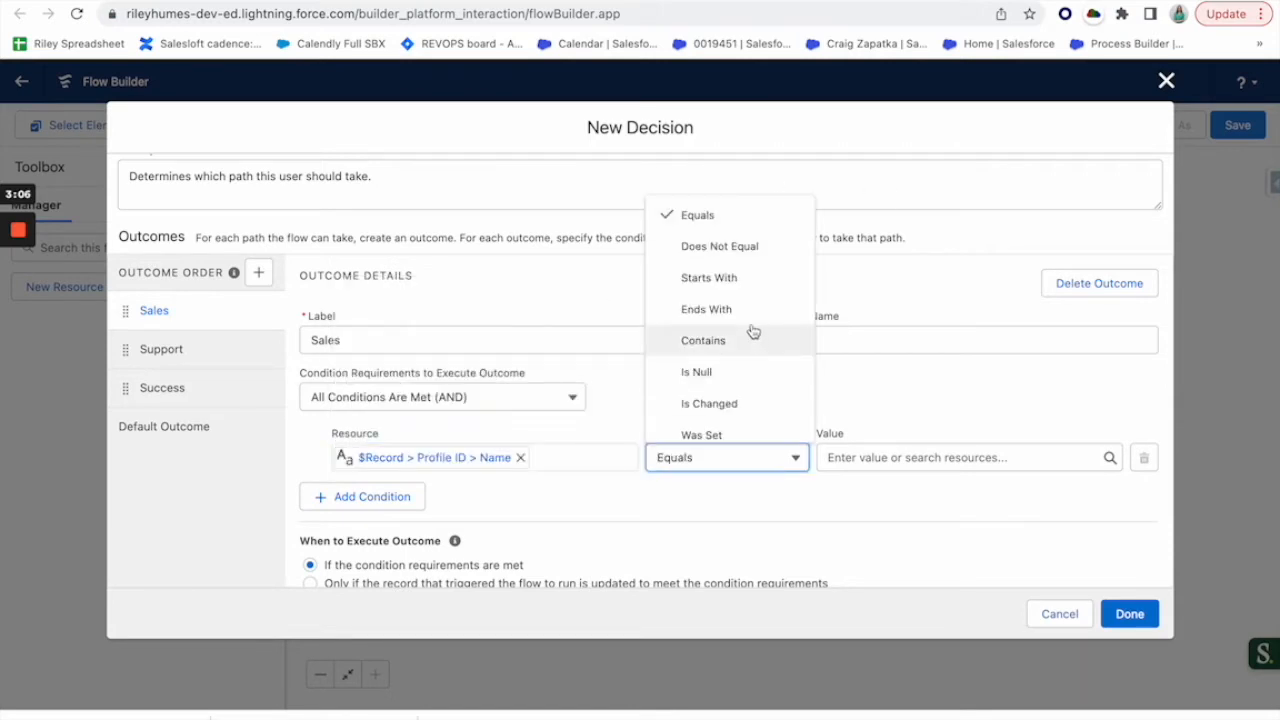
{"action": "left_click", "coordinate": [703, 340]}
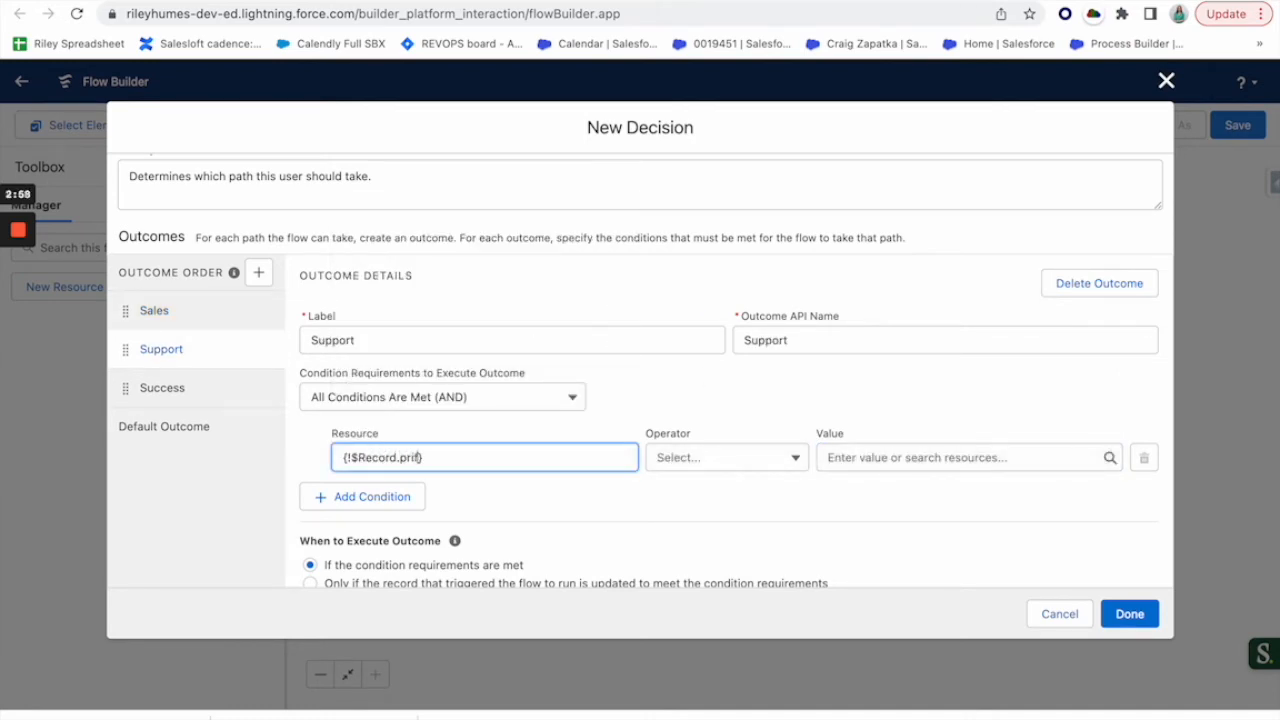
{"action": "type", "text": "Profile."}
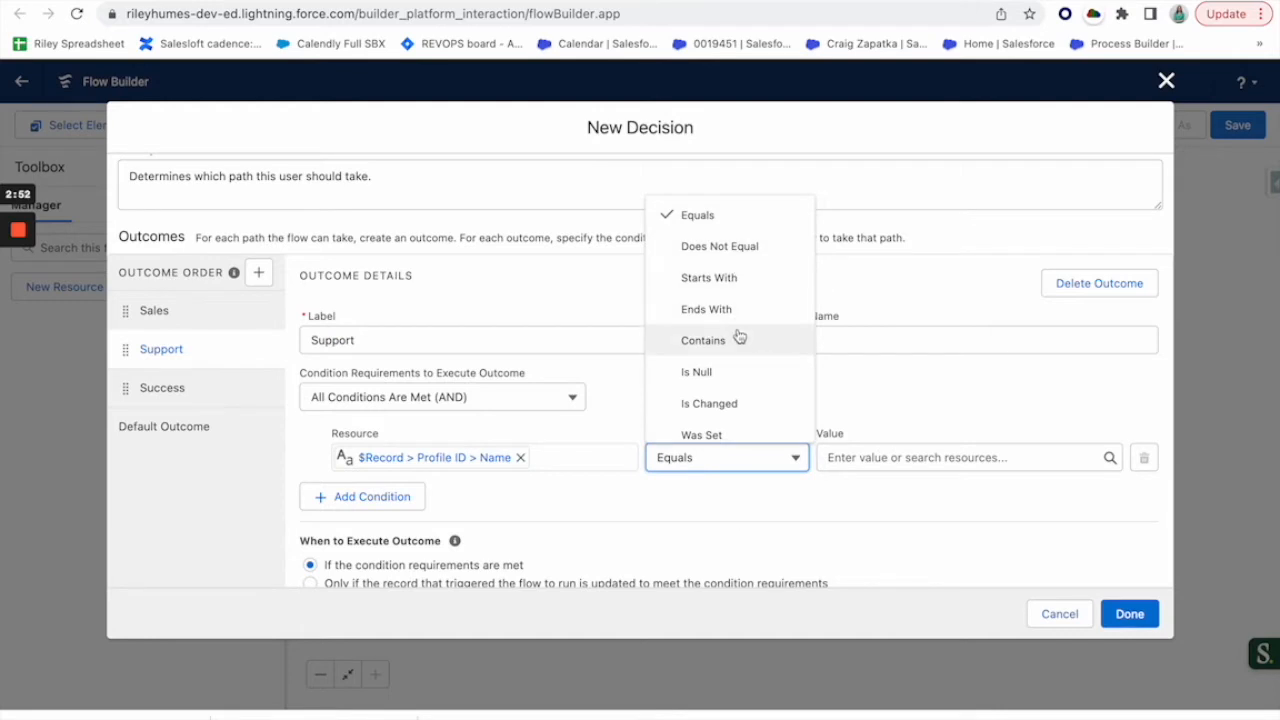
{"action": "left_click", "coordinate": [703, 340]}
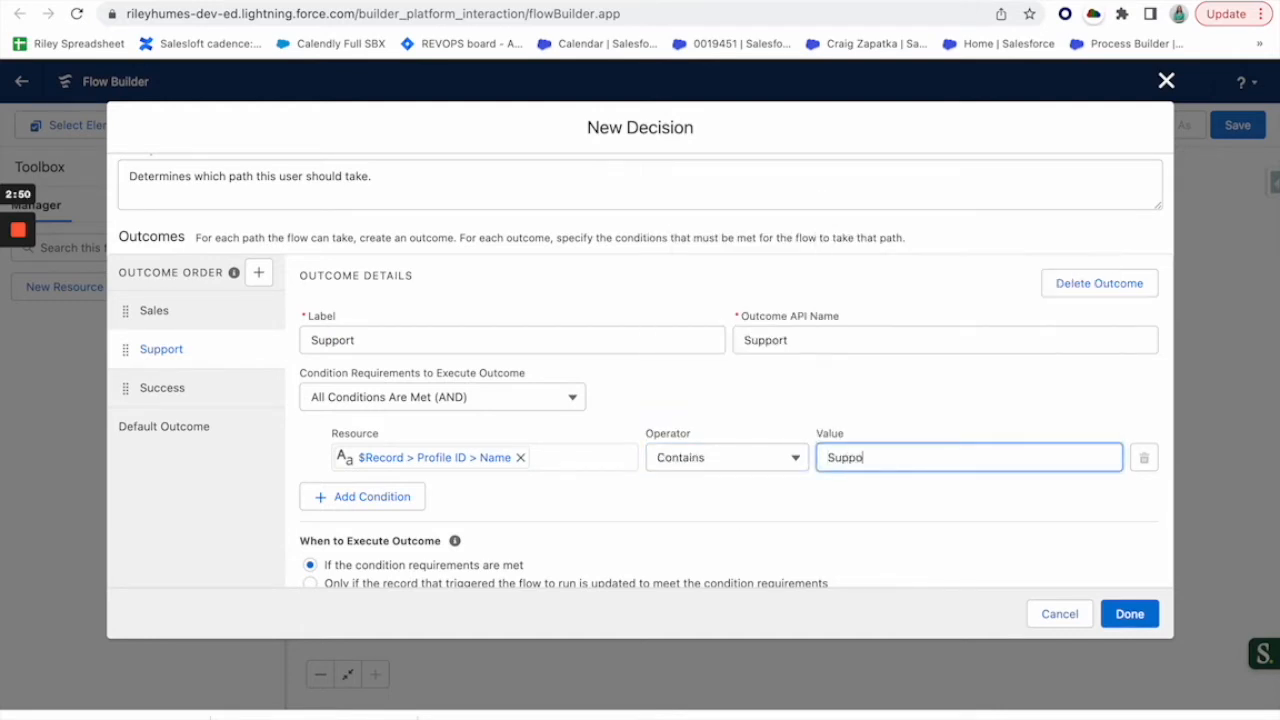
Make the Success condition Profile Name Contains 'Success' and finish the decision.
{"action": "left_click", "coordinate": [161, 388]}
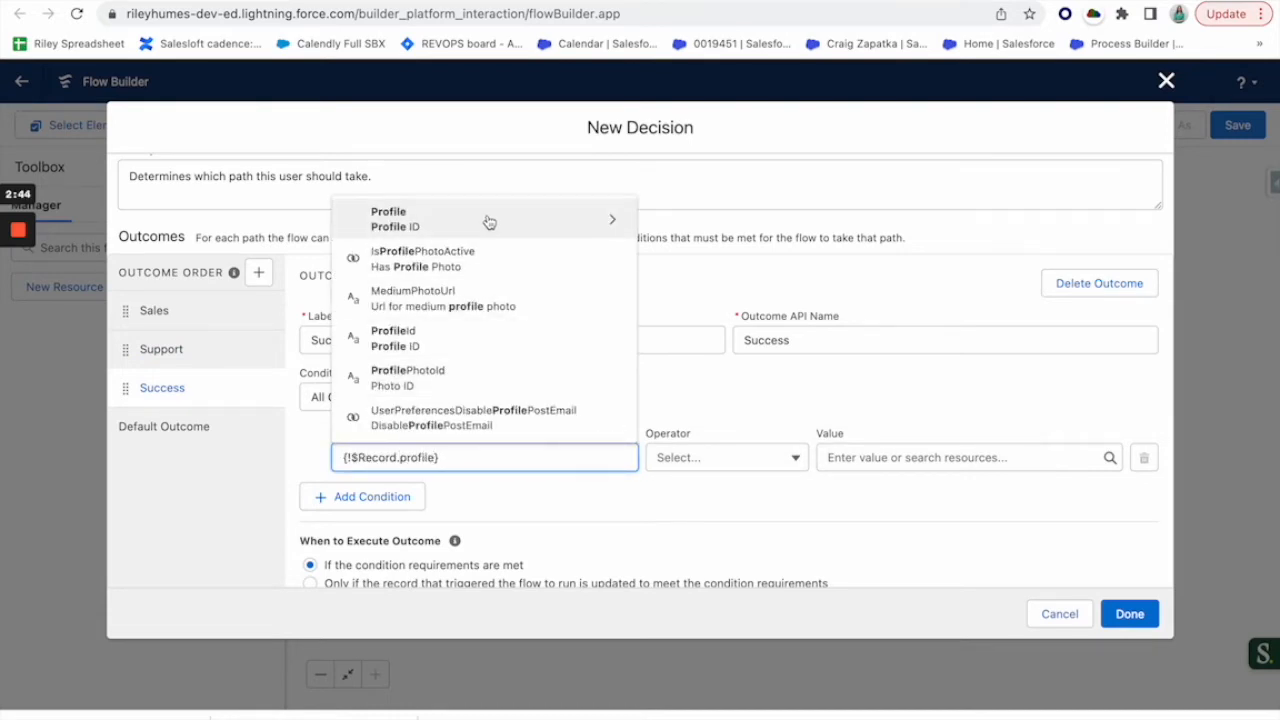
{"action": "type", "text": "name"}
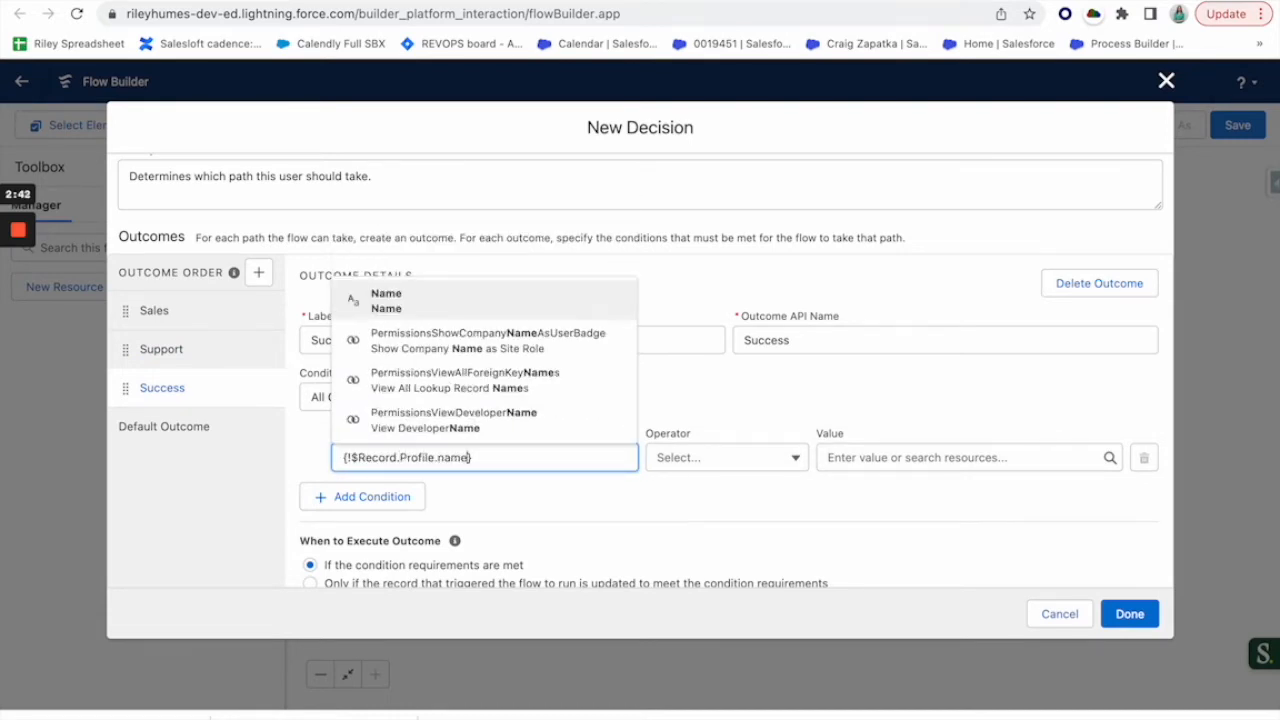
{"action": "left_click", "coordinate": [725, 457]}
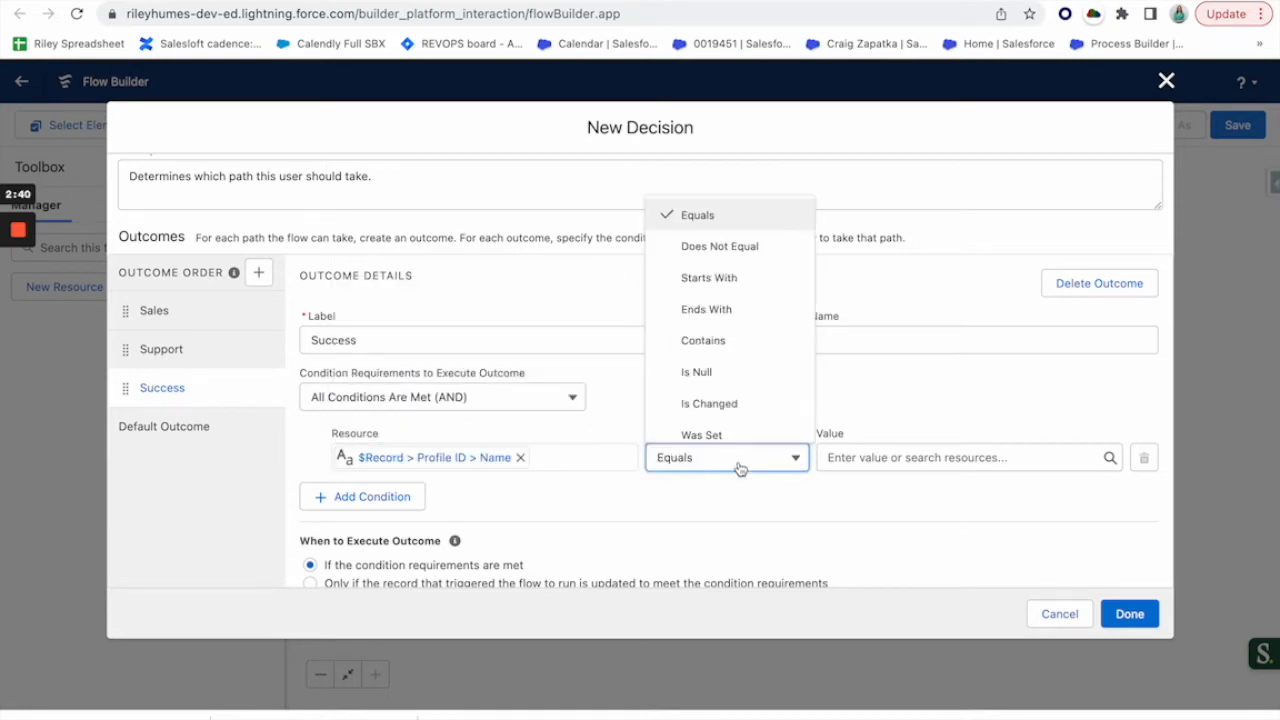
{"action": "left_click", "coordinate": [703, 340]}
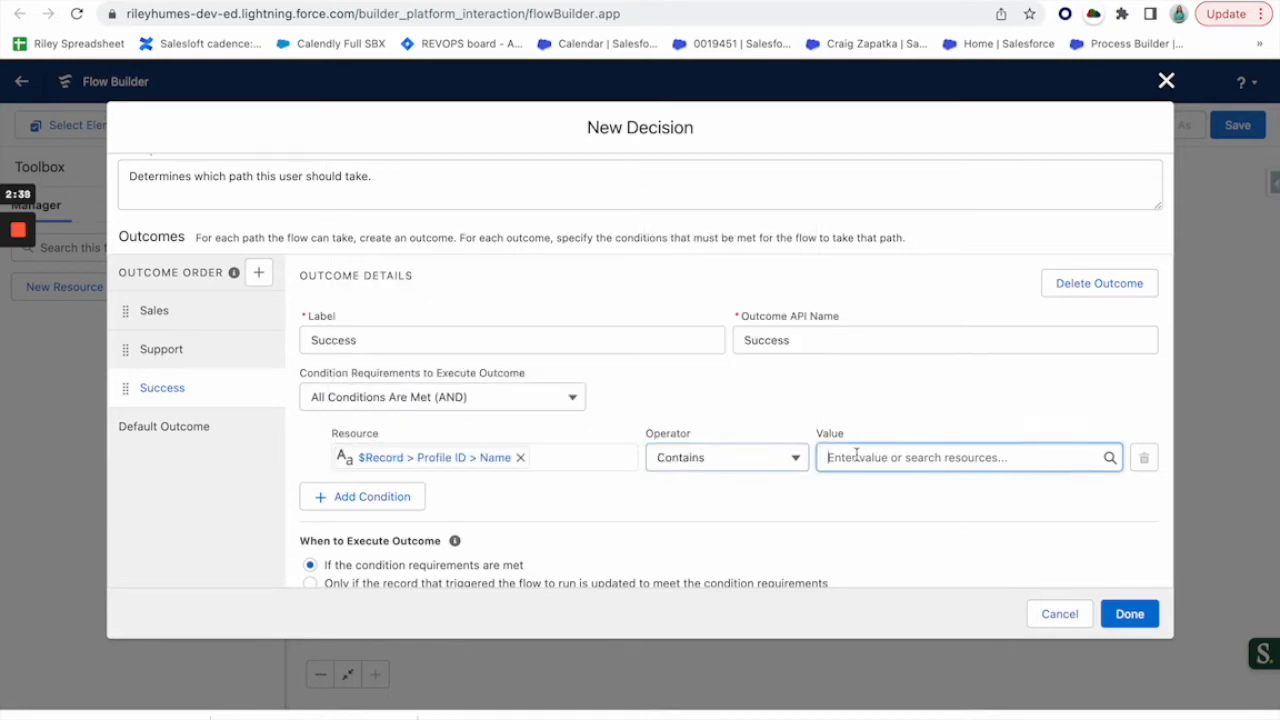
{"action": "type", "text": "Success"}
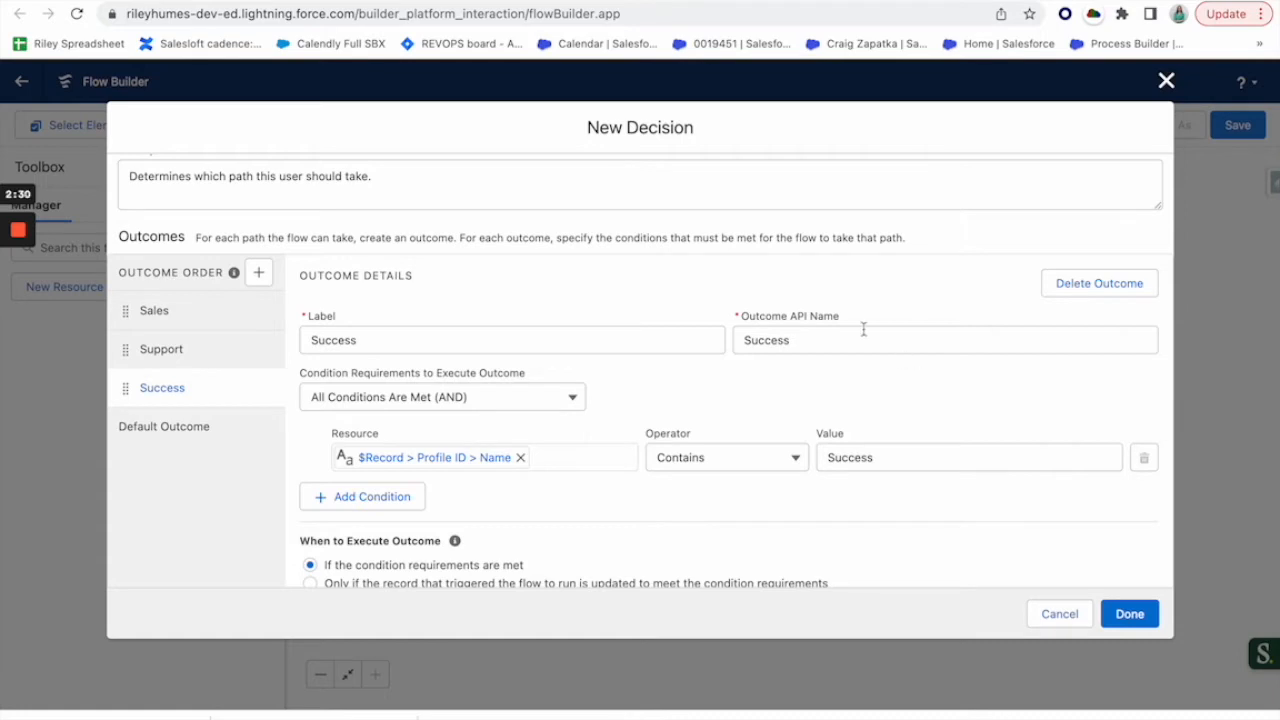
{"action": "mouse_move", "coordinate": [790, 313]}
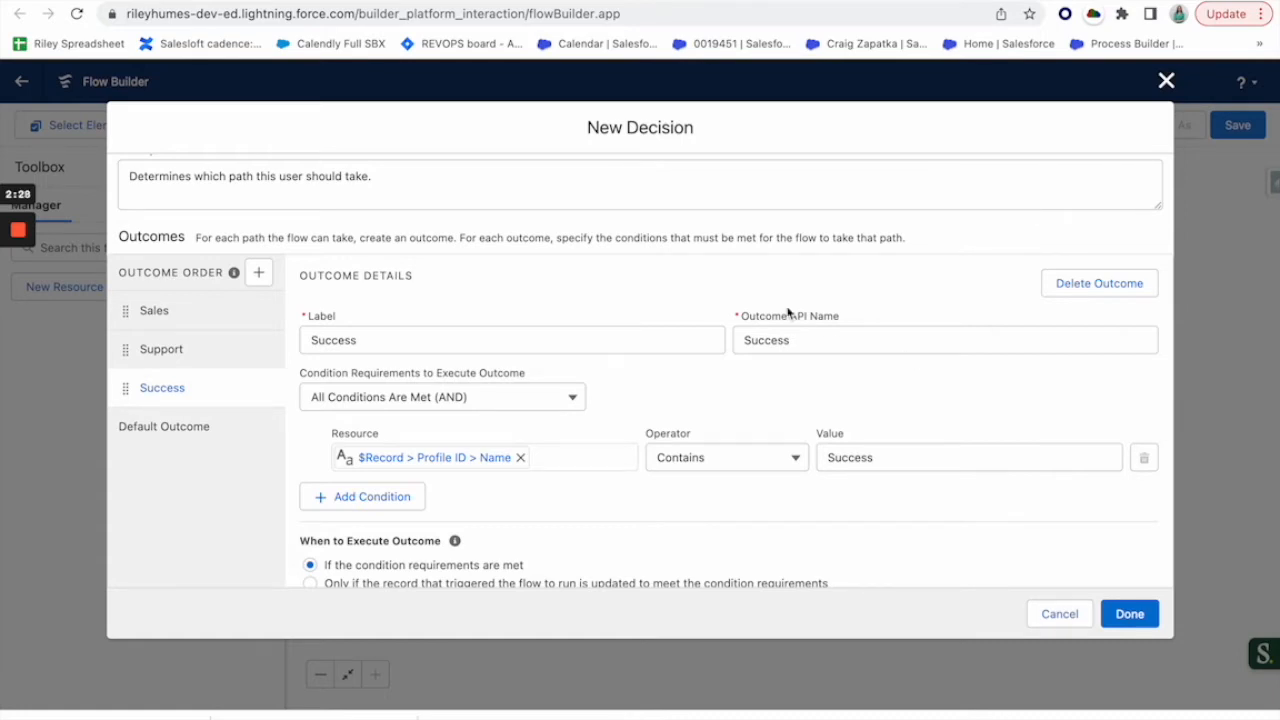
{"action": "mouse_move", "coordinate": [632, 375]}
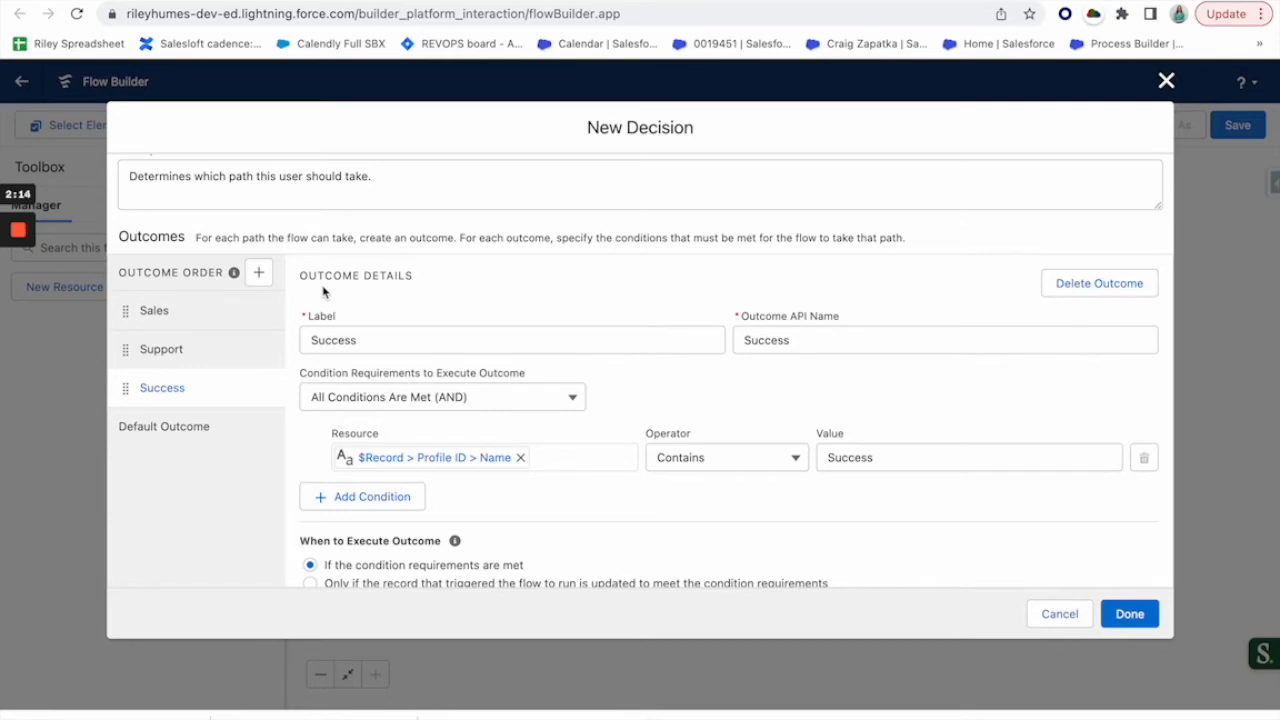
{"action": "left_click", "coordinate": [1129, 613]}
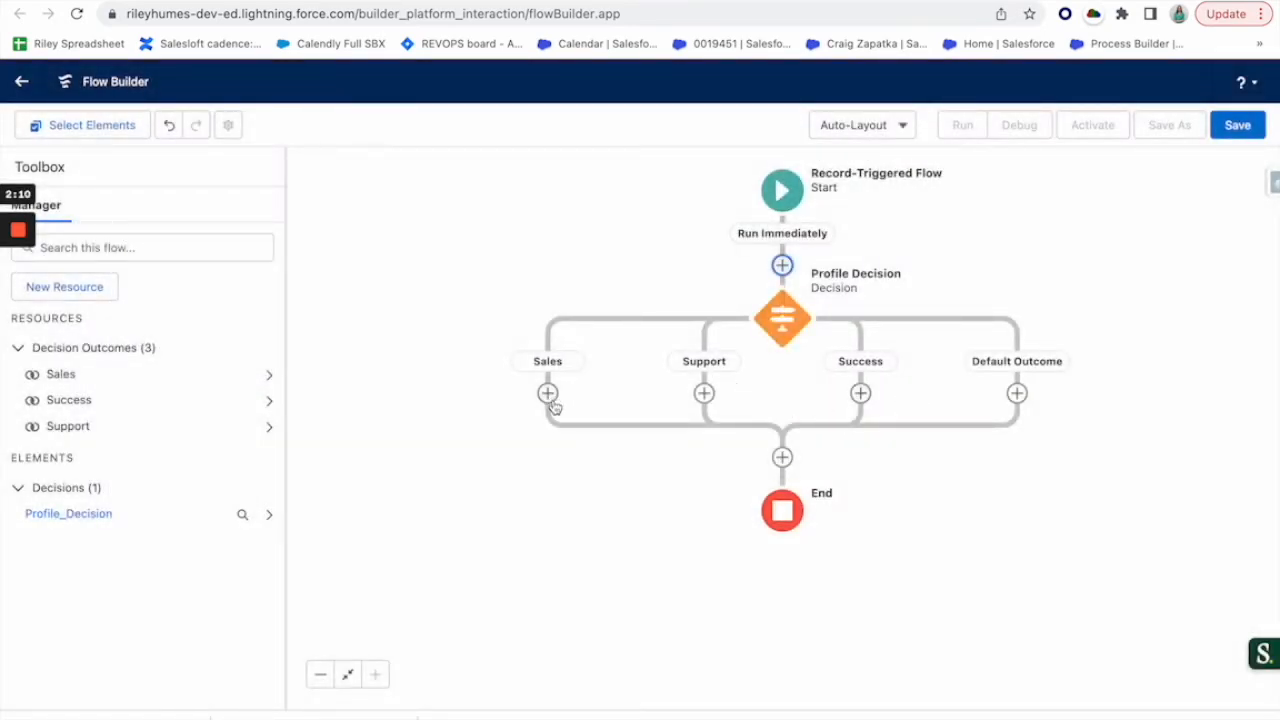
{"action": "mouse_move", "coordinate": [547, 393]}
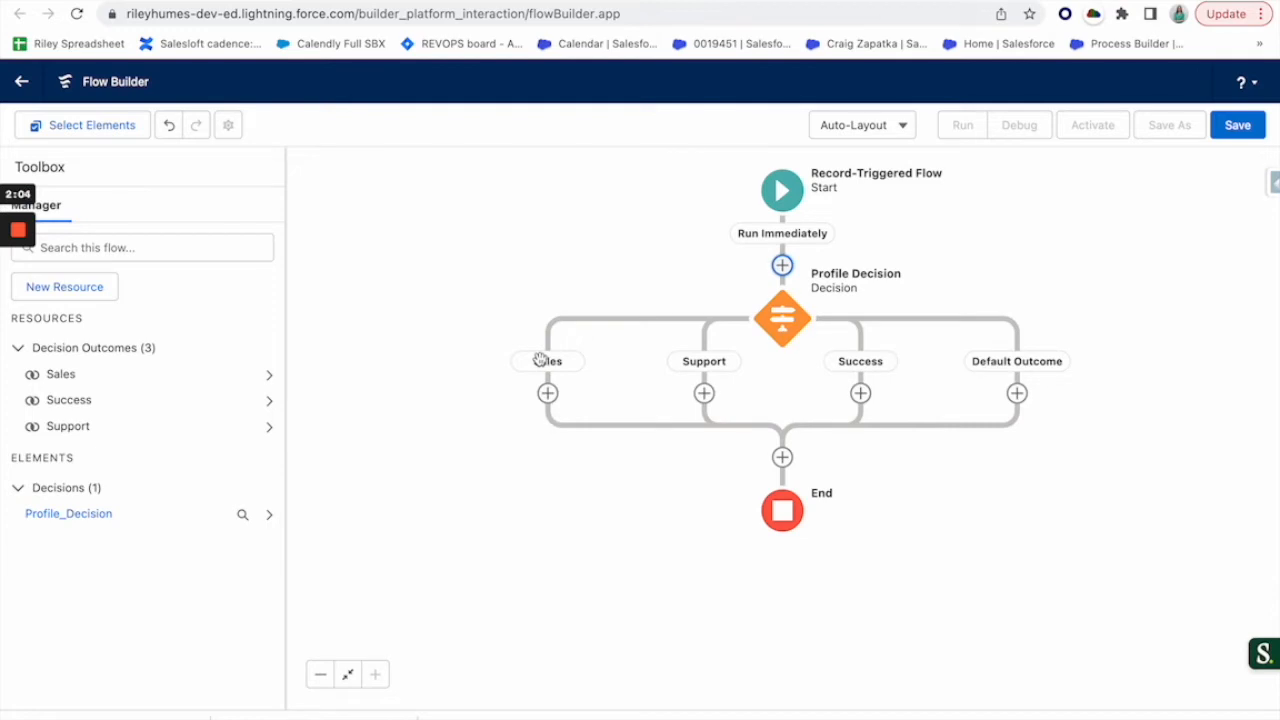
{"action": "mouse_move", "coordinate": [537, 180]}
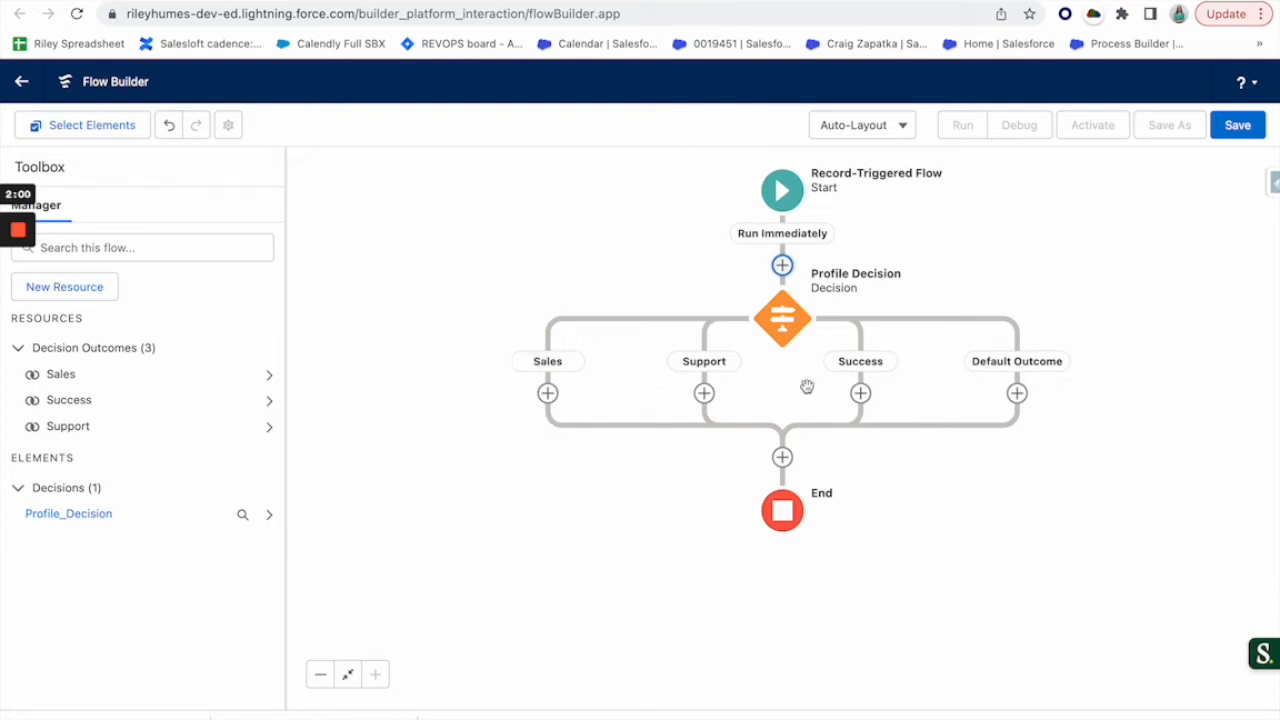
{"action": "mouse_move", "coordinate": [890, 425]}
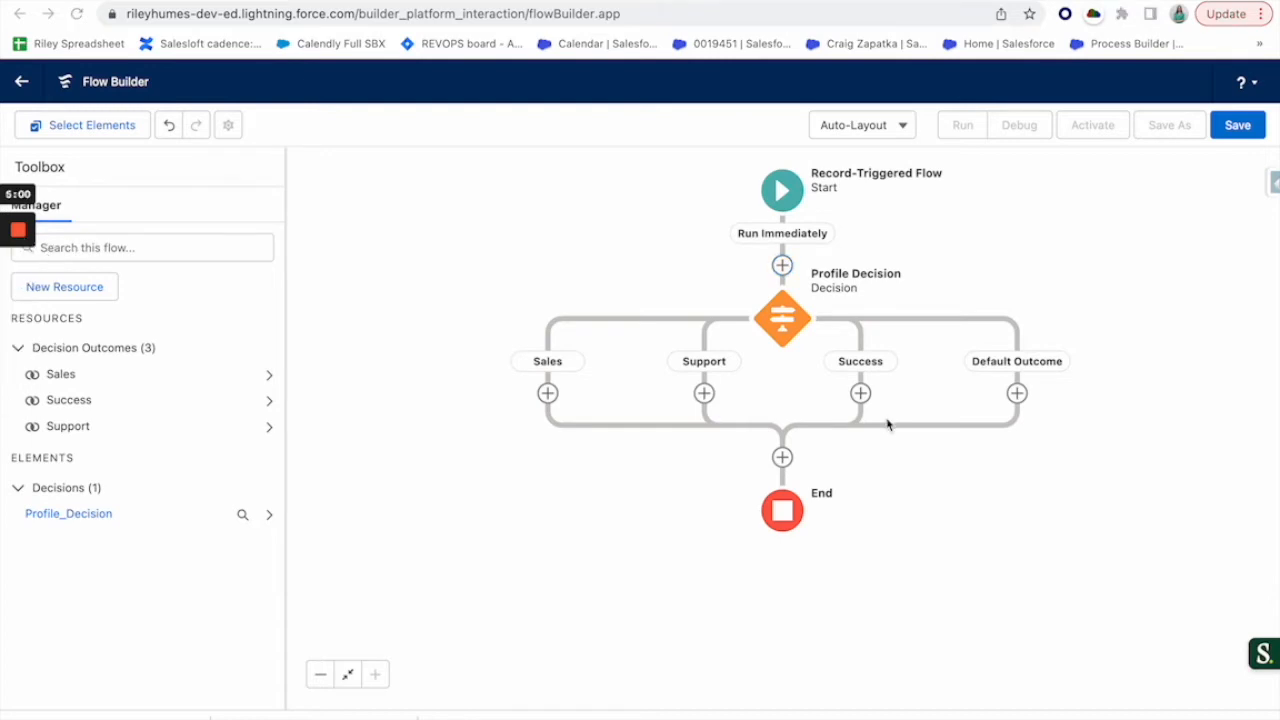
{"action": "mouse_move", "coordinate": [907, 454]}
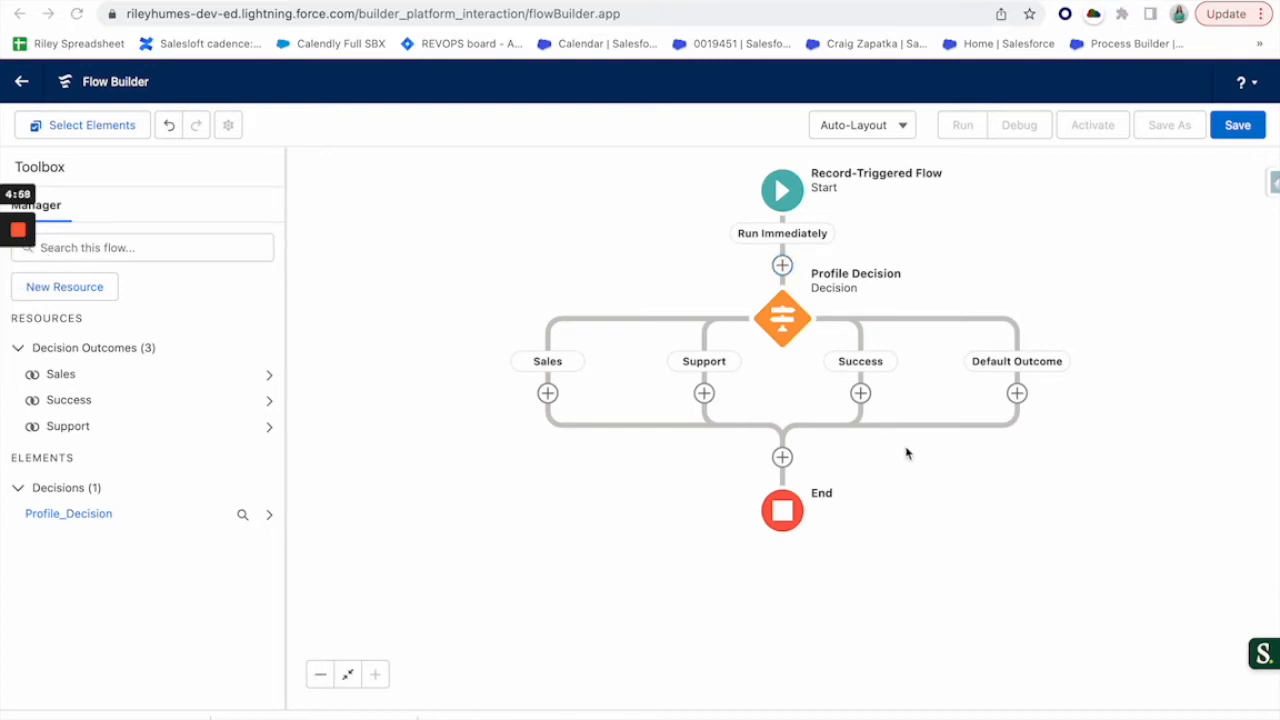
{"action": "mouse_move", "coordinate": [85, 301]}
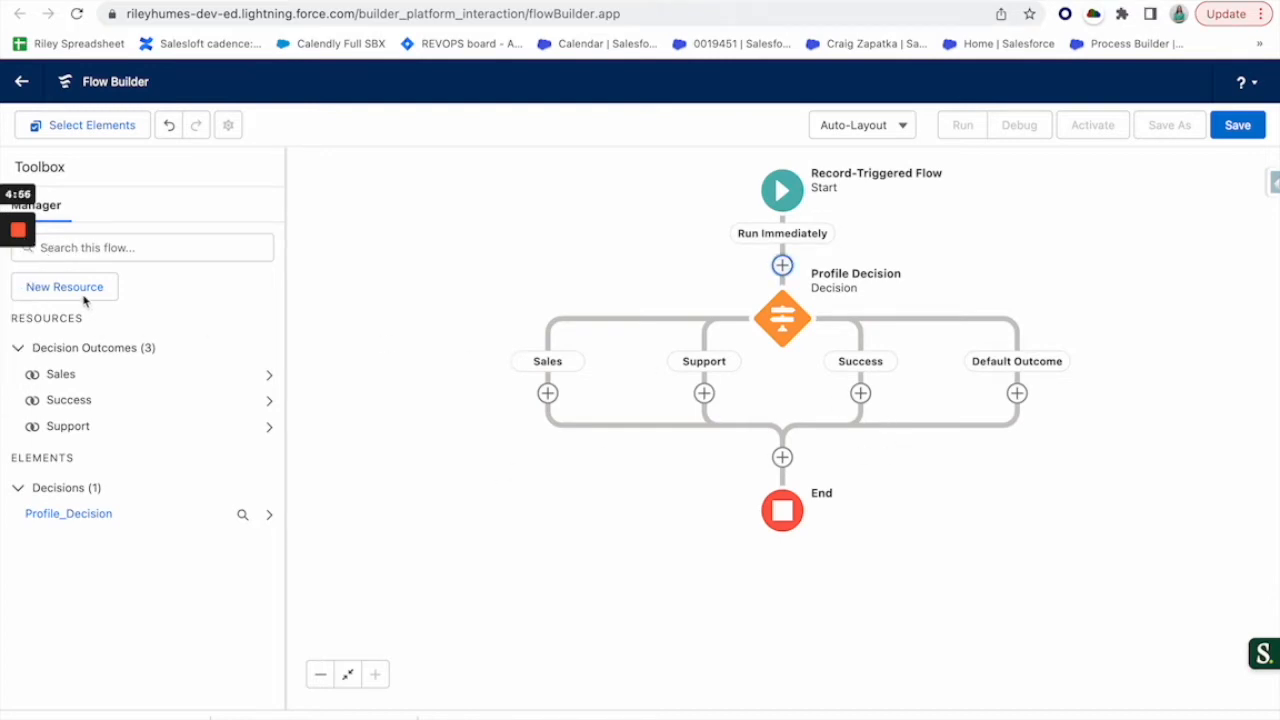
Create a new Text variable resource named varPSGId.
{"action": "left_click", "coordinate": [64, 287]}
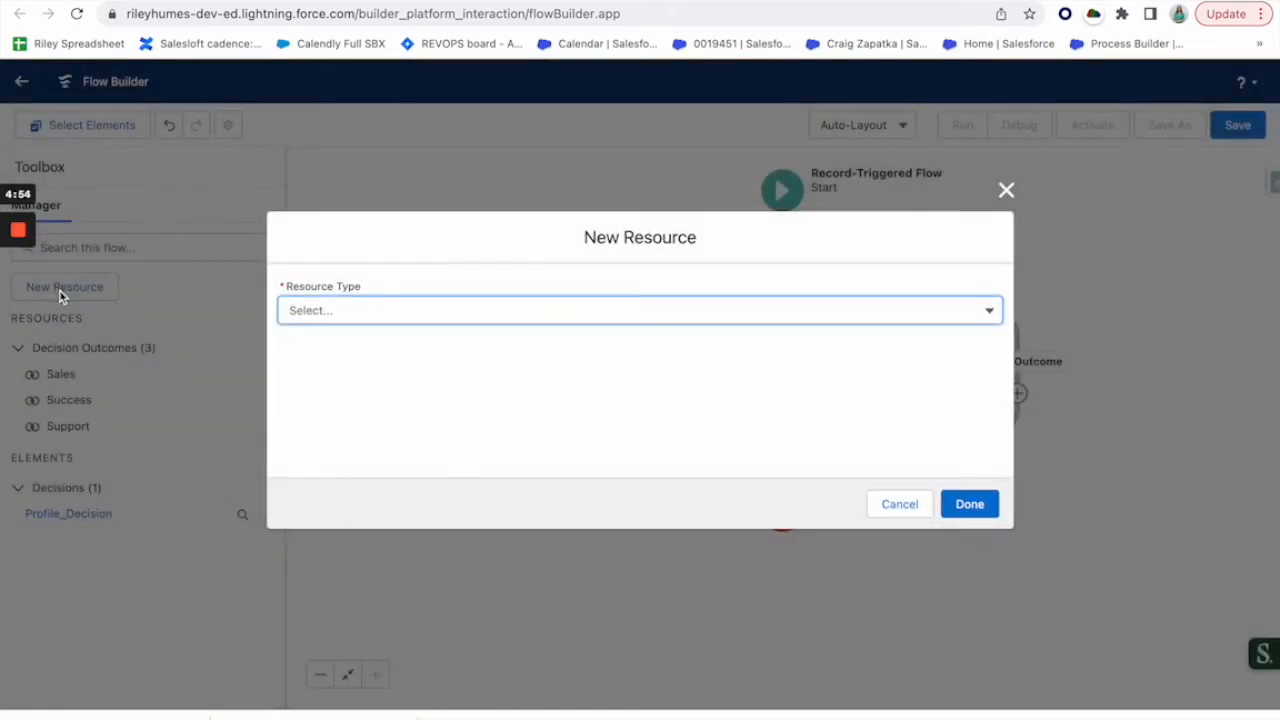
{"action": "left_click", "coordinate": [640, 310]}
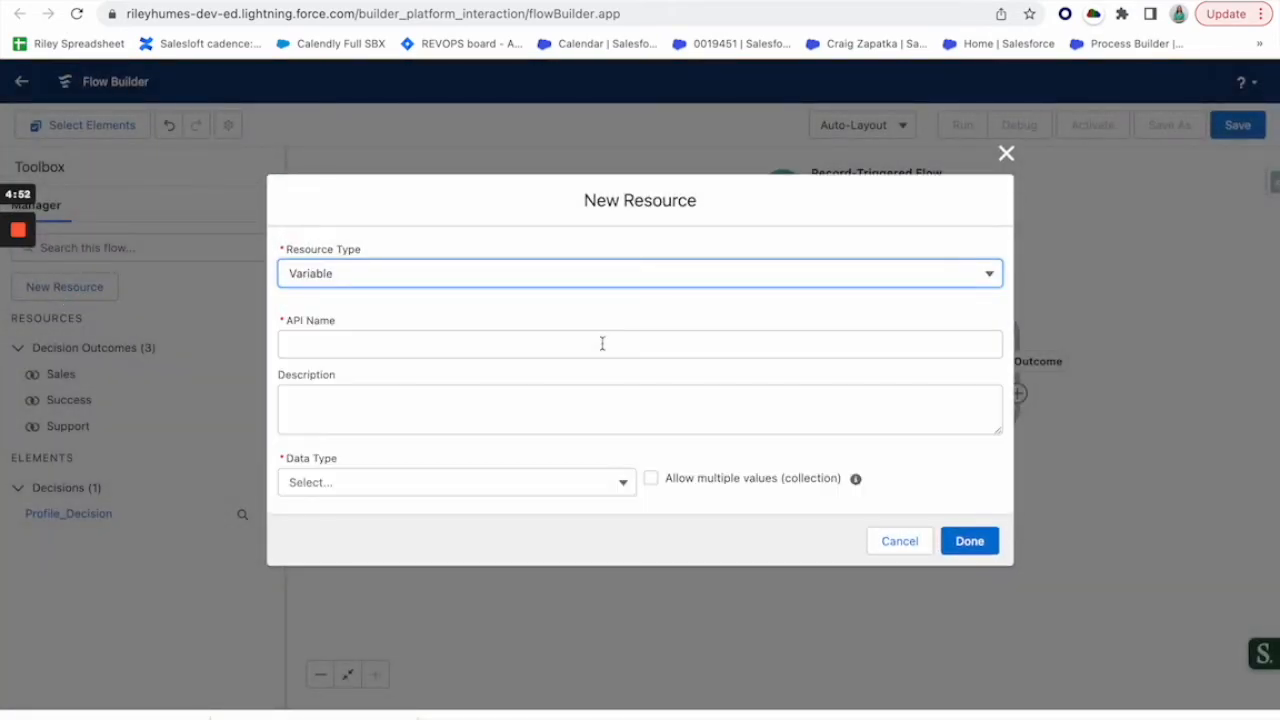
{"action": "left_click", "coordinate": [968, 540]}
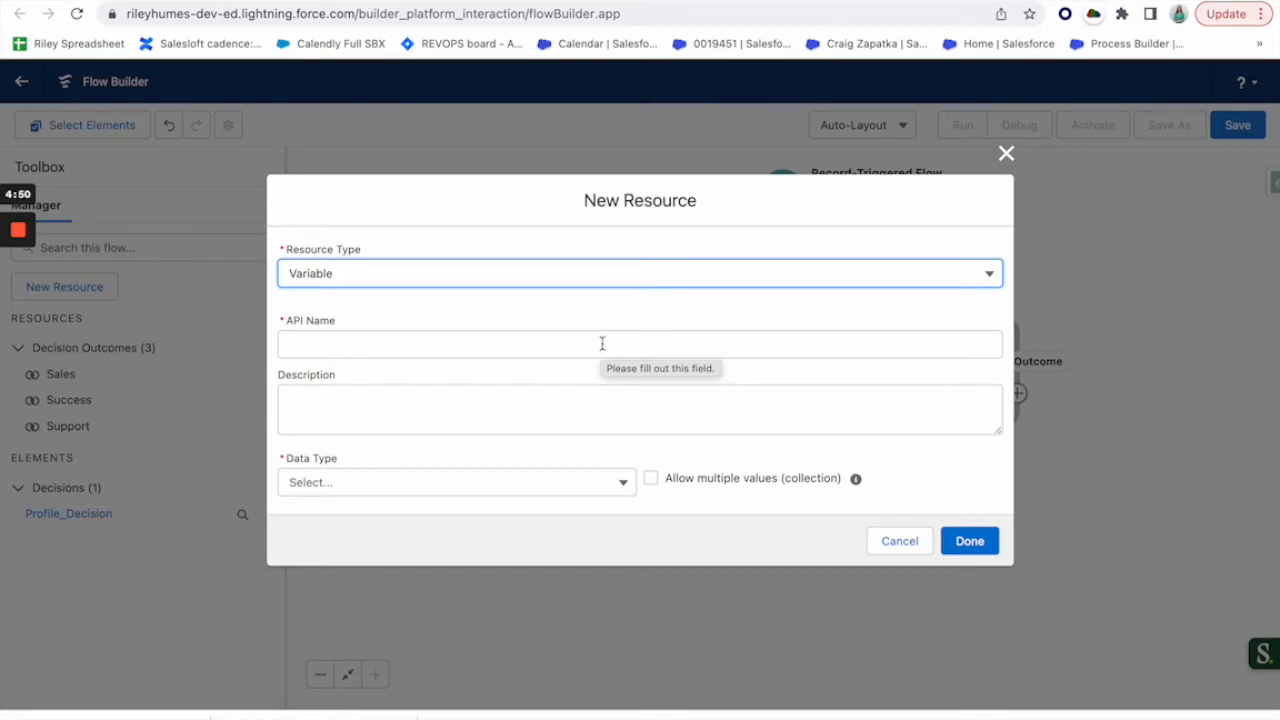
{"action": "left_click", "coordinate": [639, 344]}
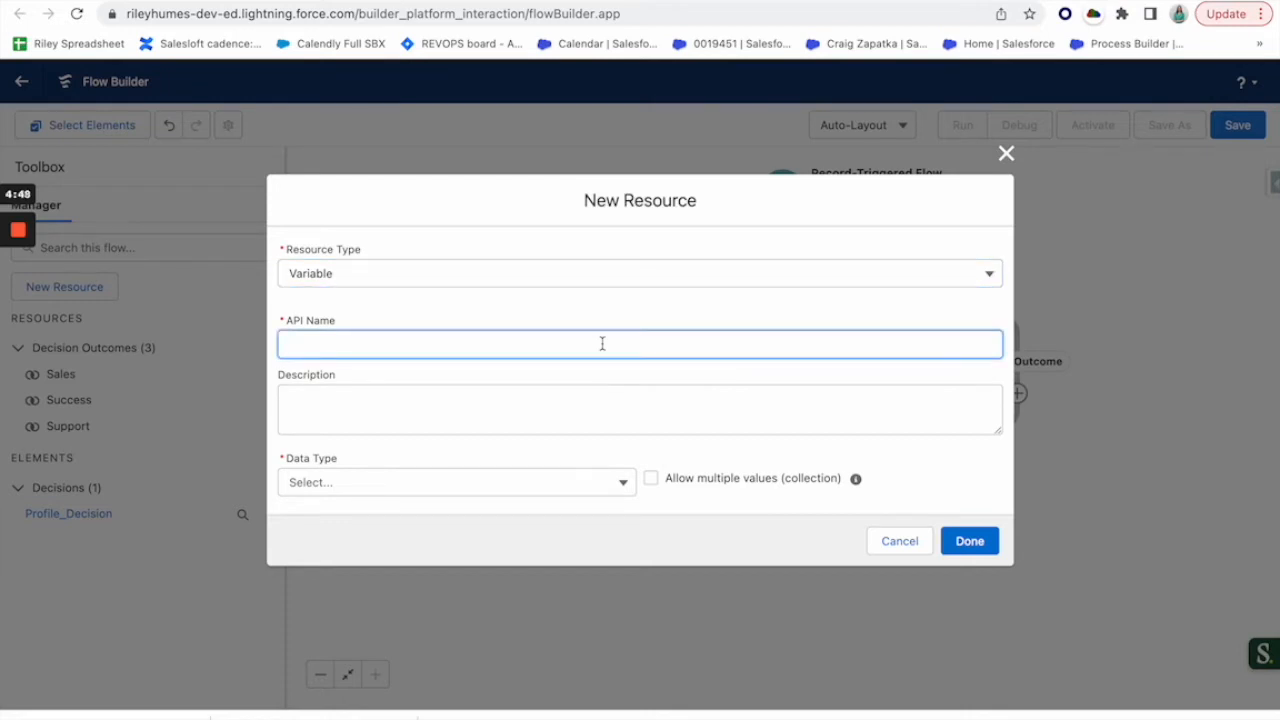
{"action": "type", "text": "varPSGId"}
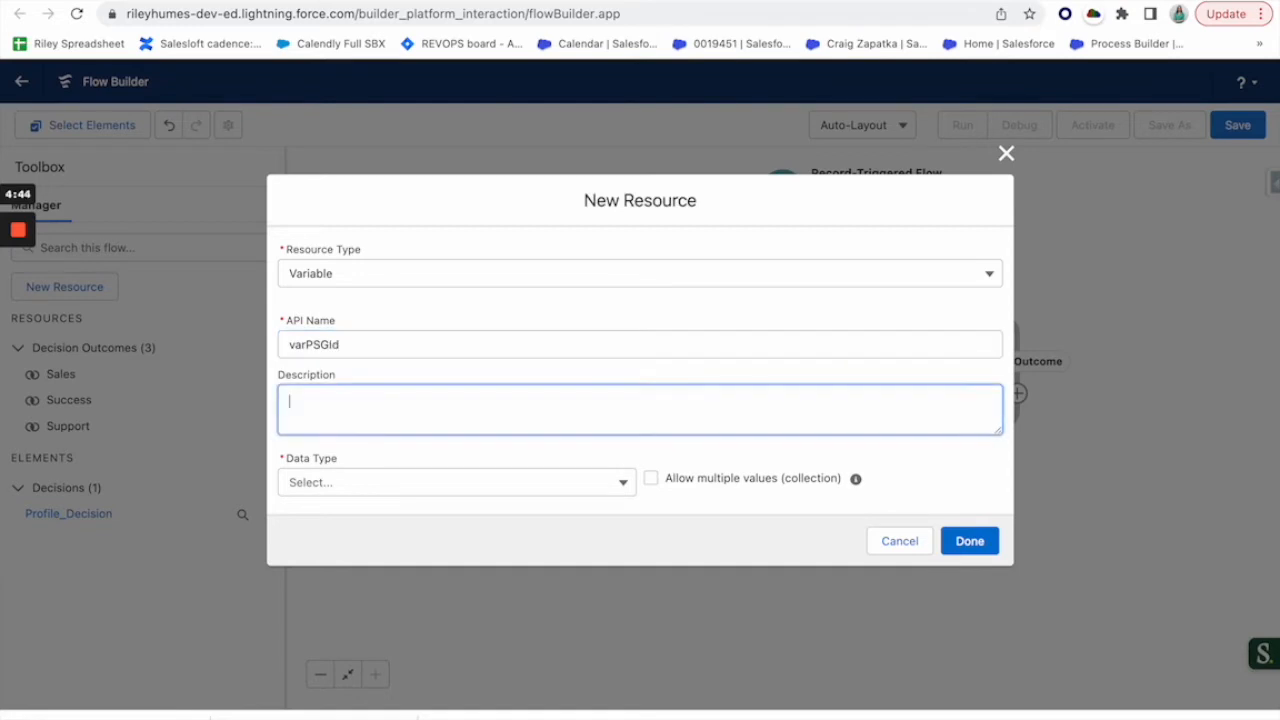
{"action": "left_click", "coordinate": [455, 482]}
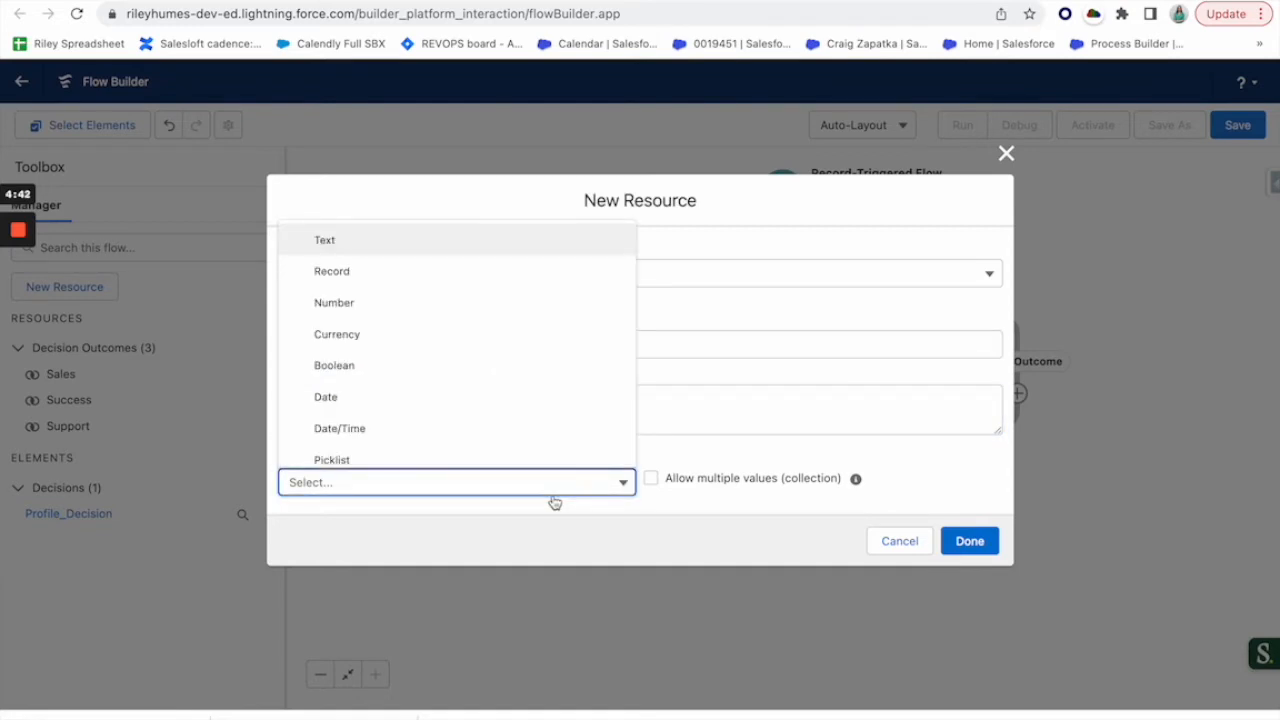
{"action": "left_click", "coordinate": [325, 240]}
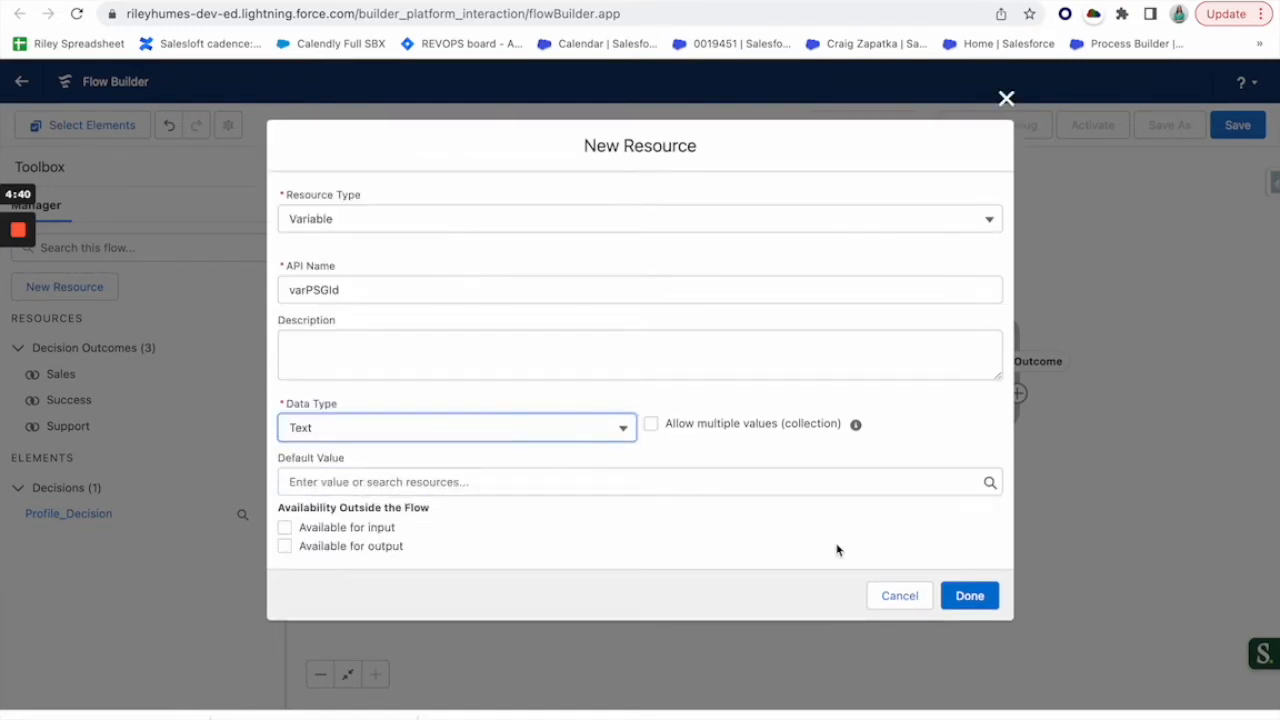
{"action": "left_click", "coordinate": [968, 595]}
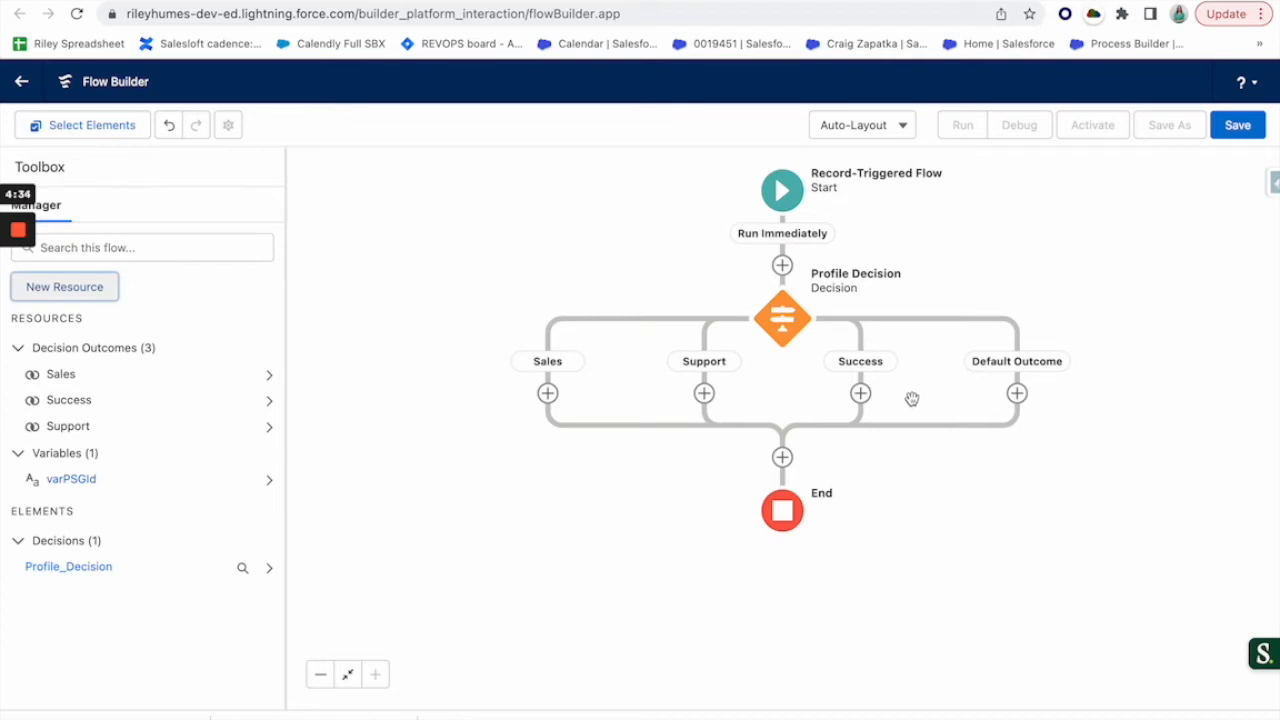
{"action": "mouse_move", "coordinate": [899, 419]}
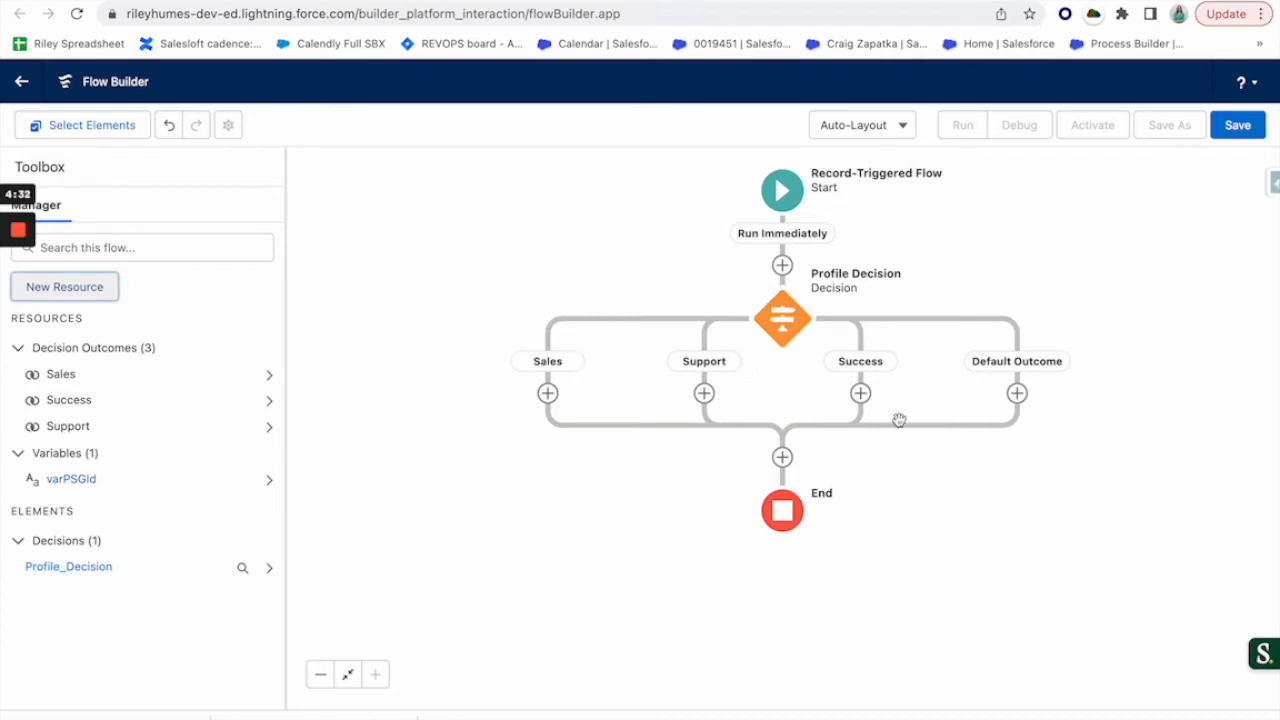
{"action": "mouse_move", "coordinate": [645, 398]}
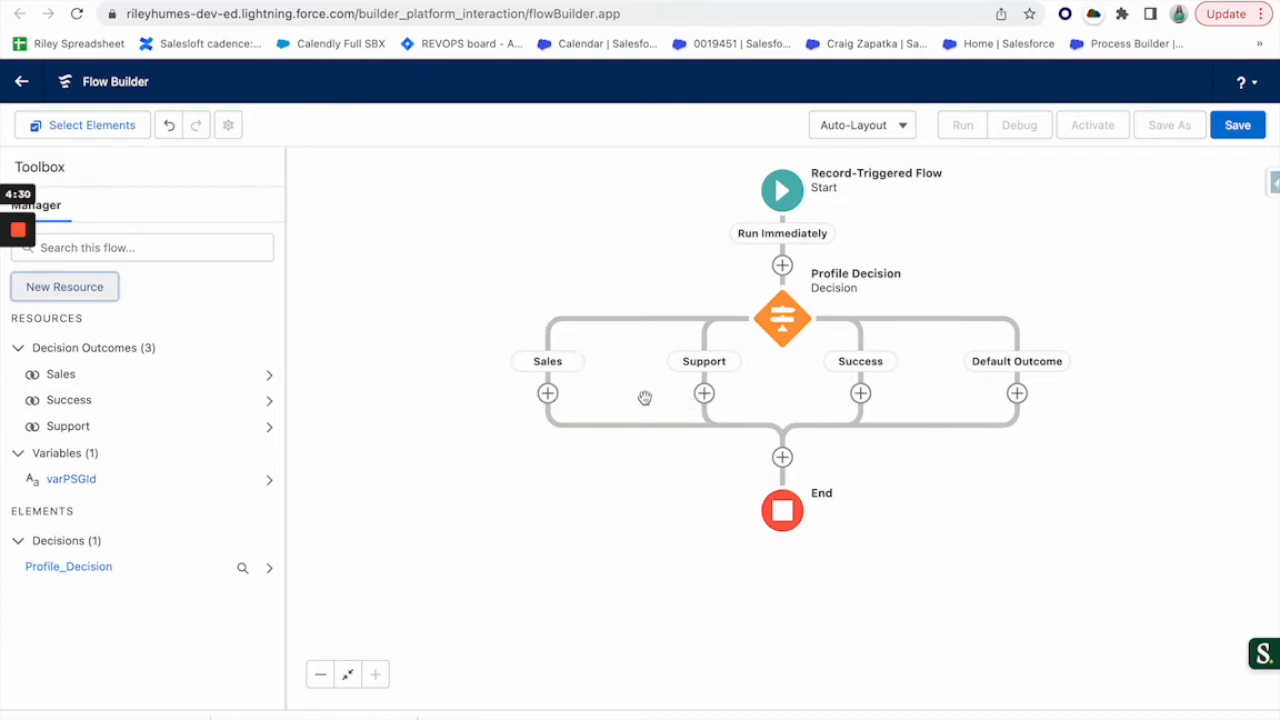
Add an Assignment 'Sales PSG Assignment' on the Sales path targeting varPSGId.
{"action": "left_click", "coordinate": [547, 393]}
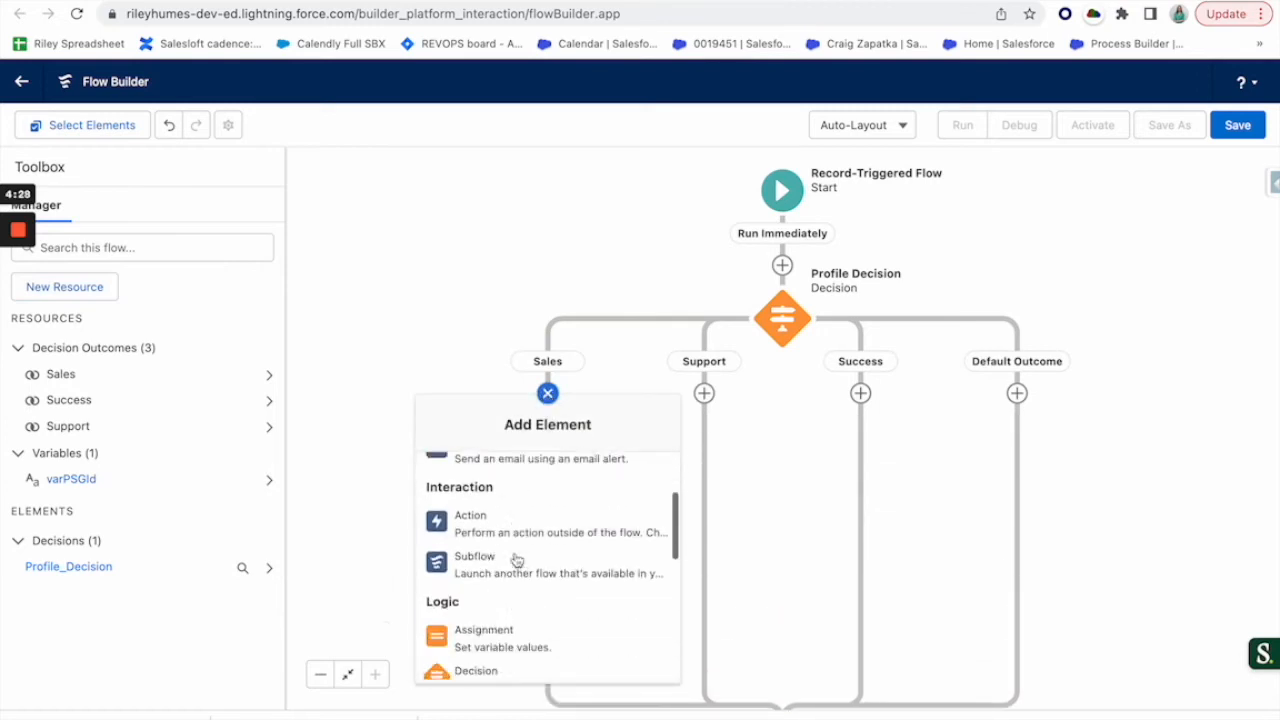
{"action": "left_click", "coordinate": [483, 637]}
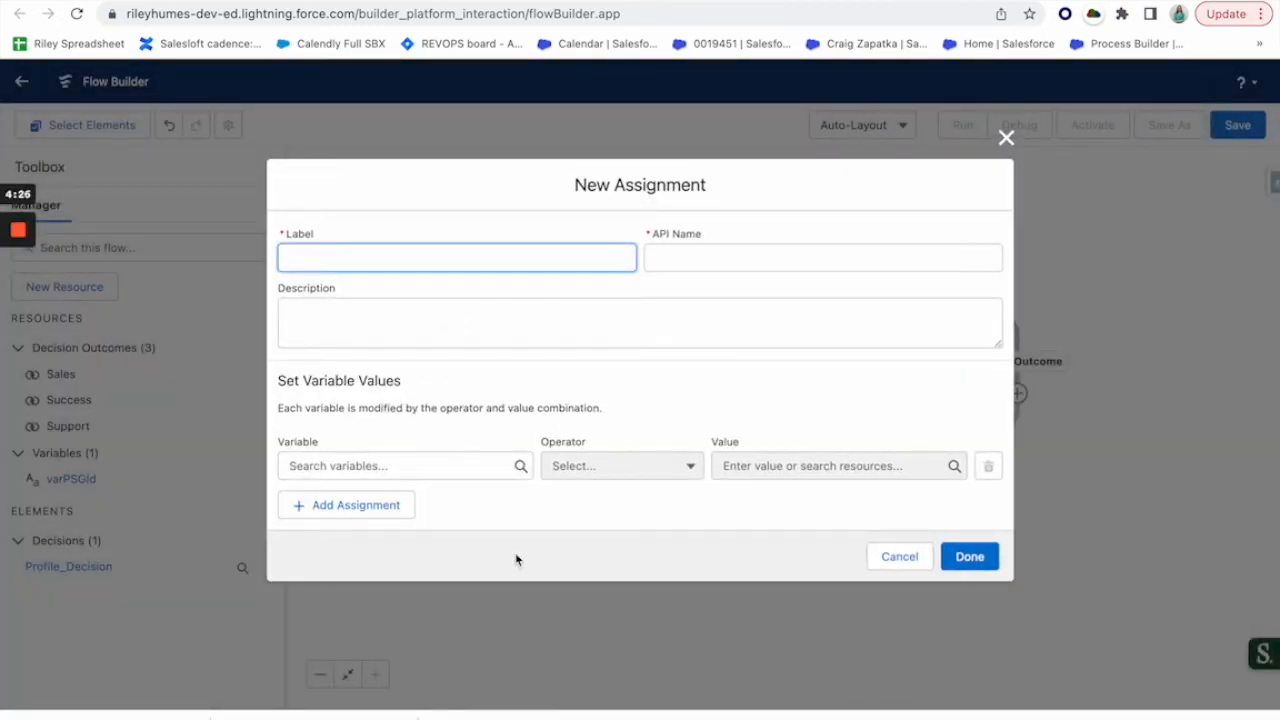
{"action": "type", "text": "Sales PSG Assignme"}
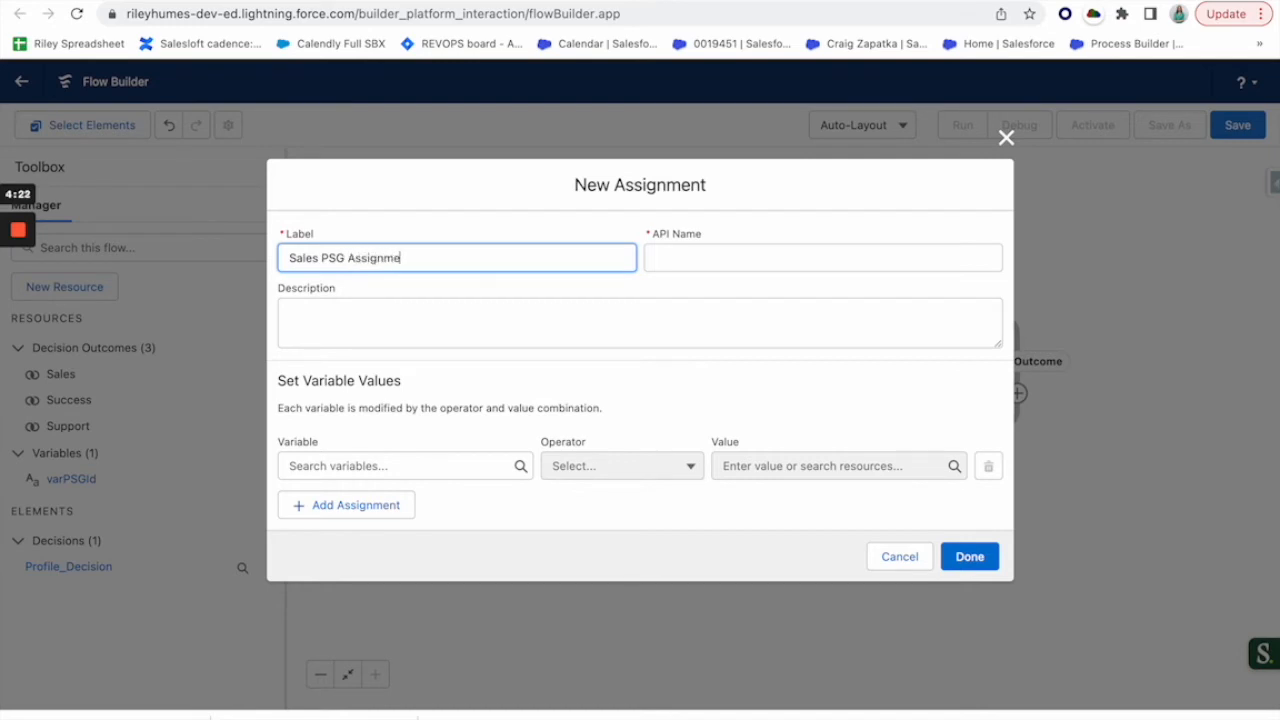
{"action": "left_click", "coordinate": [400, 465]}
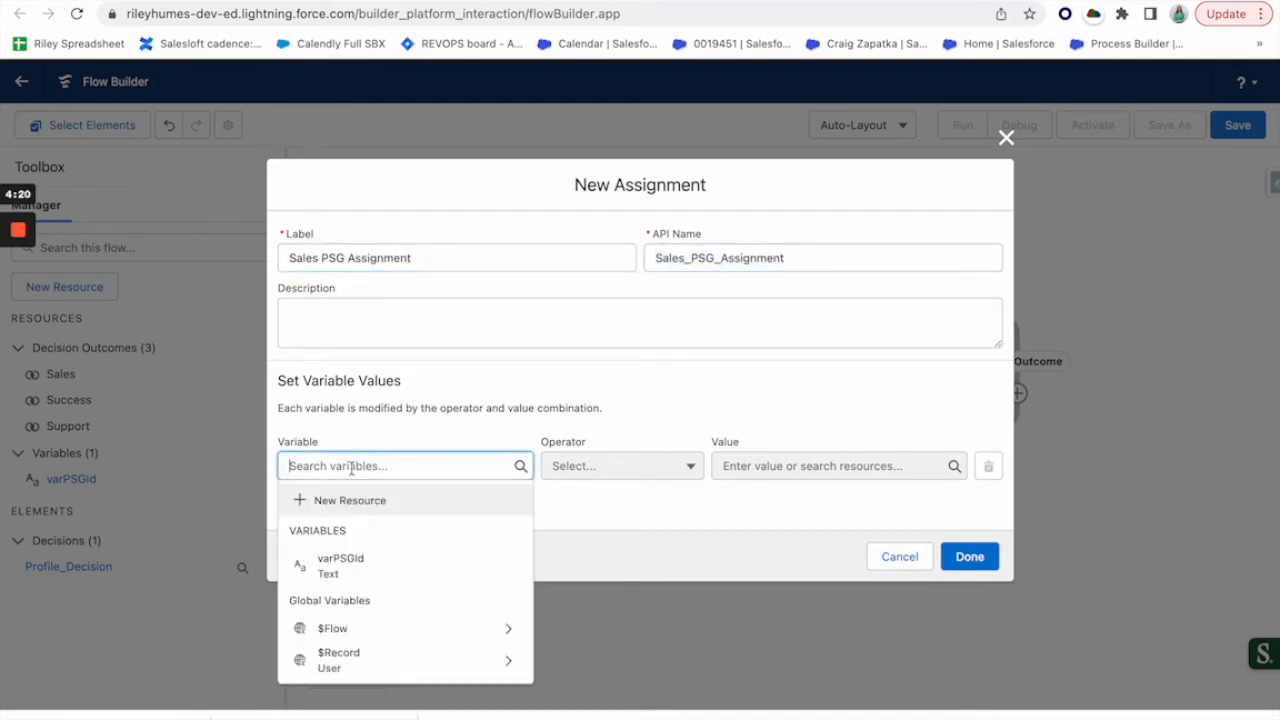
{"action": "left_click", "coordinate": [340, 565]}
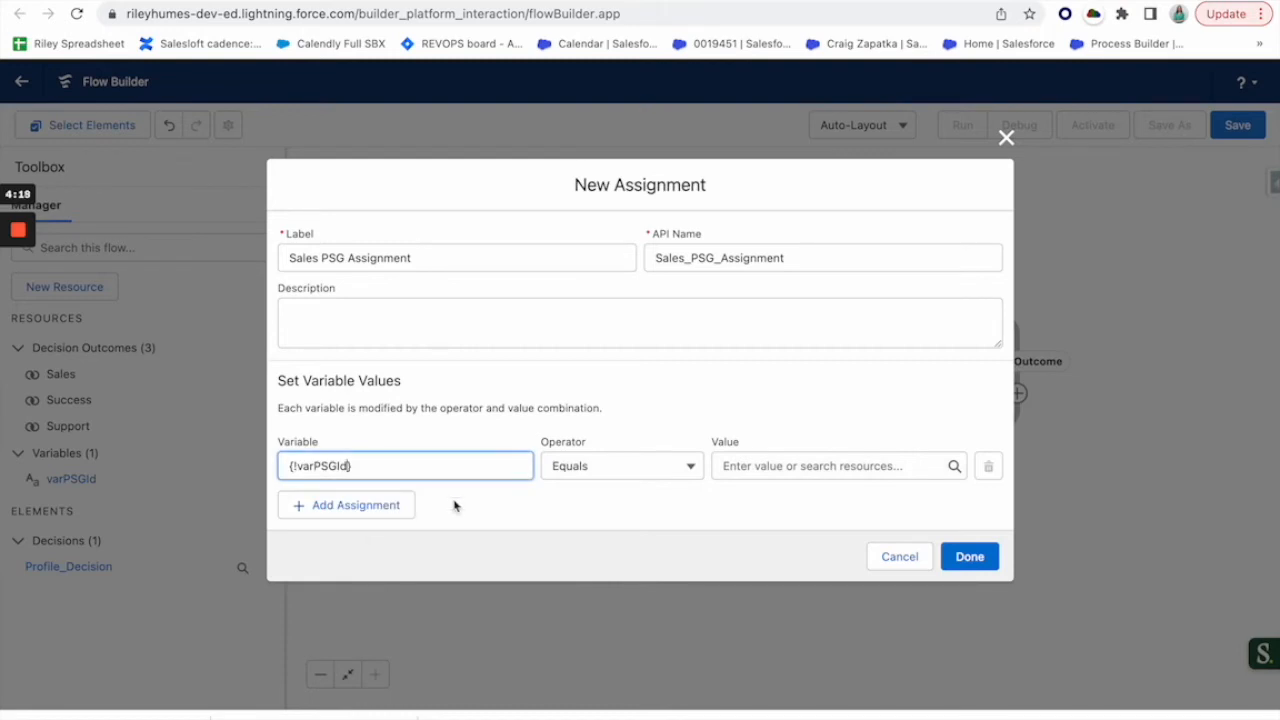
Get the Sales group id from Permission Set Groups in Setup and save the assignment.
{"action": "left_click", "coordinate": [835, 465]}
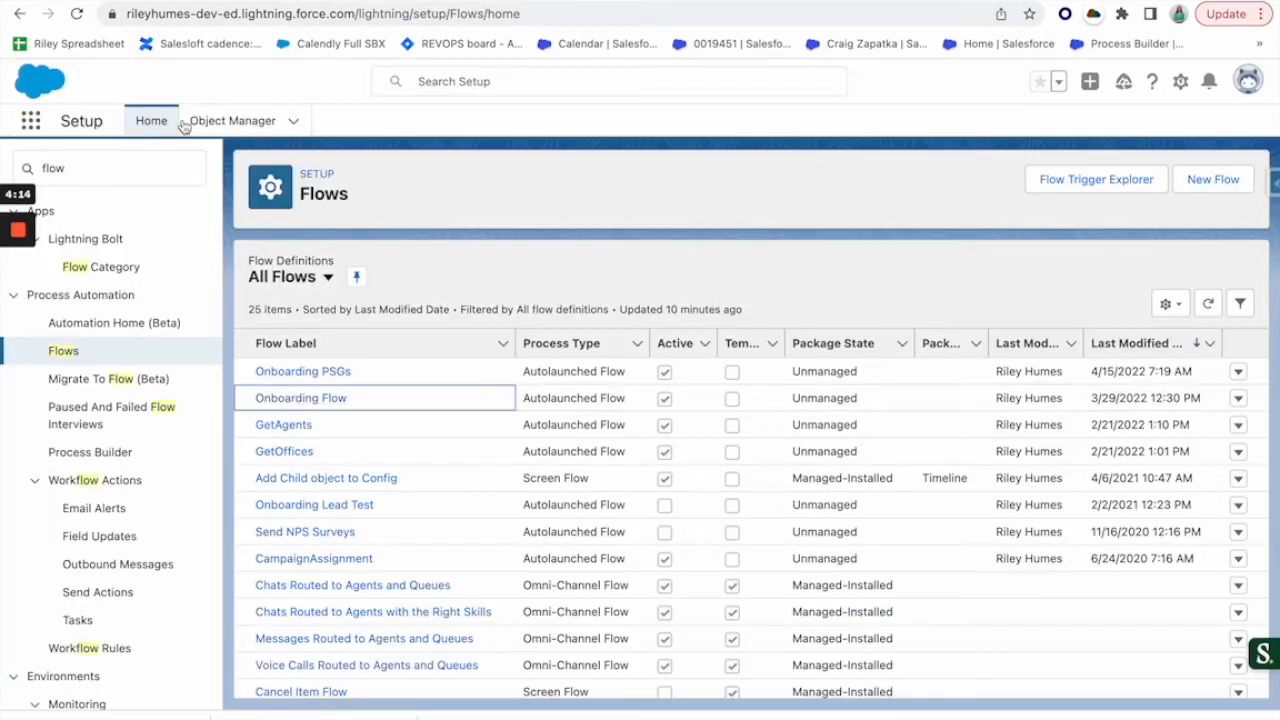
{"action": "type", "text": "permi"}
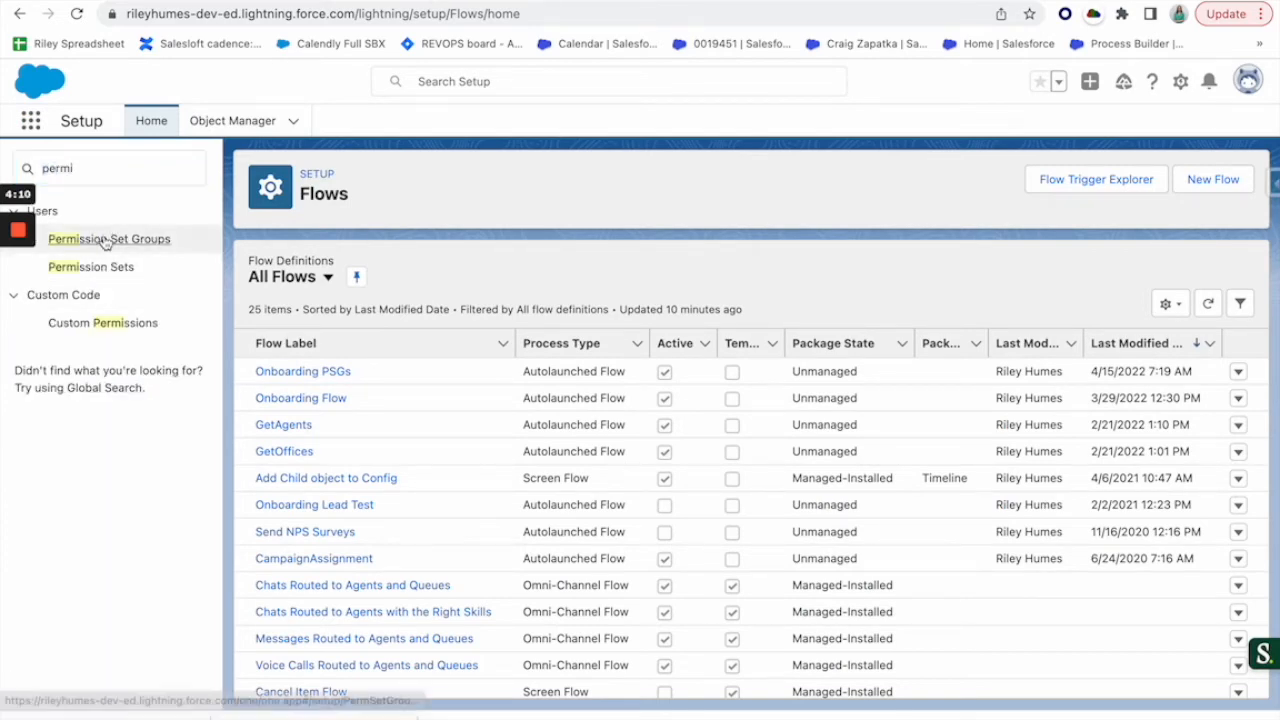
{"action": "left_click", "coordinate": [109, 239]}
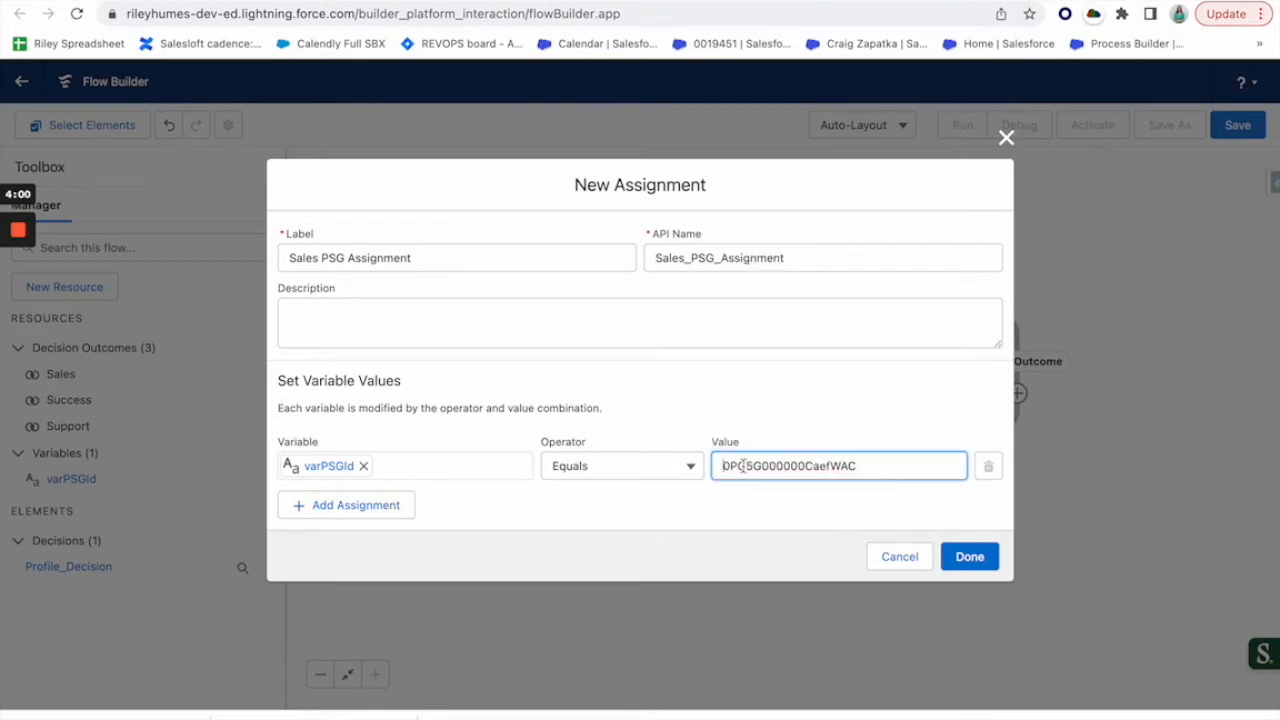
{"action": "left_click", "coordinate": [968, 556]}
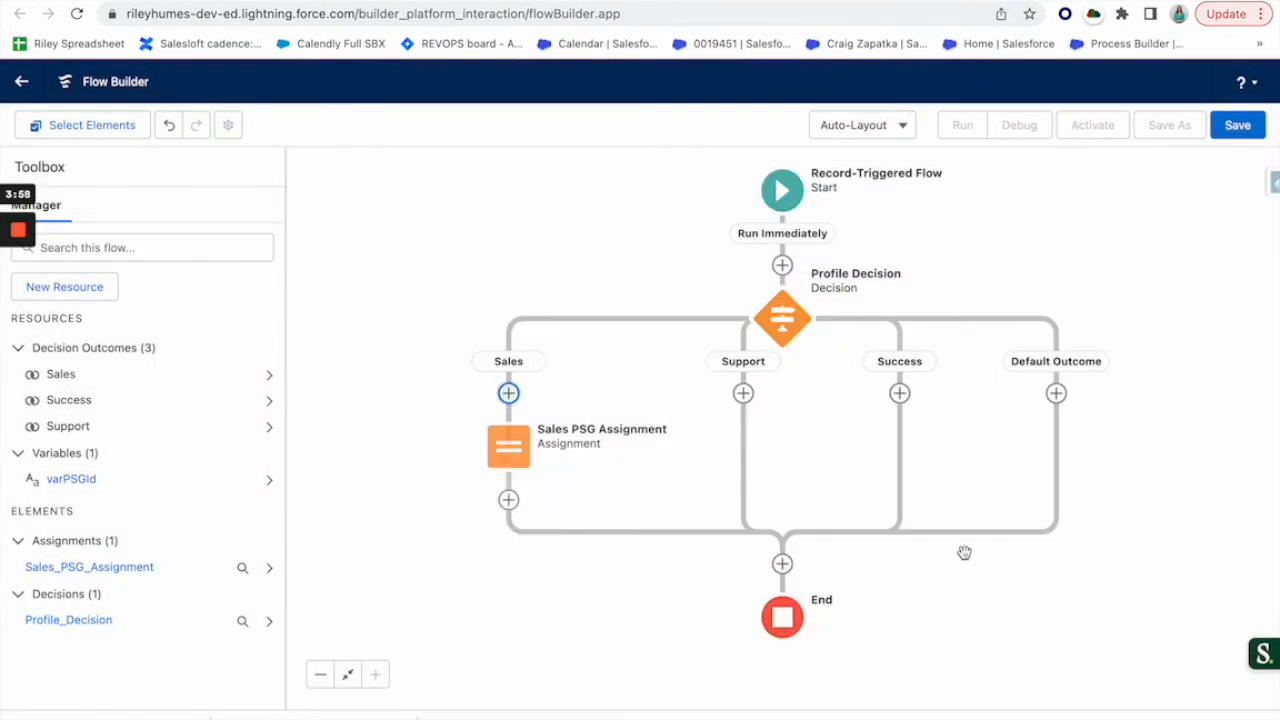
Add 'Support PSG Assignment' on the Support path setting varPSGId to the Support group's id.
{"action": "left_click", "coordinate": [743, 392]}
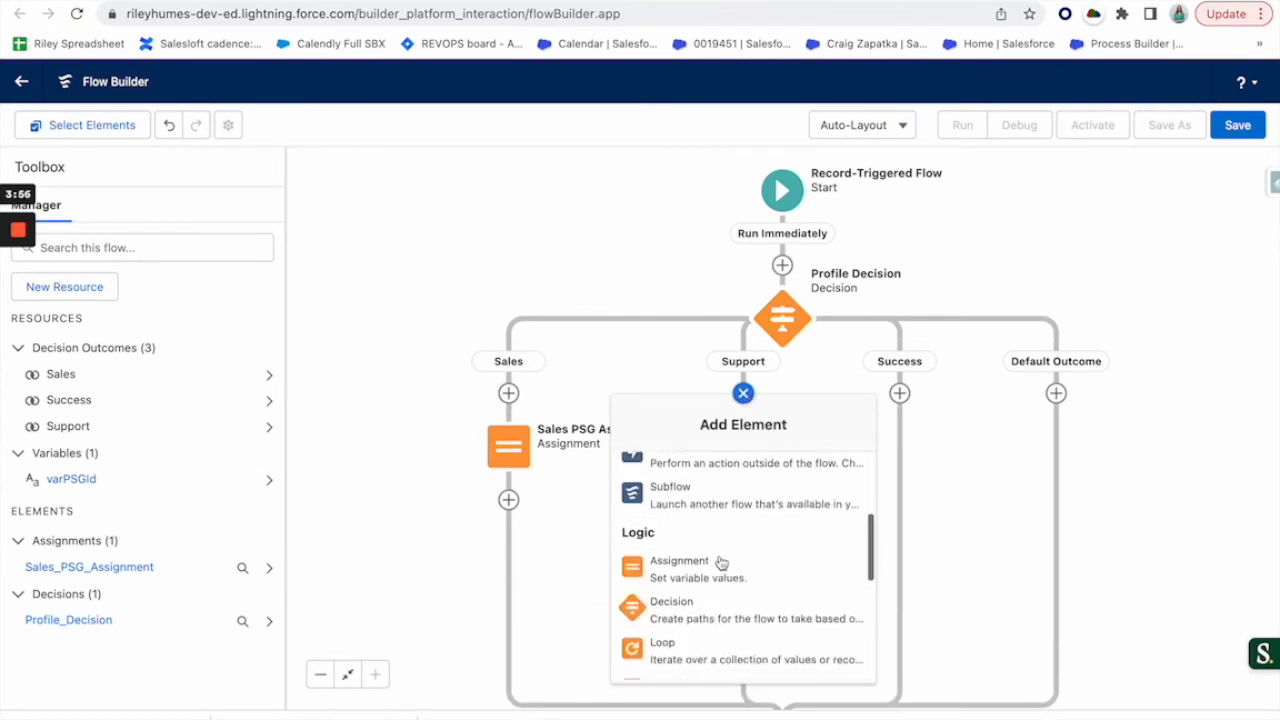
{"action": "left_click", "coordinate": [679, 560]}
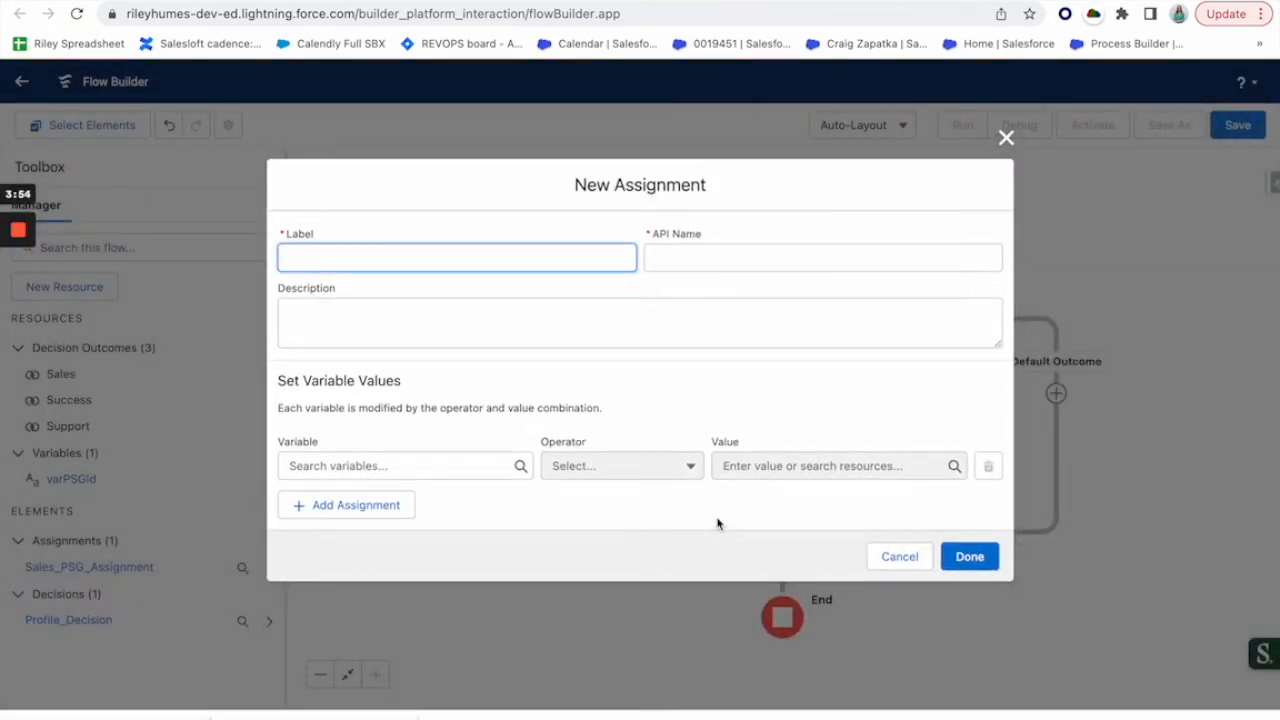
{"action": "type", "text": "Support PSG Assignment"}
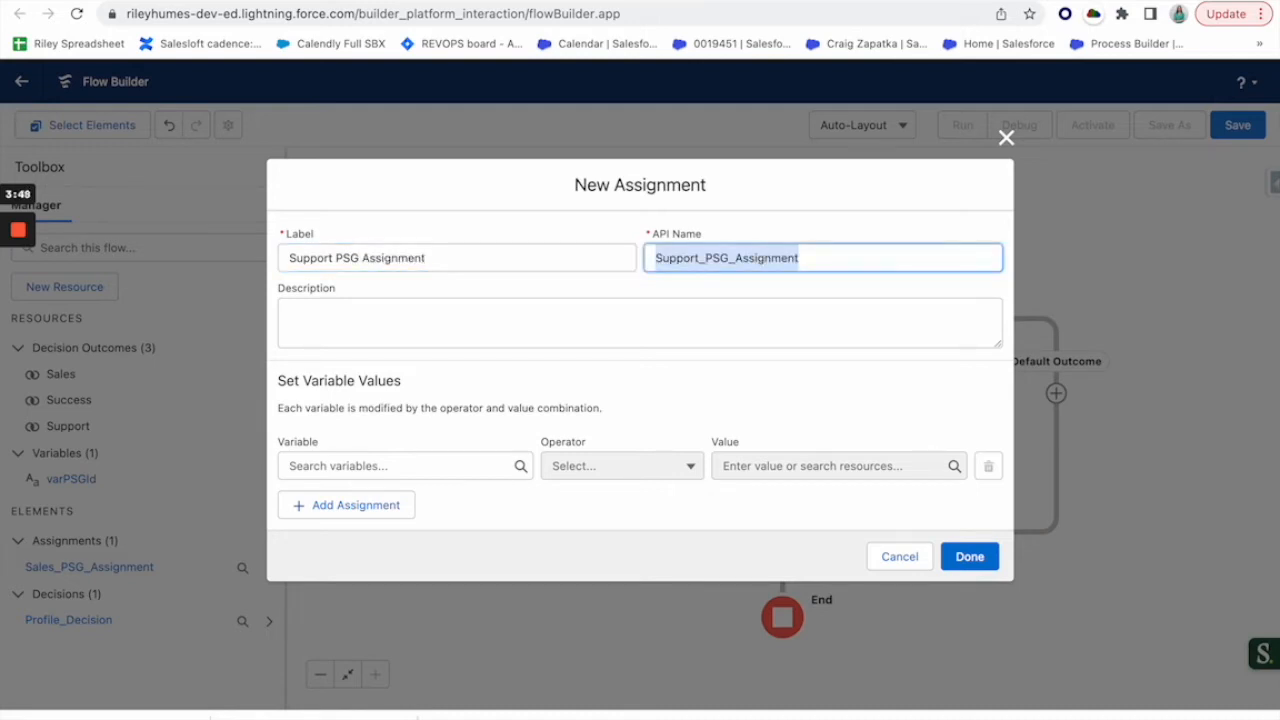
{"action": "type", "text": "v"}
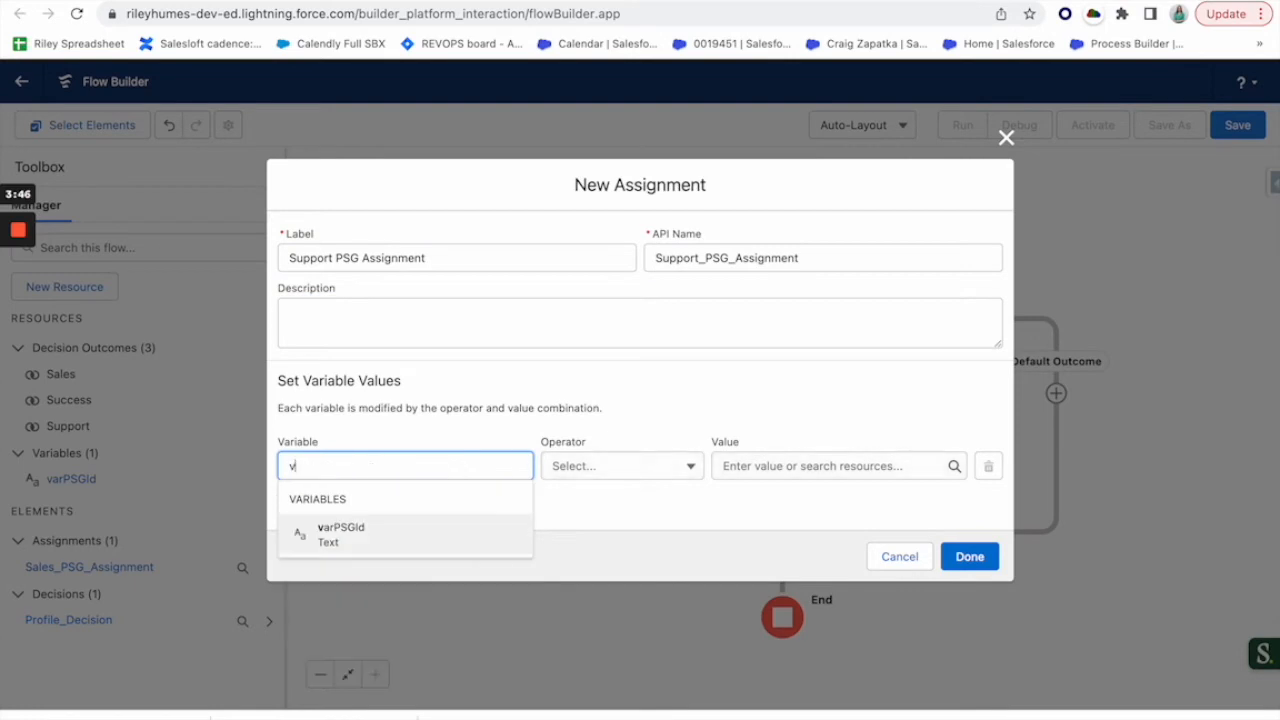
{"action": "type", "text": "ar"}
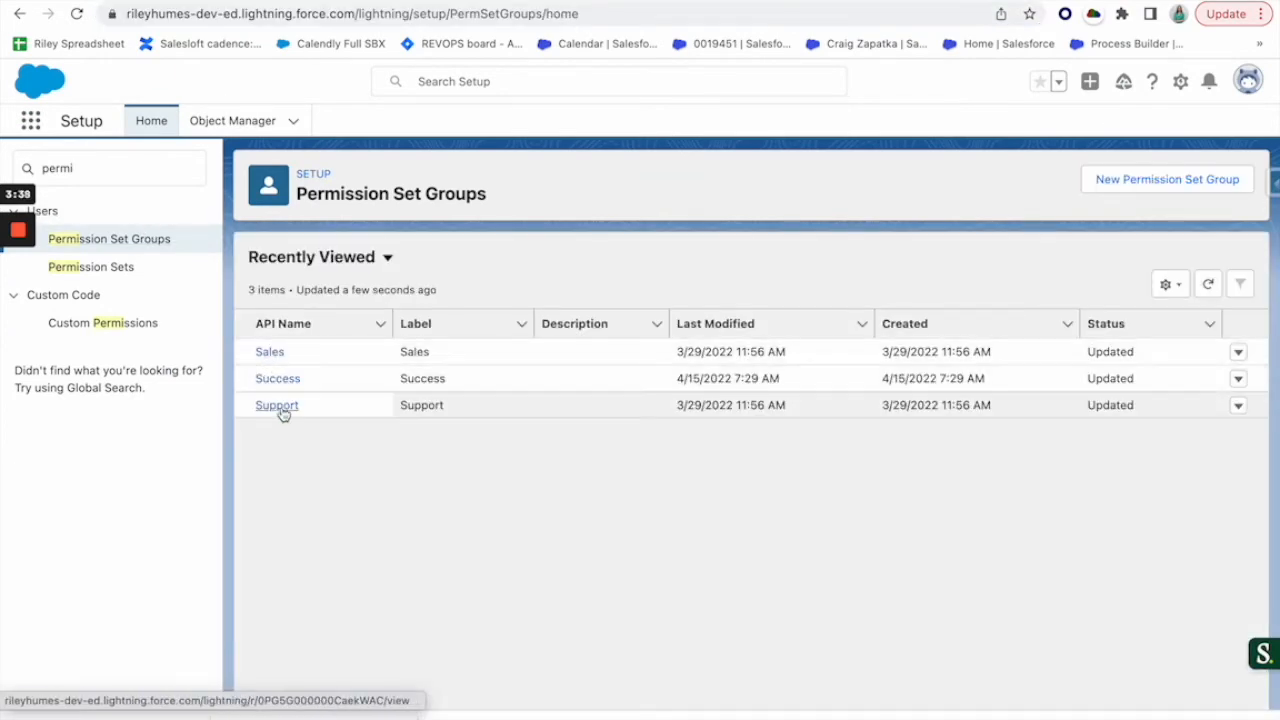
{"action": "left_click", "coordinate": [277, 405]}
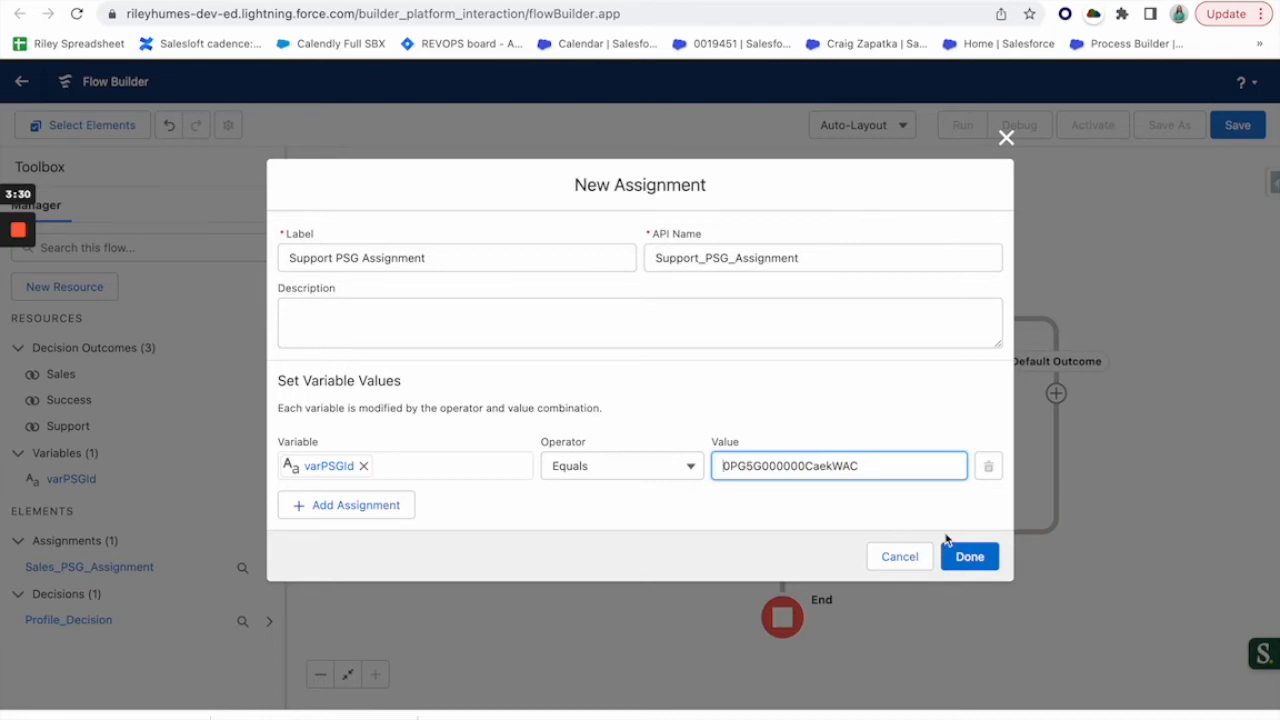
{"action": "left_click", "coordinate": [968, 556]}
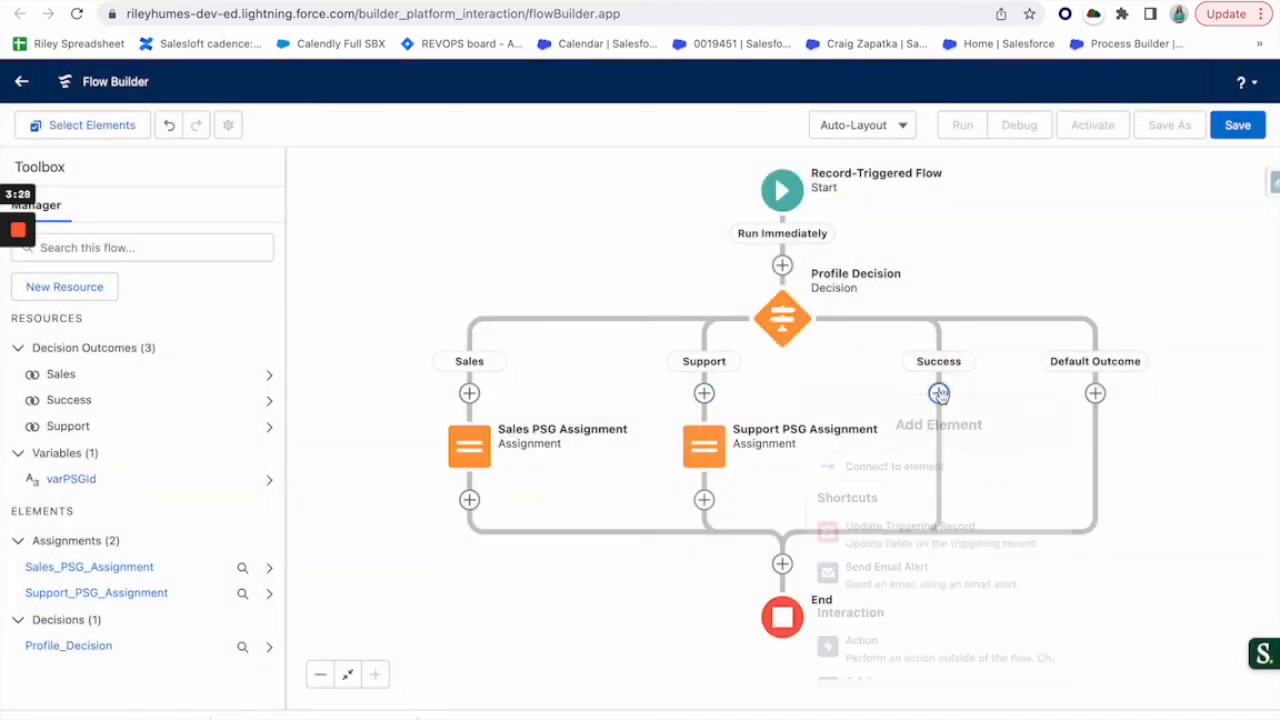
{"action": "left_click", "coordinate": [938, 393]}
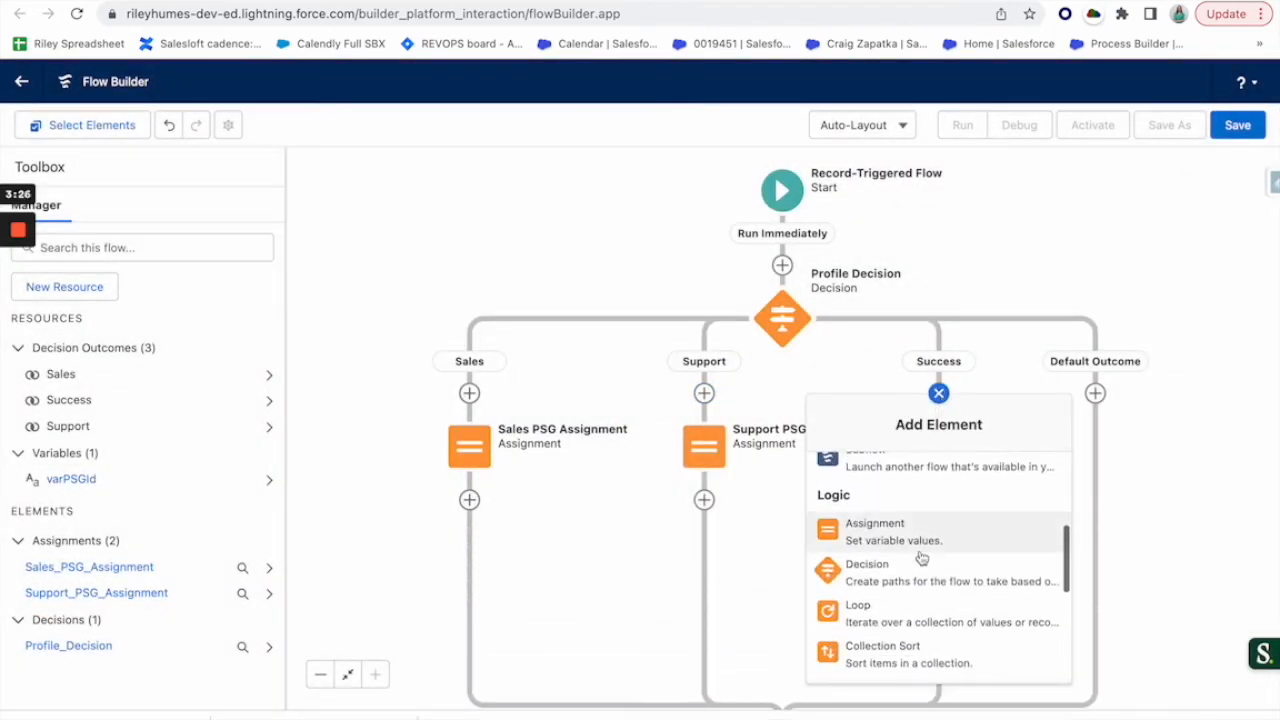
{"action": "left_click", "coordinate": [874, 523]}
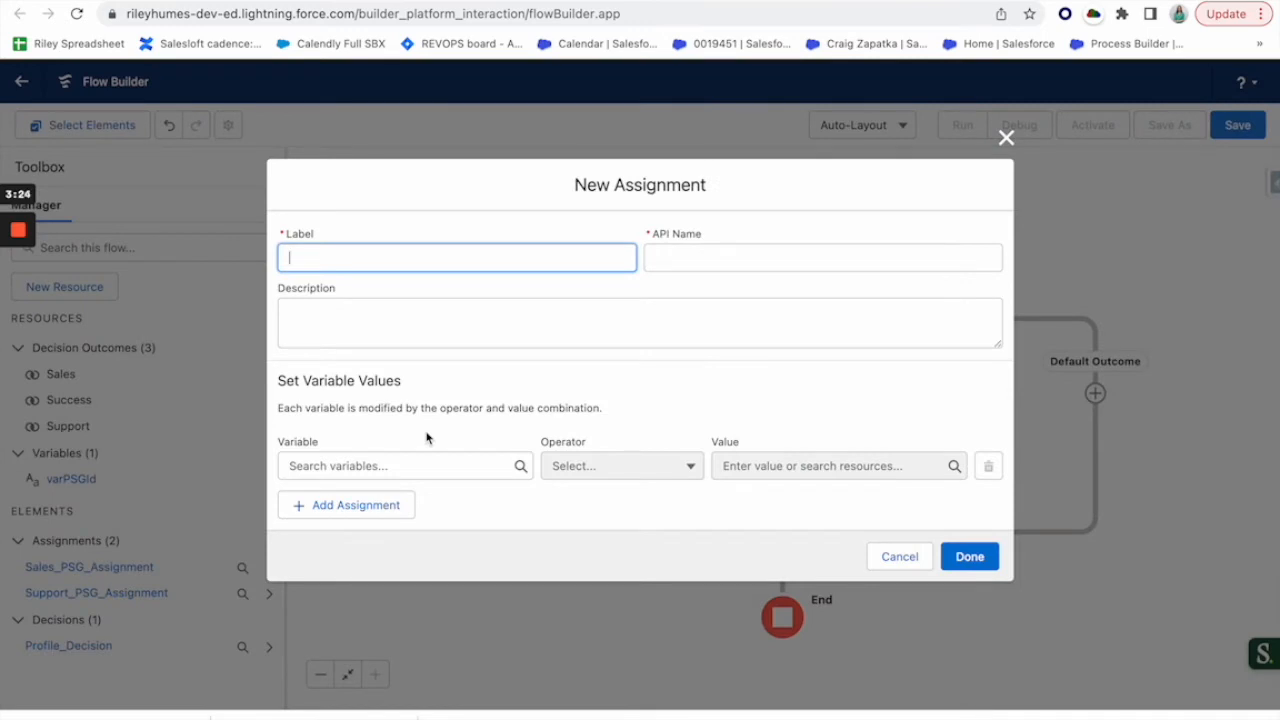
{"action": "type", "text": "Success PSG Assignment"}
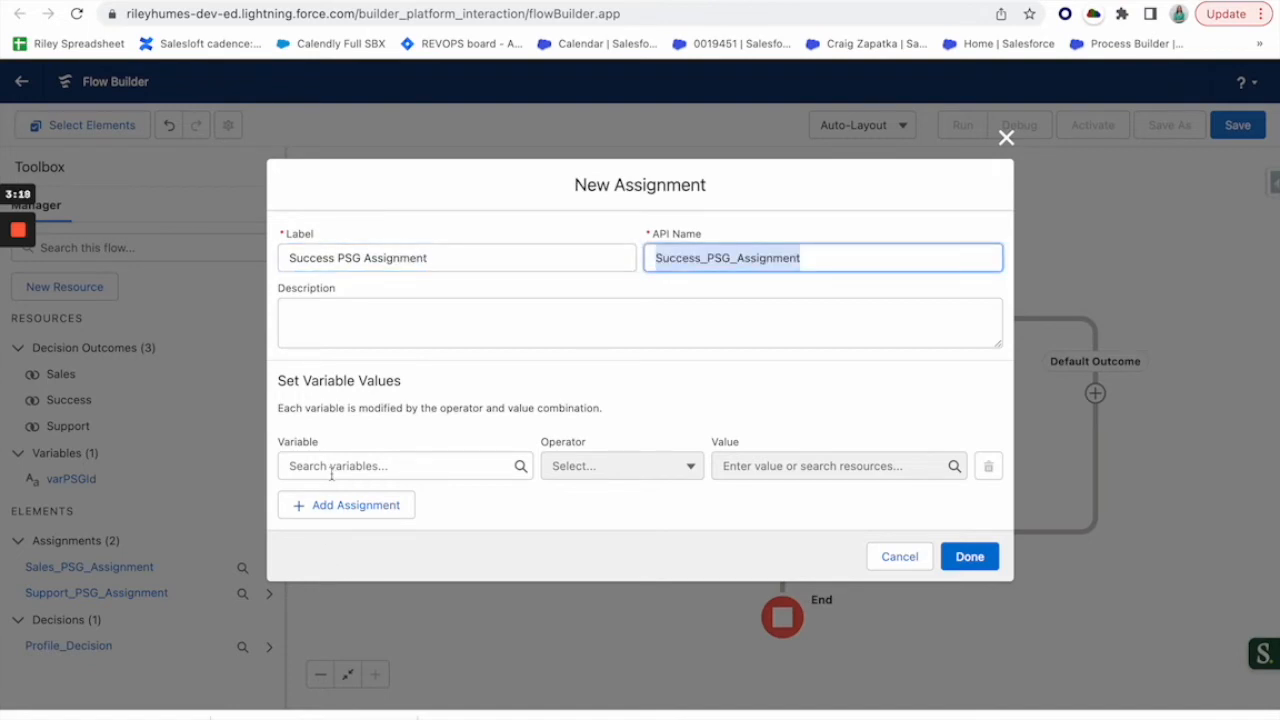
{"action": "left_click", "coordinate": [400, 465]}
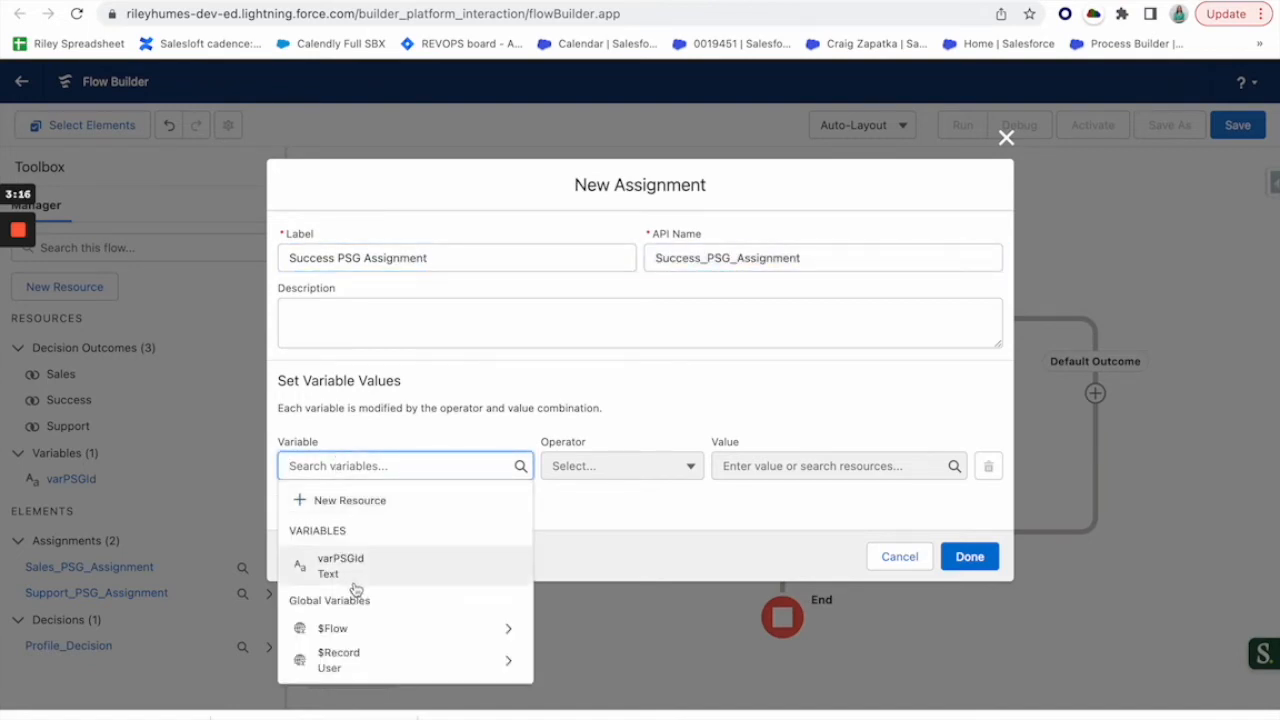
{"action": "left_click", "coordinate": [340, 565]}
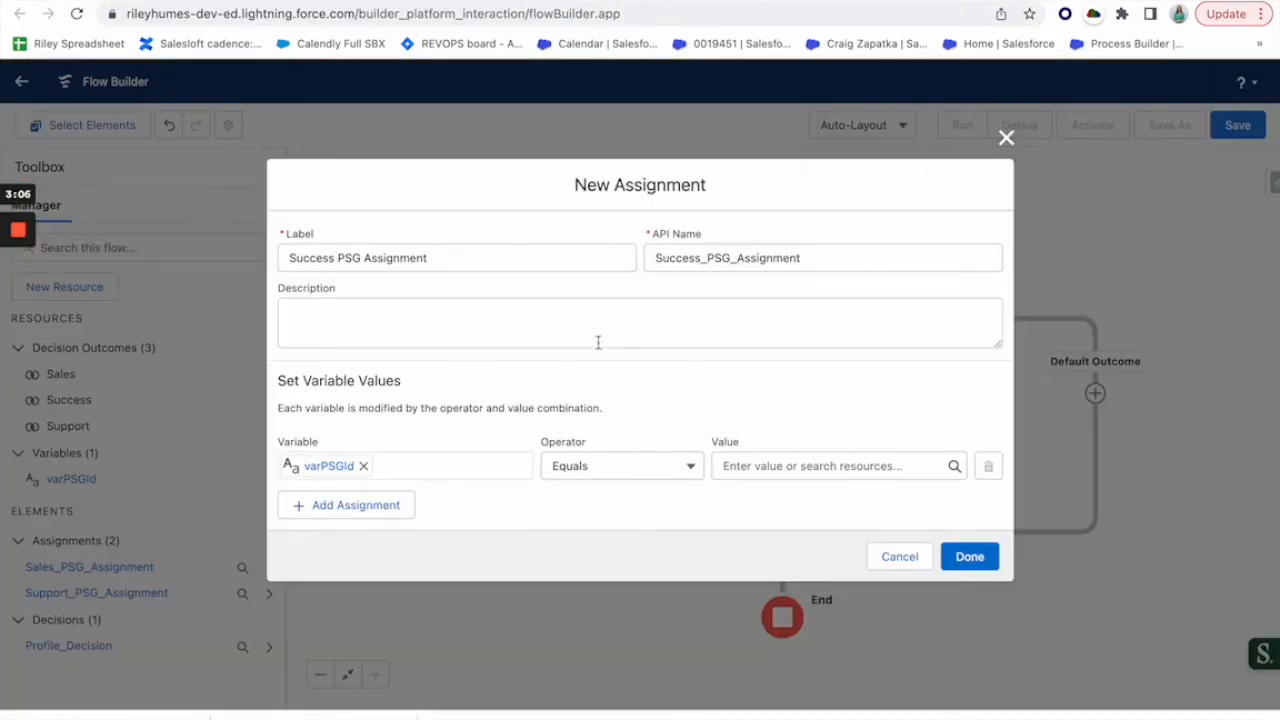
{"action": "type", "text": "2F0PG5G000000CaezWAC"}
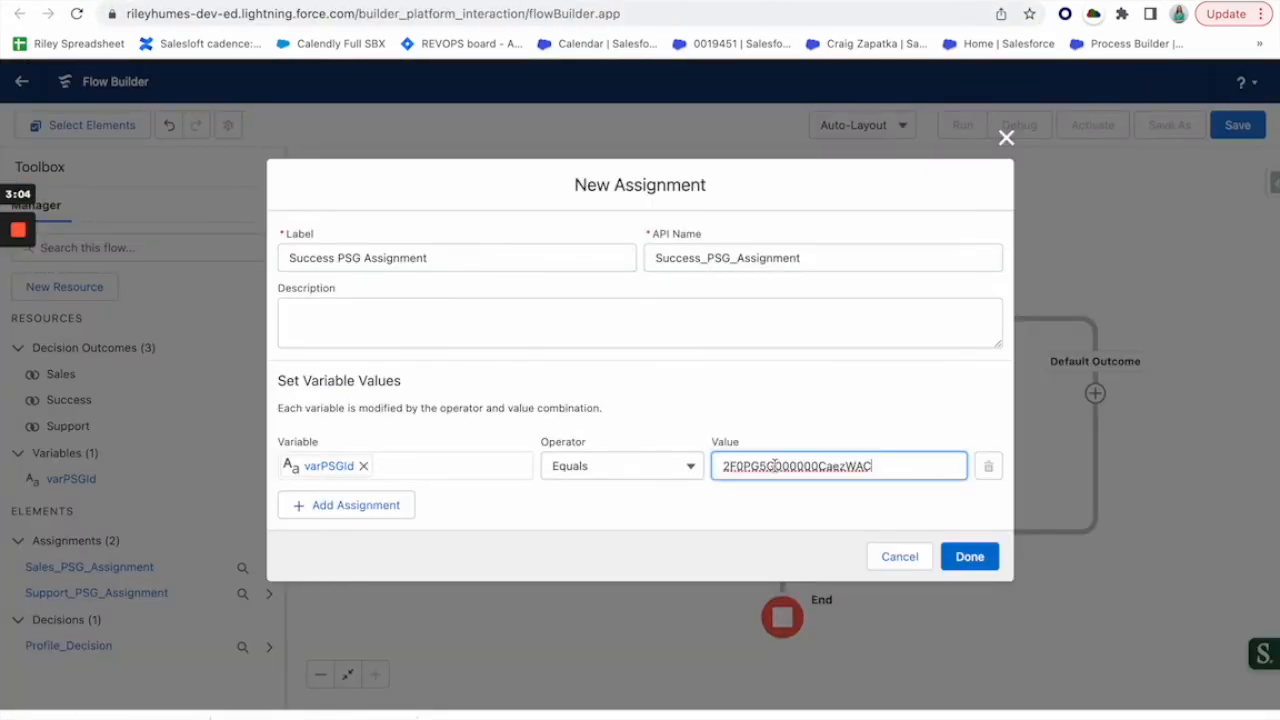
{"action": "type", "text": "20PG5G000000CaezWAC"}
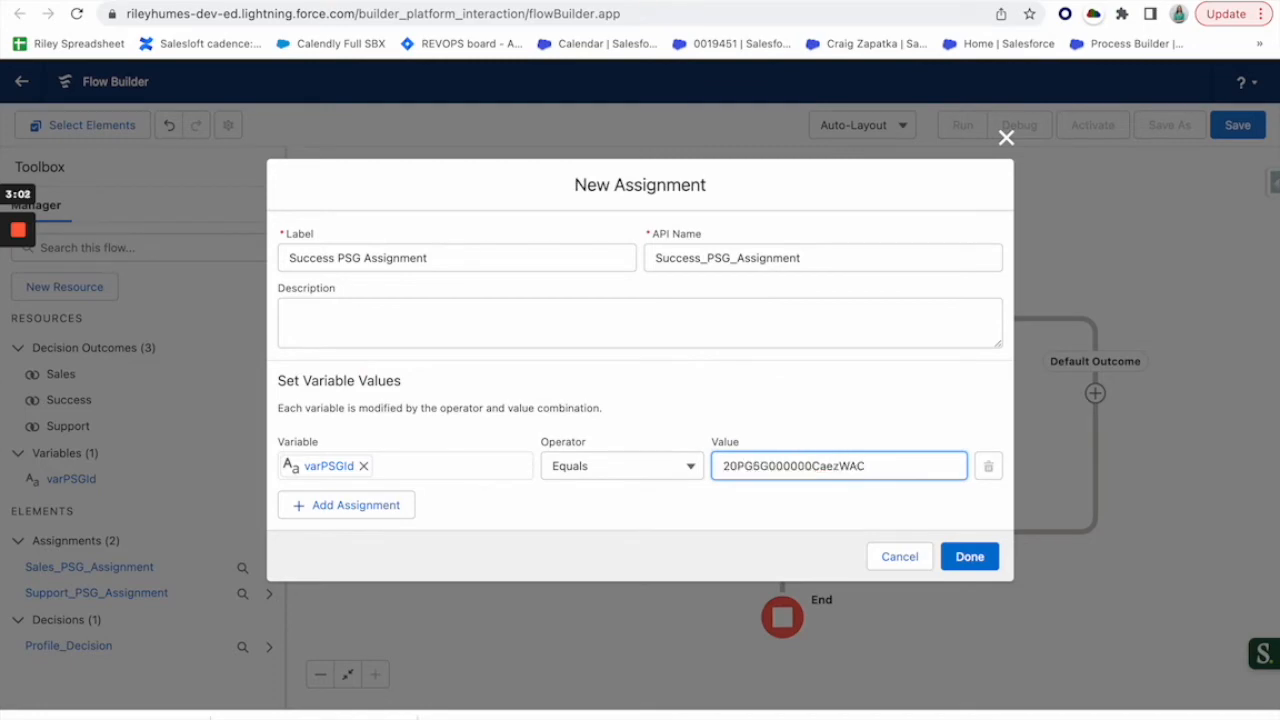
{"action": "left_click", "coordinate": [968, 556]}
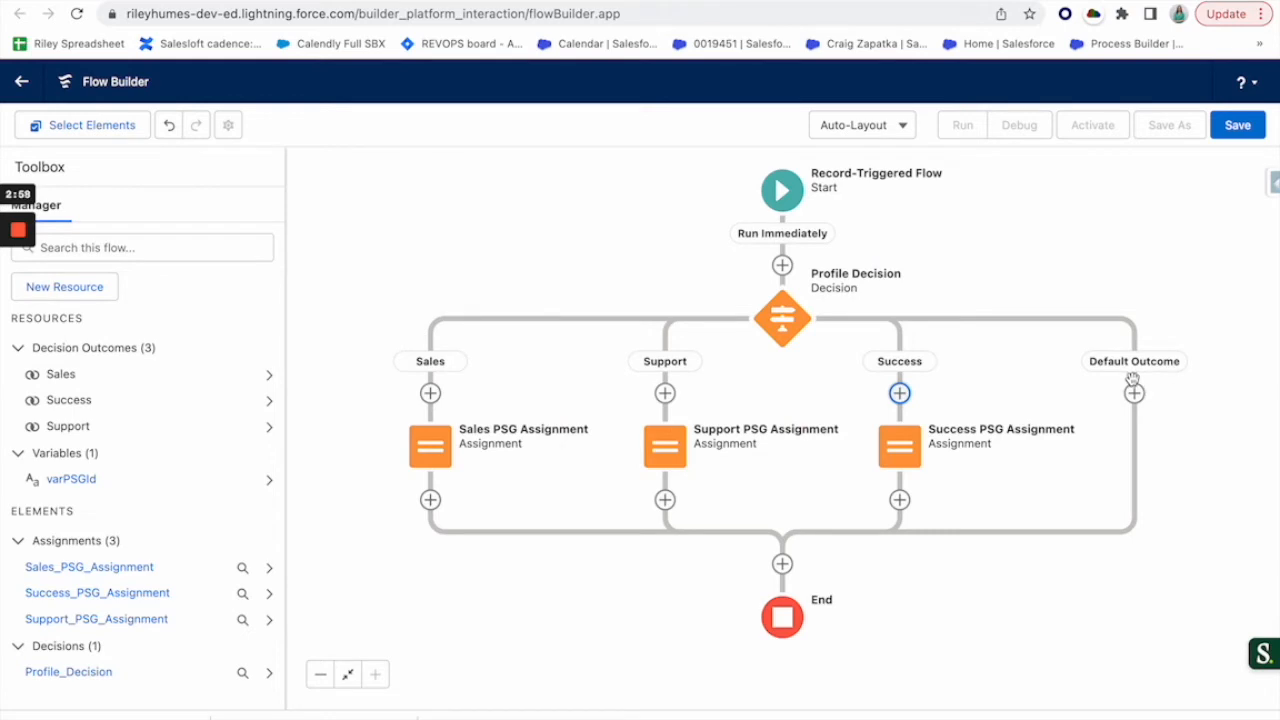
{"action": "left_click", "coordinate": [1133, 392]}
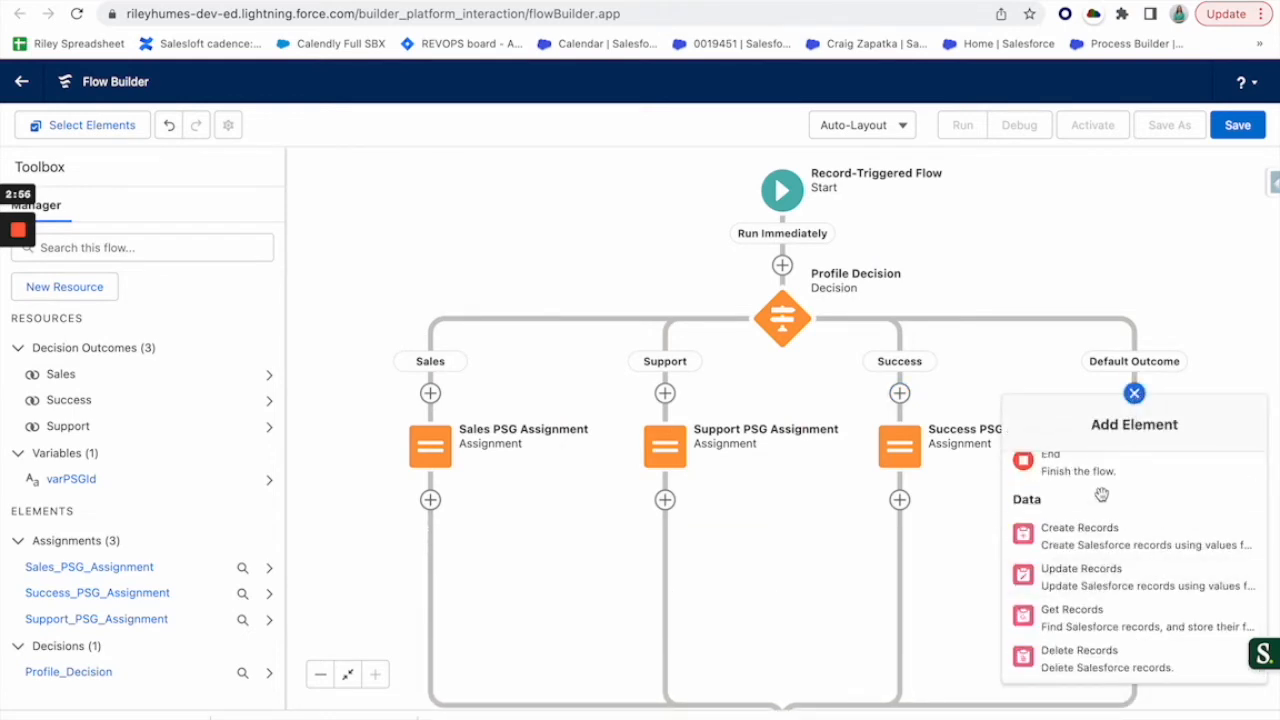
{"action": "left_click", "coordinate": [1050, 461]}
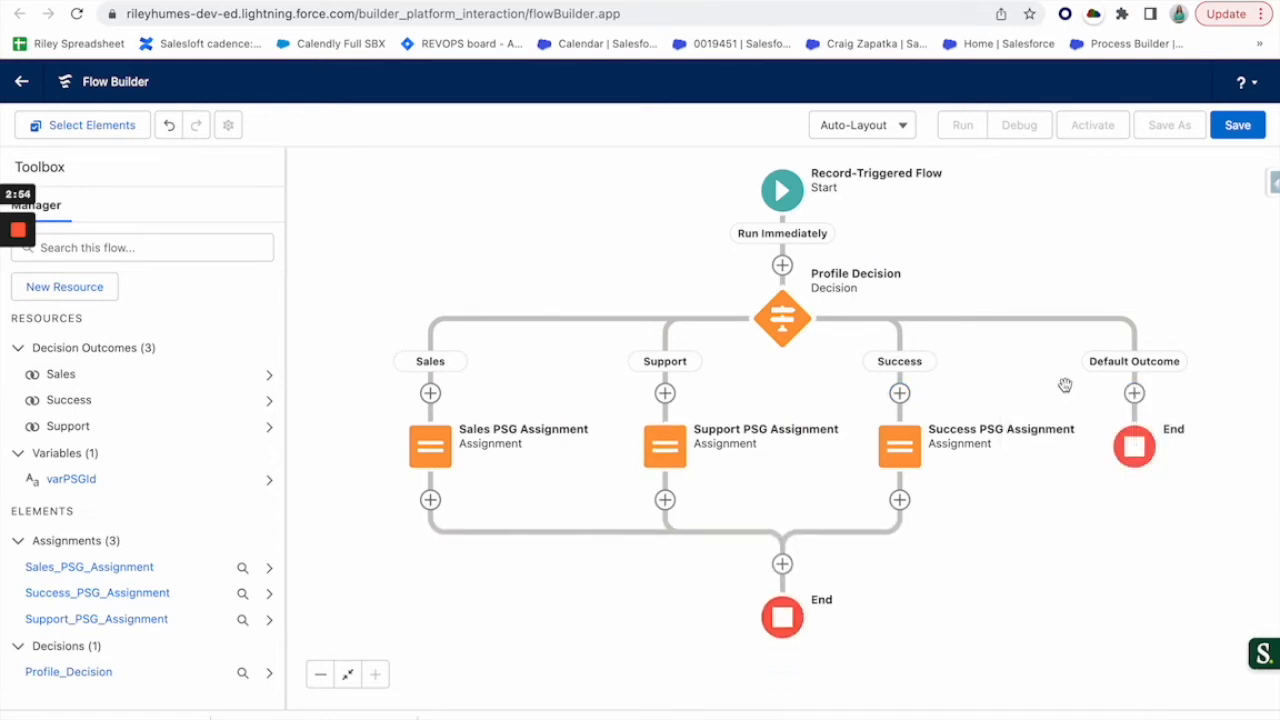
{"action": "scroll", "scroll_direction": "down", "scroll_amount": 3}
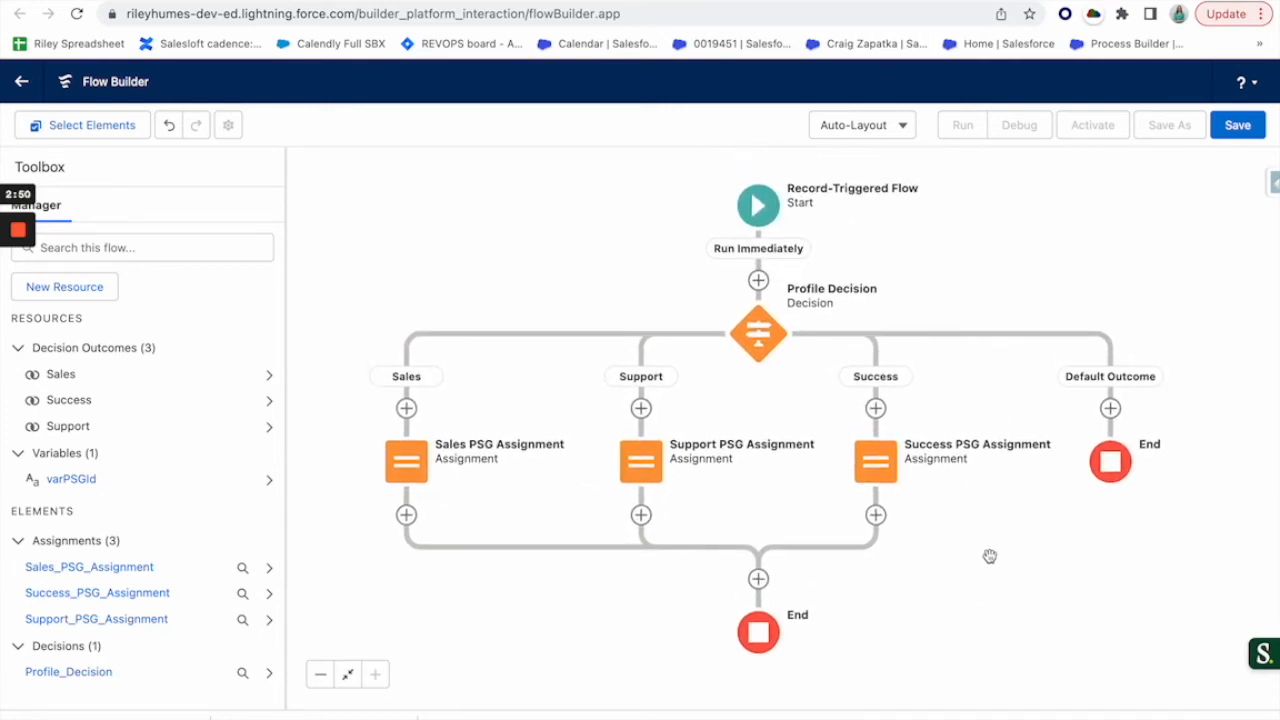
{"action": "mouse_move", "coordinate": [682, 549]}
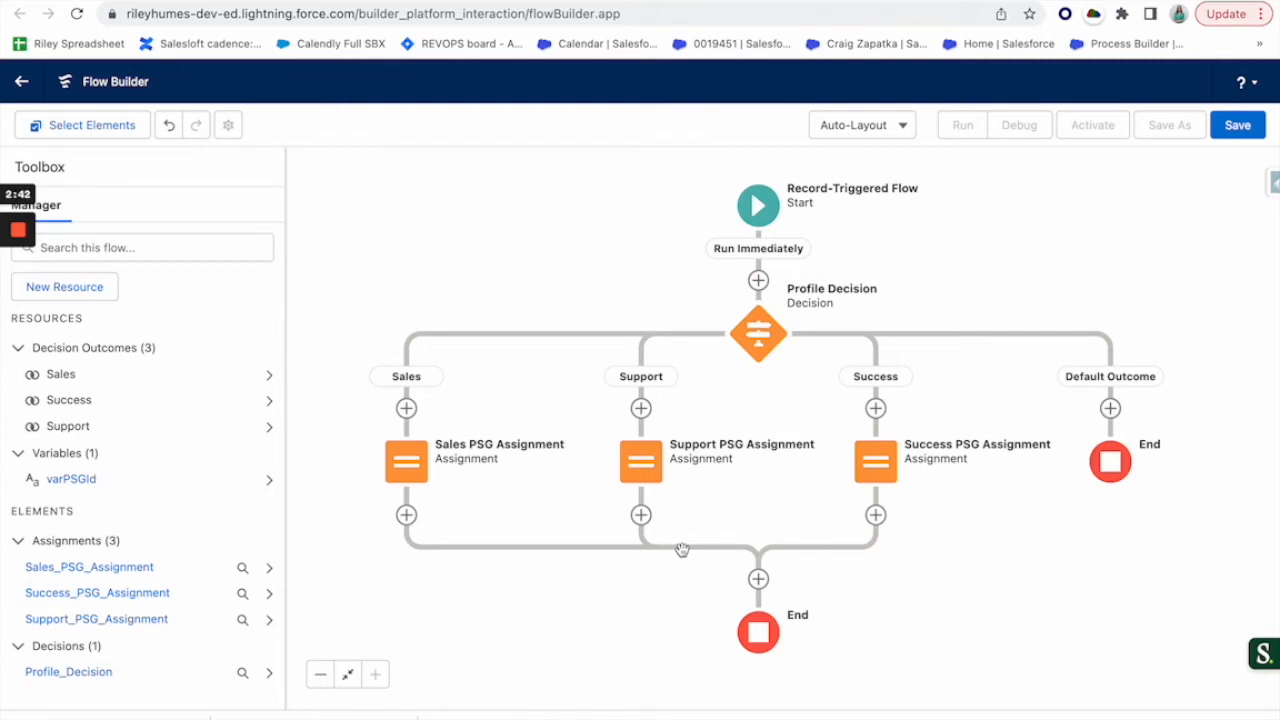
{"action": "mouse_move", "coordinate": [765, 600]}
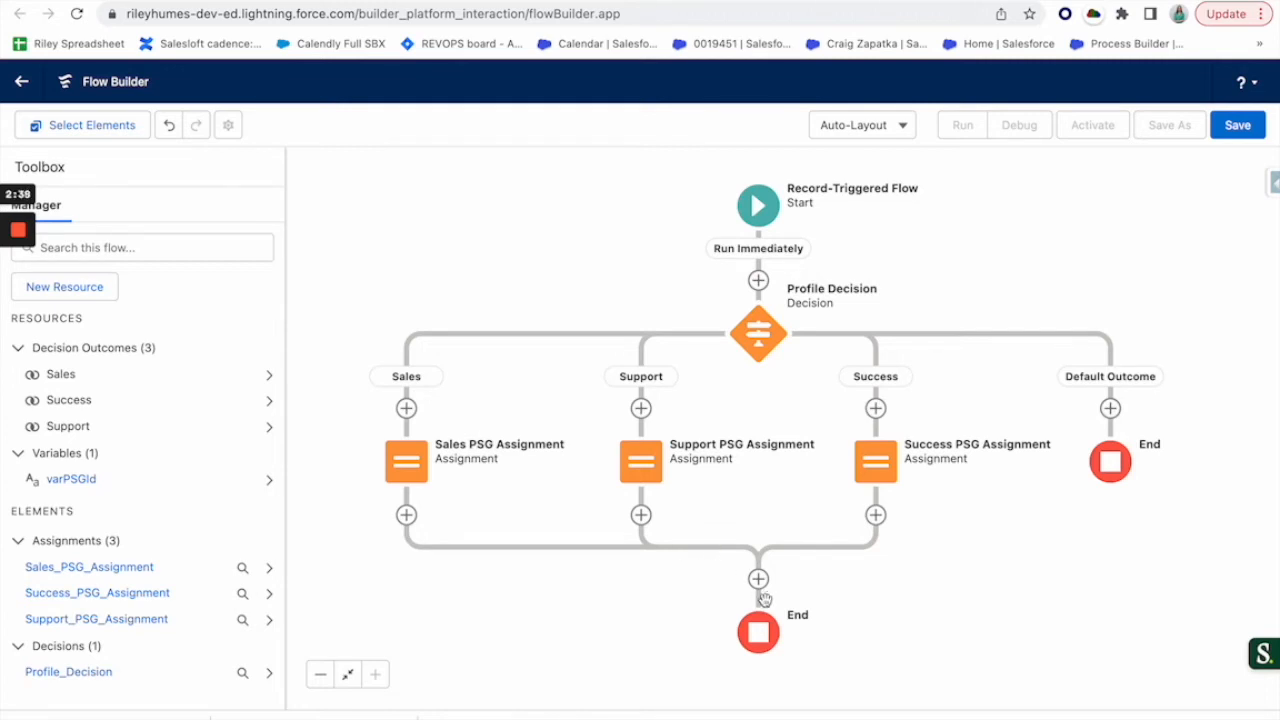
{"action": "left_click", "coordinate": [758, 579]}
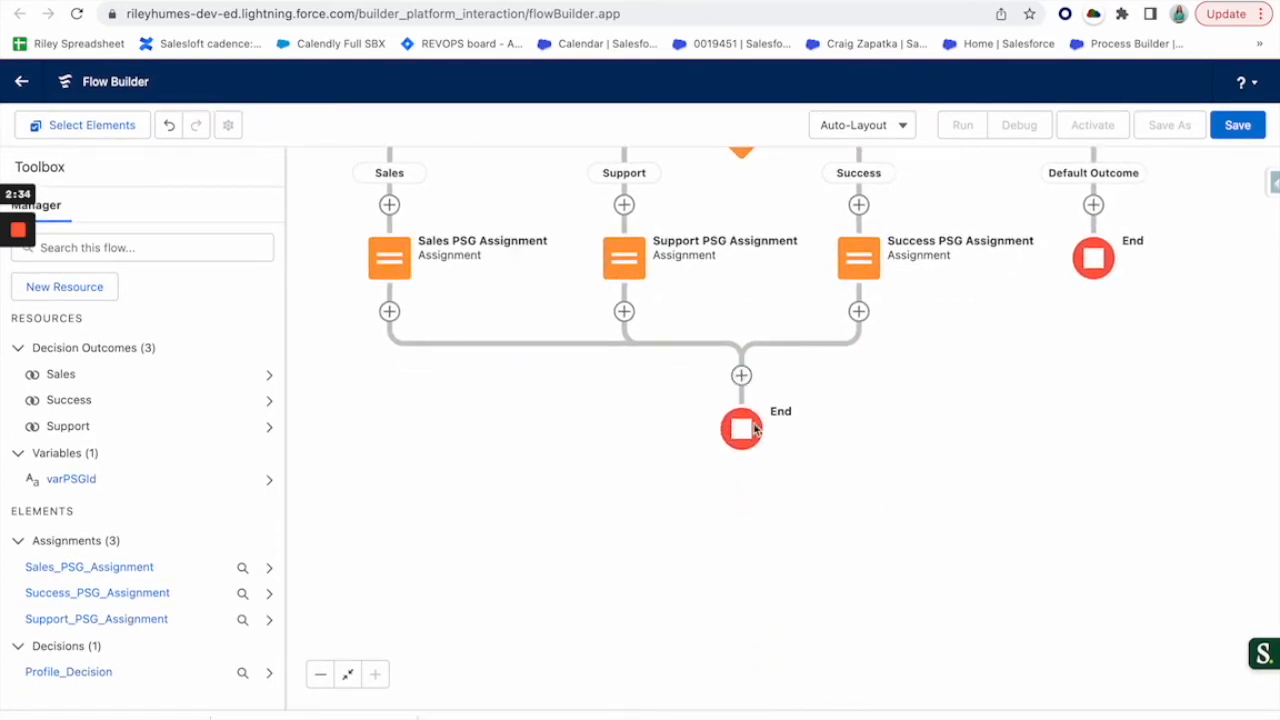
{"action": "left_click", "coordinate": [741, 376]}
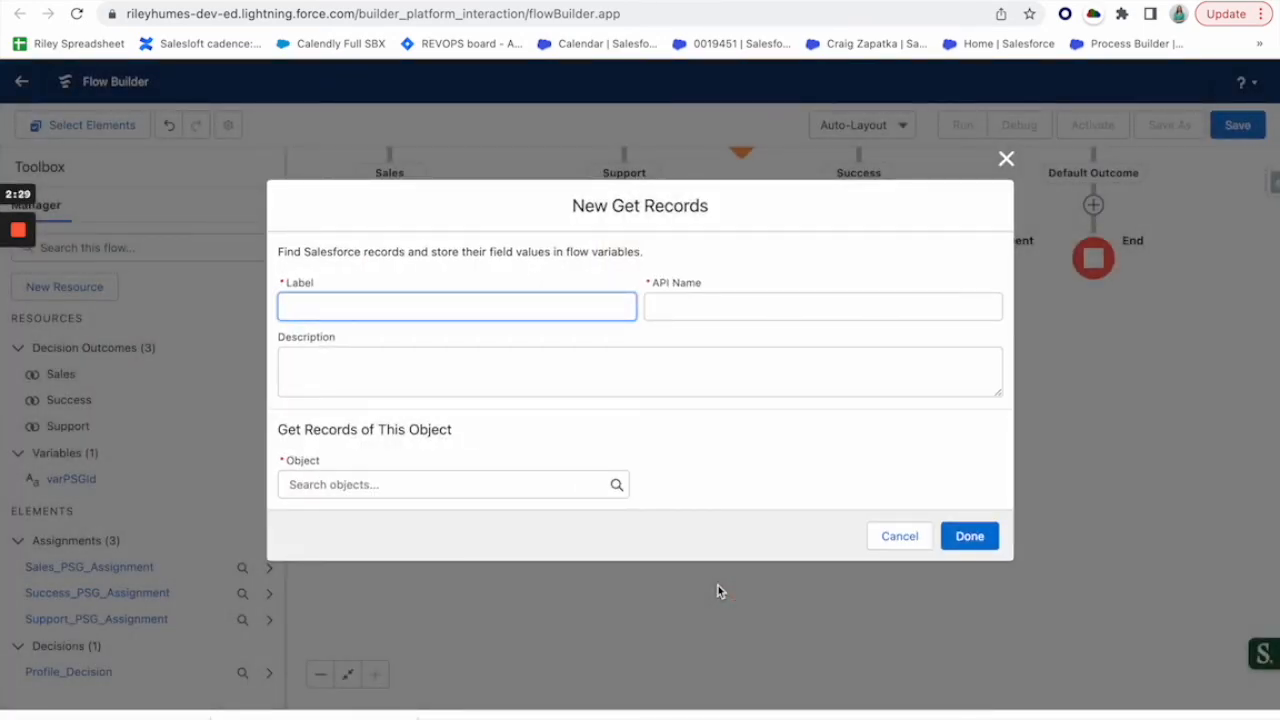
Label Get Records 'Find Existing PSG' on Permission Set Assignment, filtering AssigneeId to the record's User ID.
{"action": "type", "text": "Find Existing PSG"}
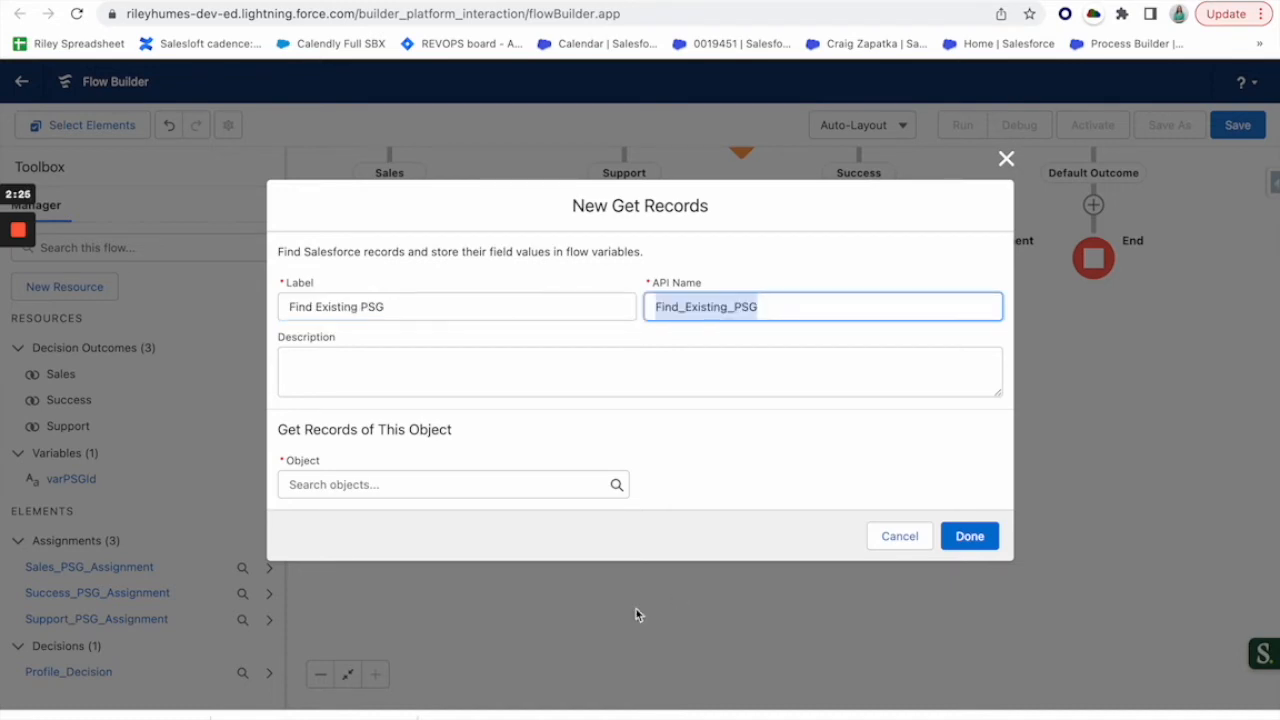
{"action": "type", "text": "permission Set Assignment"}
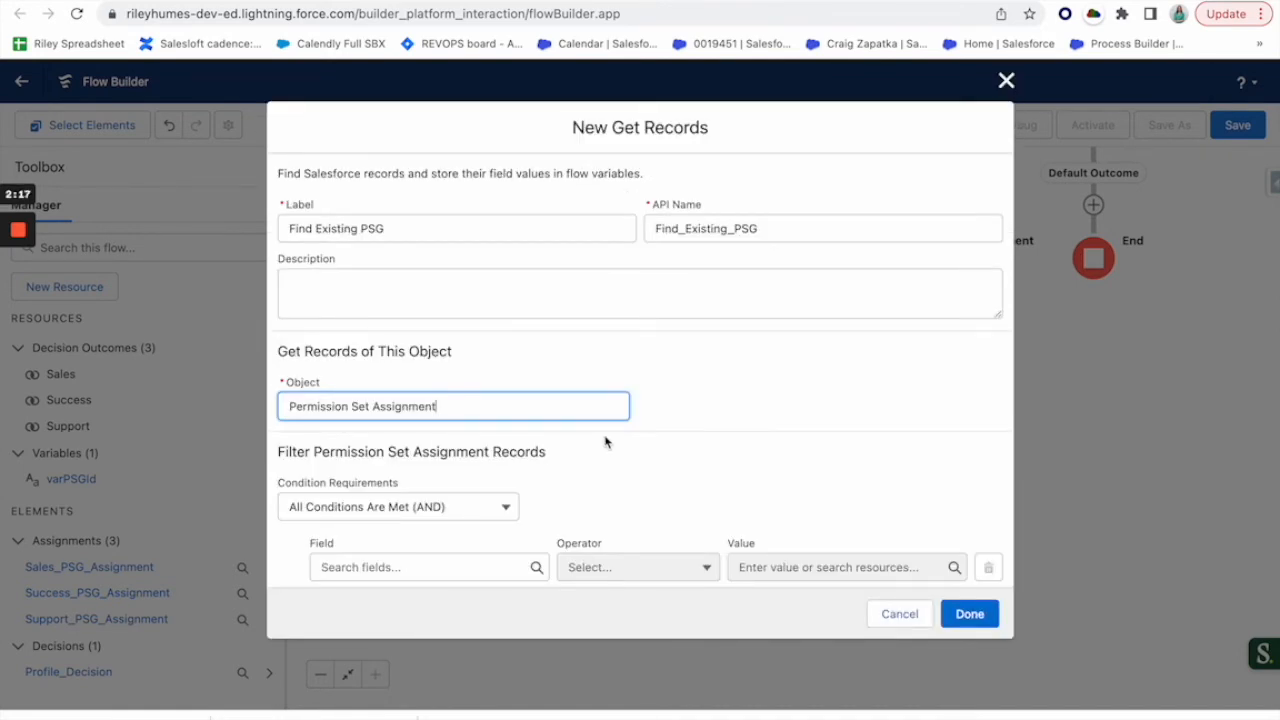
{"action": "type", "text": "as"}
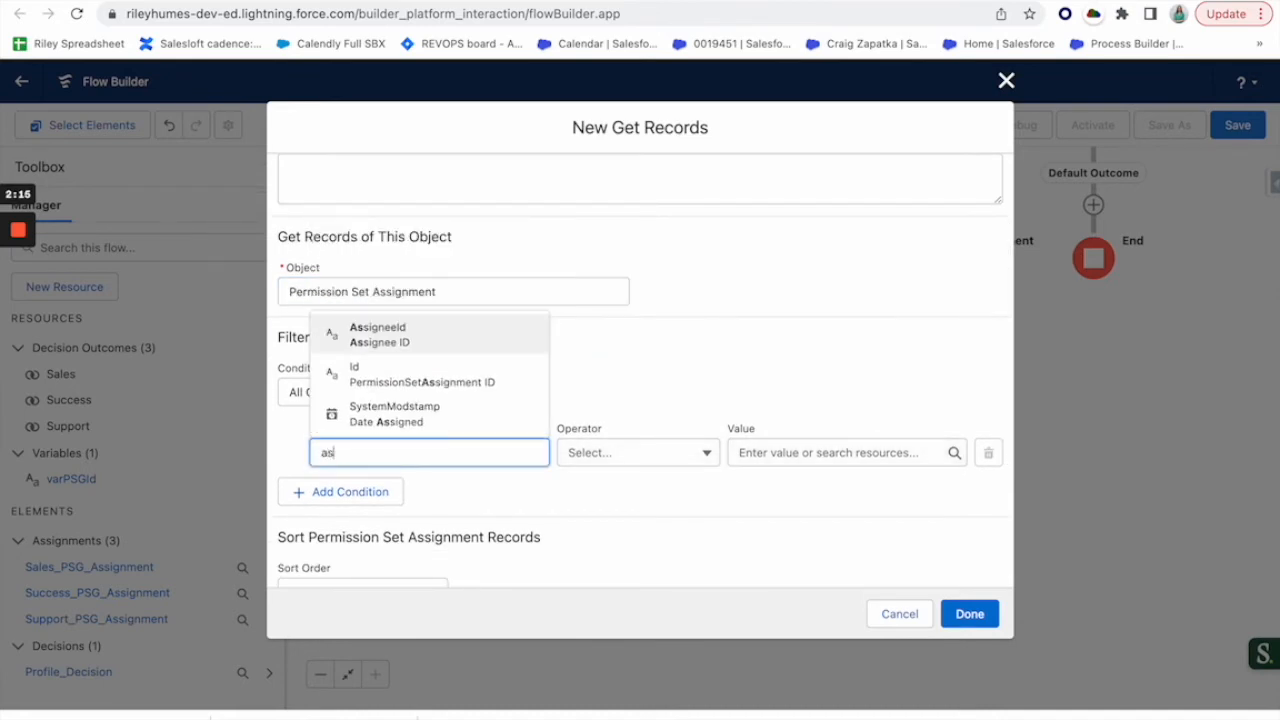
{"action": "left_click", "coordinate": [377, 334]}
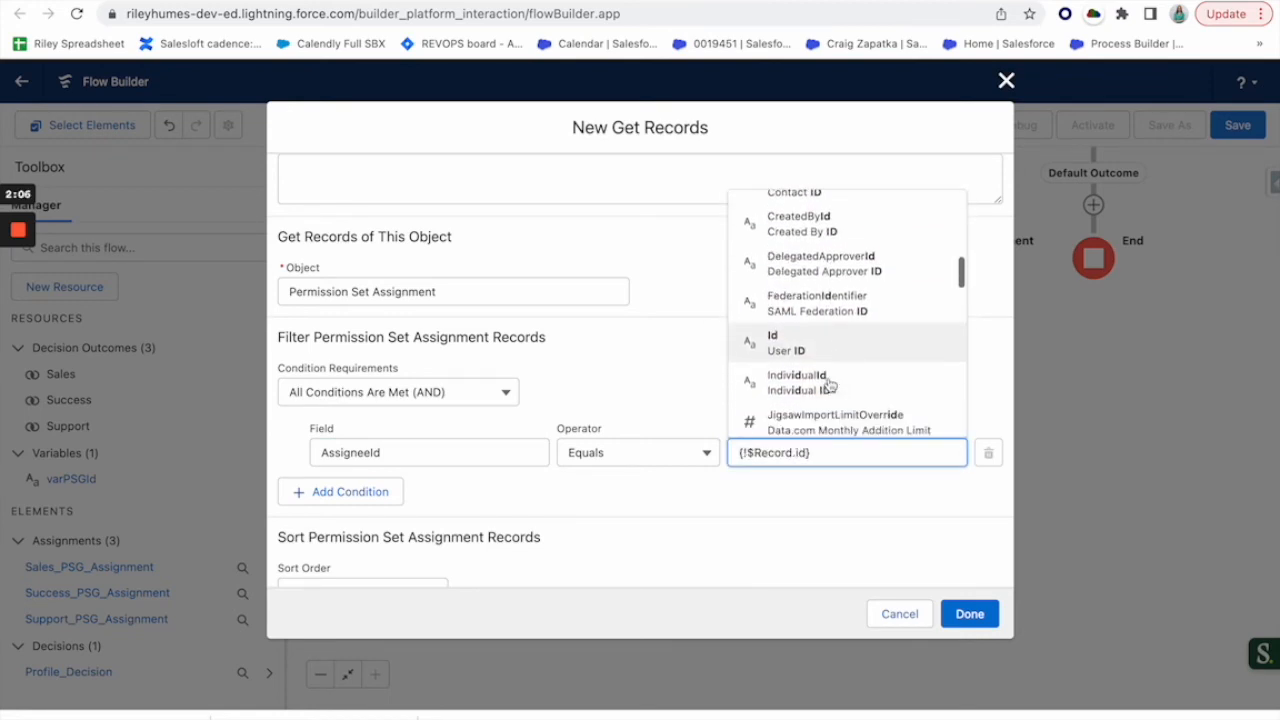
{"action": "left_click", "coordinate": [845, 342]}
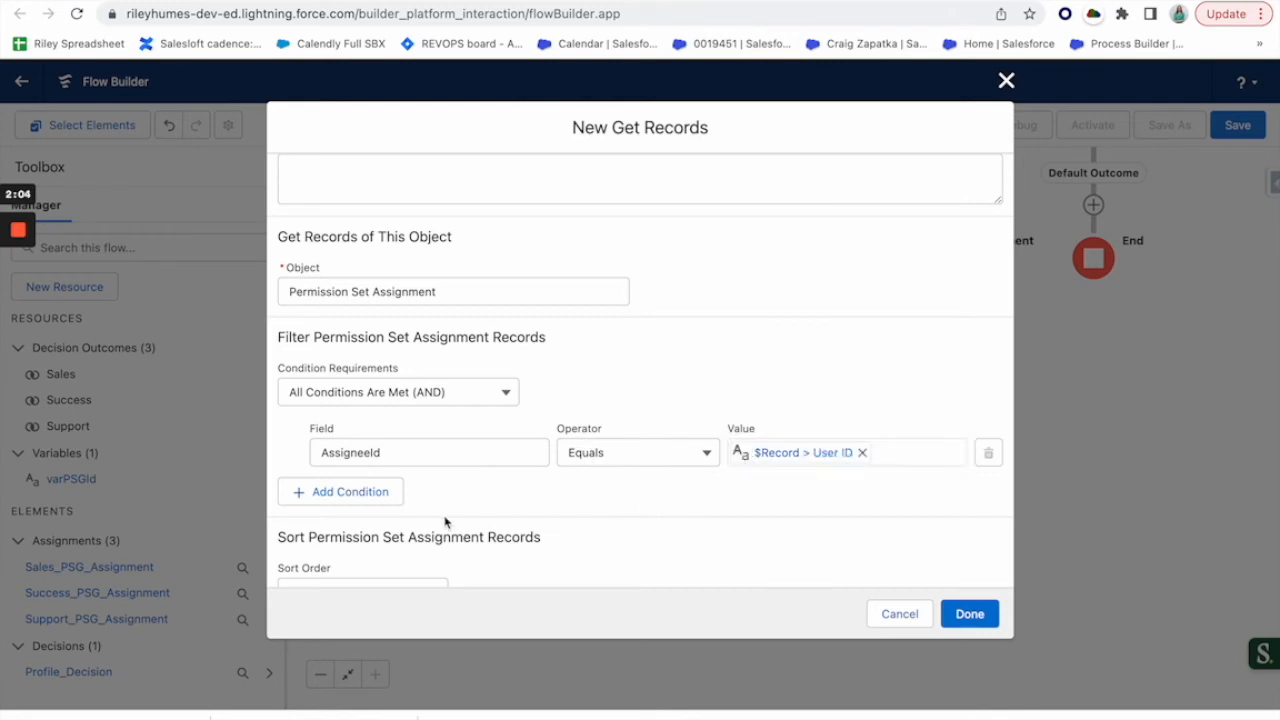
Add the filter PermissionSetGroupId equals varPSGId and save the step.
{"action": "type", "text": "per"}
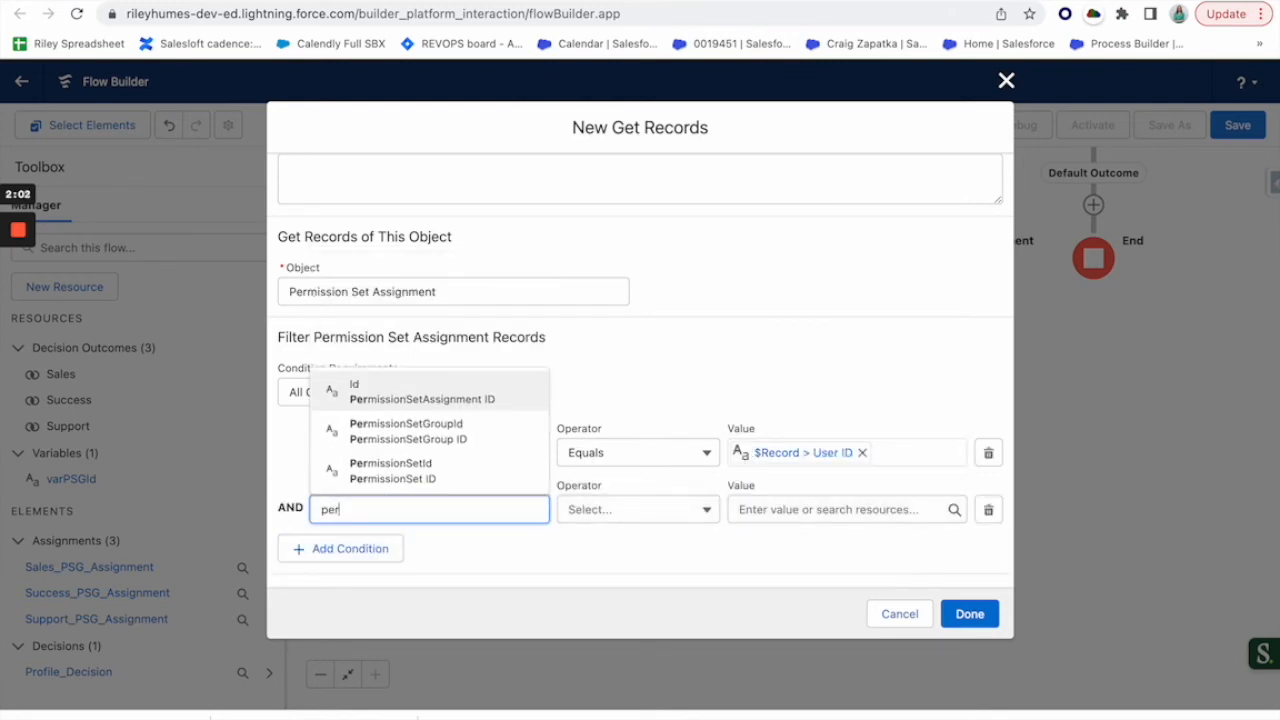
{"action": "left_click", "coordinate": [405, 430]}
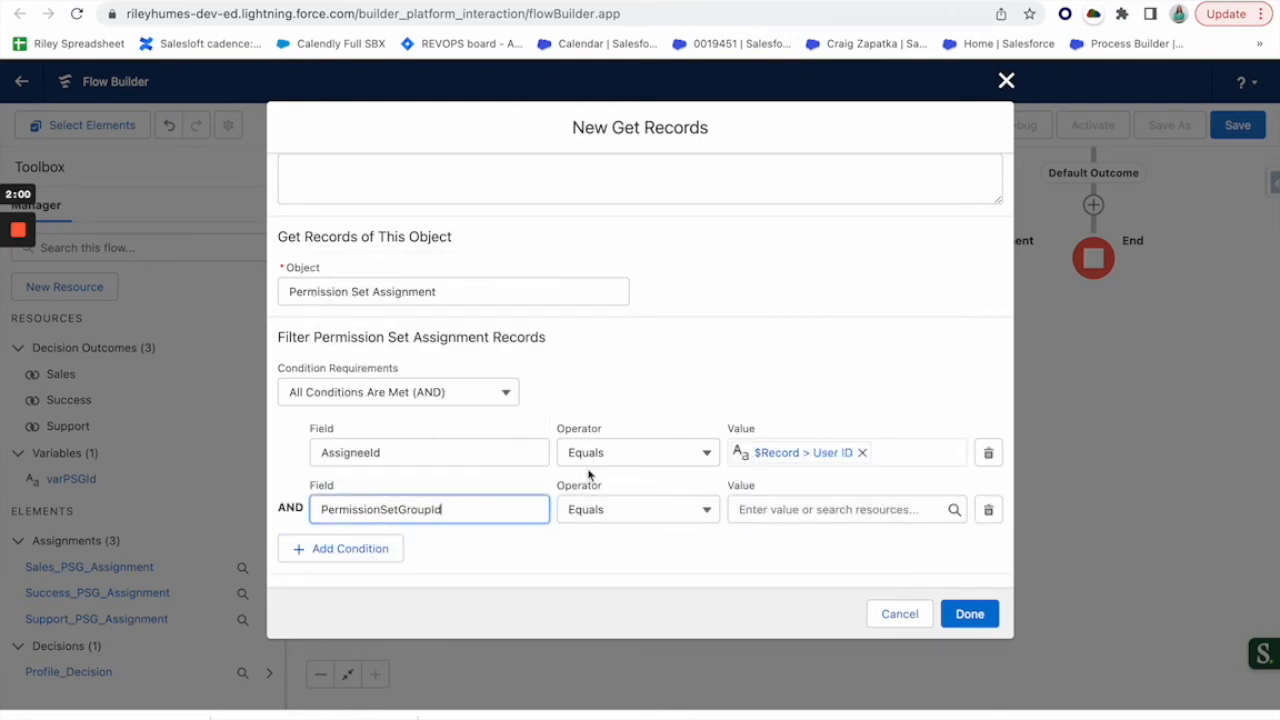
{"action": "type", "text": "var"}
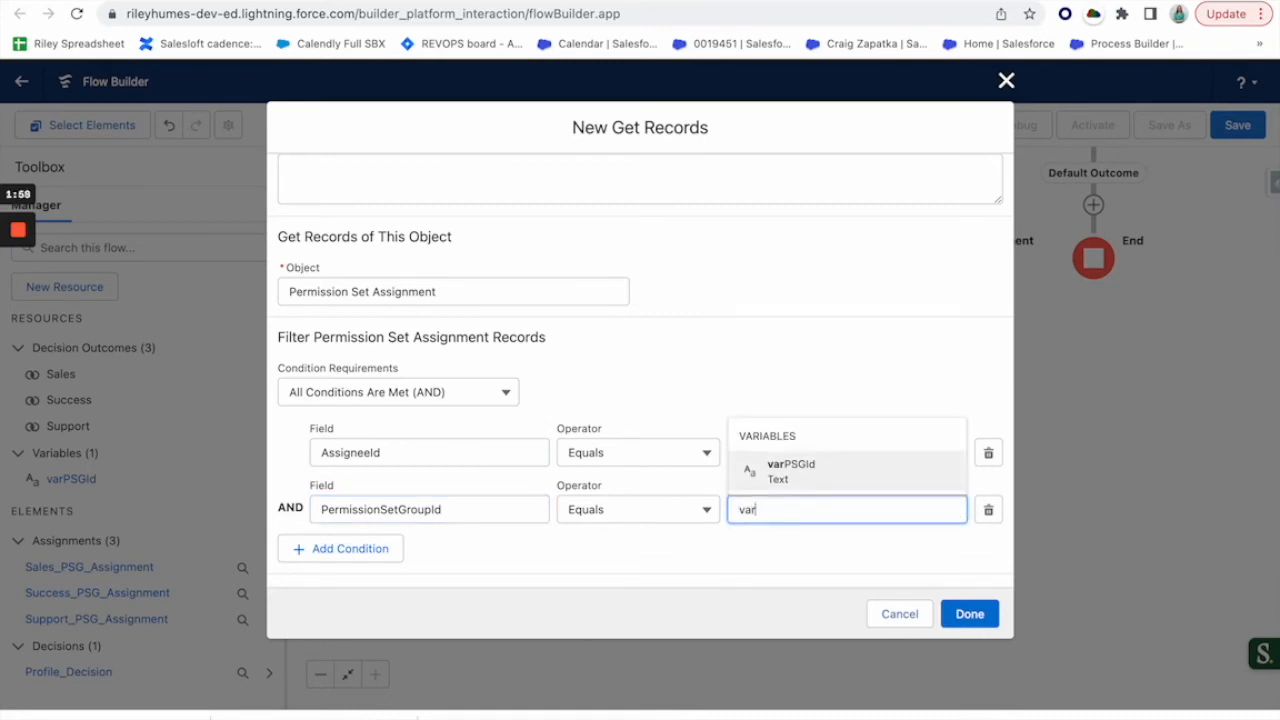
{"action": "left_click", "coordinate": [791, 464]}
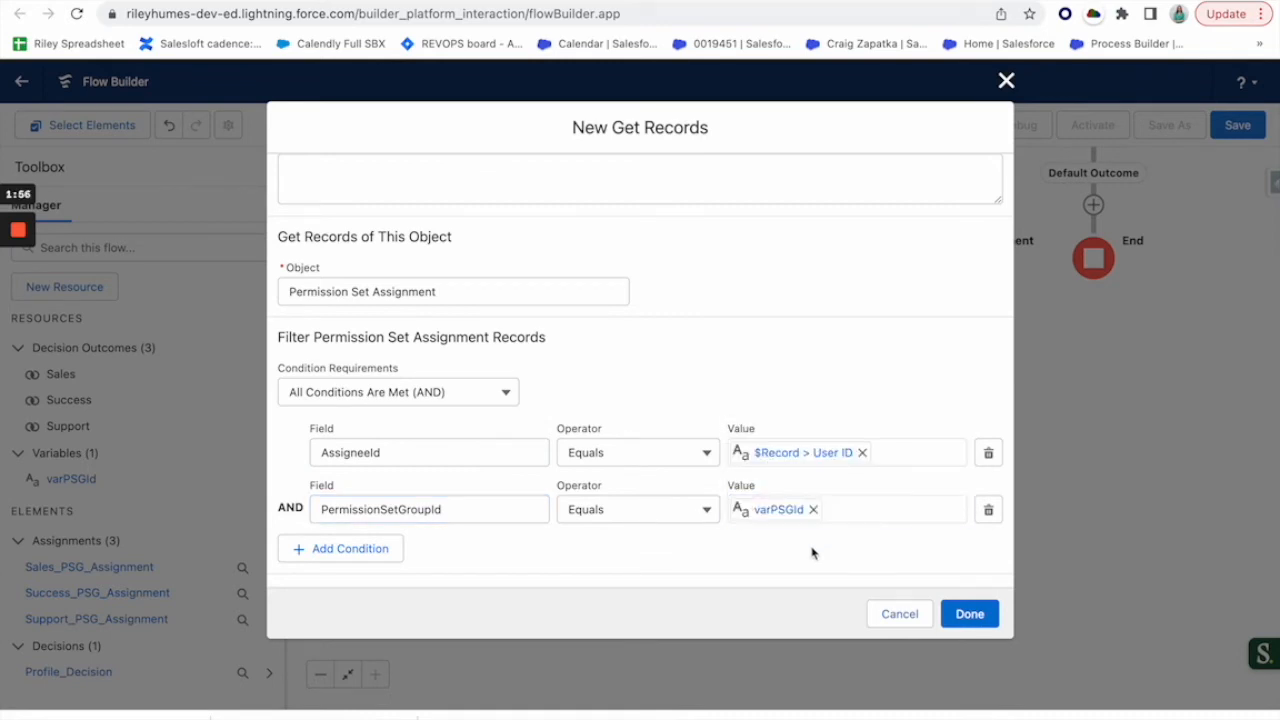
{"action": "scroll", "scroll_direction": "down", "scroll_amount": 3}
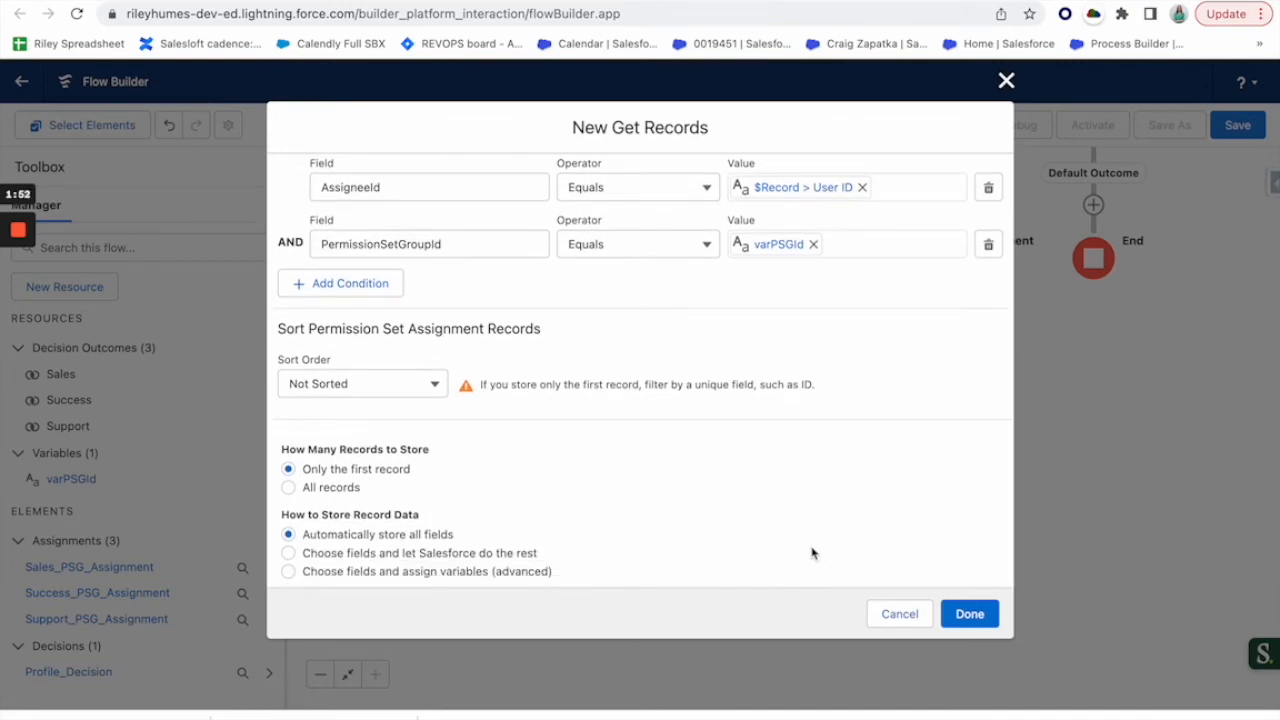
{"action": "left_click", "coordinate": [968, 613]}
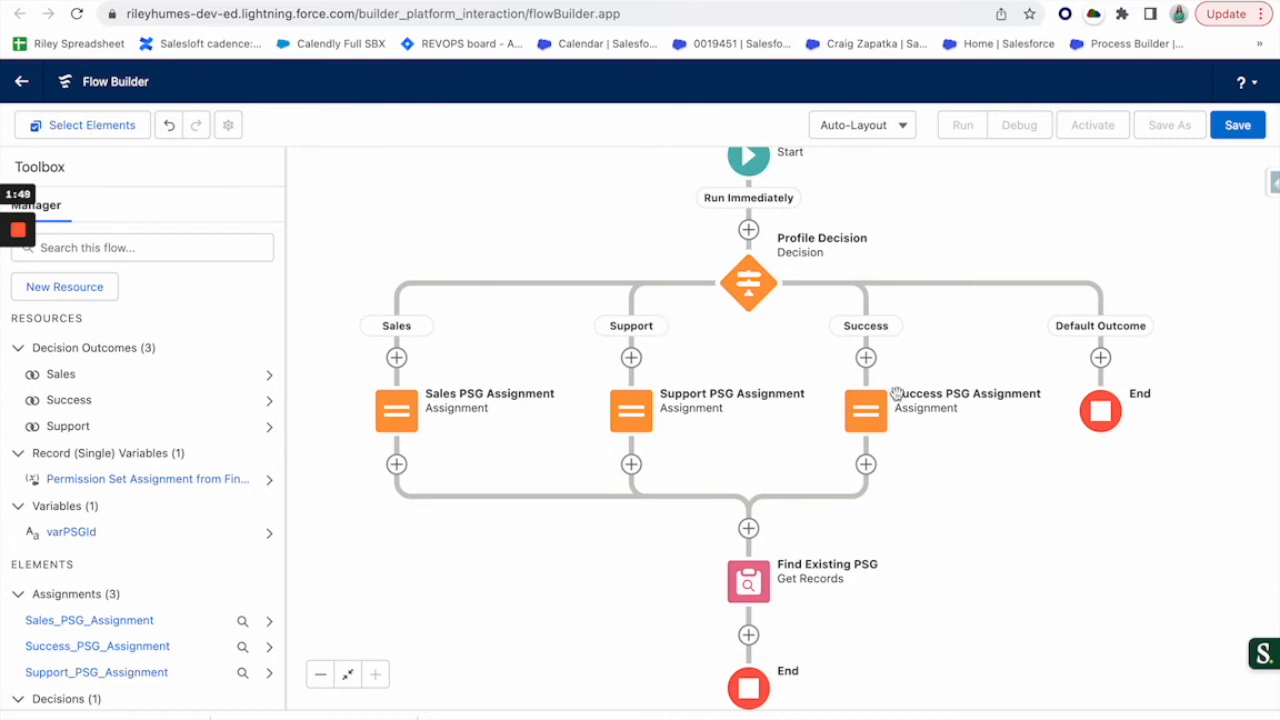
{"action": "mouse_move", "coordinate": [512, 273]}
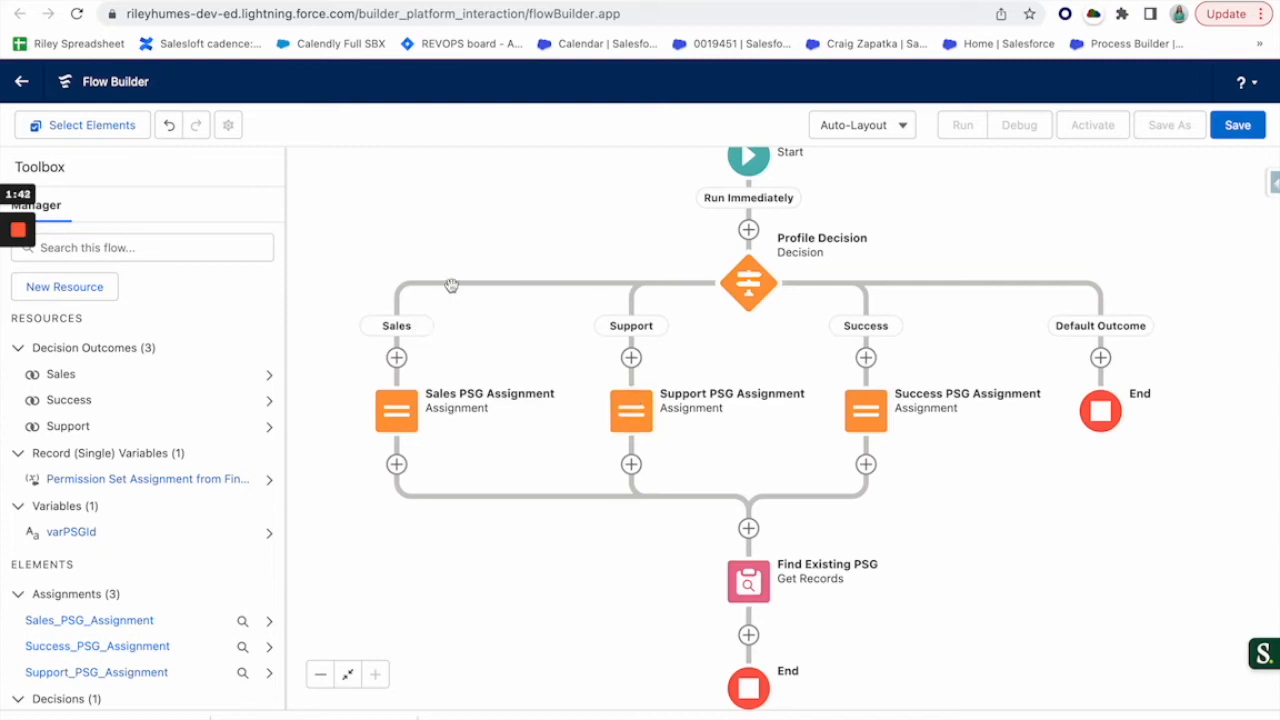
Add a Decision element directly after the Find Existing PSG step.
{"action": "scroll", "scroll_direction": "down", "scroll_amount": 3}
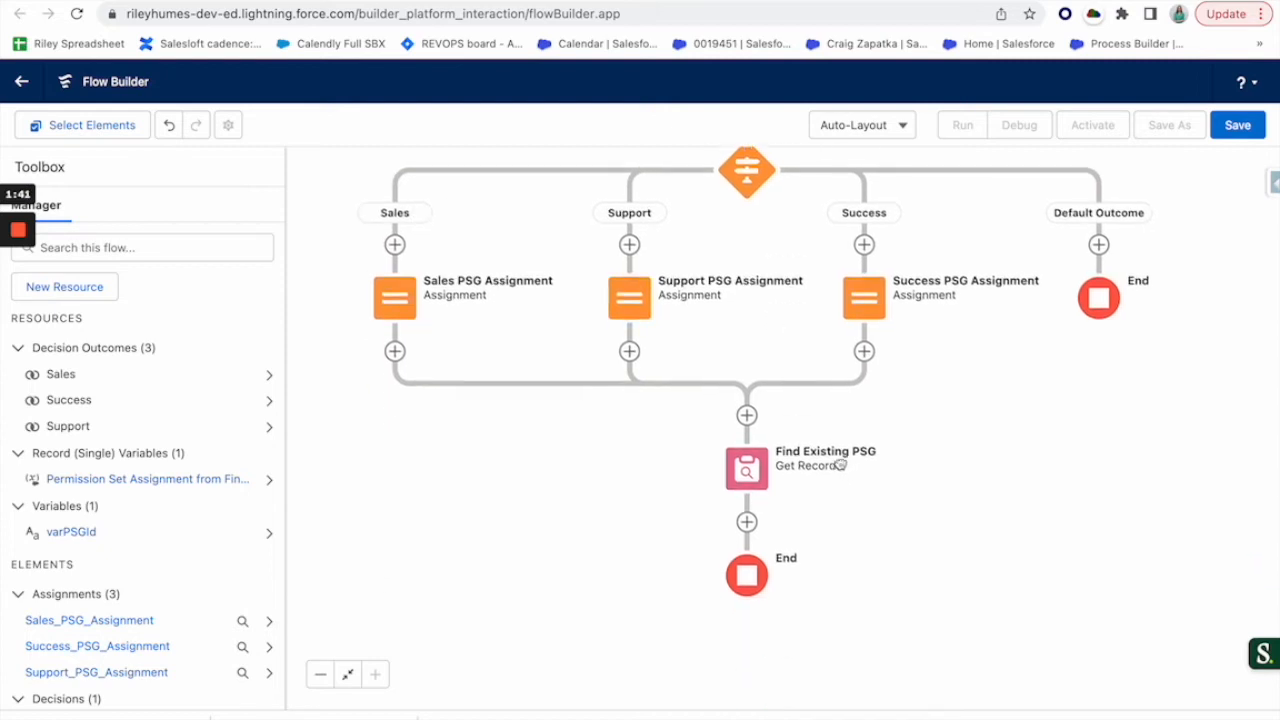
{"action": "scroll", "scroll_direction": "down", "scroll_amount": 3}
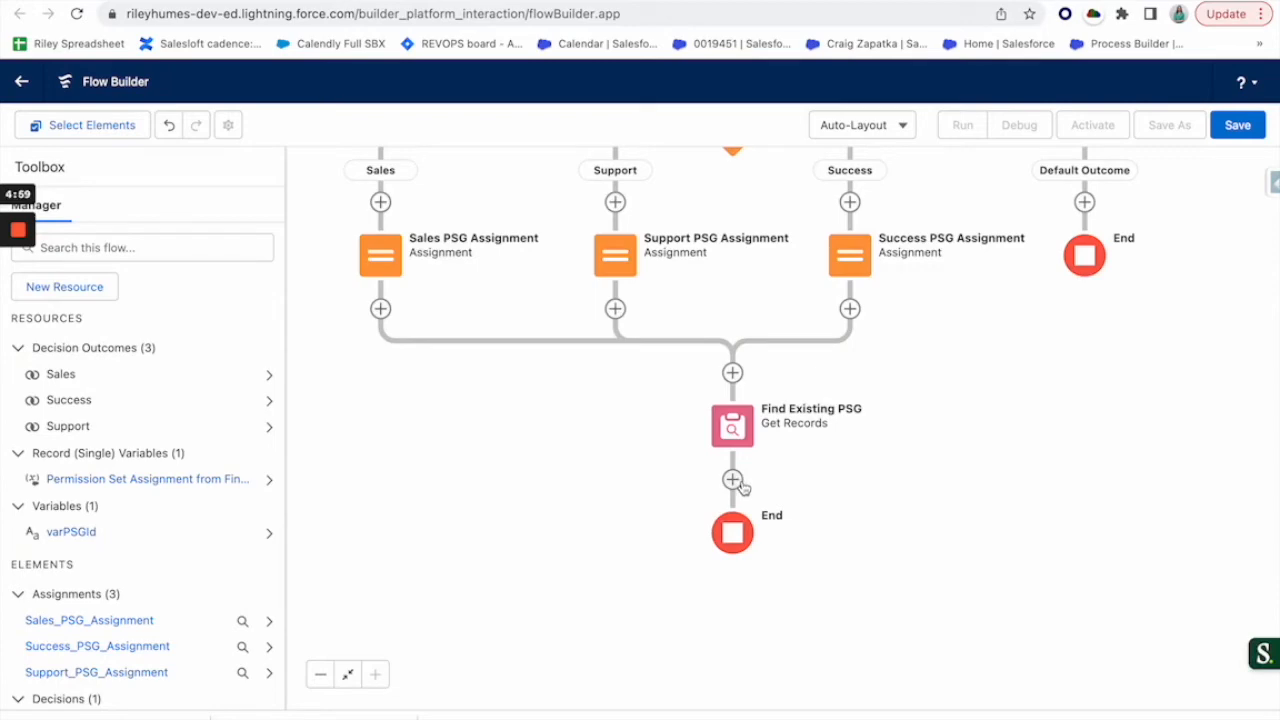
{"action": "left_click", "coordinate": [732, 481]}
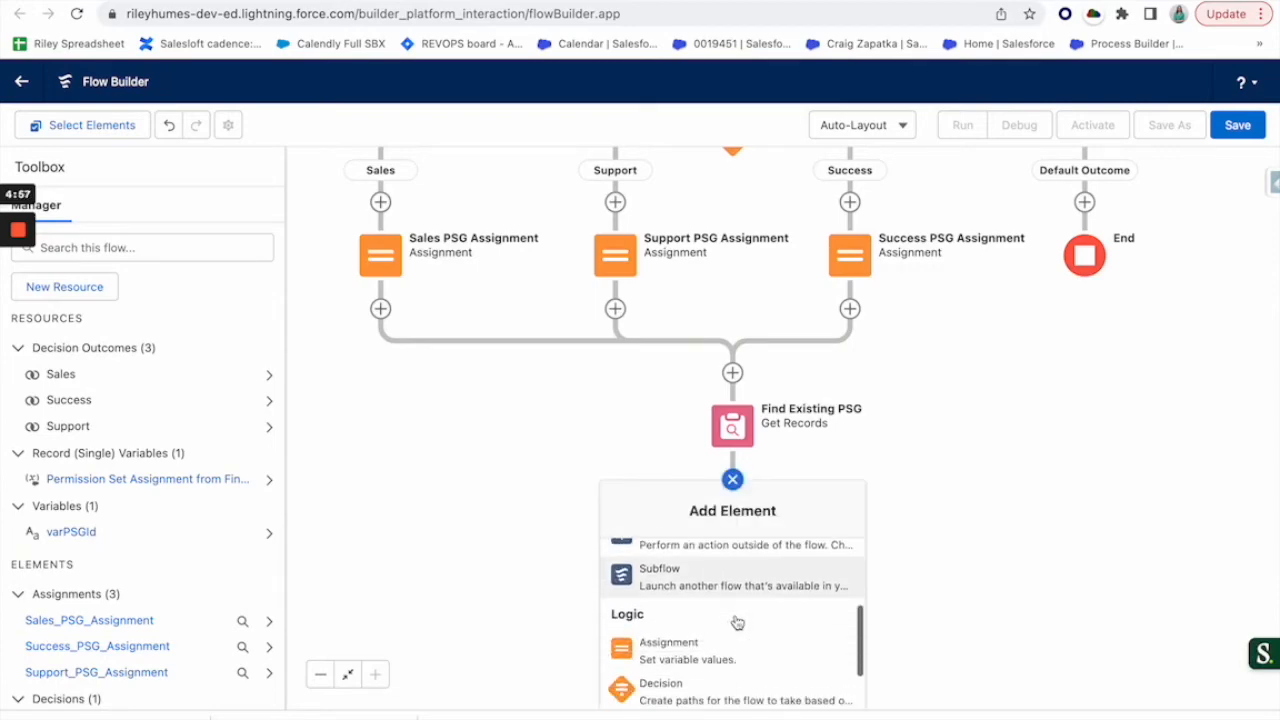
{"action": "scroll", "scroll_direction": "down", "scroll_amount": 3}
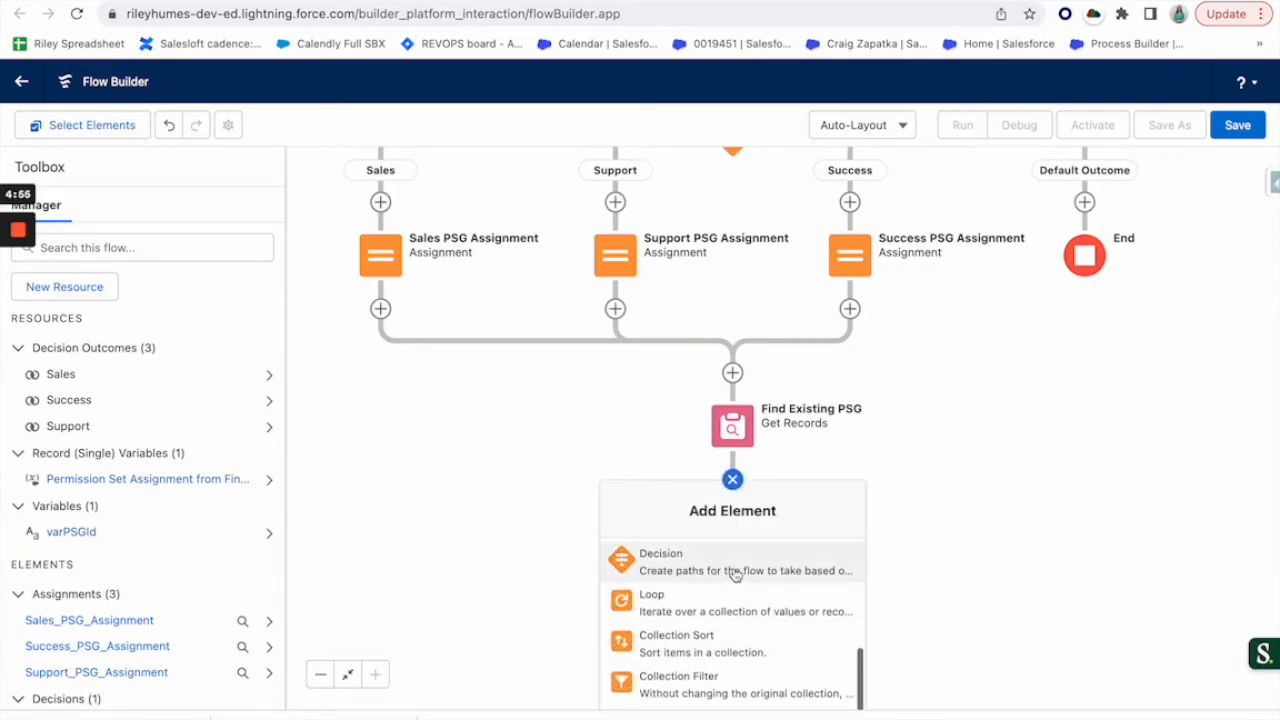
{"action": "left_click", "coordinate": [660, 561]}
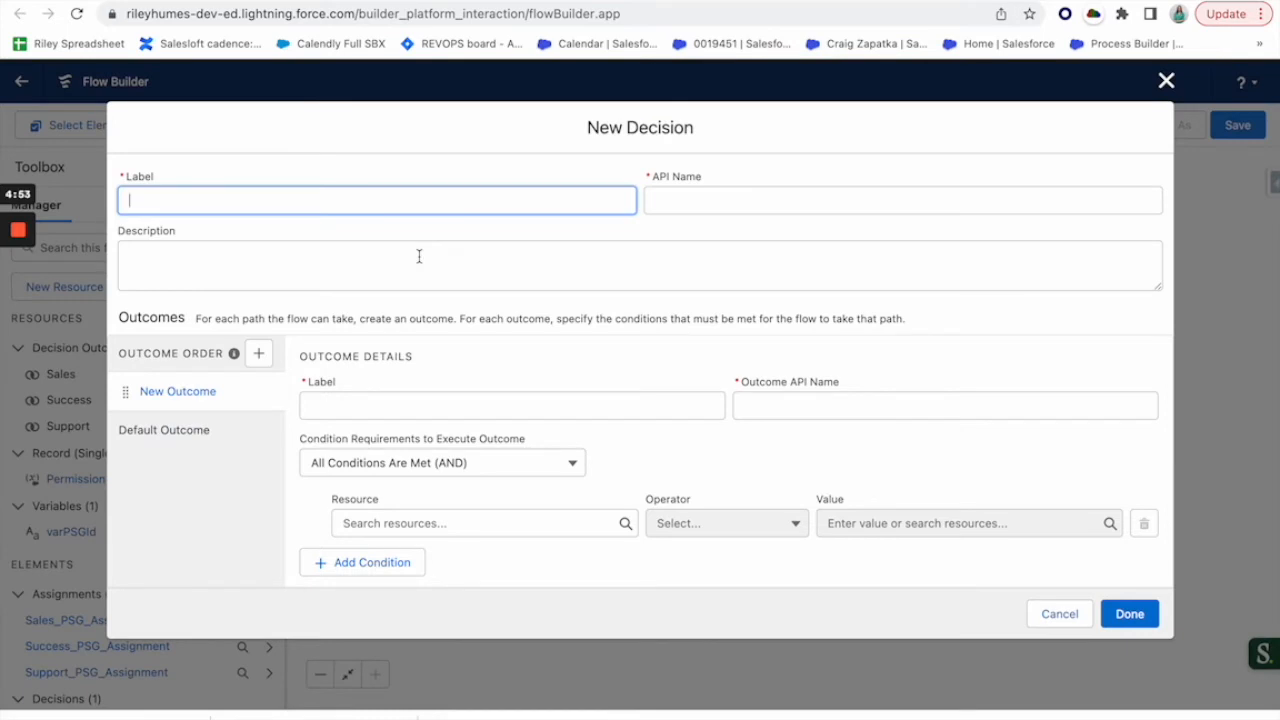
Label the decision PSG Existence Check with outcomes Already Has PSG and Needs PSG.
{"action": "type", "text": "PSG Existence Check"}
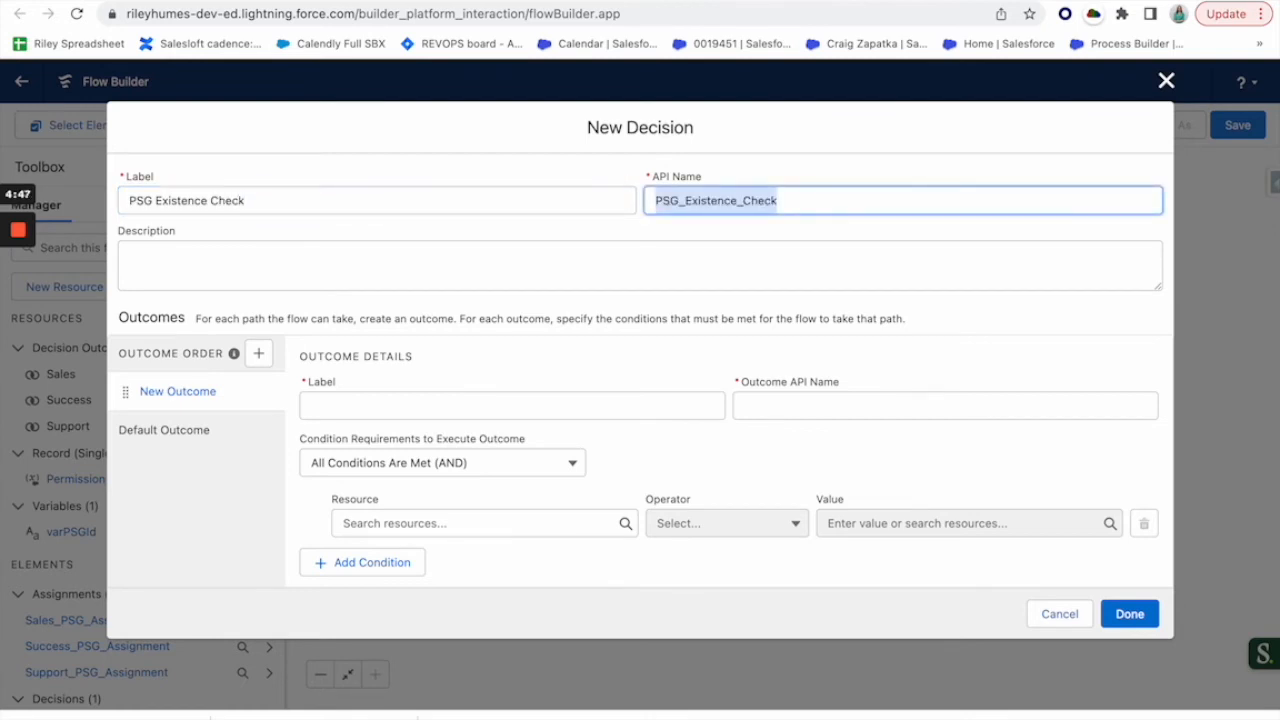
{"action": "mouse_move", "coordinate": [323, 430]}
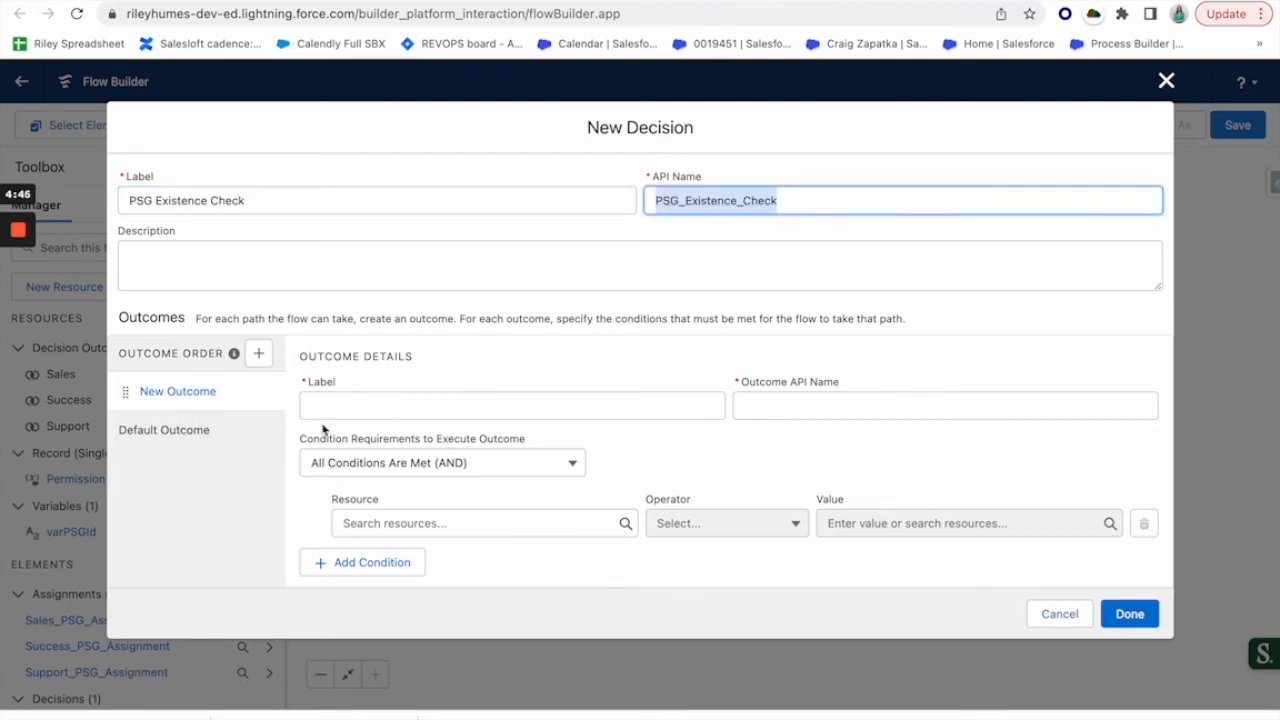
{"action": "type", "text": "Already Has PSG"}
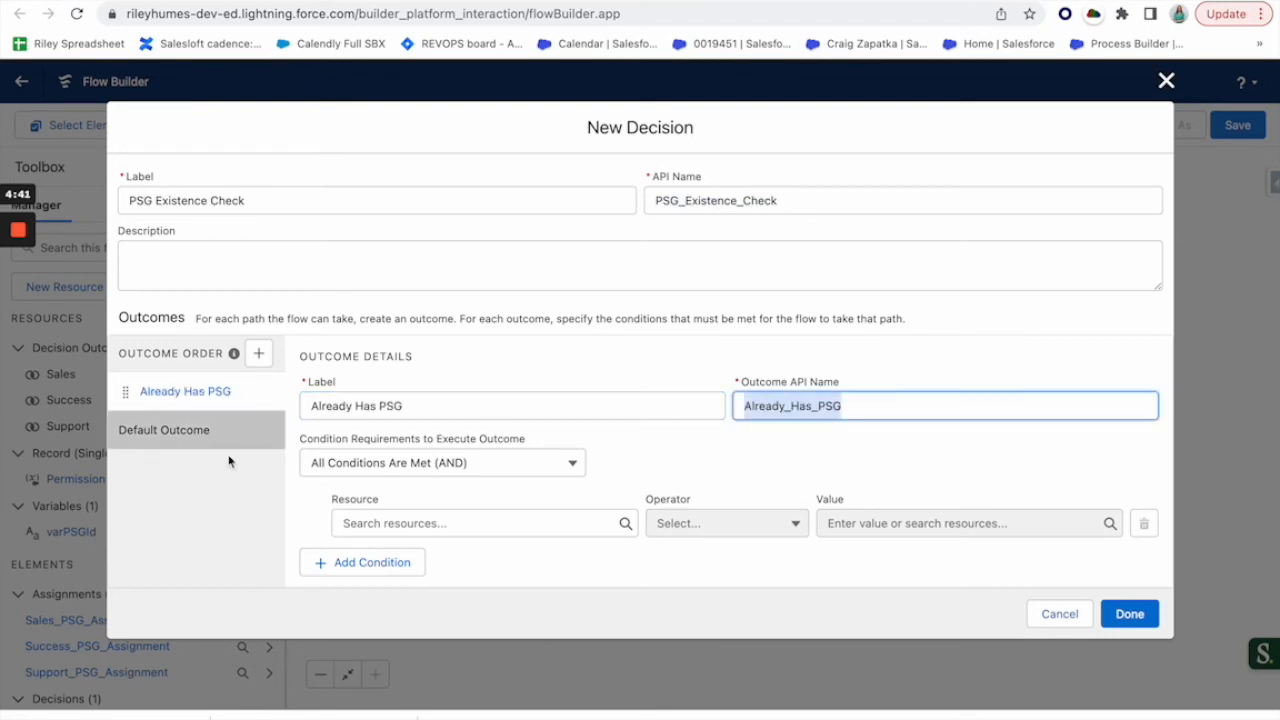
{"action": "left_click", "coordinate": [164, 429]}
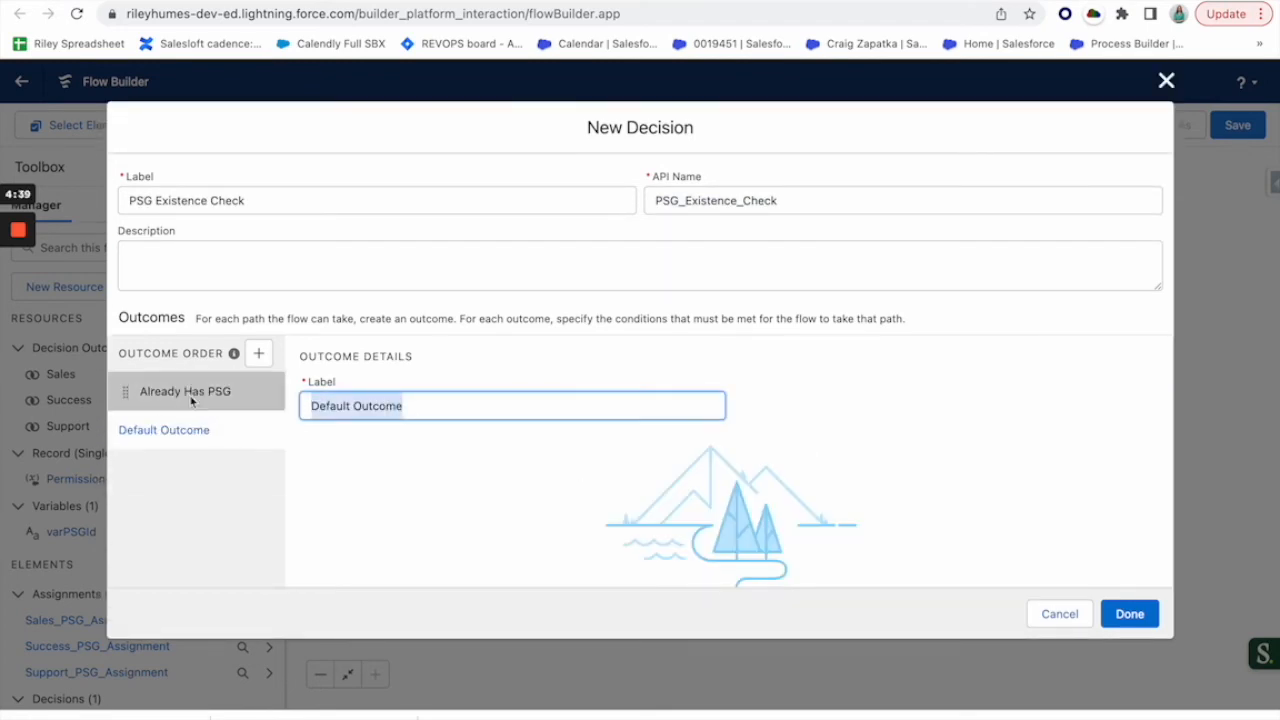
{"action": "type", "text": "Needs PSG"}
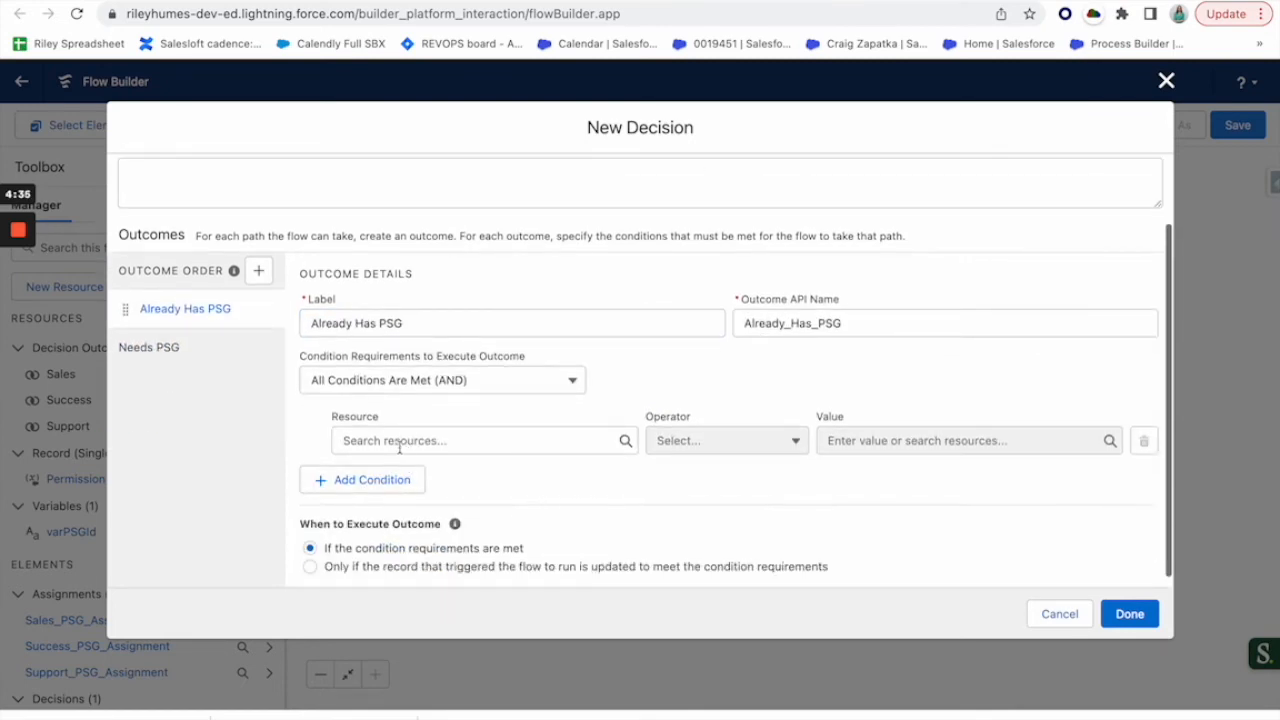
Give Already Has PSG a condition on the found assignment's Id with value {!$GlobalConstant.False}.
{"action": "left_click", "coordinate": [475, 440]}
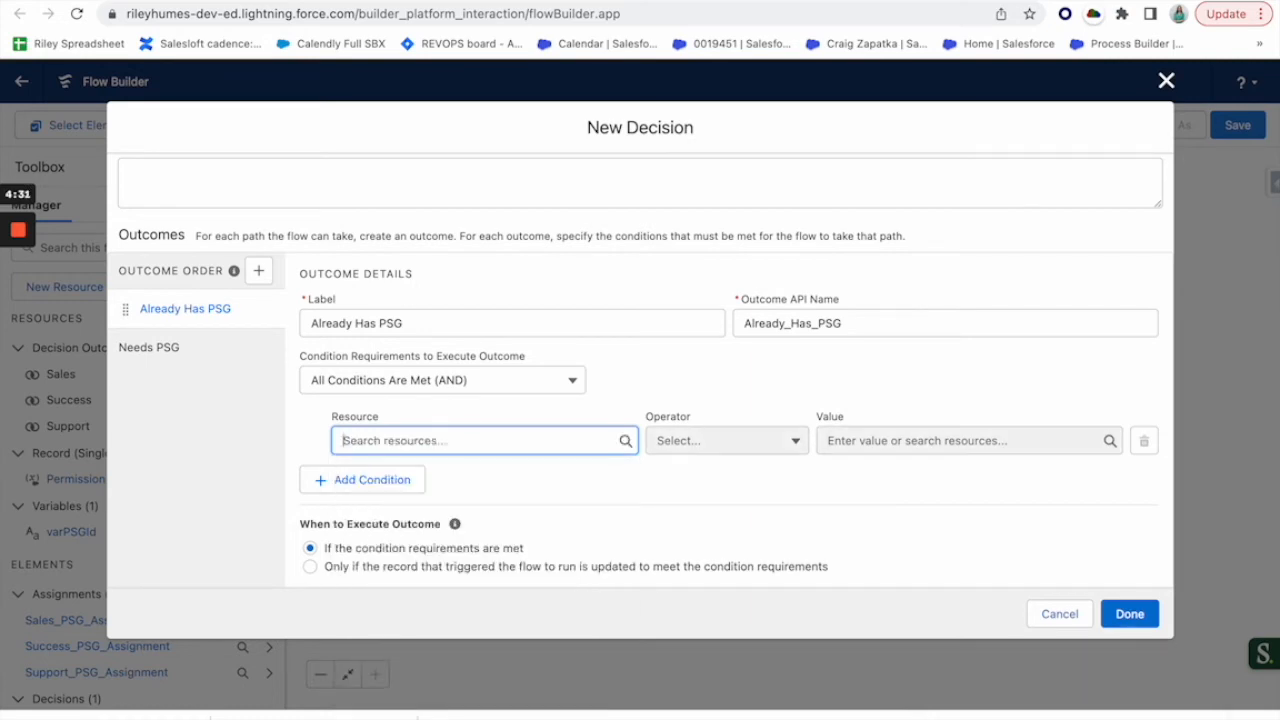
{"action": "type", "text": "perm"}
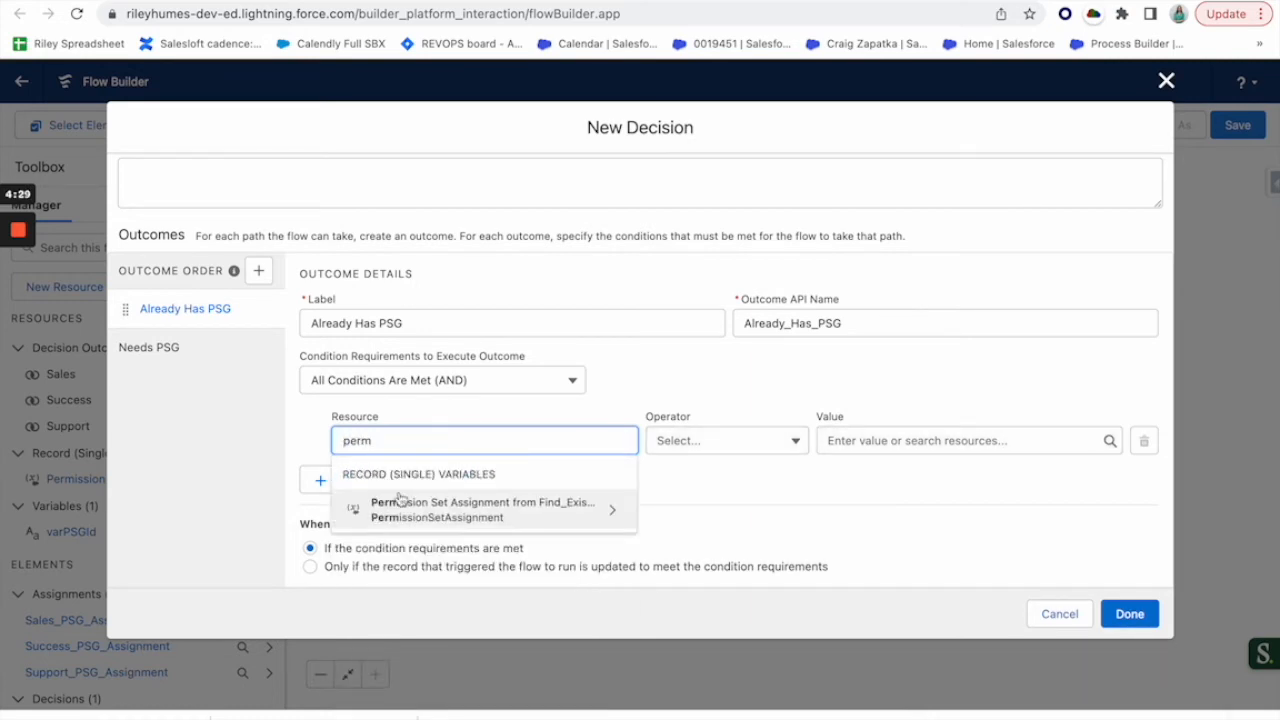
{"action": "left_click", "coordinate": [483, 509]}
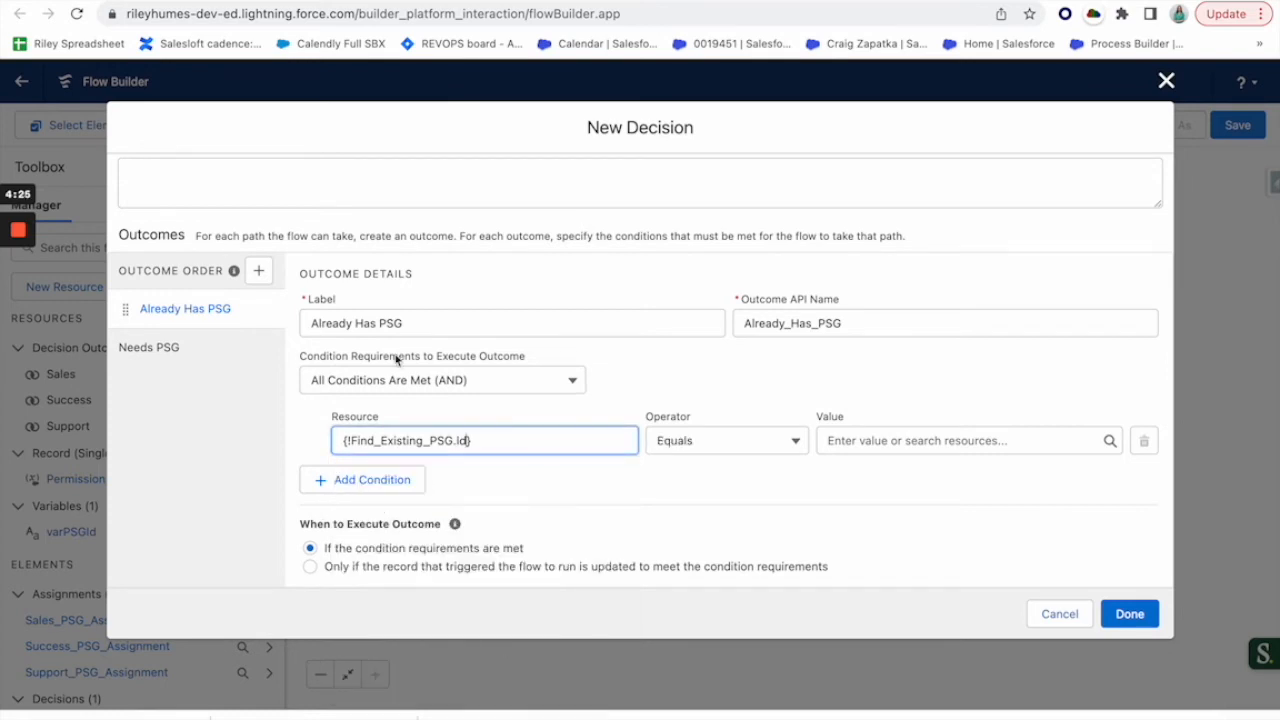
{"action": "left_click", "coordinate": [484, 440]}
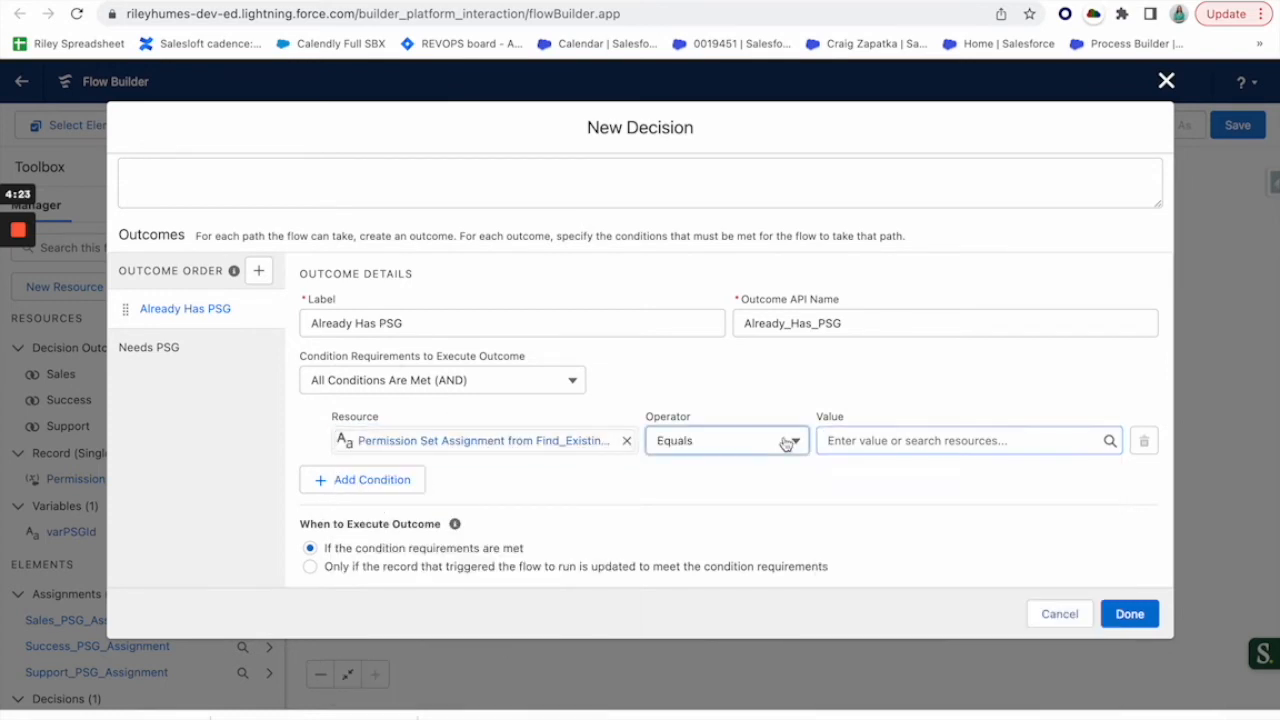
{"action": "left_click", "coordinate": [960, 440]}
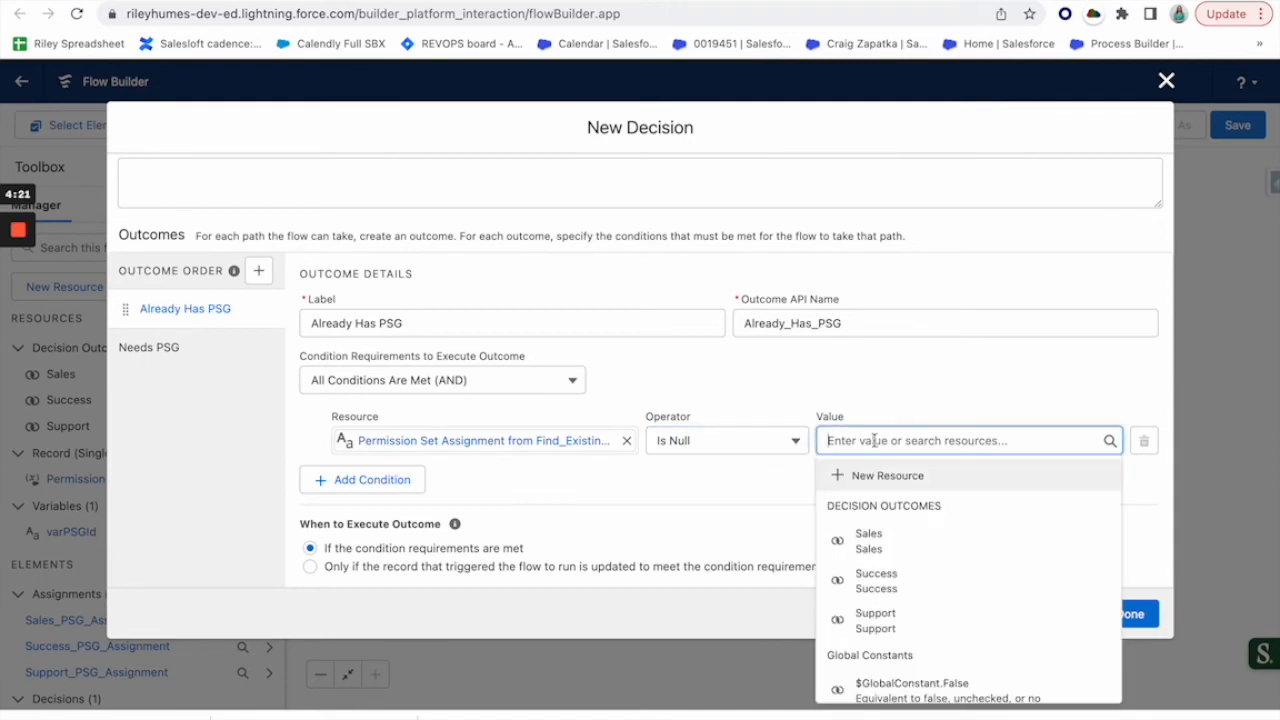
{"action": "left_click", "coordinate": [911, 683]}
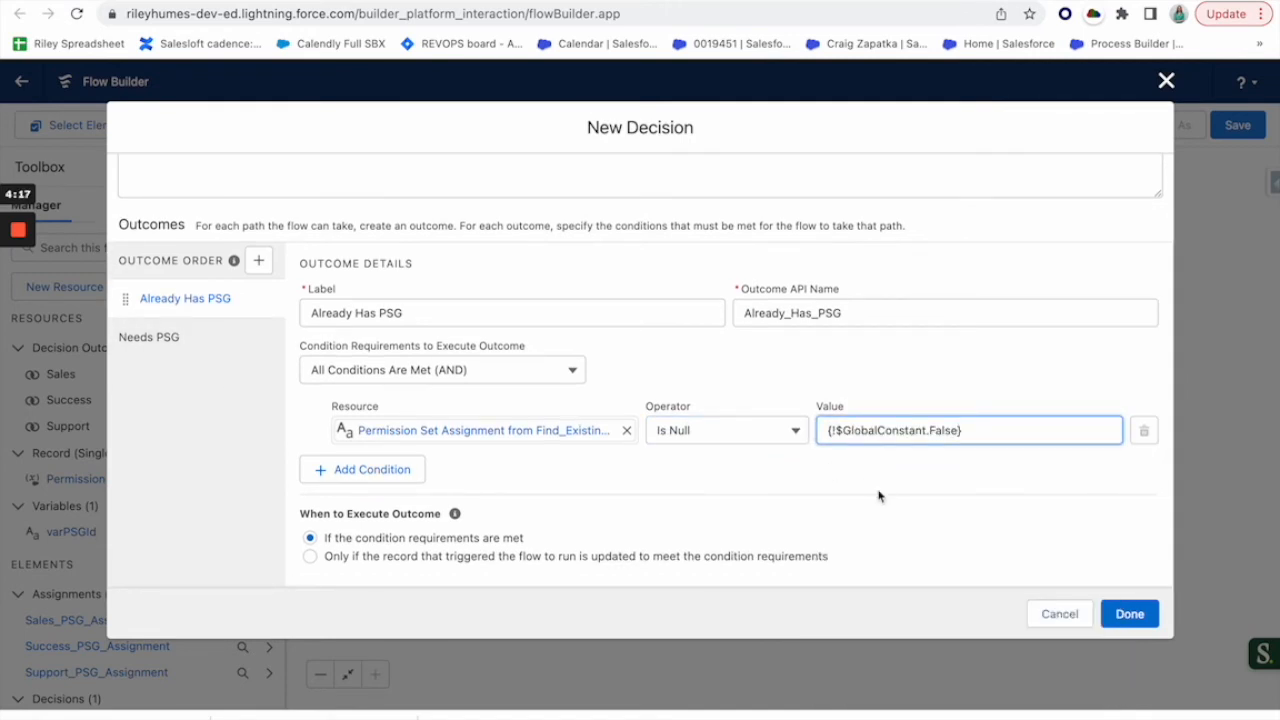
{"action": "left_click", "coordinate": [1129, 613]}
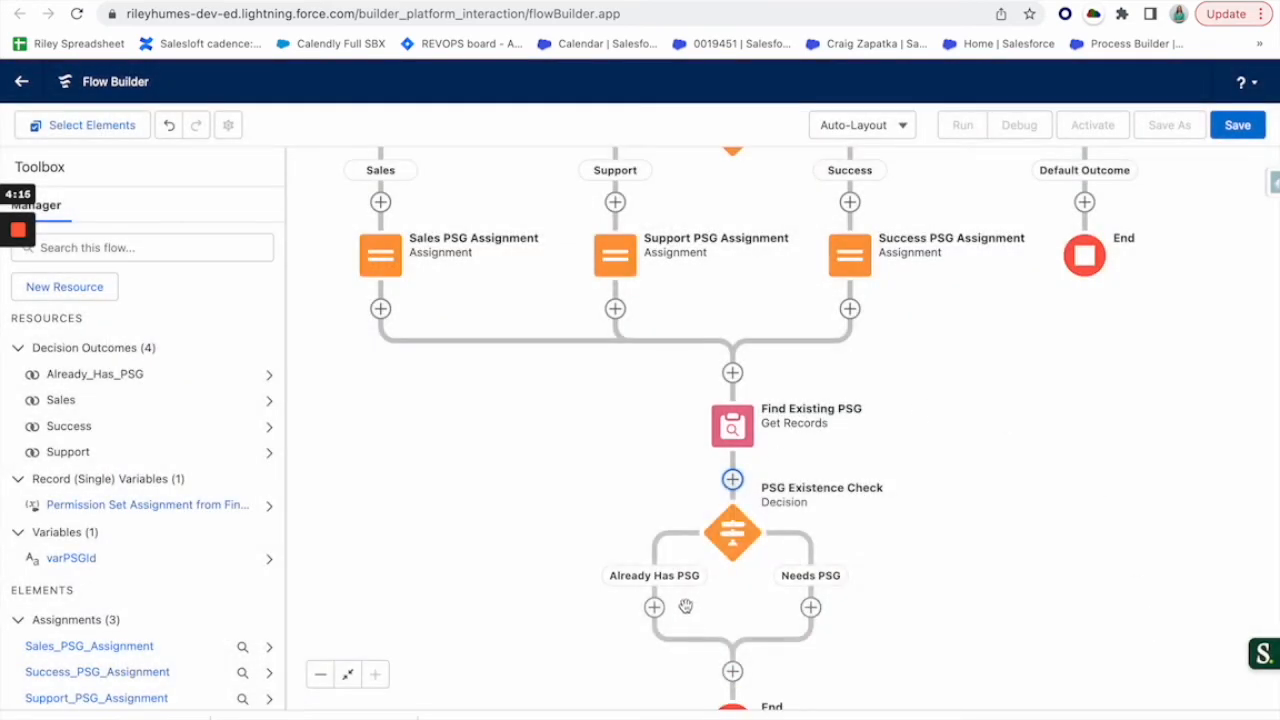
Add a Create Records element on the Needs PSG branch.
{"action": "left_click", "coordinate": [654, 607]}
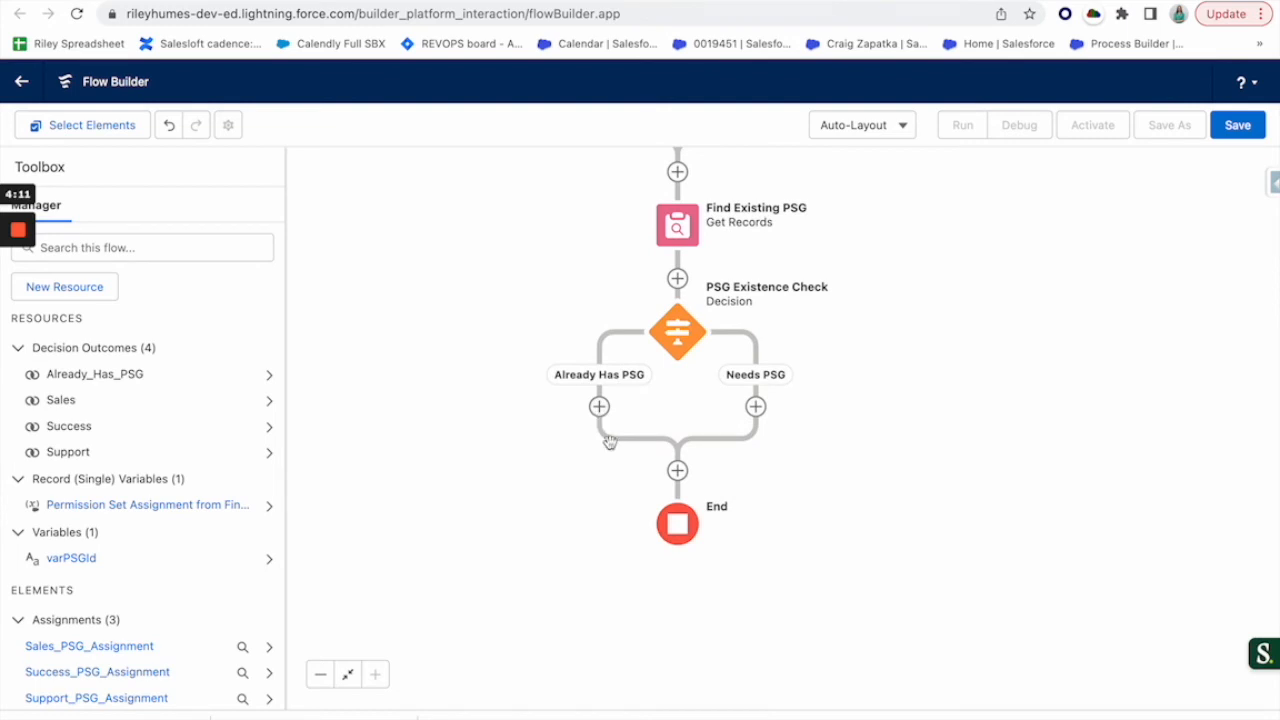
{"action": "left_click", "coordinate": [755, 406]}
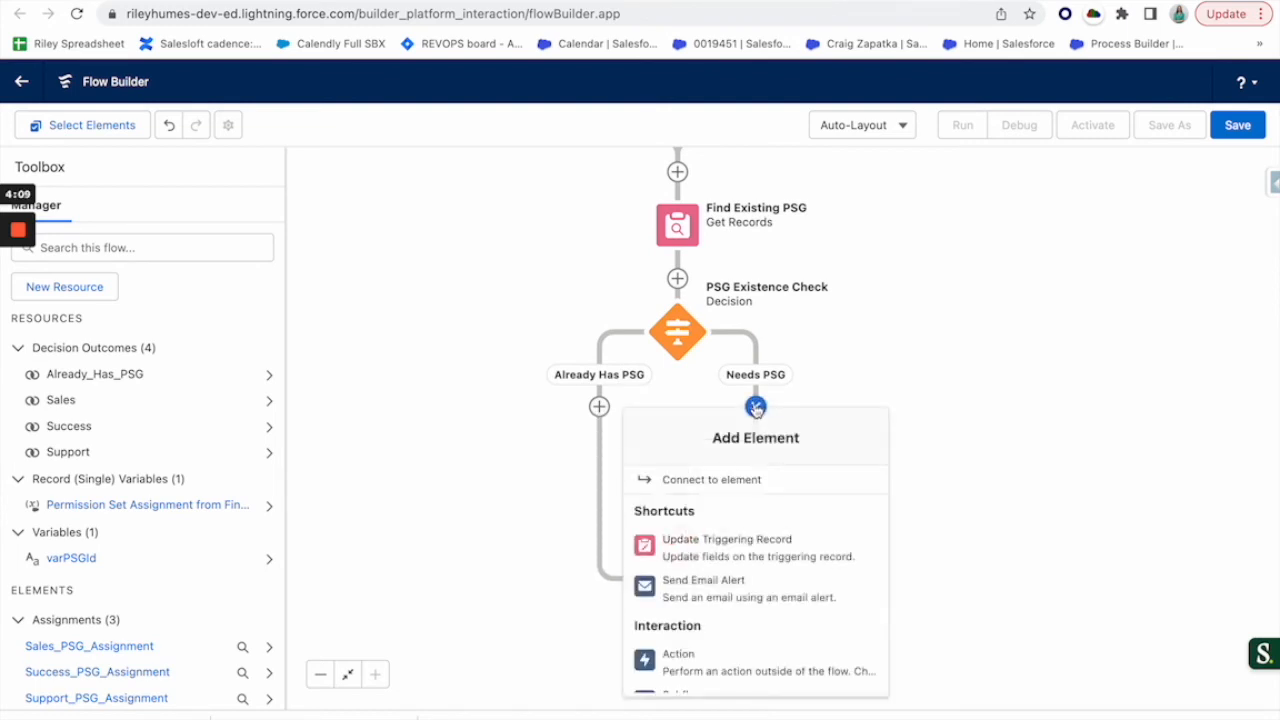
{"action": "scroll", "scroll_direction": "down", "scroll_amount": 3}
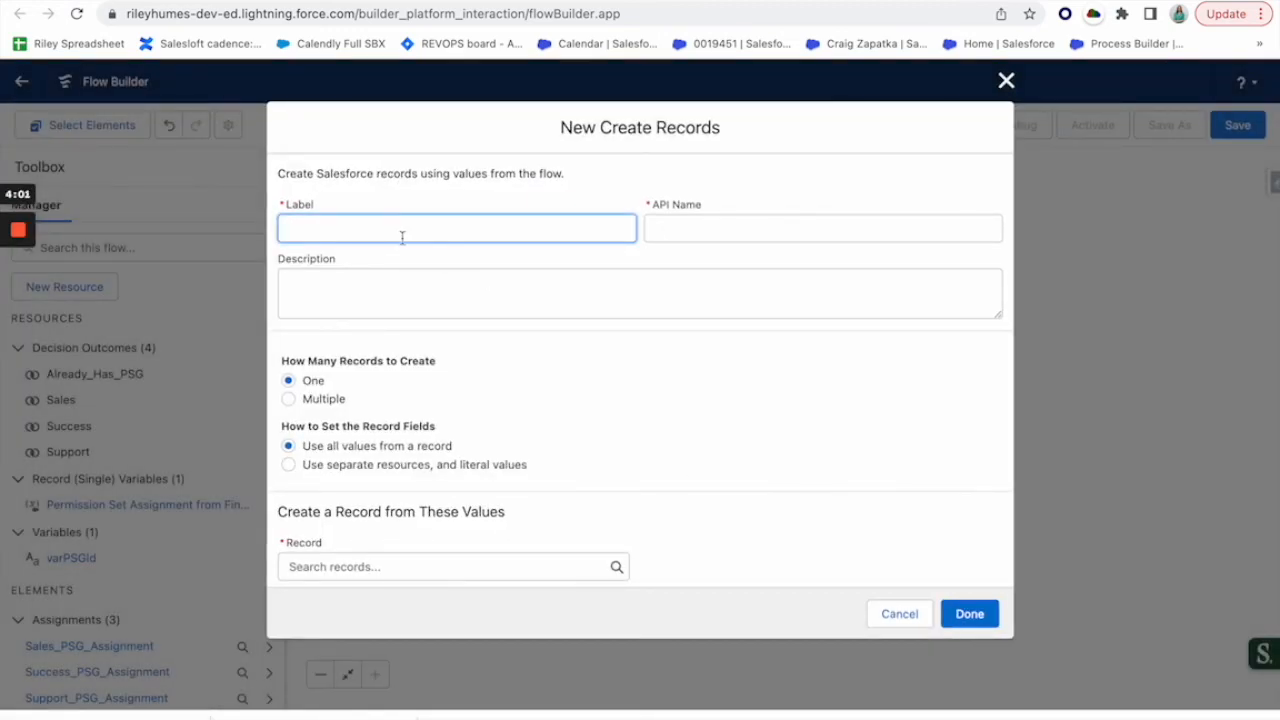
Label the step Create the PSGA, set fields separately, and choose Permission Set Assignment.
{"action": "left_click", "coordinate": [968, 613]}
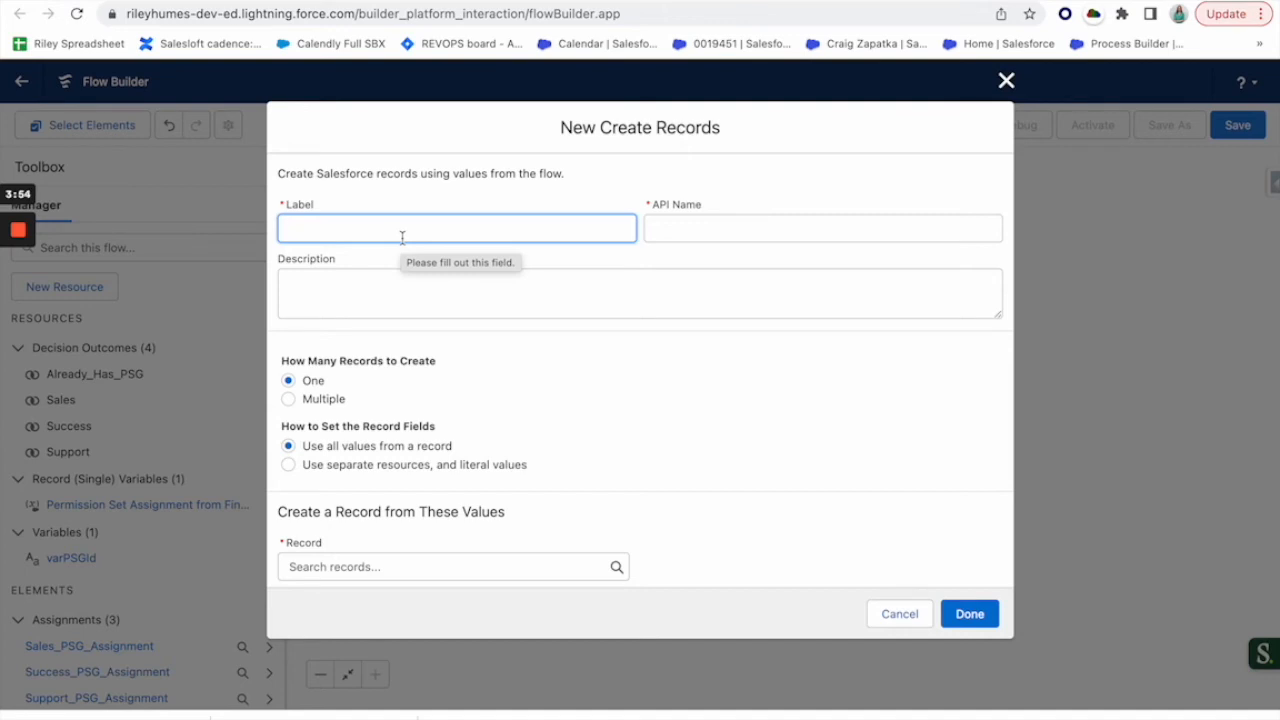
{"action": "type", "text": "Create the PSA"}
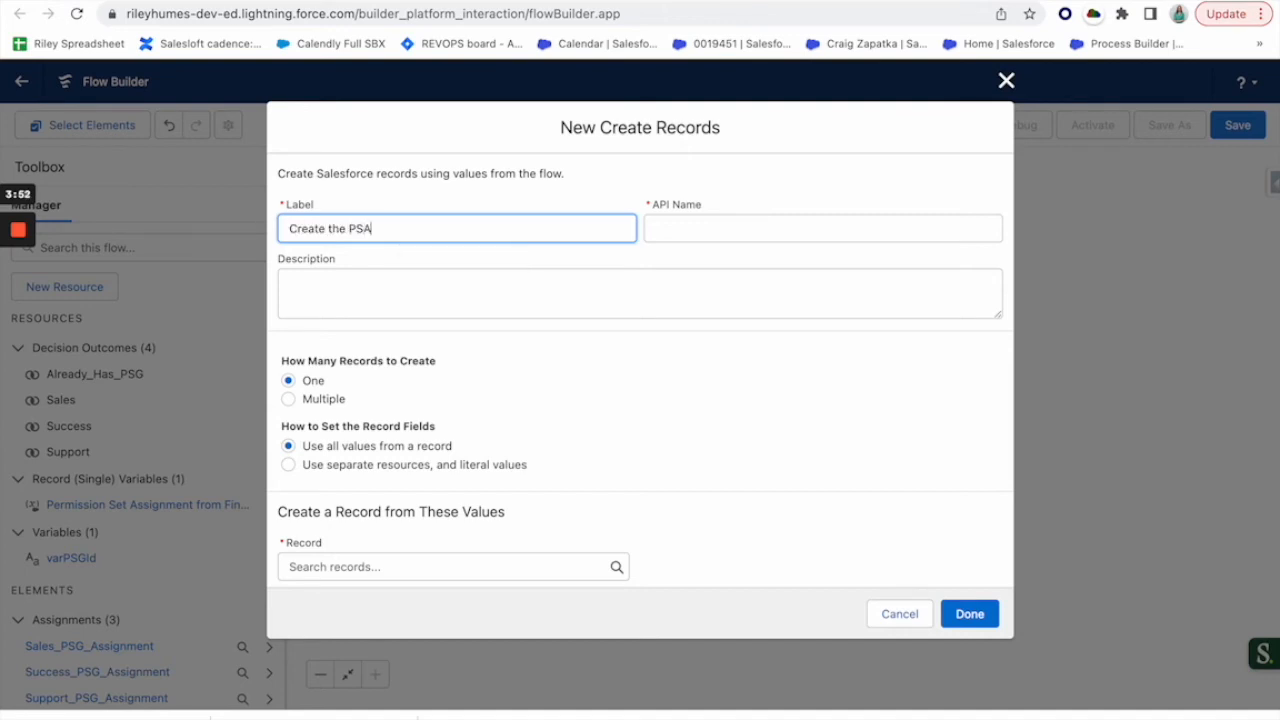
{"action": "type", "text": "A"}
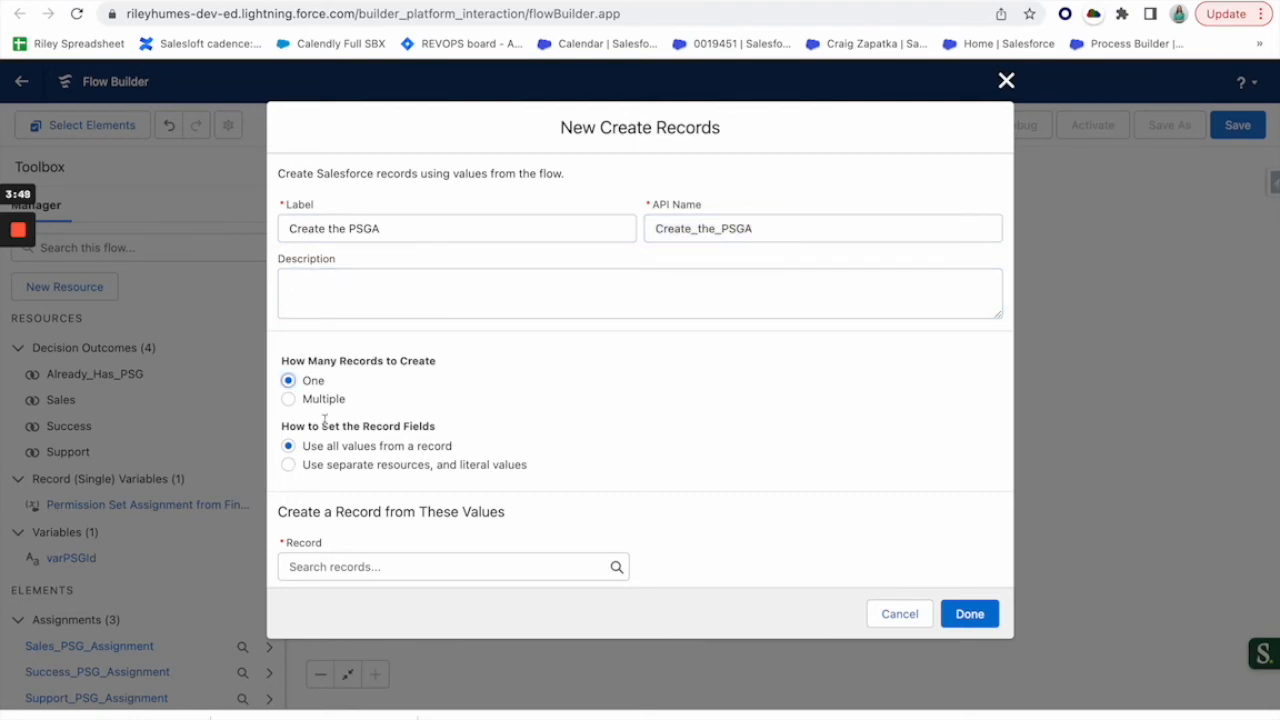
{"action": "left_click", "coordinate": [288, 459]}
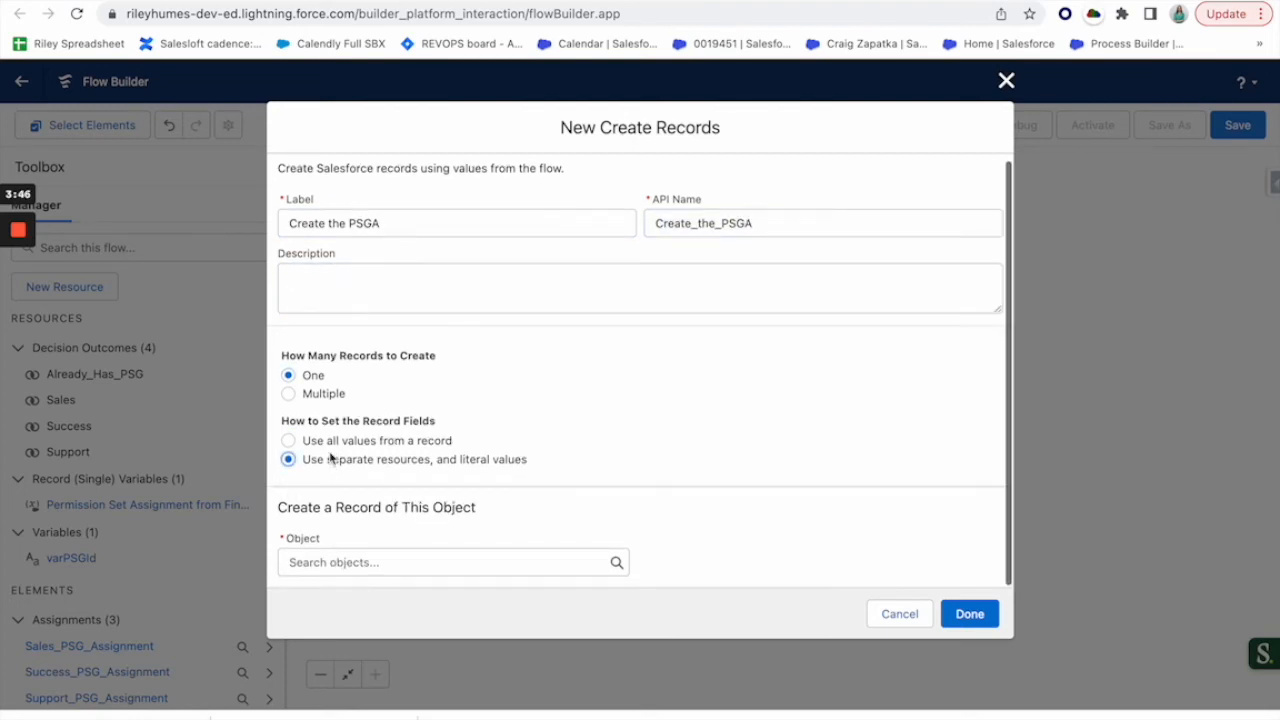
{"action": "type", "text": "permission set as"}
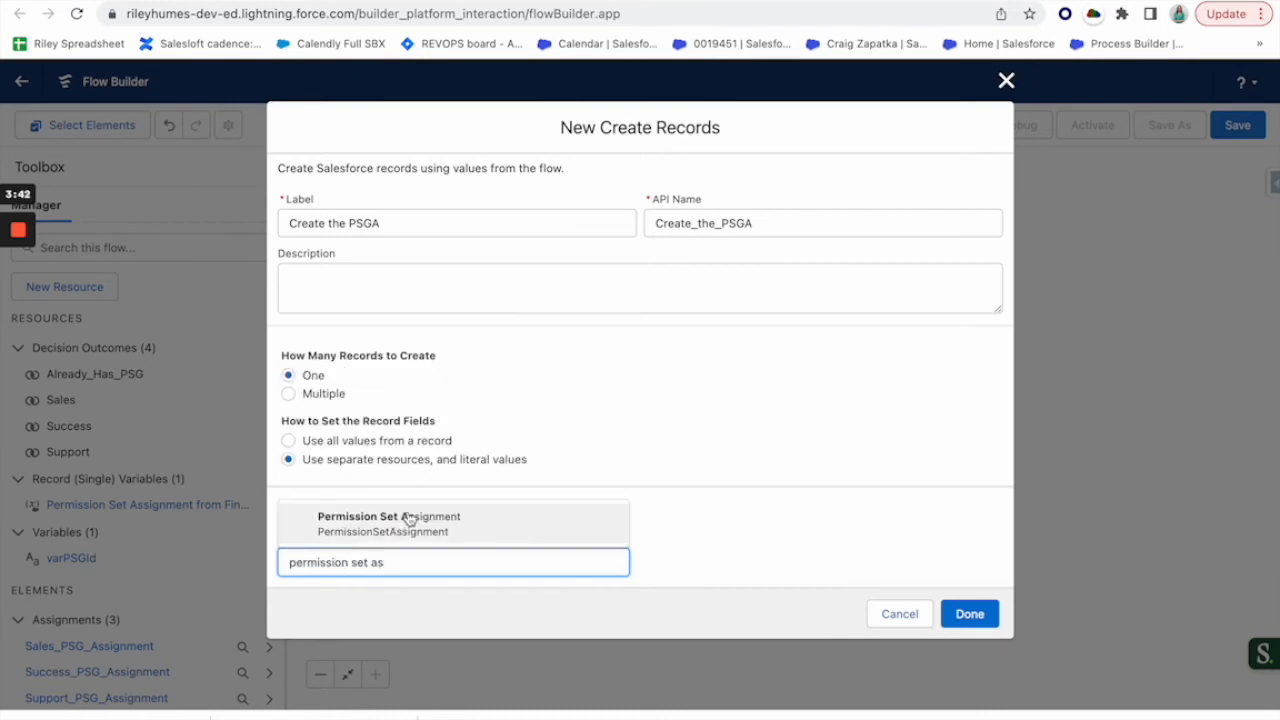
{"action": "type", "text": "a"}
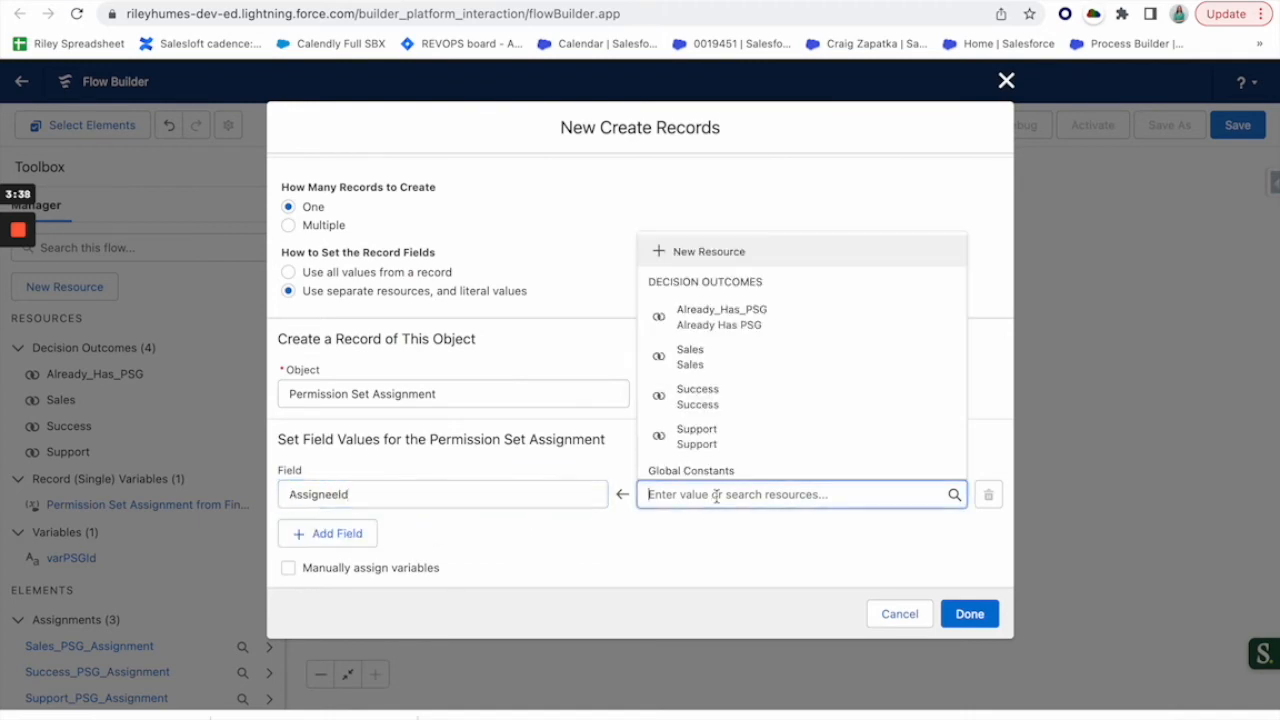
Map AssigneeId to the triggering user's Id and PermissionSetGroupId to {!varPSGId}.
{"action": "type", "text": "user"}
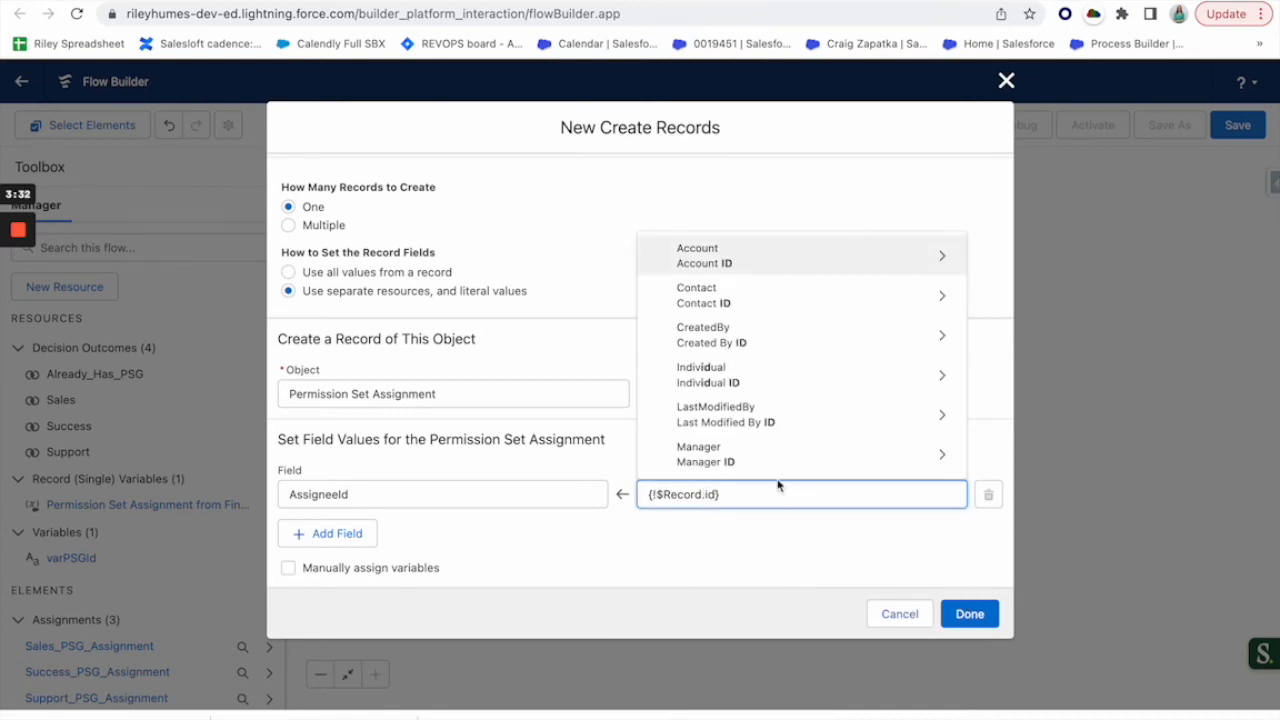
{"action": "scroll", "scroll_direction": "down", "scroll_amount": 3}
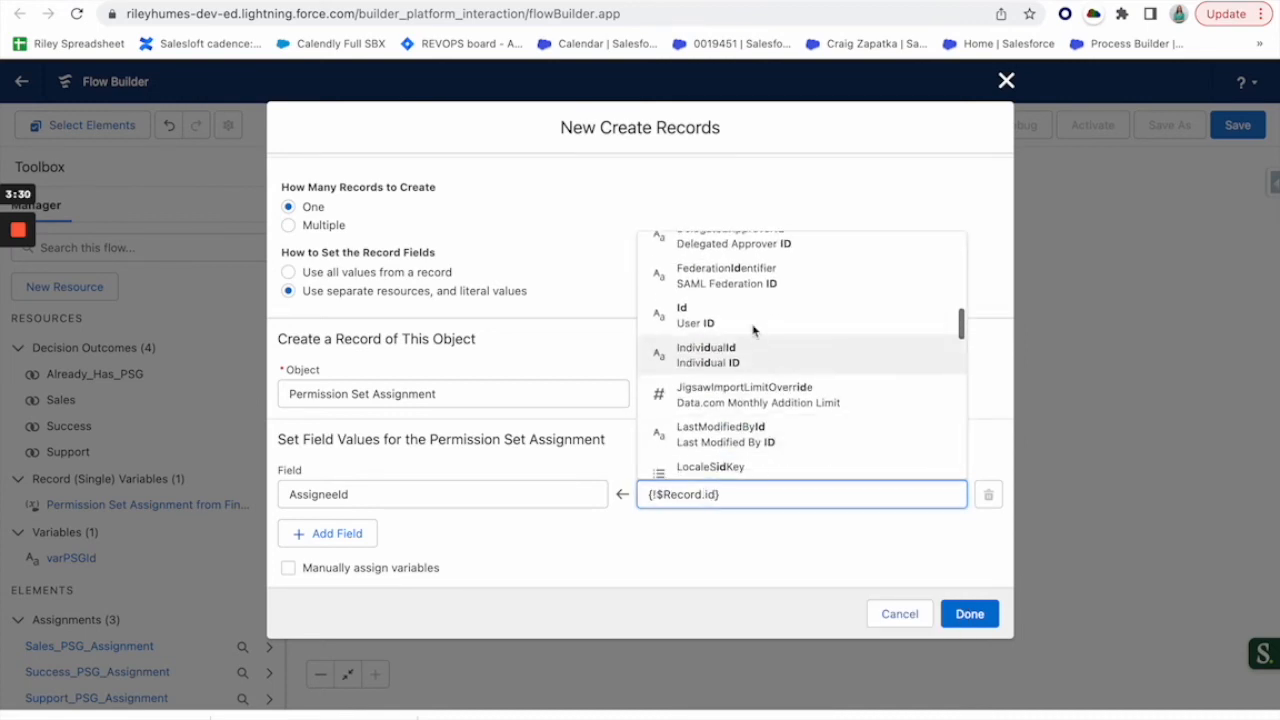
{"action": "left_click", "coordinate": [696, 315]}
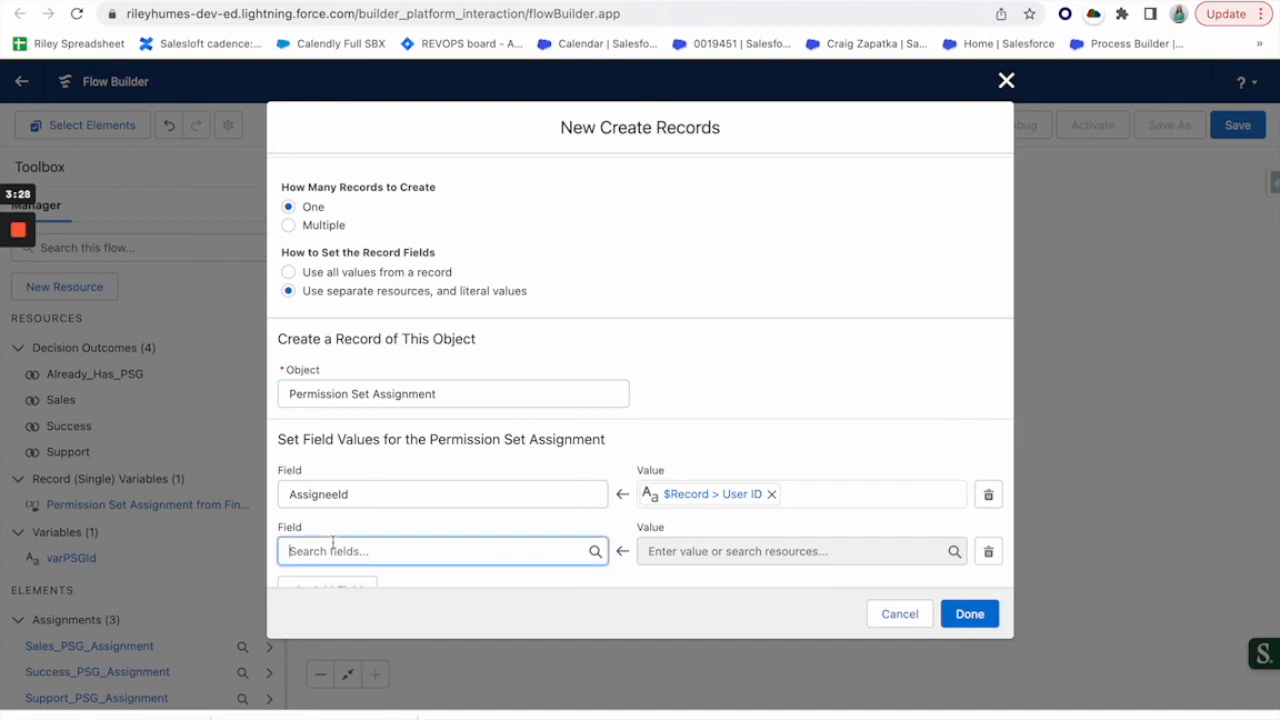
{"action": "type", "text": "permission"}
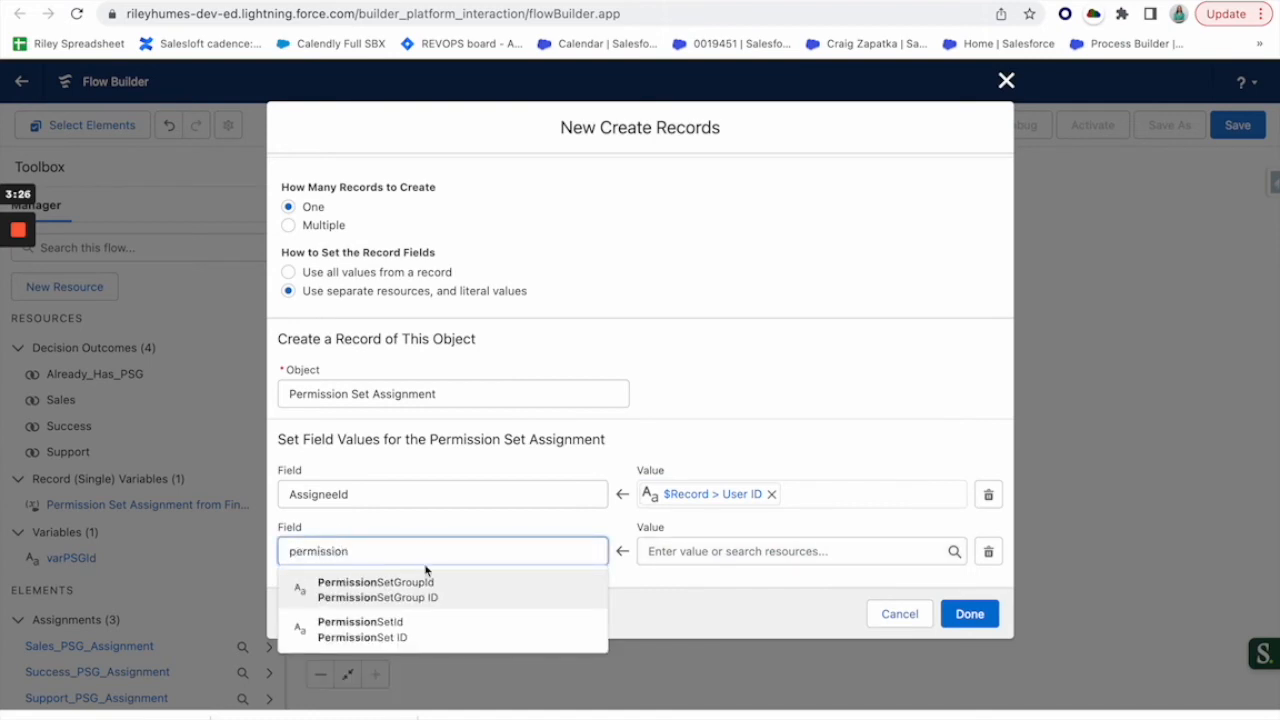
{"action": "left_click", "coordinate": [375, 588]}
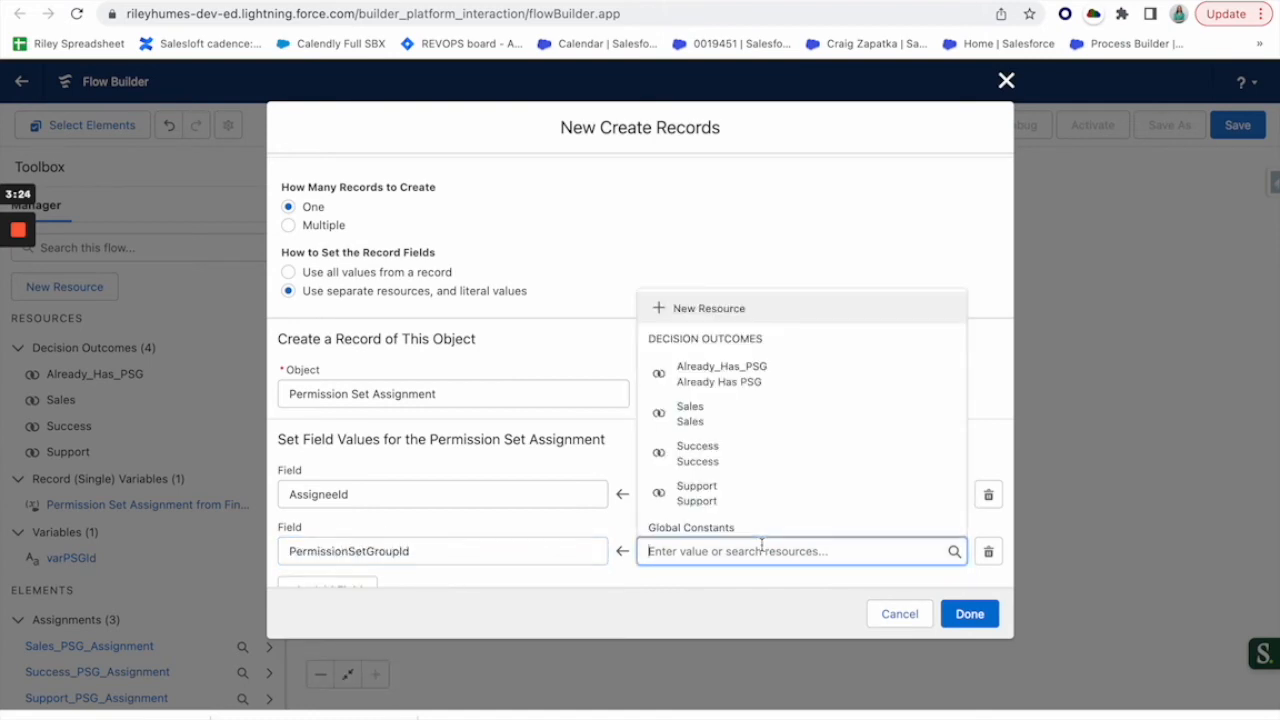
{"action": "type", "text": "{!varPSGId}"}
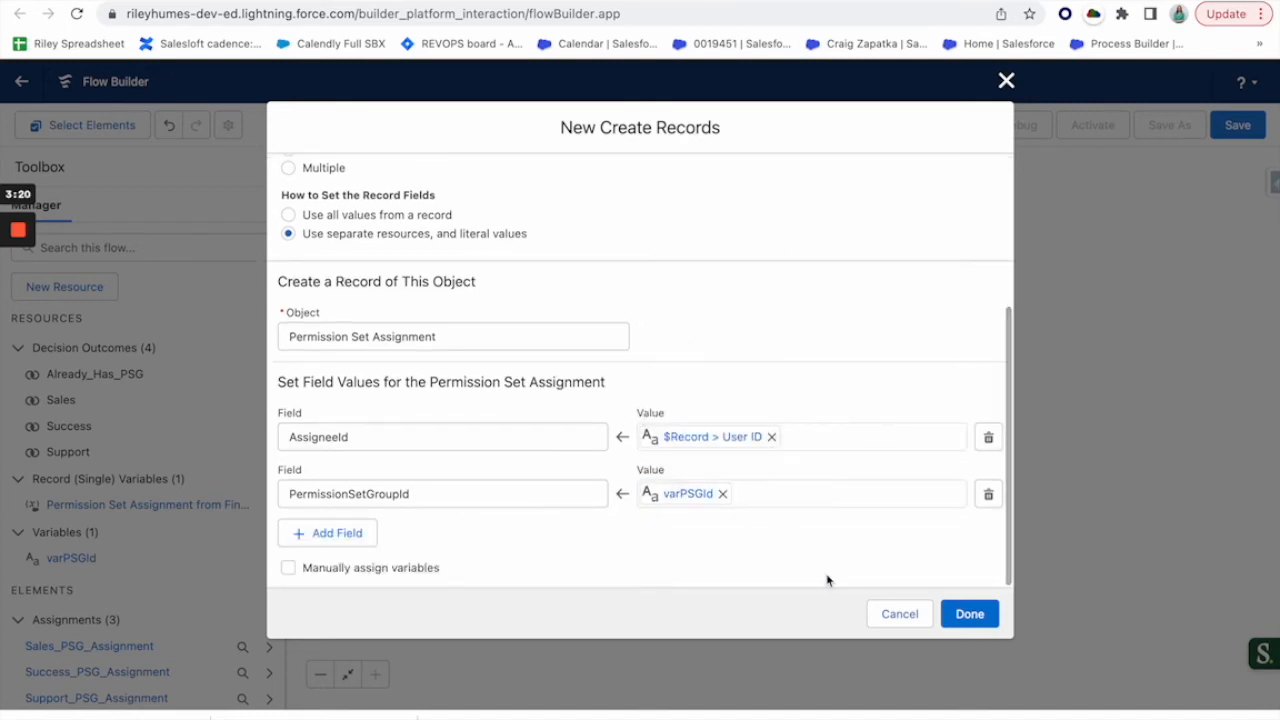
{"action": "left_click", "coordinate": [327, 532]}
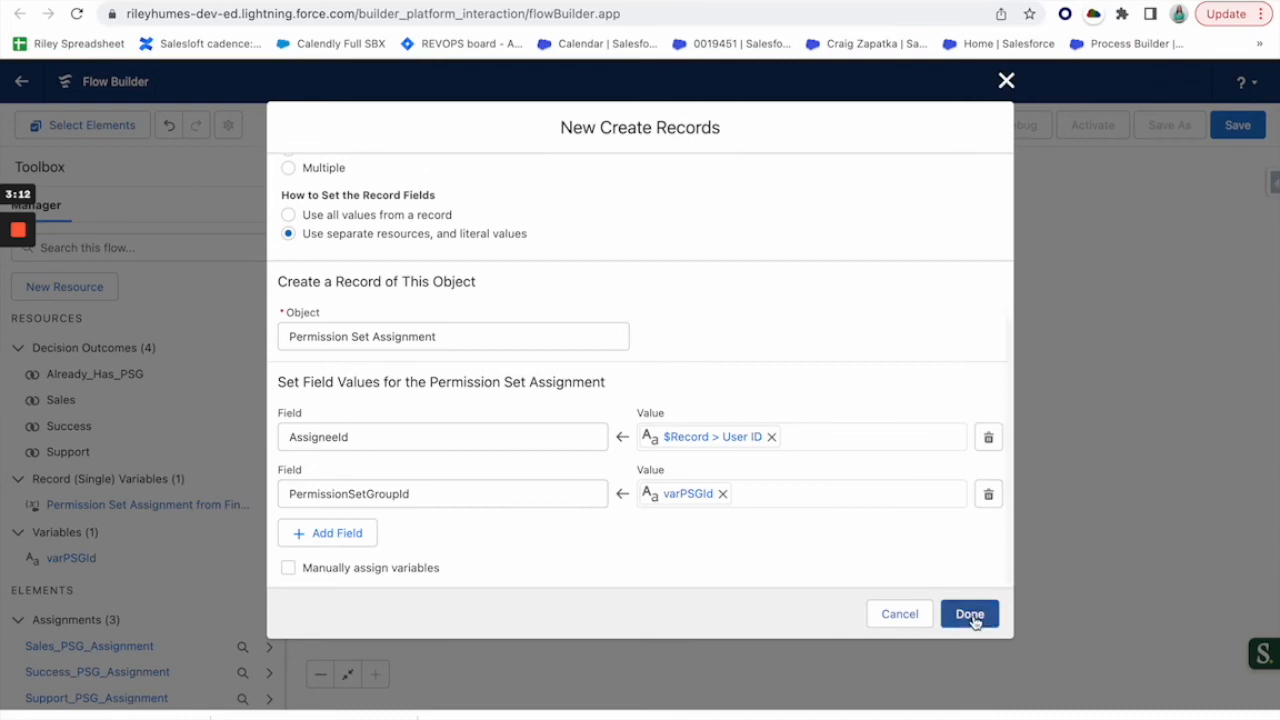
{"action": "left_click", "coordinate": [968, 614]}
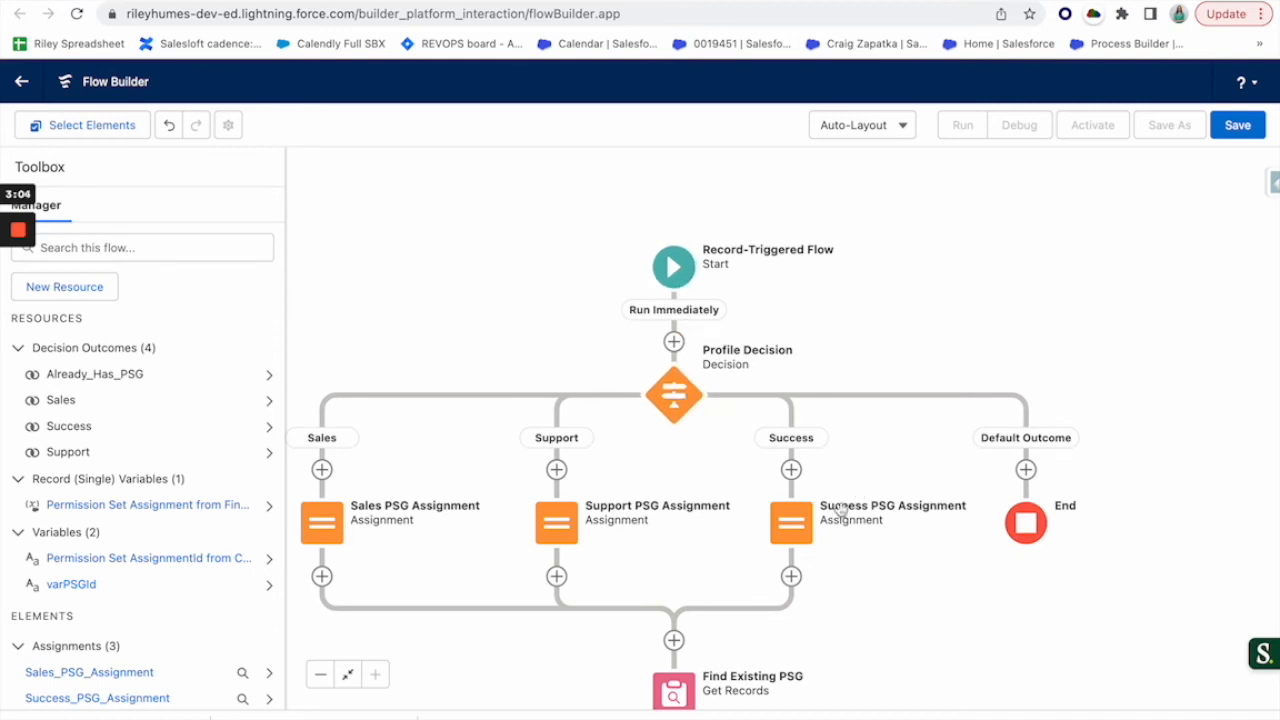
{"action": "mouse_move", "coordinate": [385, 530]}
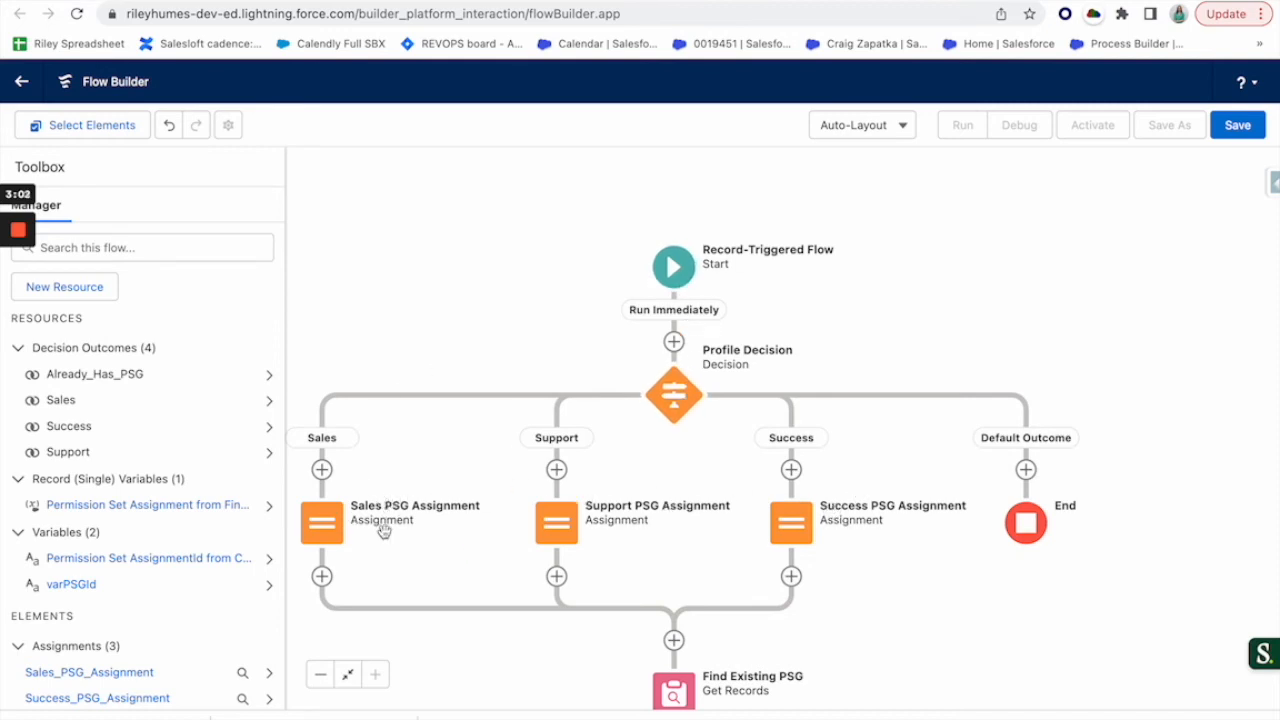
{"action": "mouse_move", "coordinate": [703, 505]}
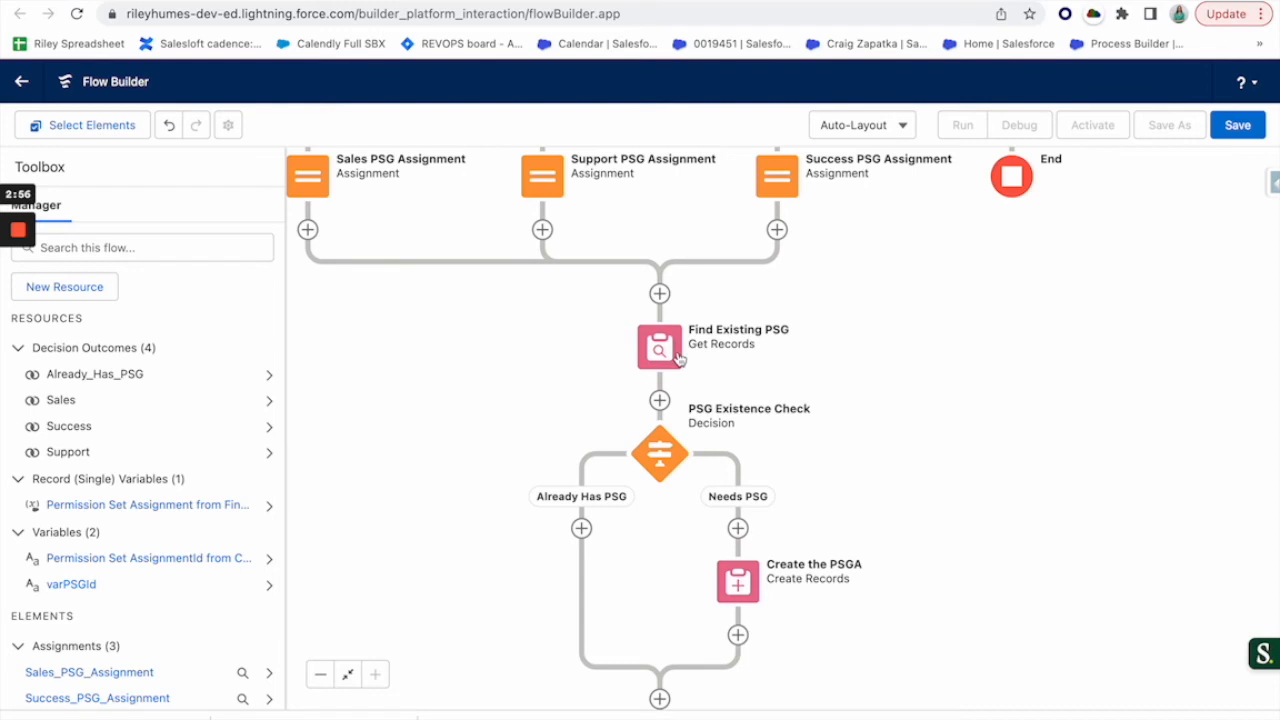
{"action": "mouse_move", "coordinate": [592, 528]}
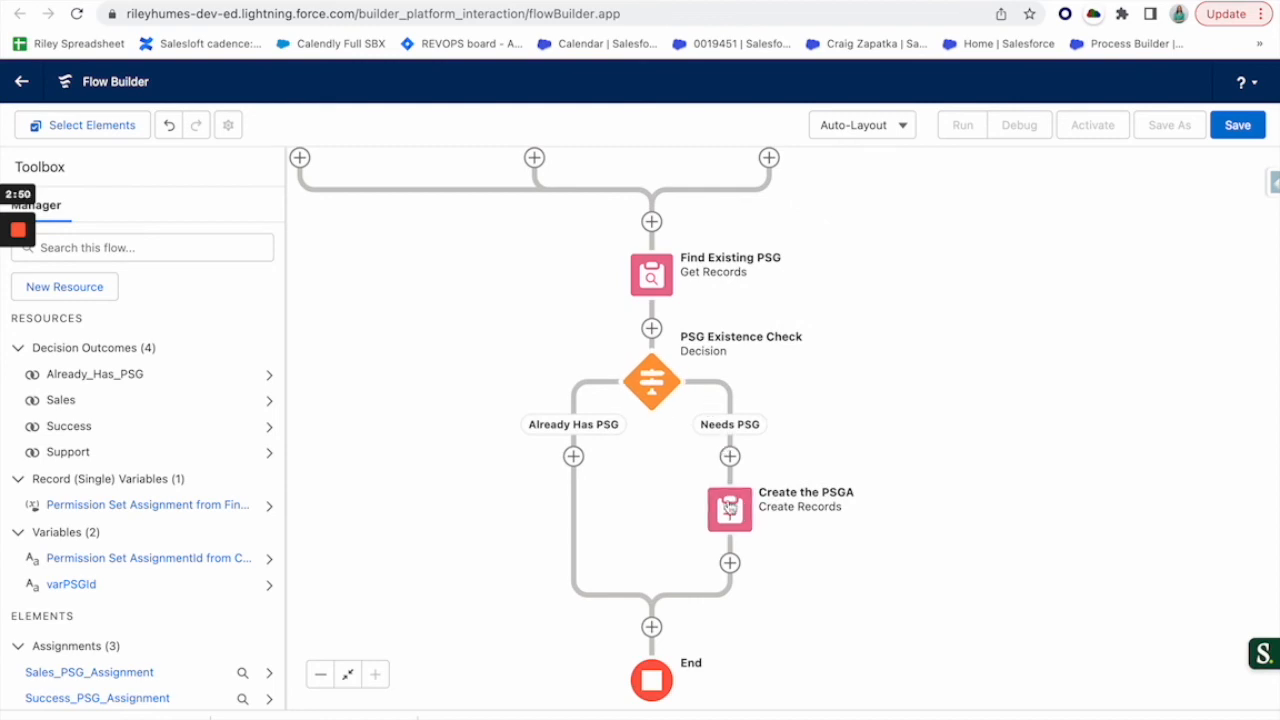
Save the flow as Onboarding - PSGA (API name Onboarding_PSGA), then go to Users.
{"action": "left_click", "coordinate": [1238, 124]}
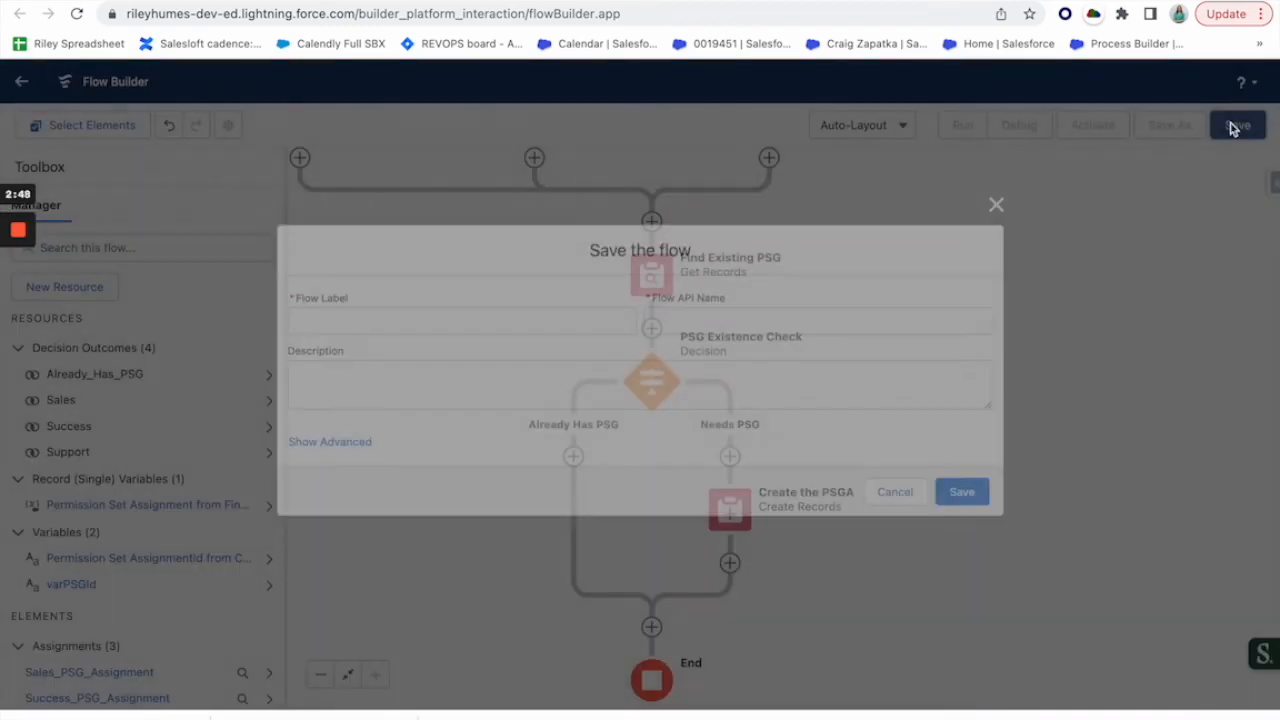
{"action": "type", "text": "Onboarding - PSG"}
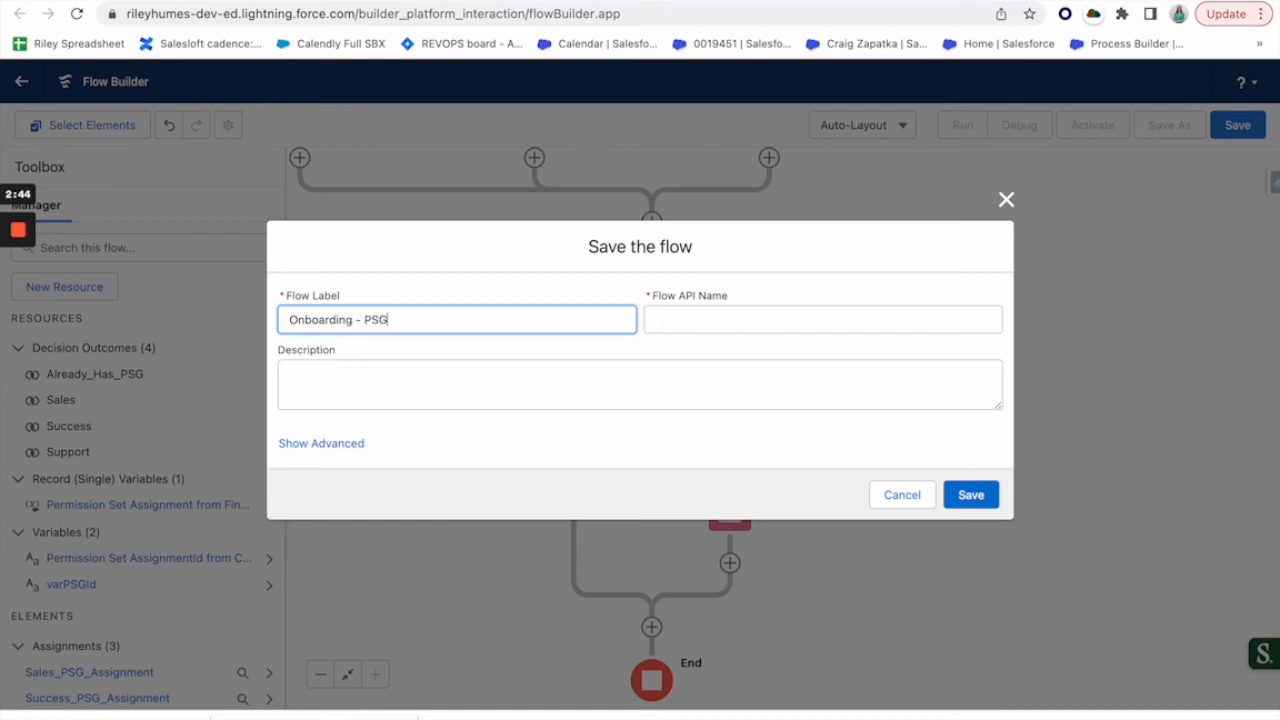
{"action": "type", "text": "A"}
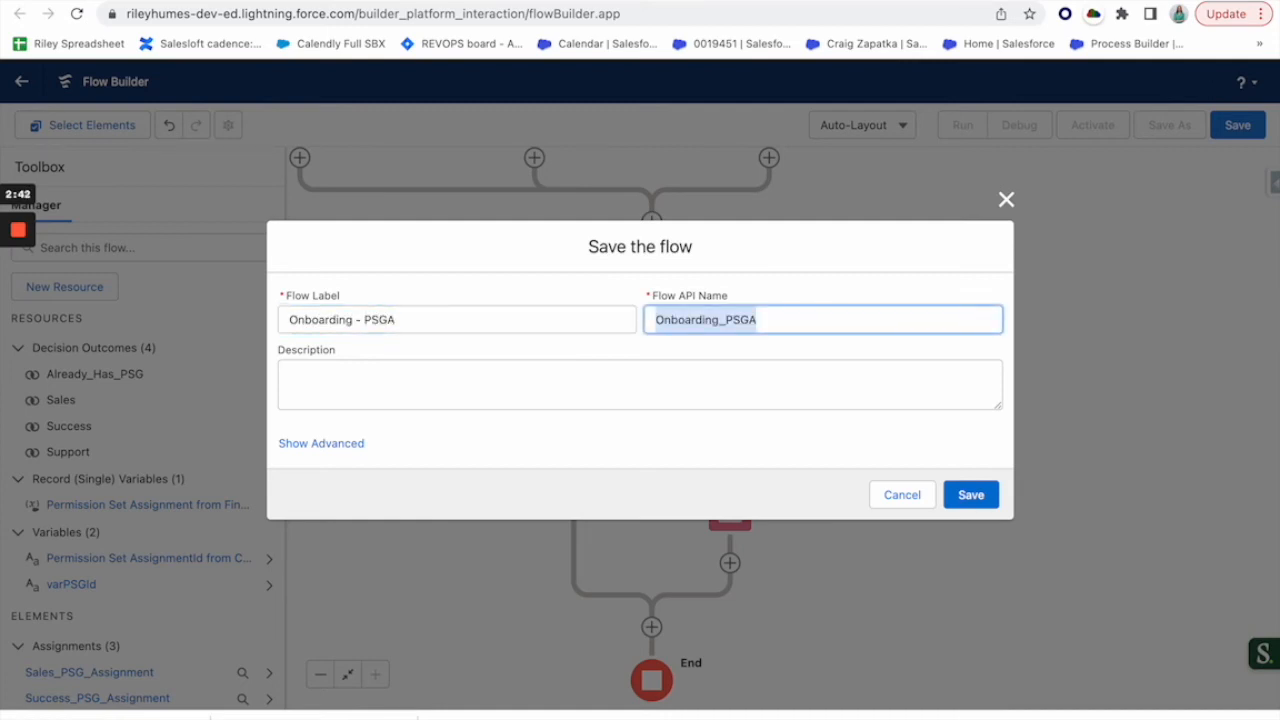
{"action": "left_click", "coordinate": [640, 384]}
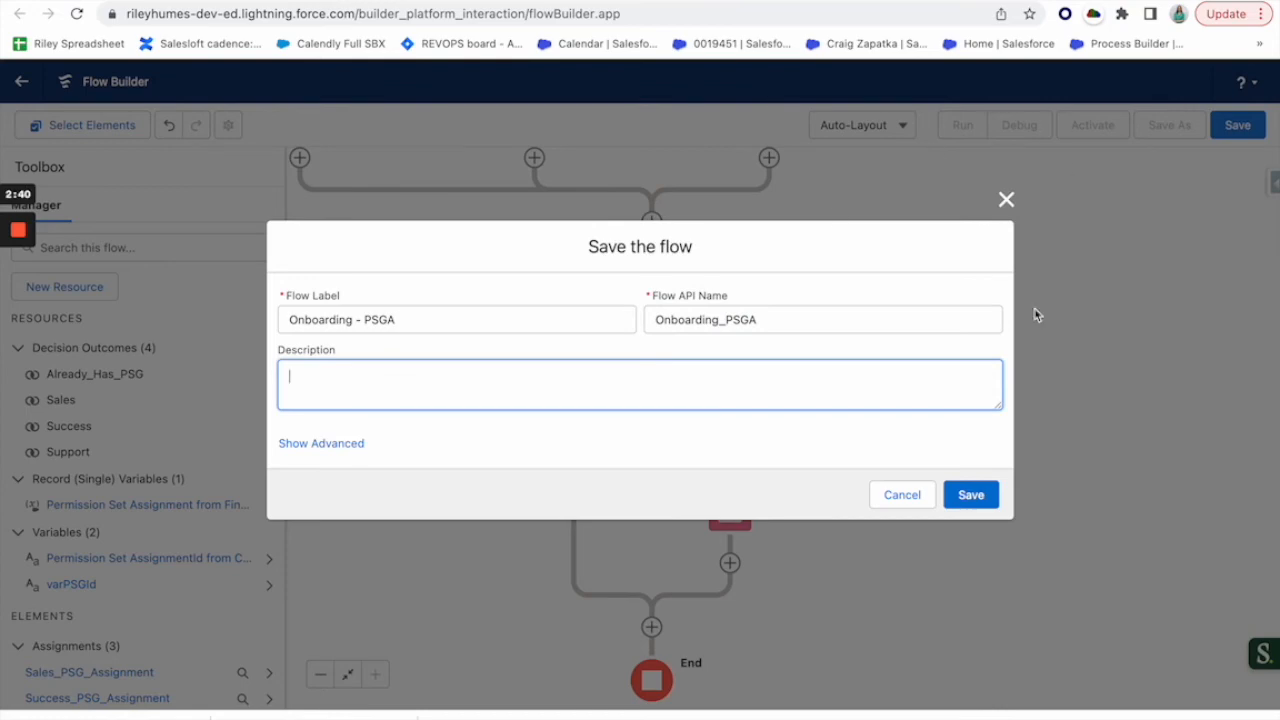
{"action": "left_click", "coordinate": [969, 494]}
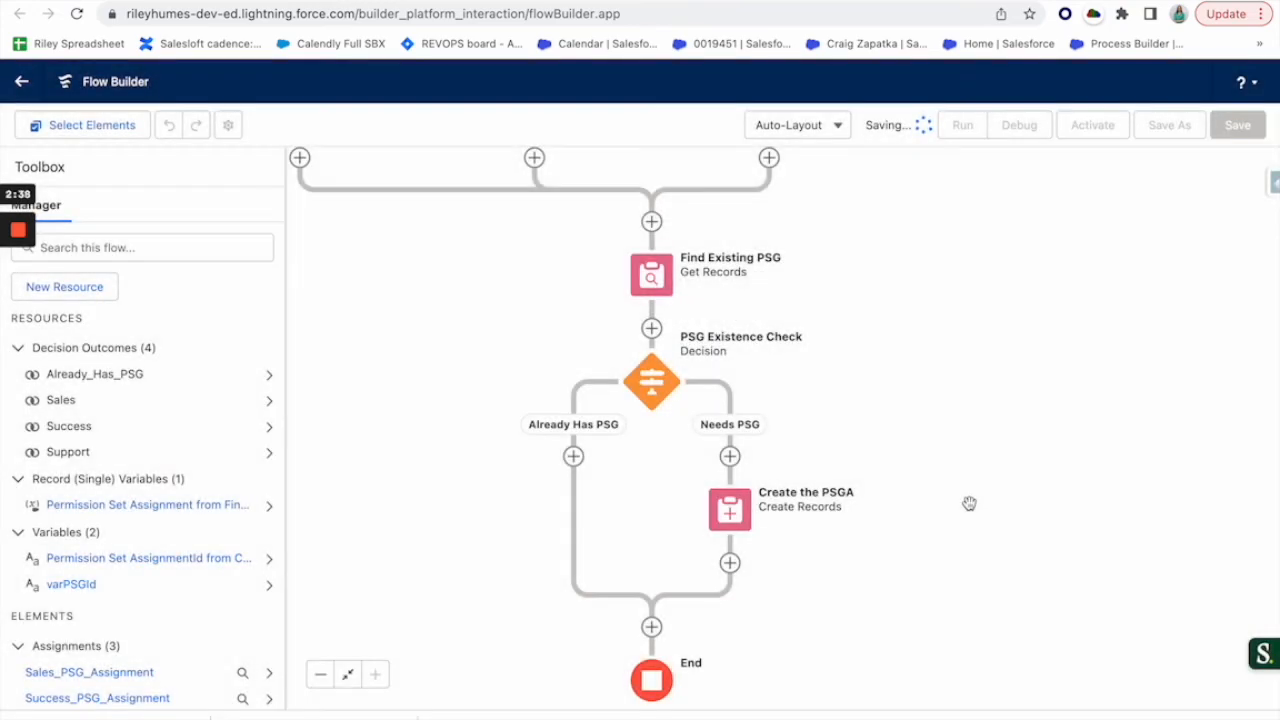
{"action": "left_click", "coordinate": [1237, 124]}
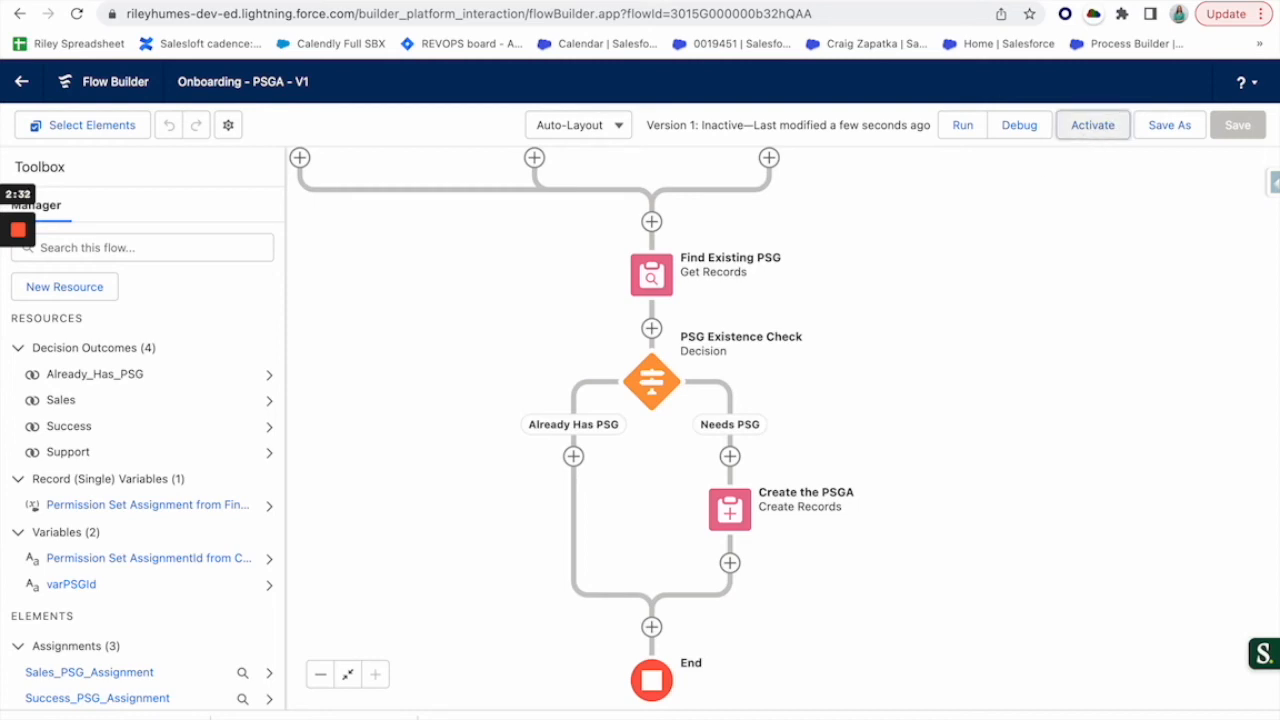
{"action": "left_click", "coordinate": [1093, 124]}
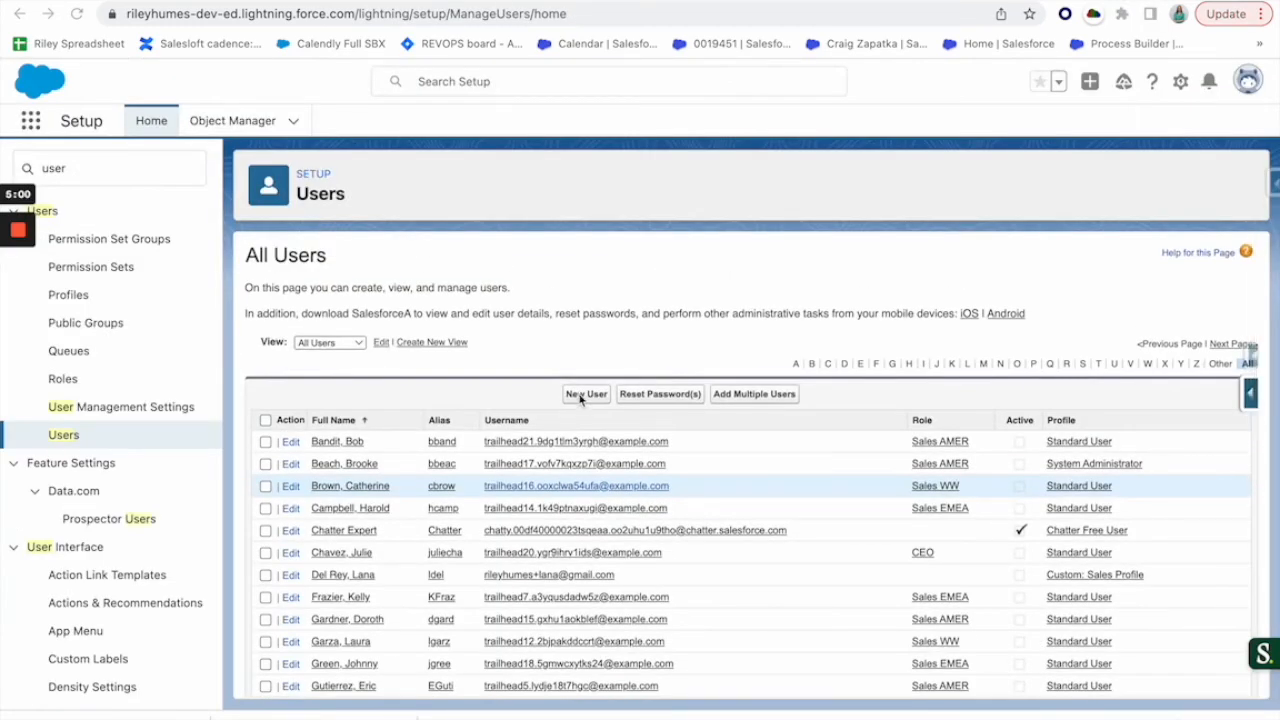
{"action": "left_click", "coordinate": [586, 393]}
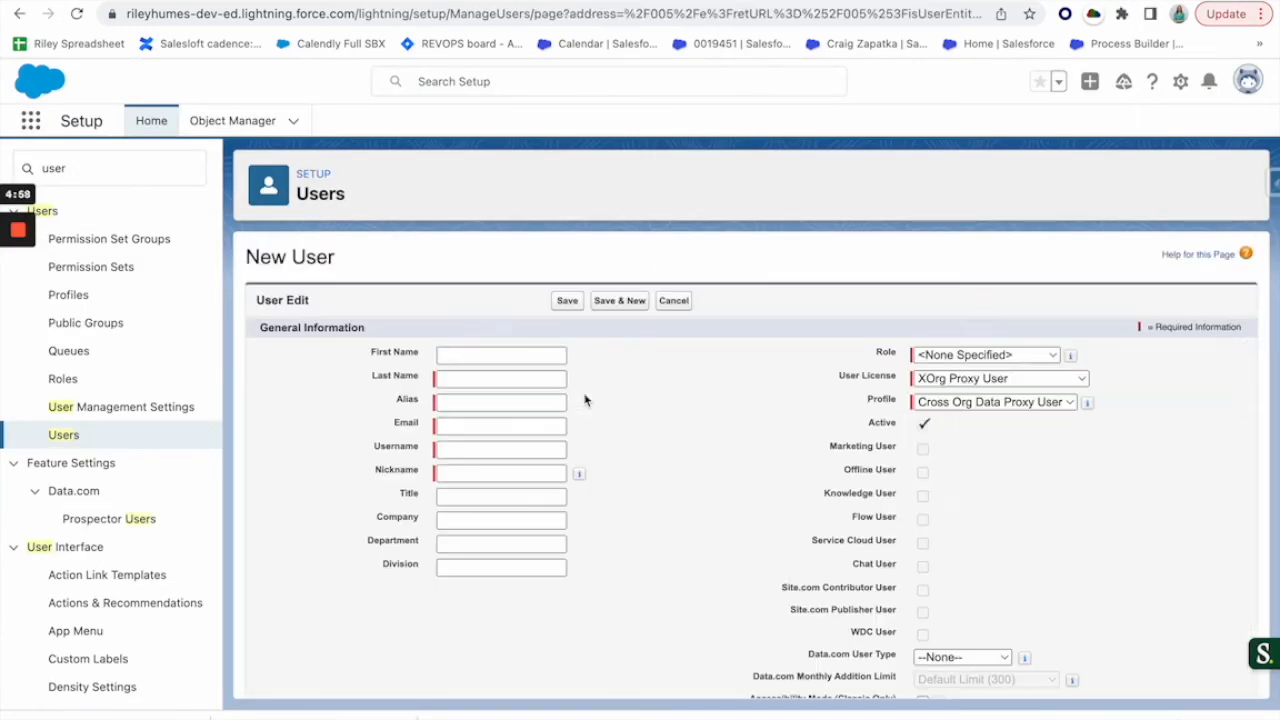
{"action": "left_click", "coordinate": [500, 355]}
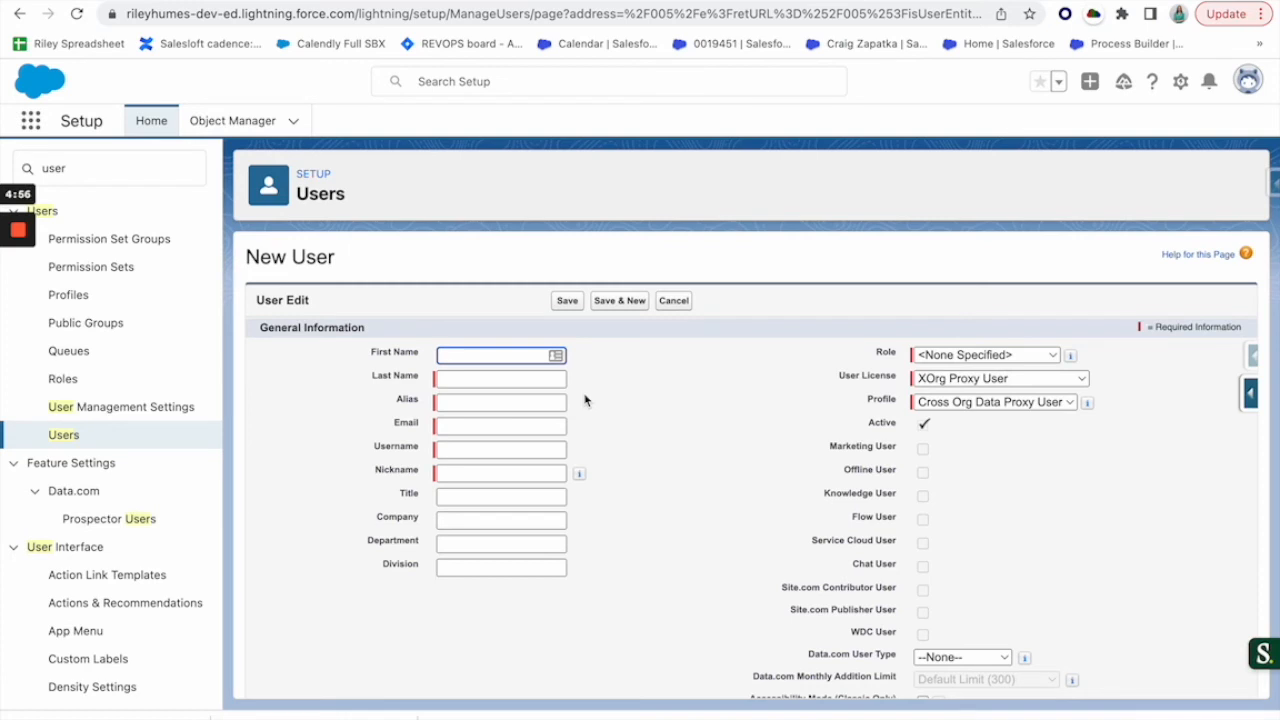
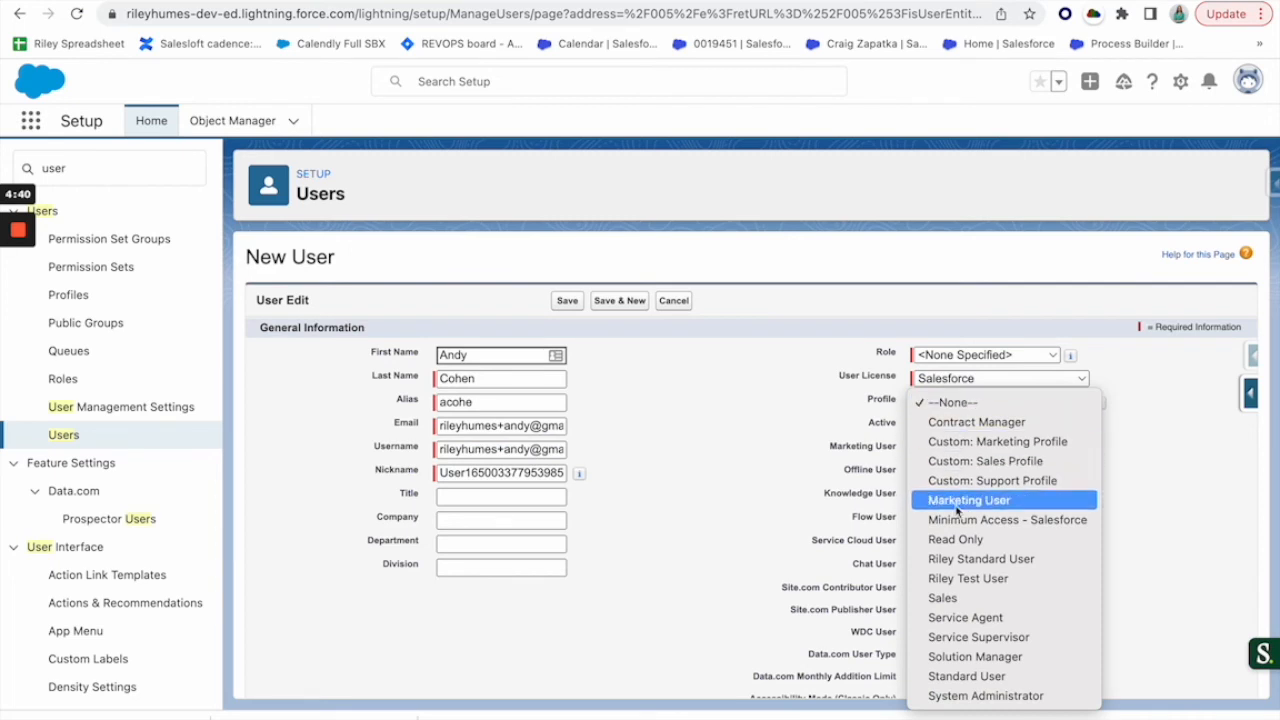
{"action": "mouse_move", "coordinate": [1003, 597]}
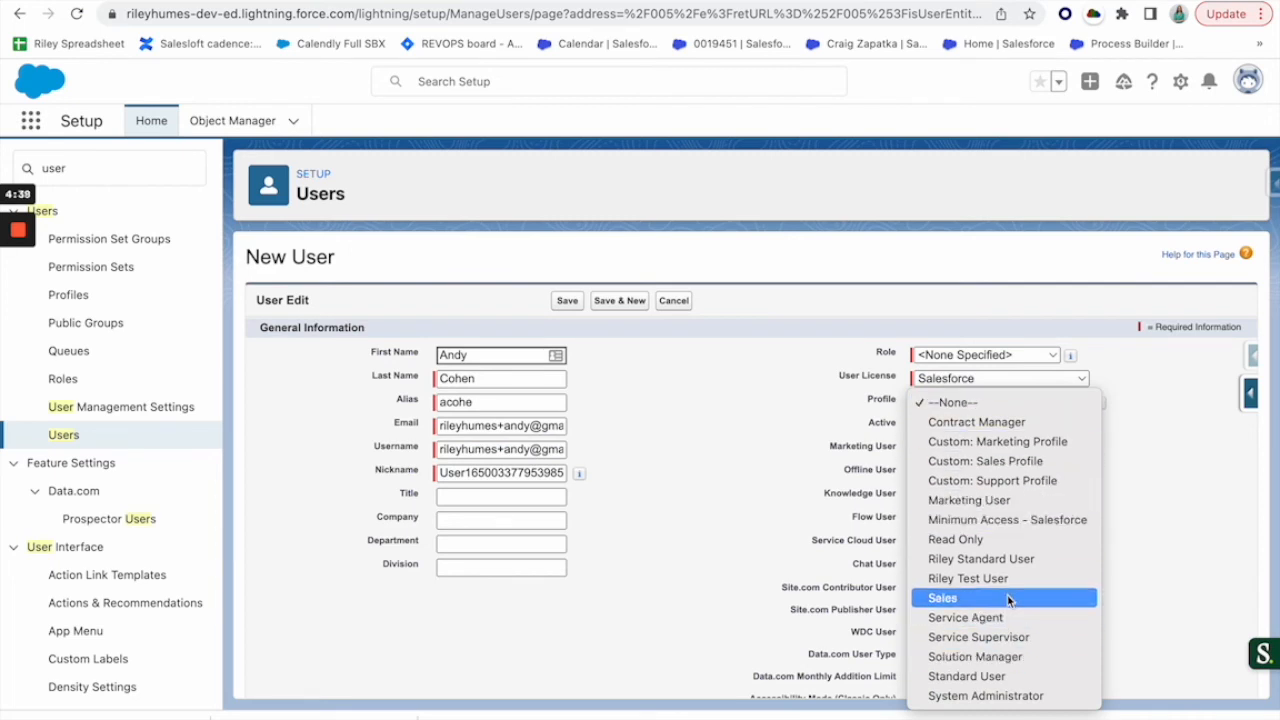
{"action": "left_click", "coordinate": [942, 597]}
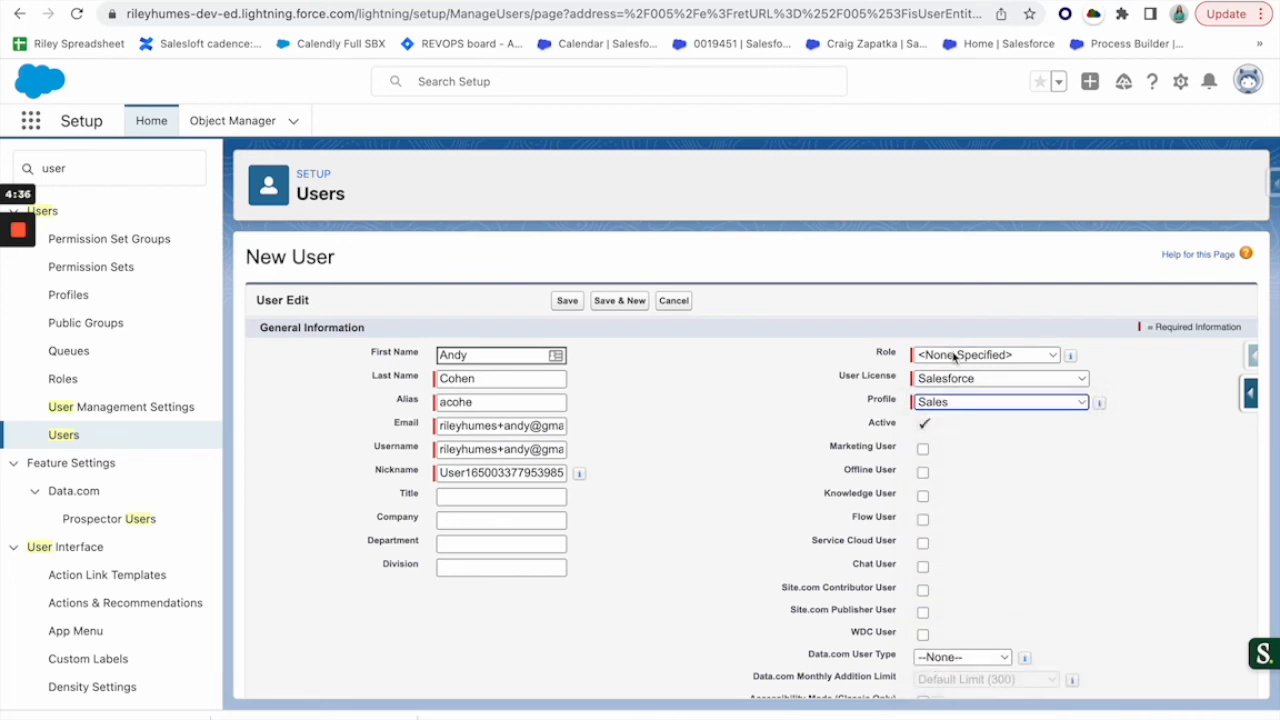
{"action": "left_click", "coordinate": [985, 354]}
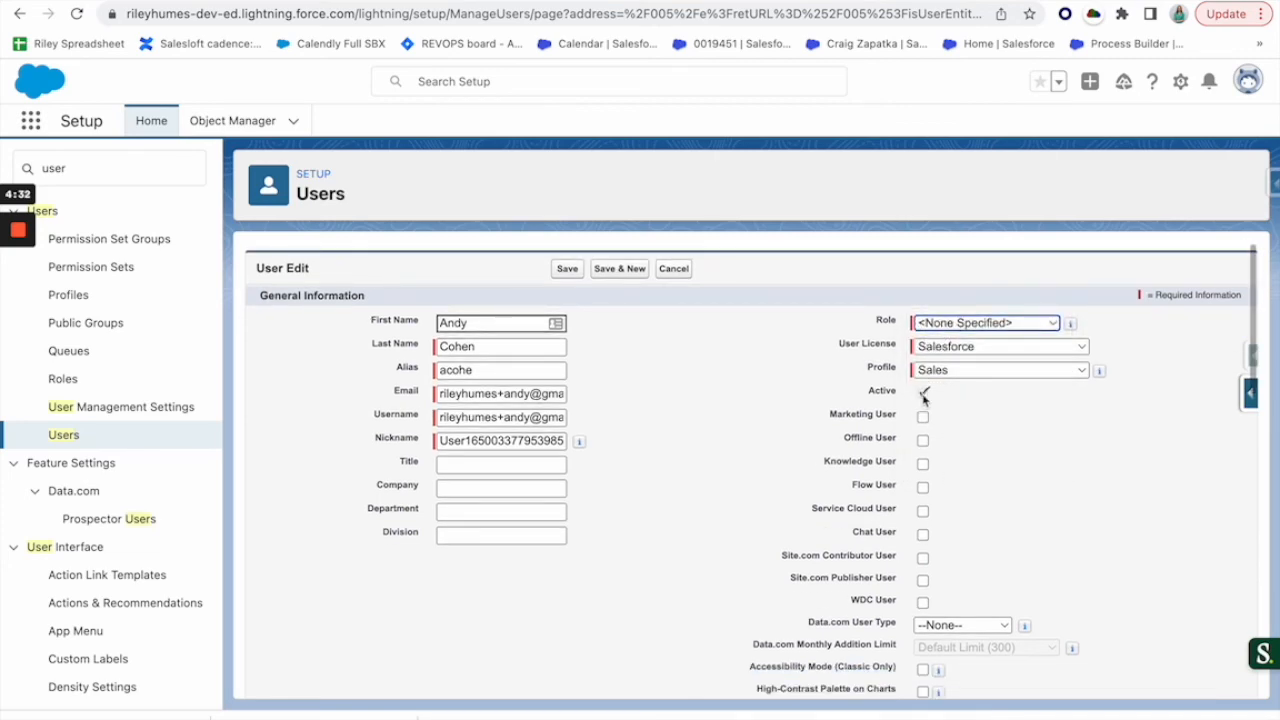
{"action": "scroll", "scroll_direction": "down", "scroll_amount": 3}
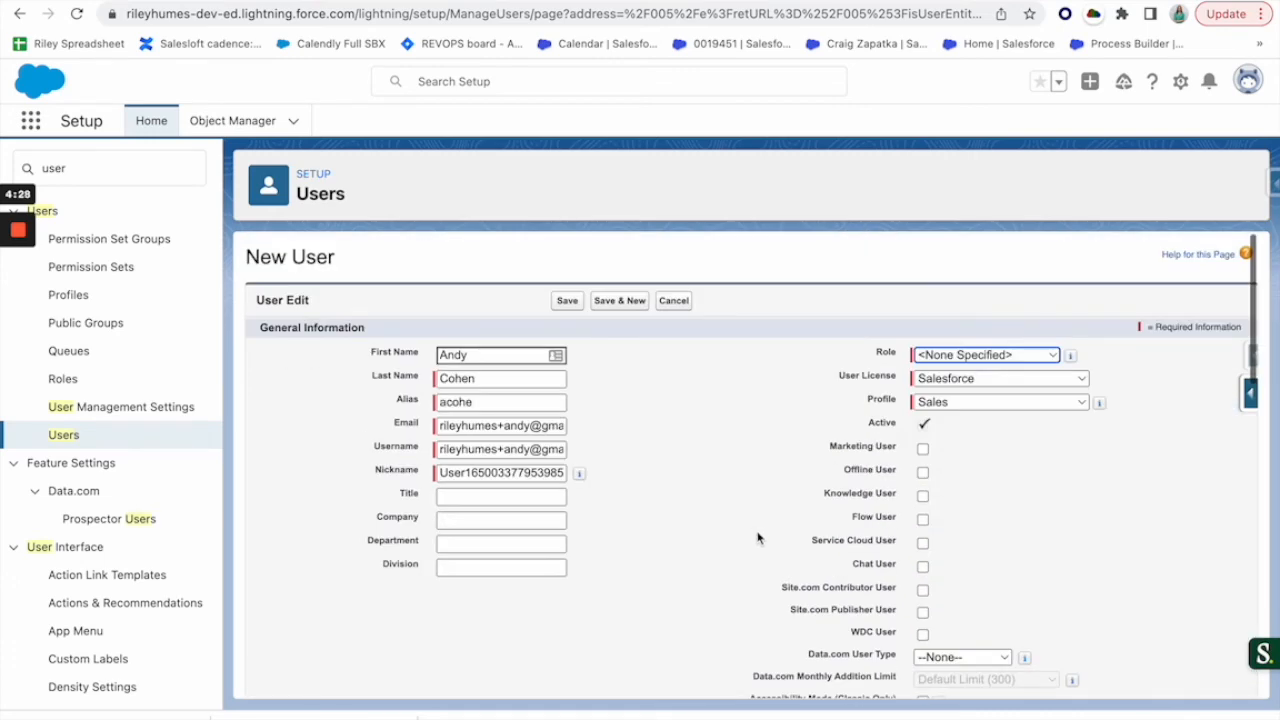
{"action": "scroll", "scroll_direction": "down", "scroll_amount": 3}
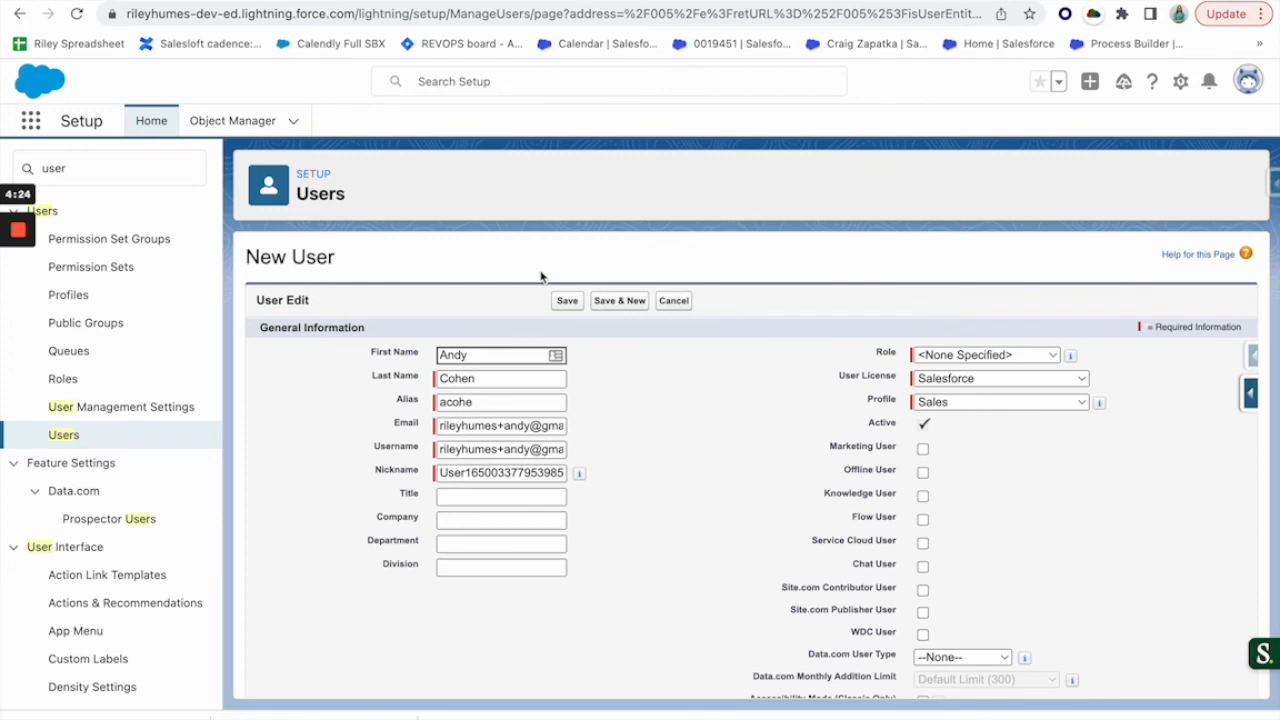
{"action": "left_click", "coordinate": [566, 300]}
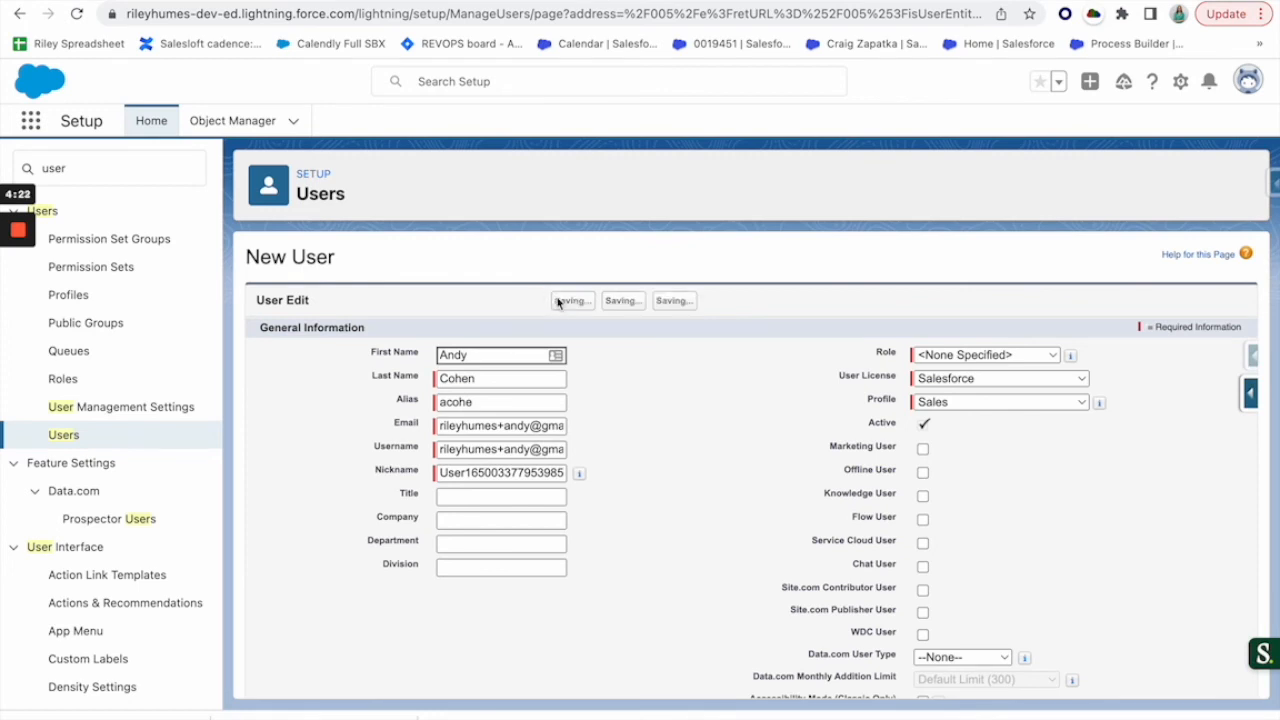
{"action": "left_click", "coordinate": [572, 300]}
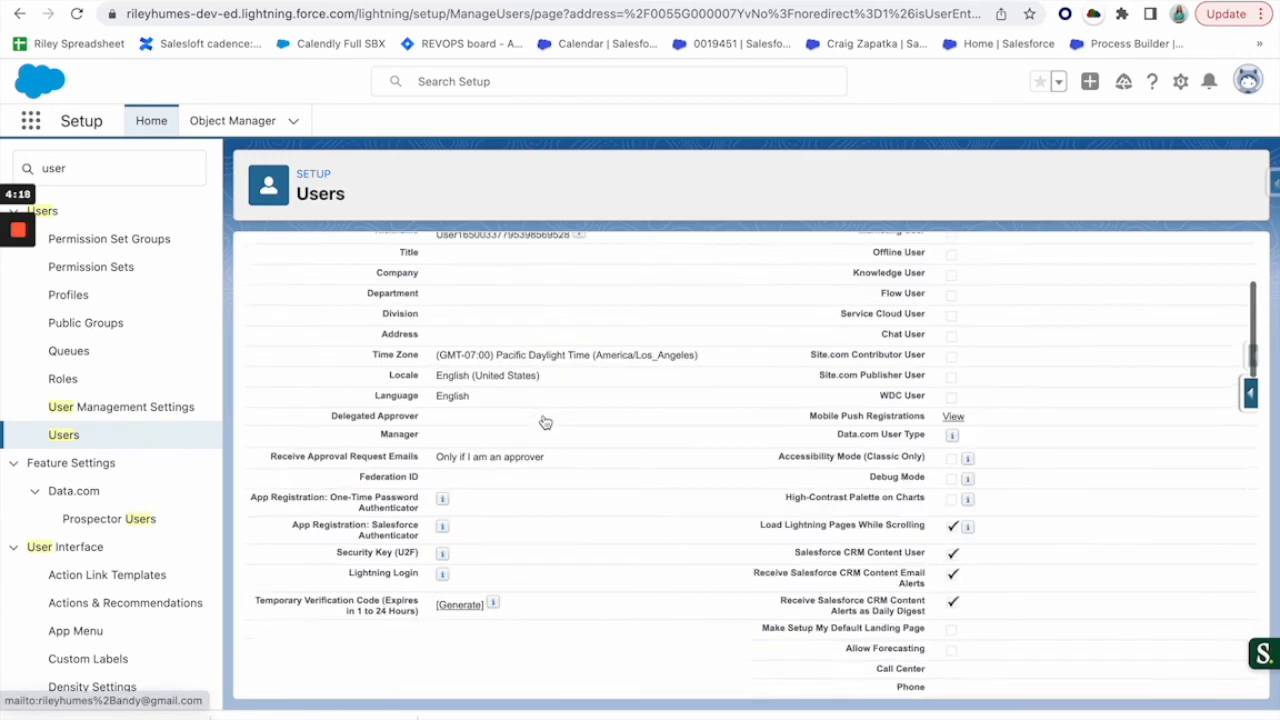
{"action": "scroll", "scroll_direction": "down", "scroll_amount": 3}
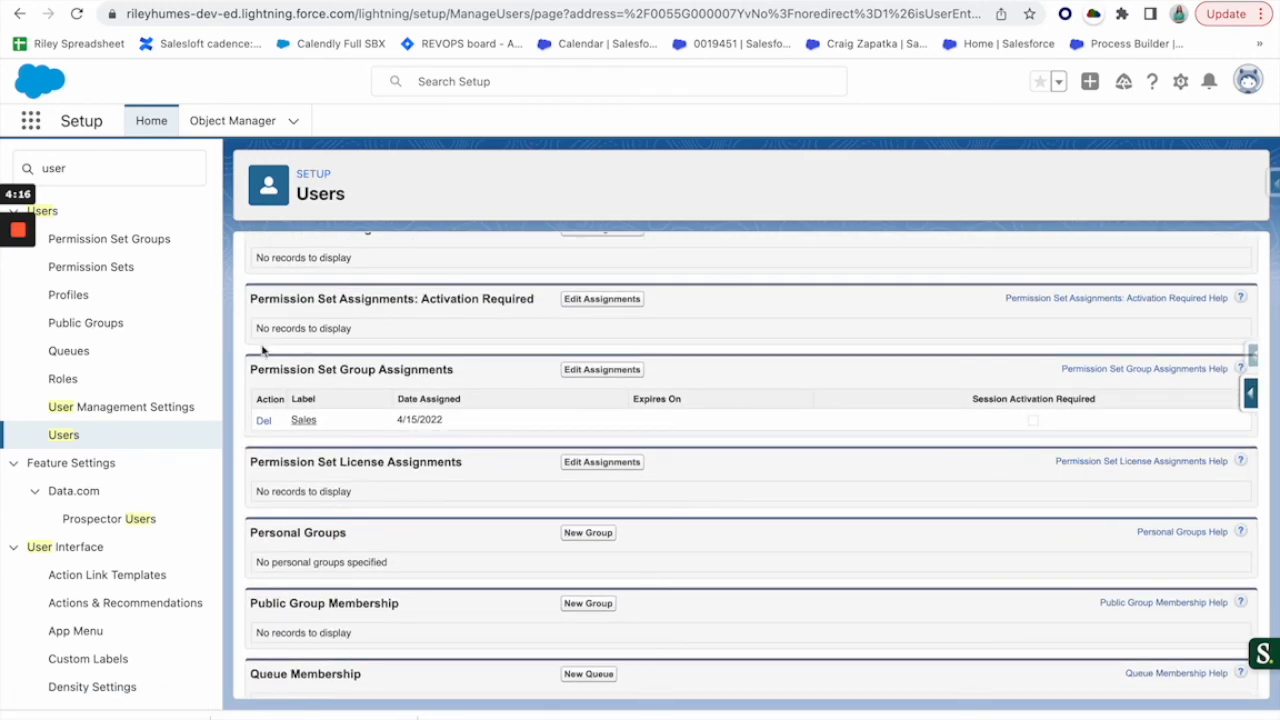
{"action": "mouse_move", "coordinate": [267, 405]}
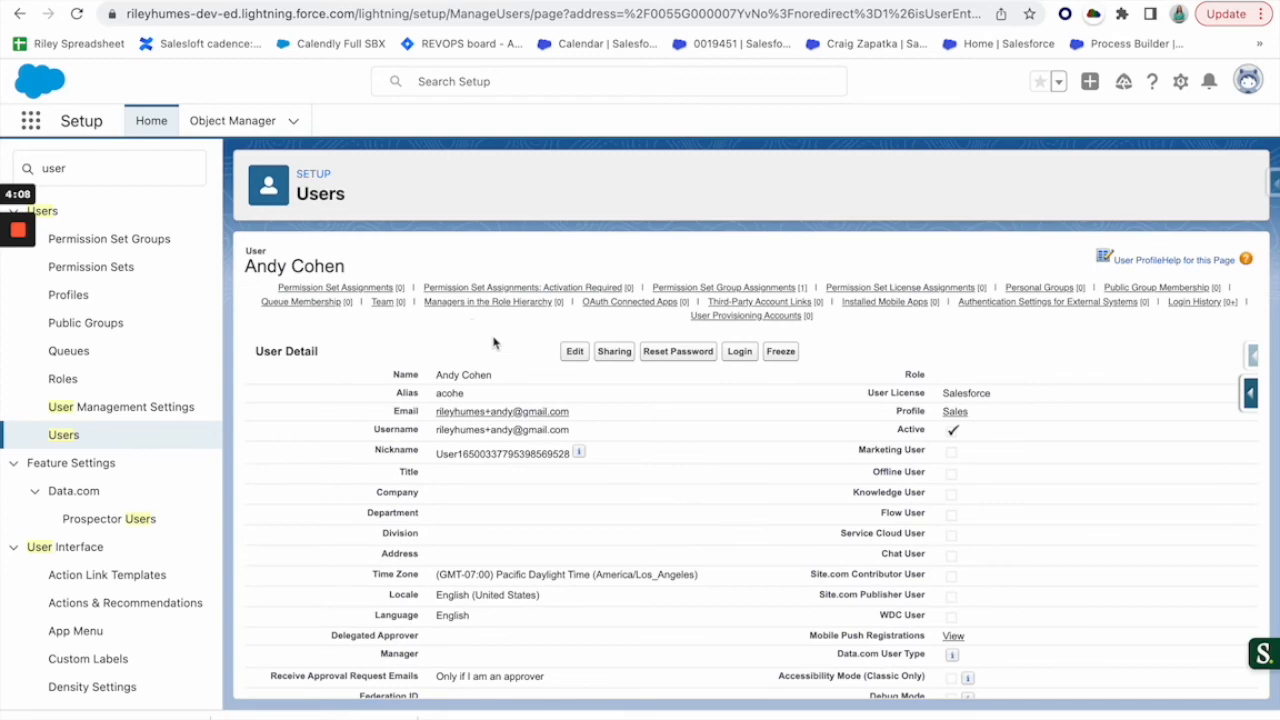
{"action": "left_click", "coordinate": [574, 351]}
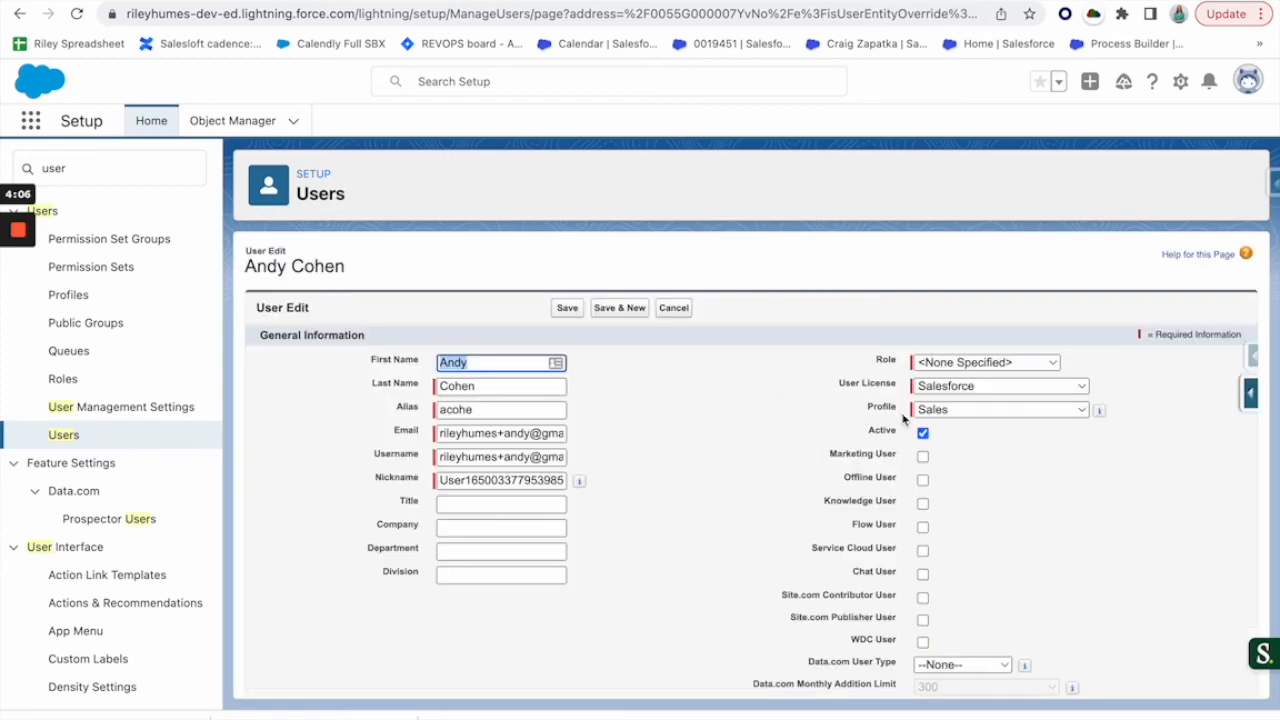
{"action": "left_click", "coordinate": [922, 432]}
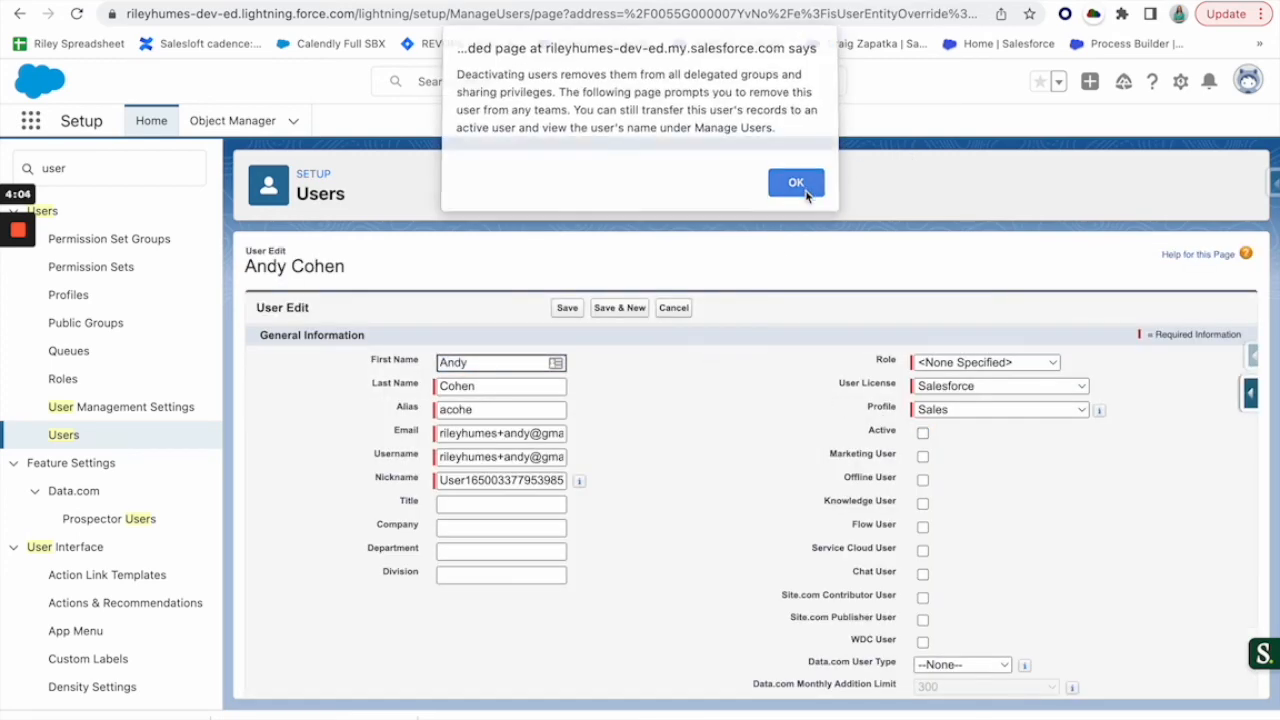
{"action": "left_click", "coordinate": [795, 182]}
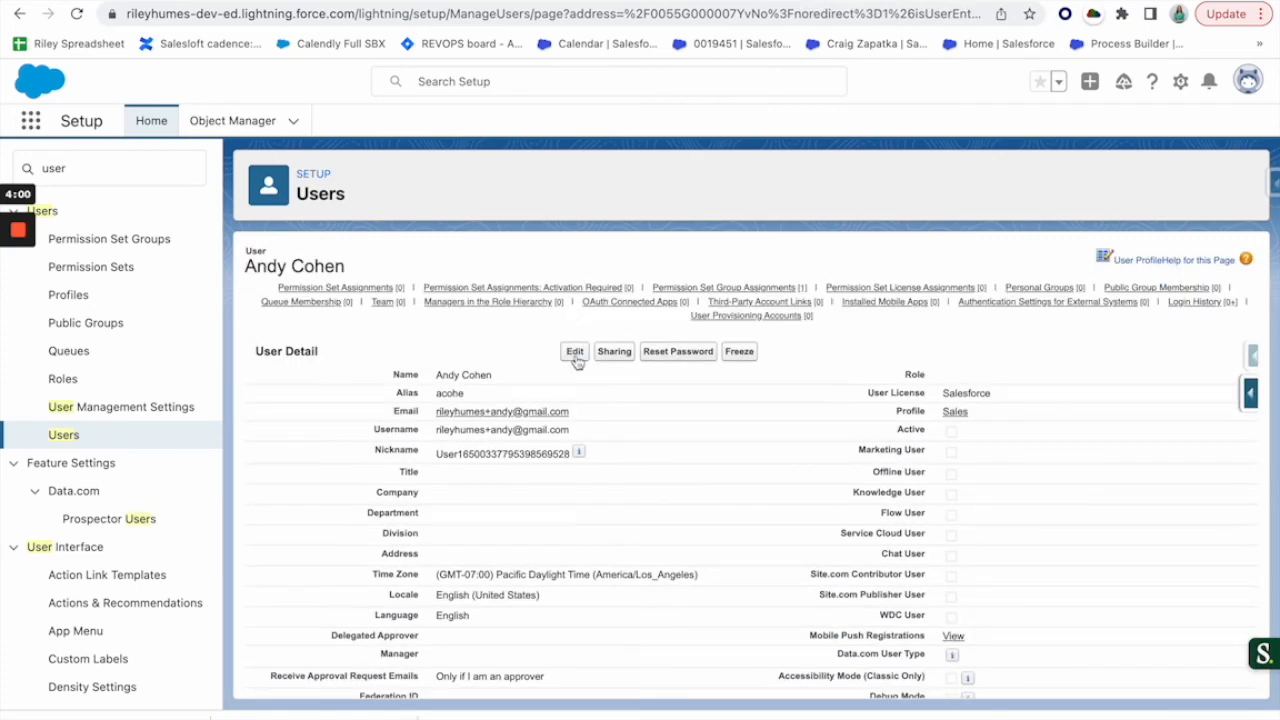
{"action": "left_click", "coordinate": [575, 351]}
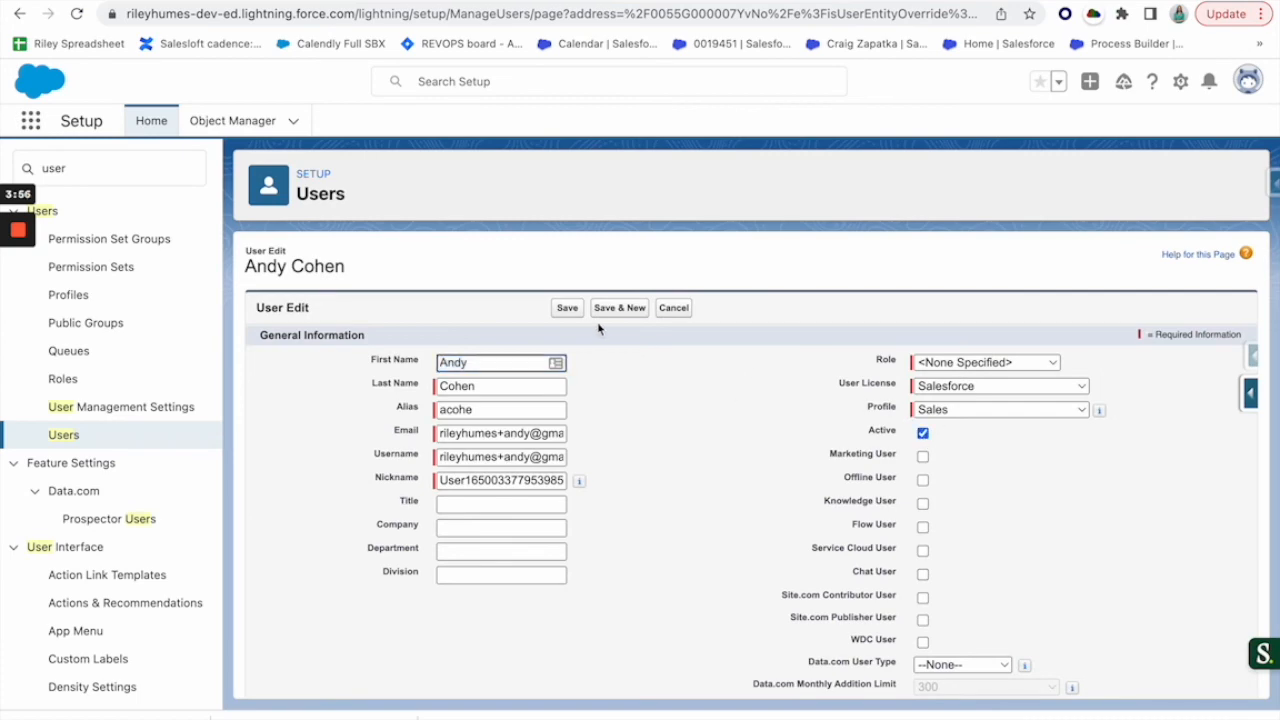
{"action": "left_click", "coordinate": [566, 307]}
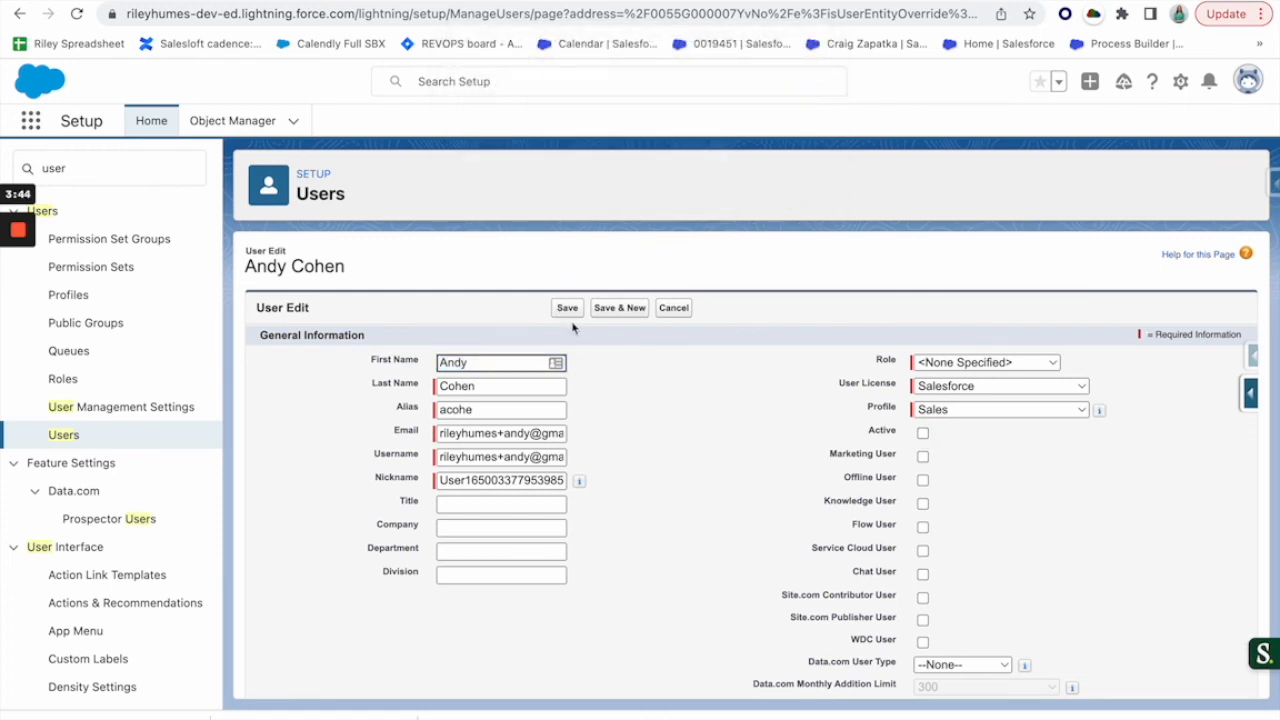
{"action": "left_click", "coordinate": [566, 307]}
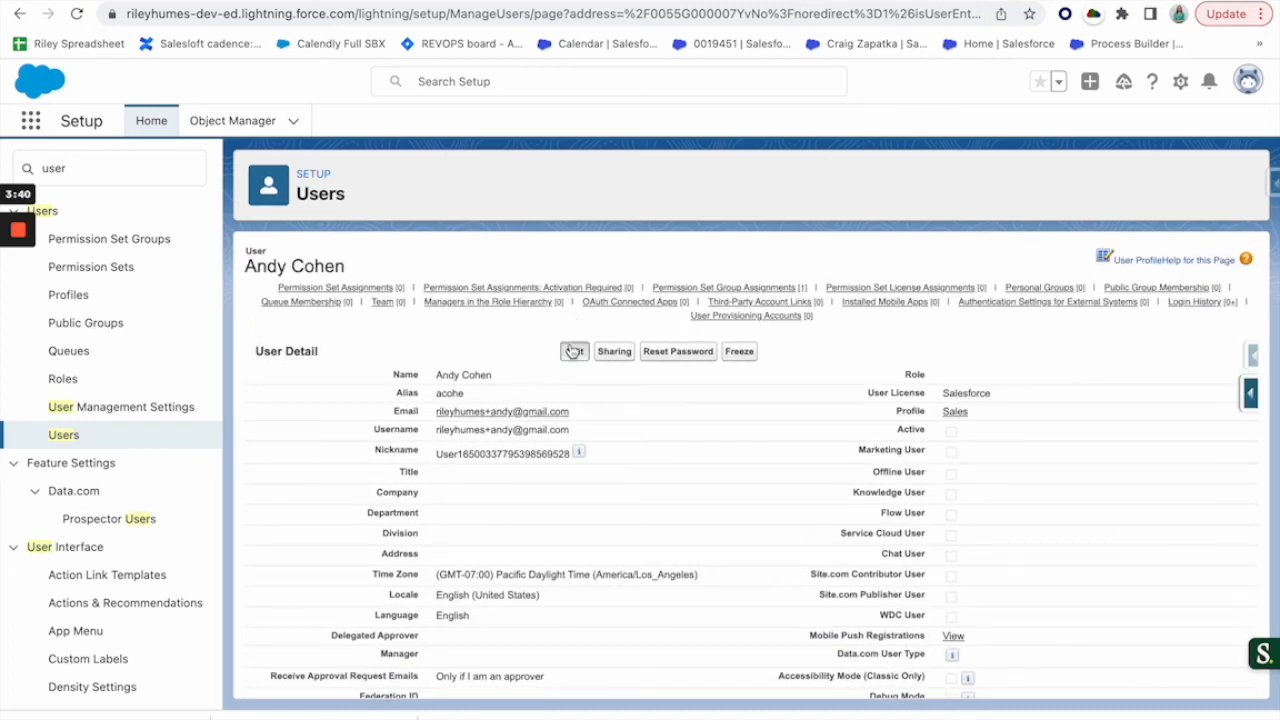
{"action": "left_click", "coordinate": [574, 351]}
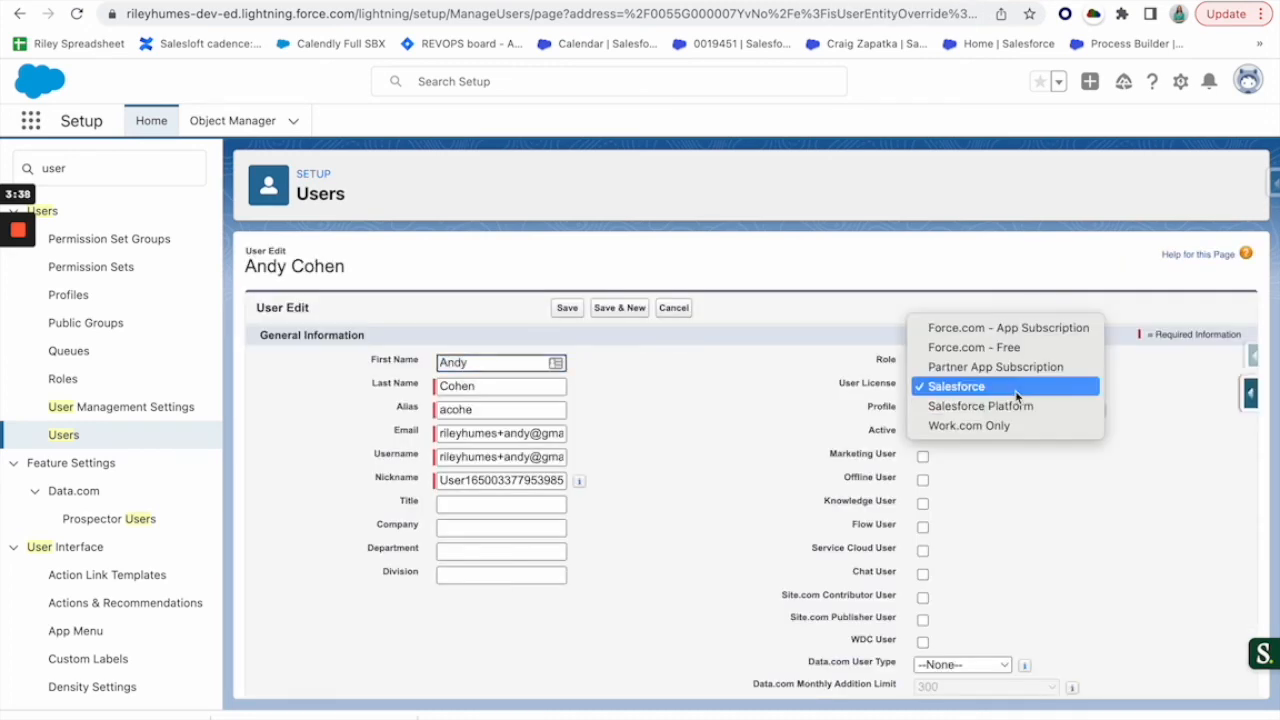
{"action": "left_click", "coordinate": [1005, 406]}
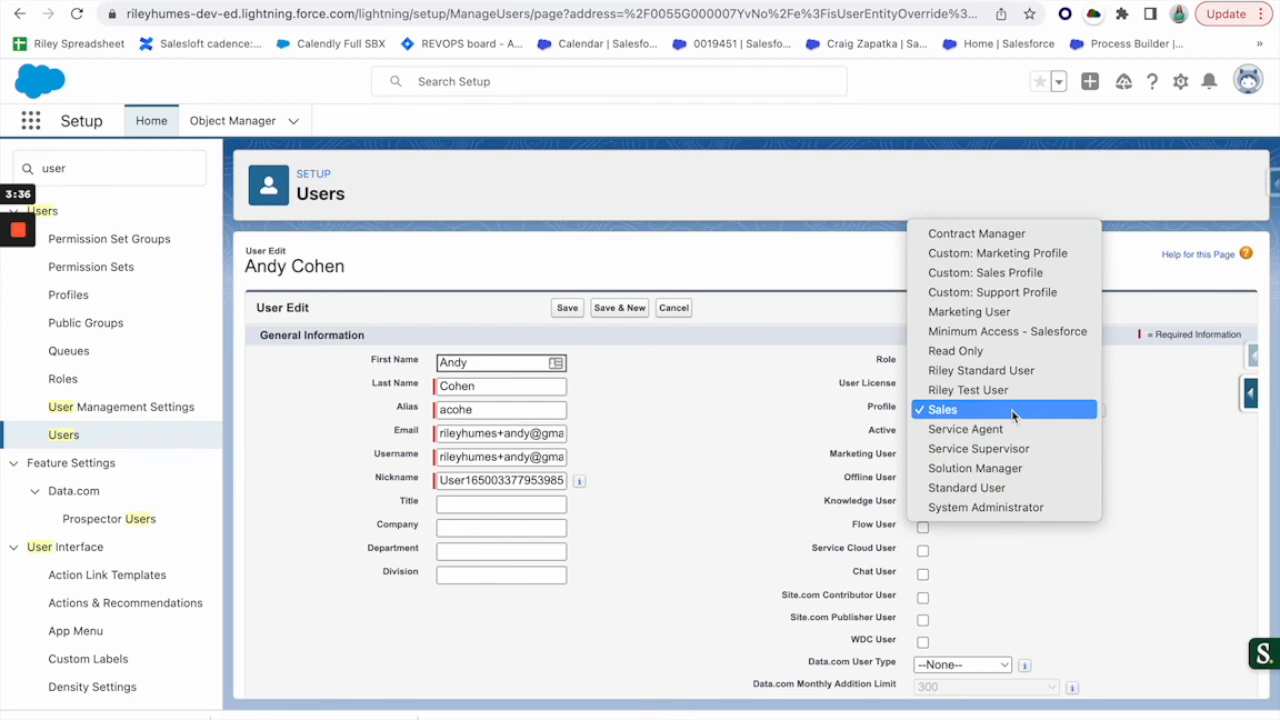
{"action": "left_click", "coordinate": [941, 409]}
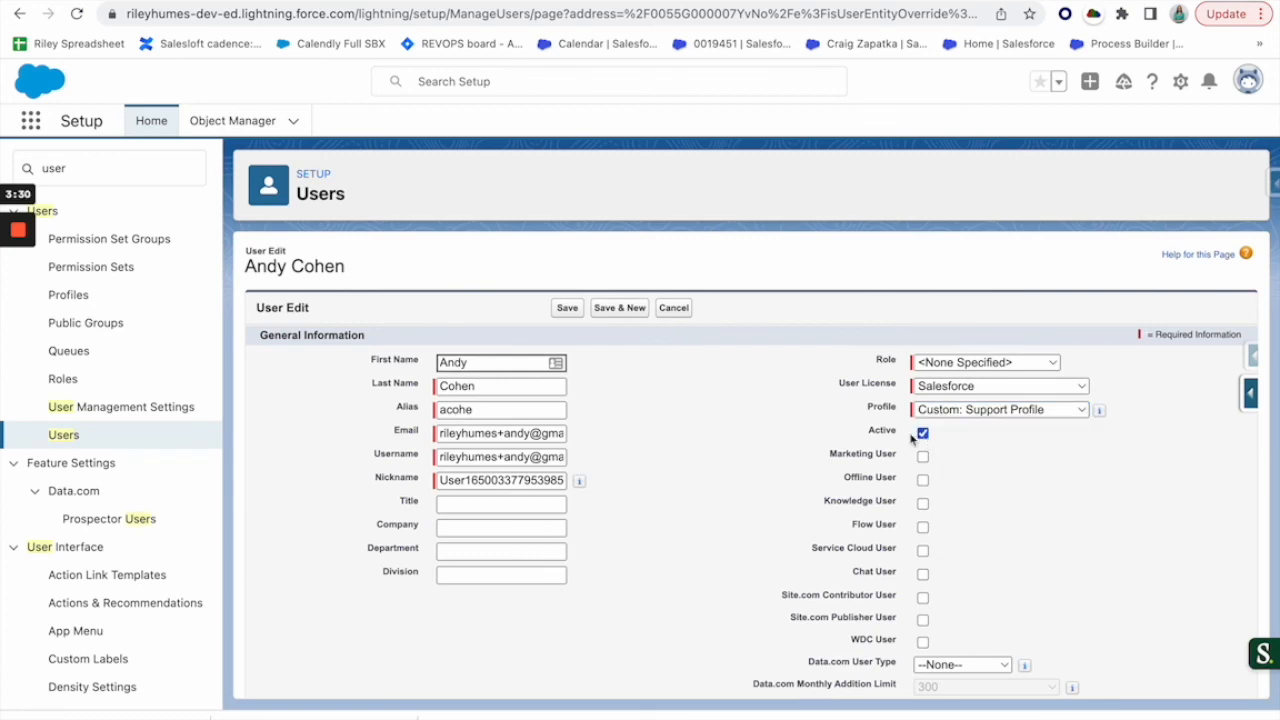
{"action": "left_click", "coordinate": [566, 307]}
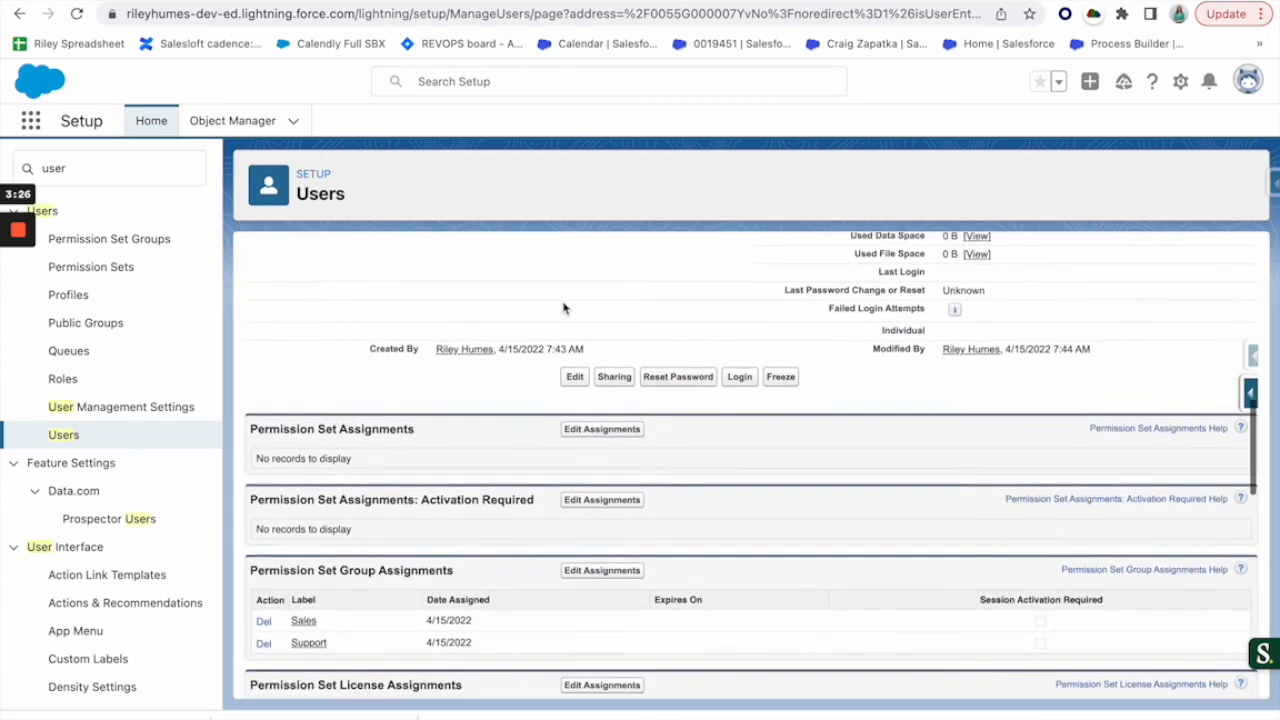
{"action": "scroll", "scroll_direction": "down", "scroll_amount": 3}
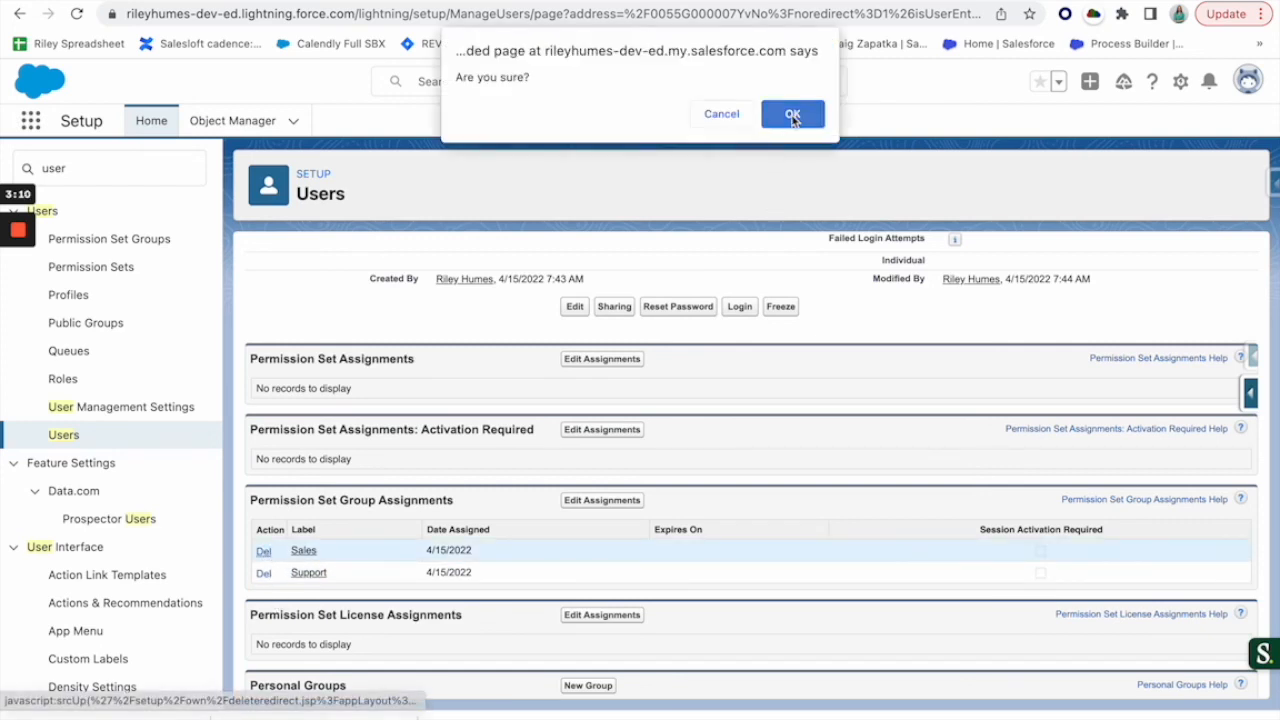
{"action": "left_click", "coordinate": [792, 113]}
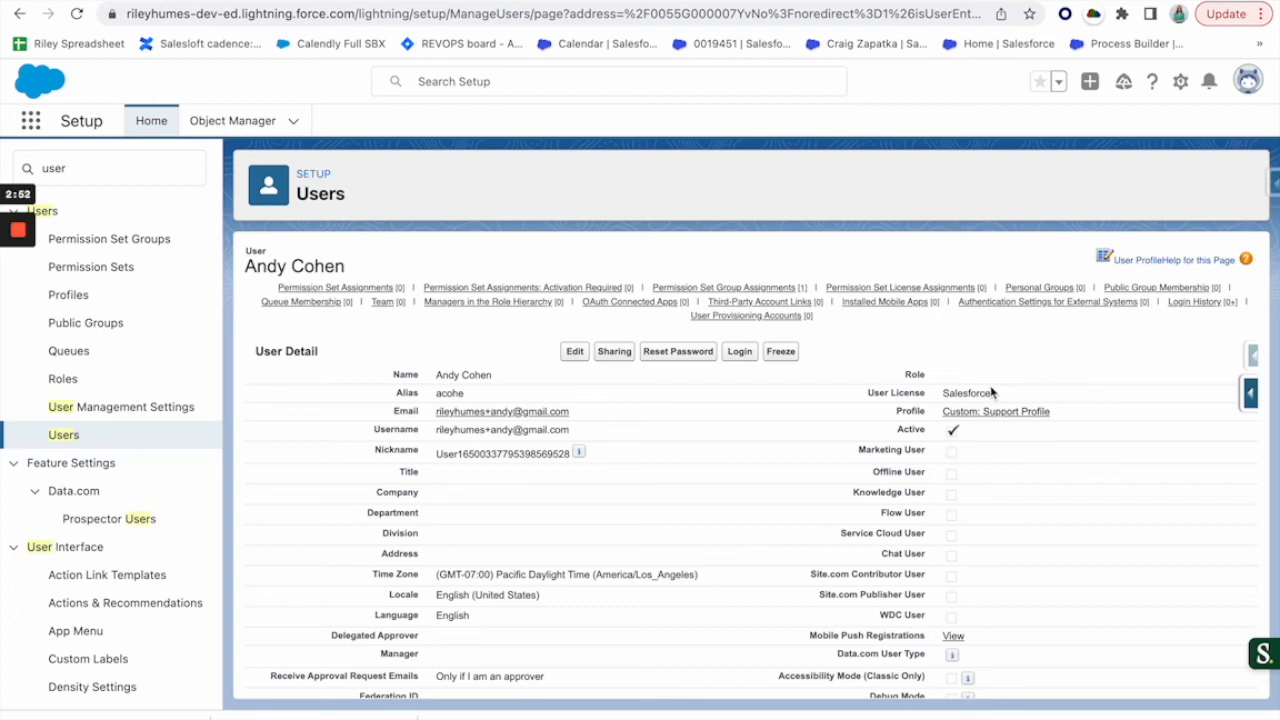
{"action": "mouse_move", "coordinate": [980, 342]}
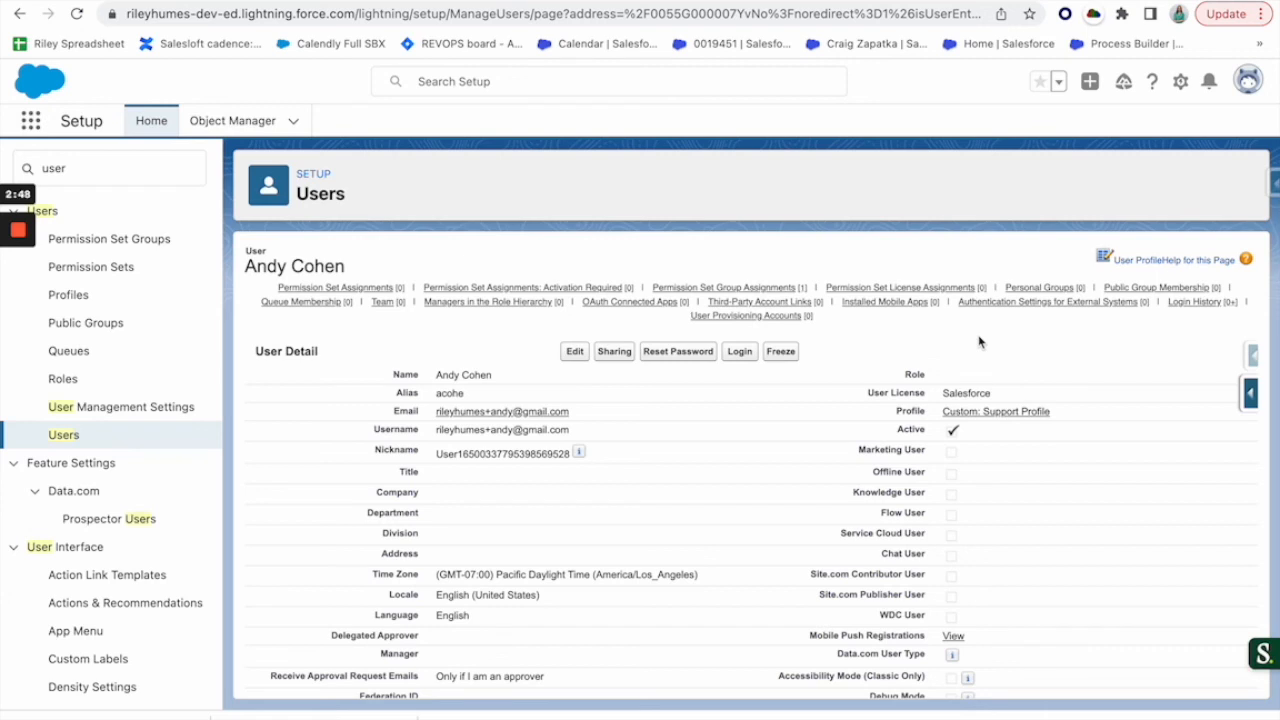
{"action": "mouse_move", "coordinate": [528, 270]}
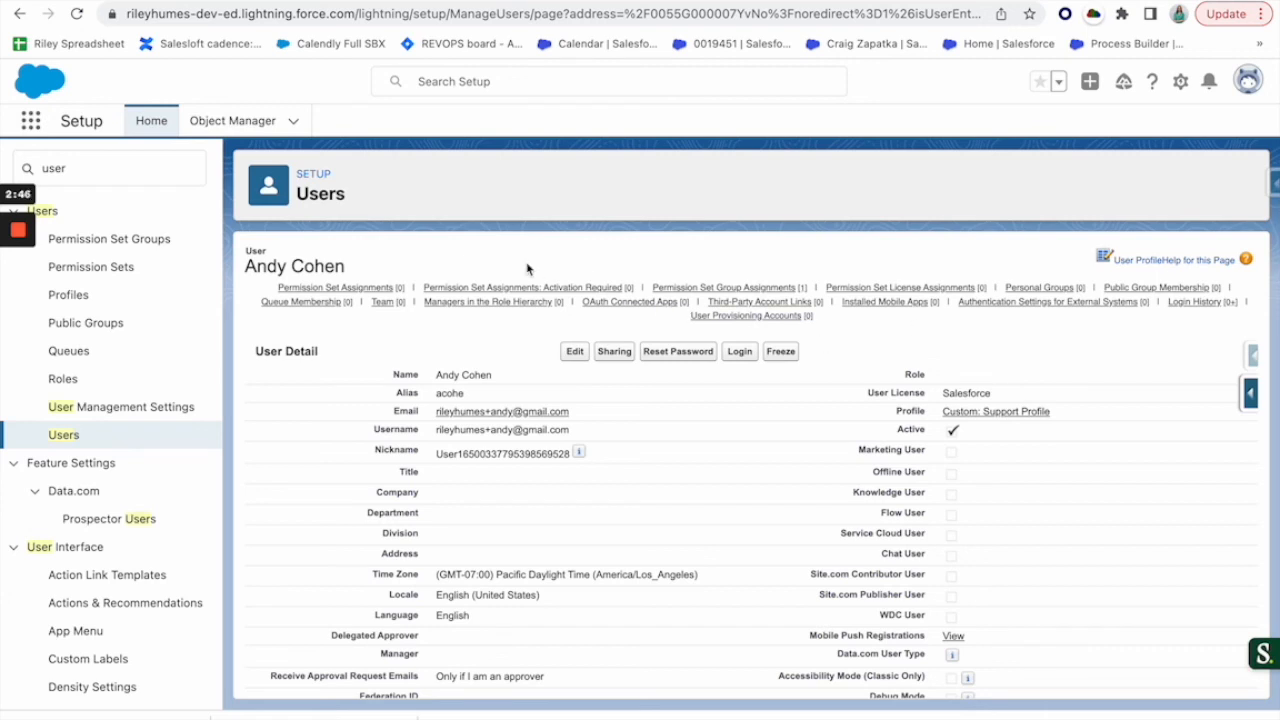